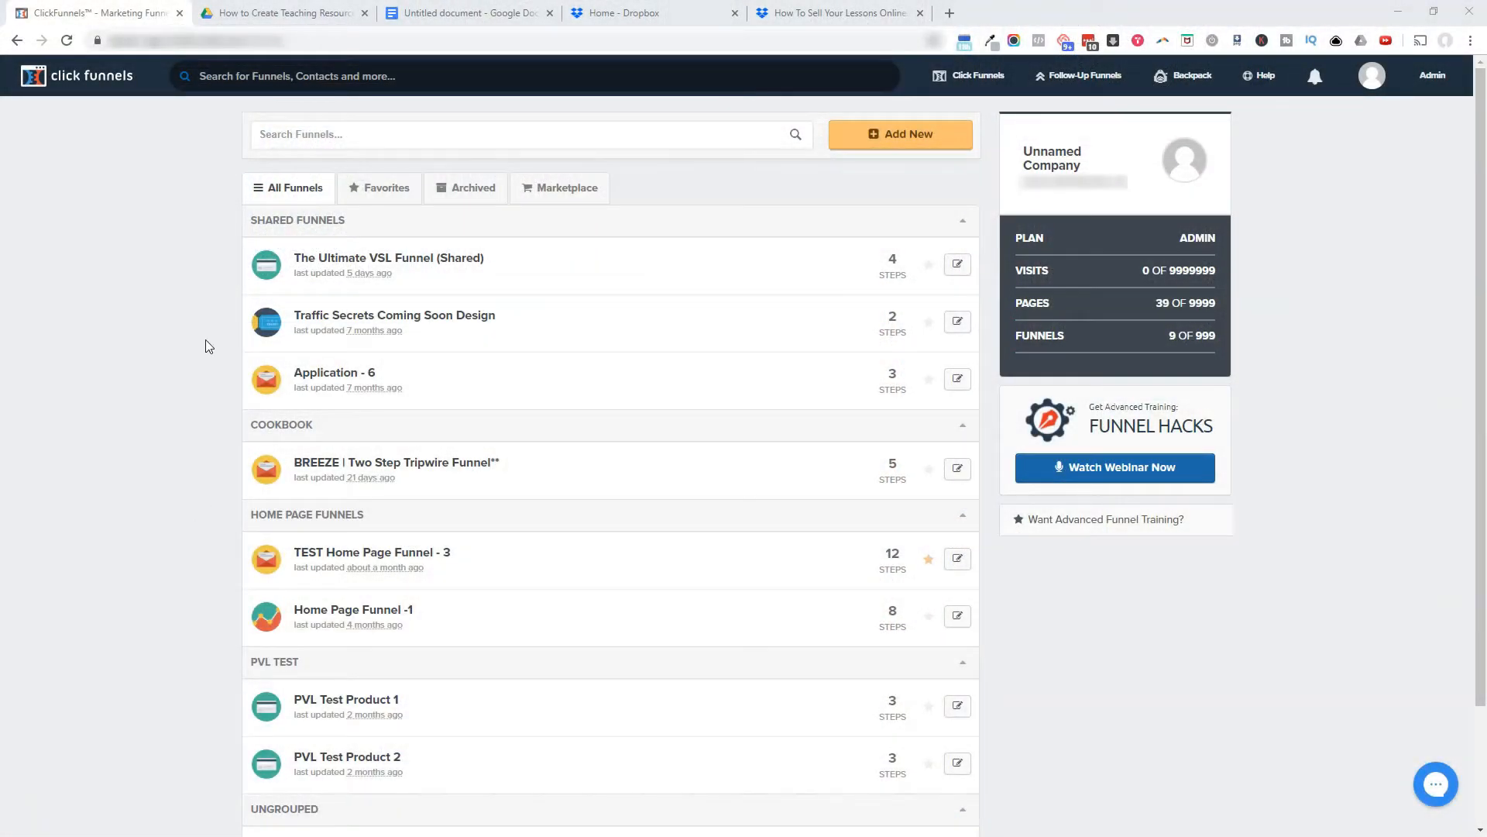
{"action": "mouse_move", "coordinate": [900, 134]}
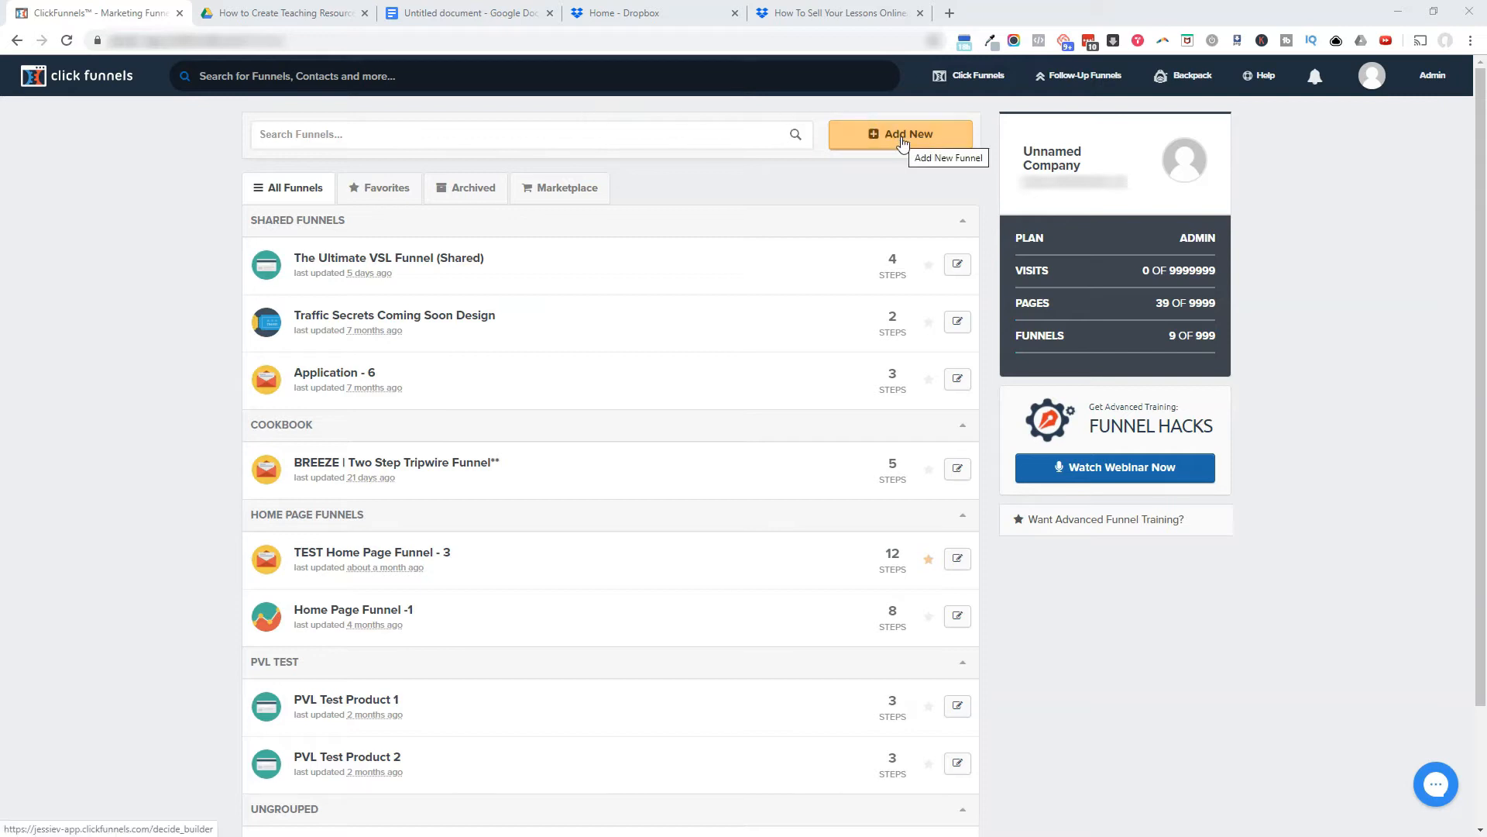
Step: Create a custom funnel from scratch named 'SYL Product Delivery' in the classic builder
{"action": "left_click", "coordinate": [899, 134]}
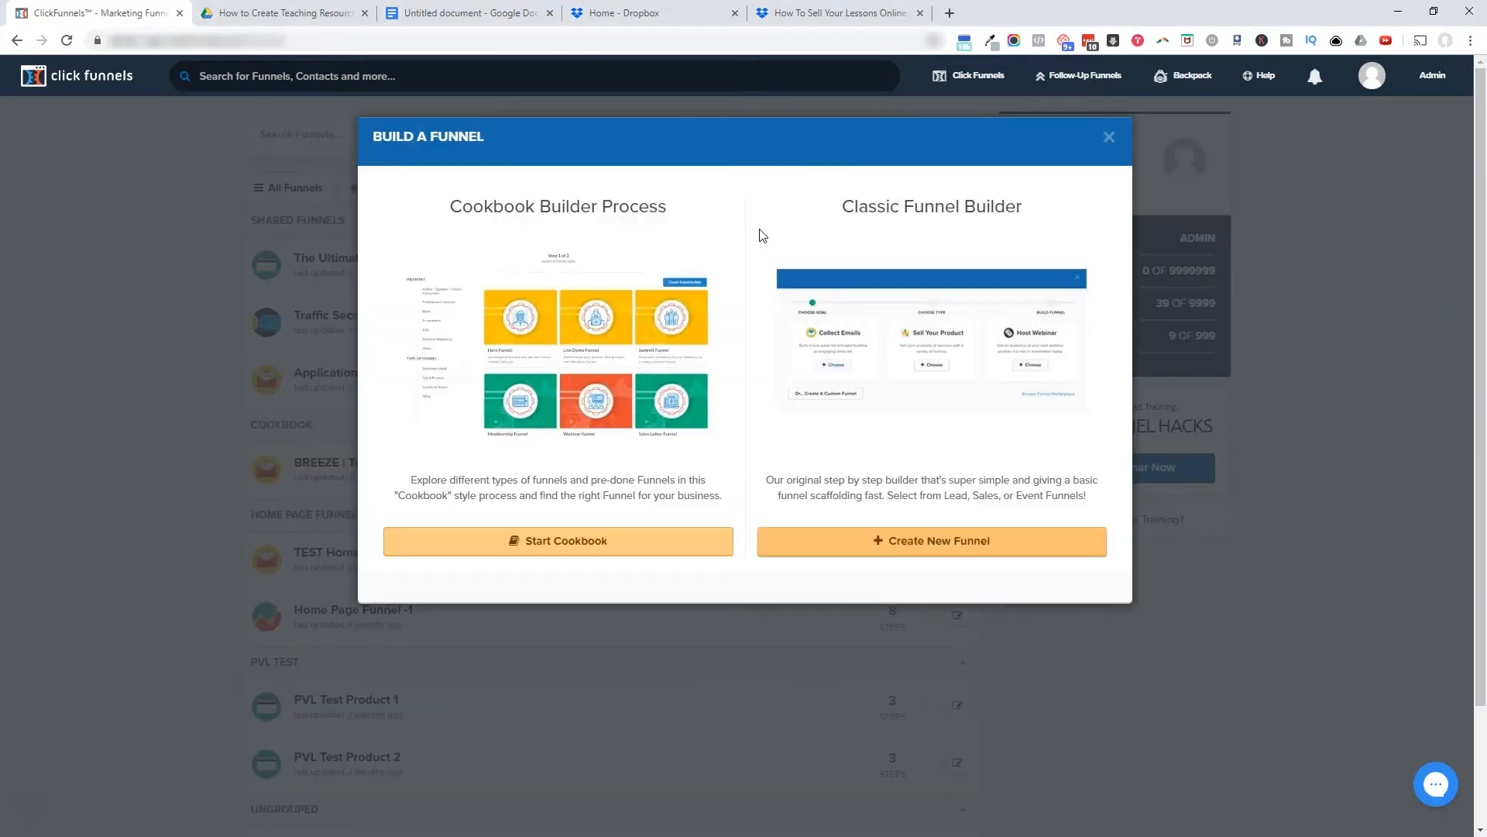
{"action": "mouse_move", "coordinate": [797, 236]}
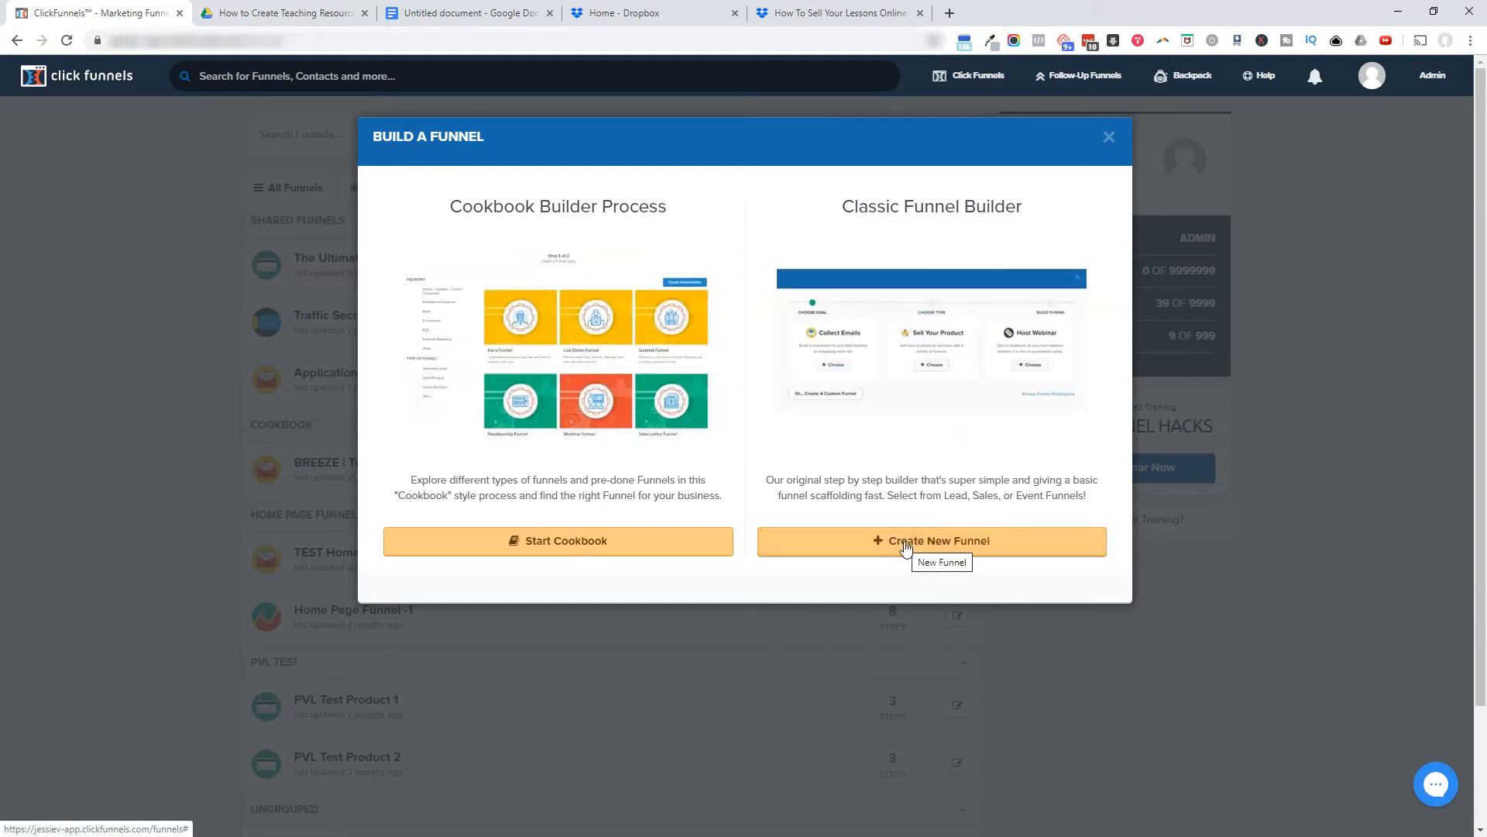
{"action": "left_click", "coordinate": [932, 541]}
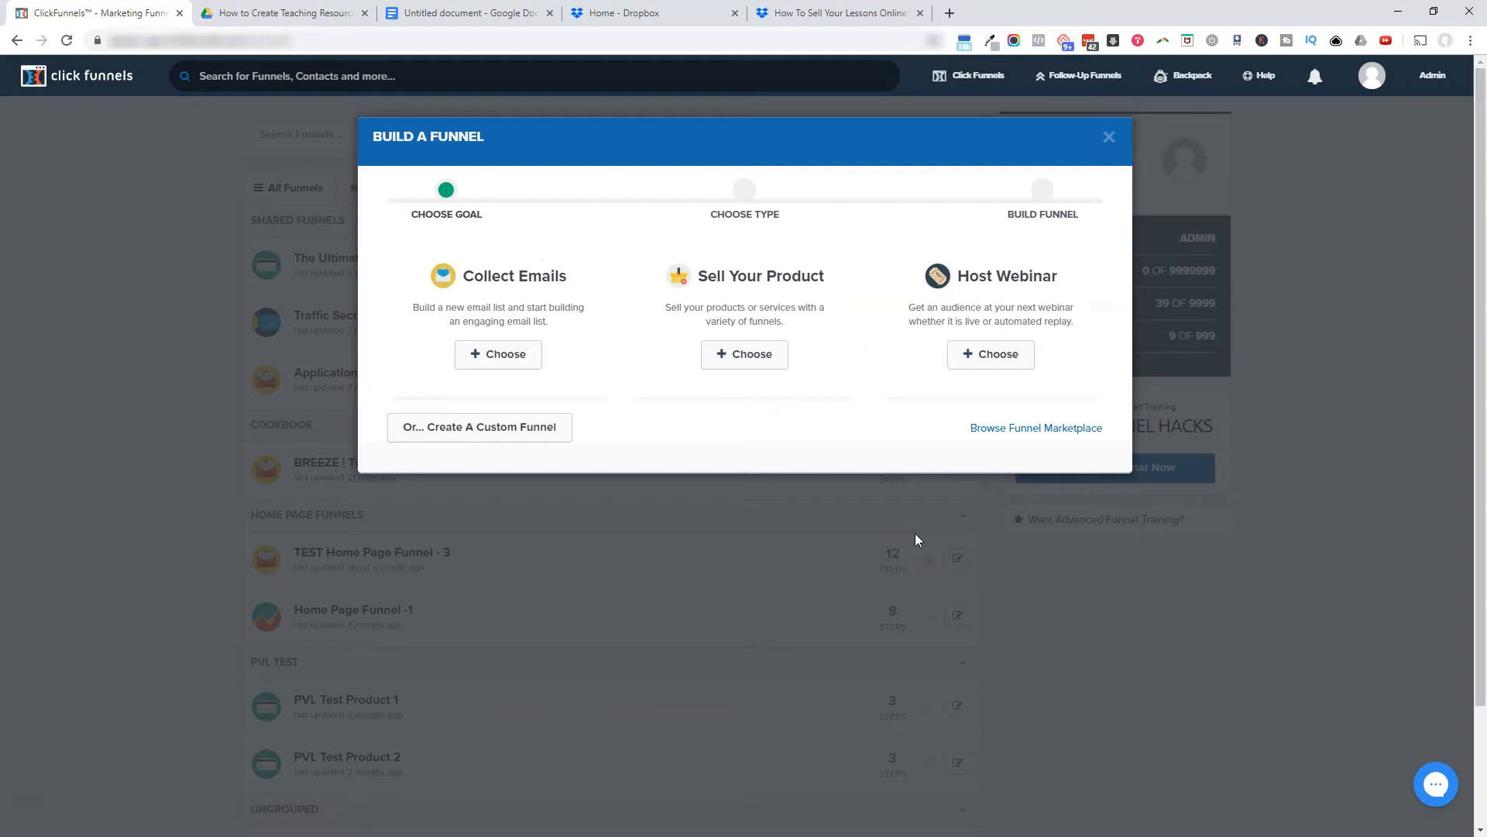
{"action": "mouse_move", "coordinate": [835, 400]}
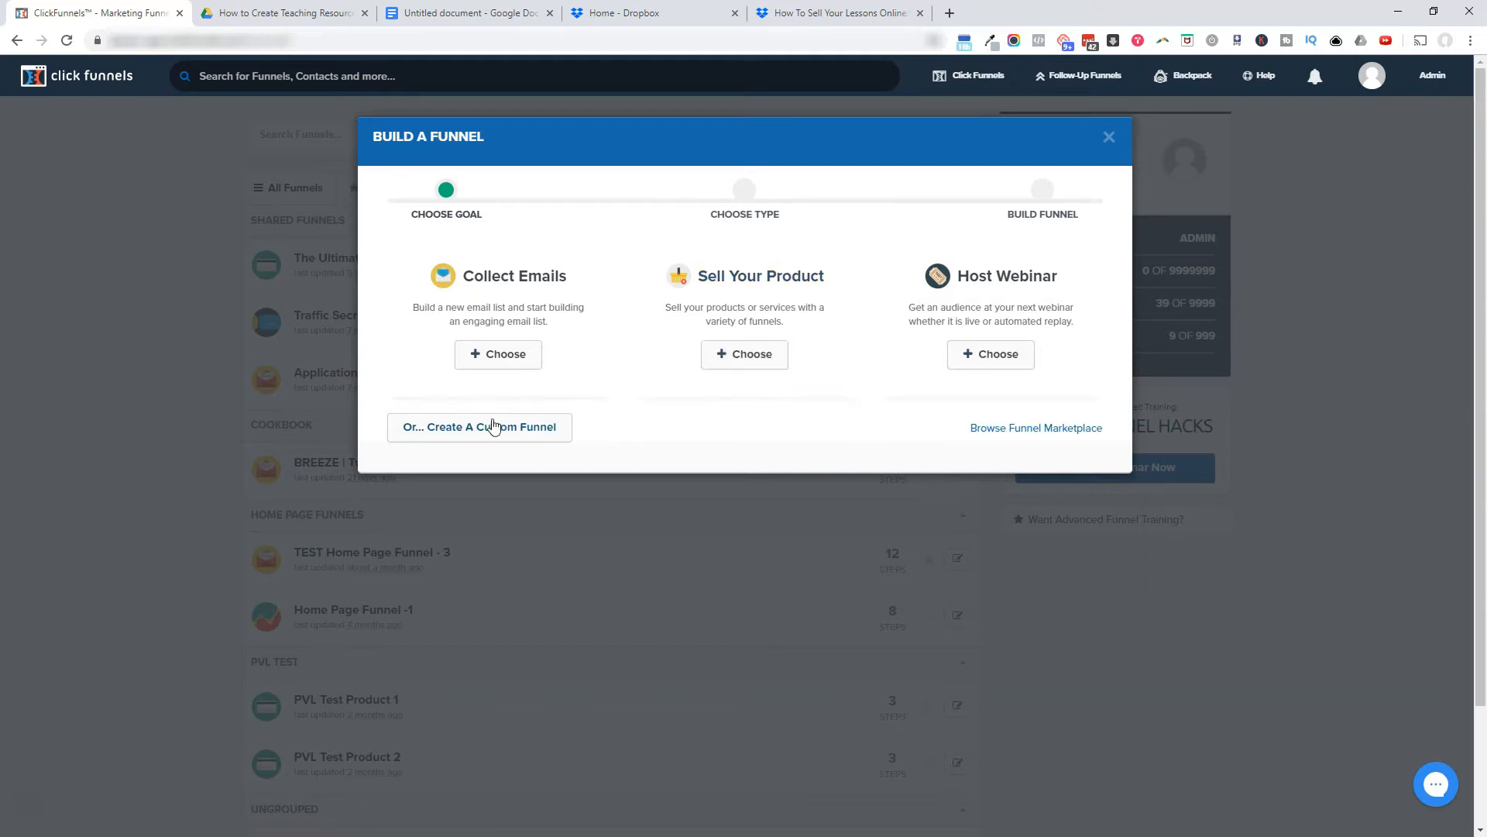
{"action": "left_click", "coordinate": [478, 427]}
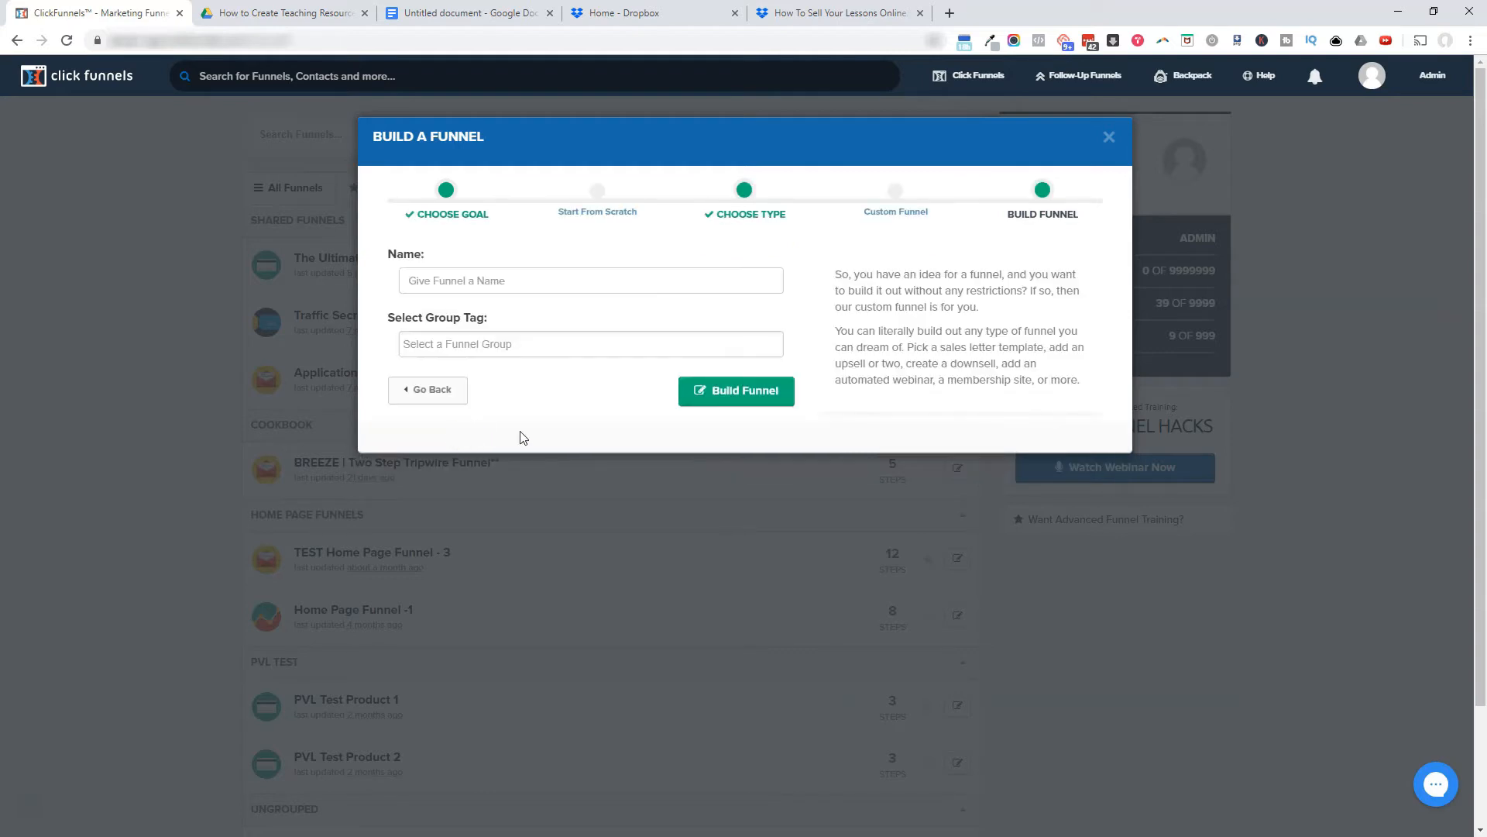
{"action": "left_click", "coordinate": [591, 280]}
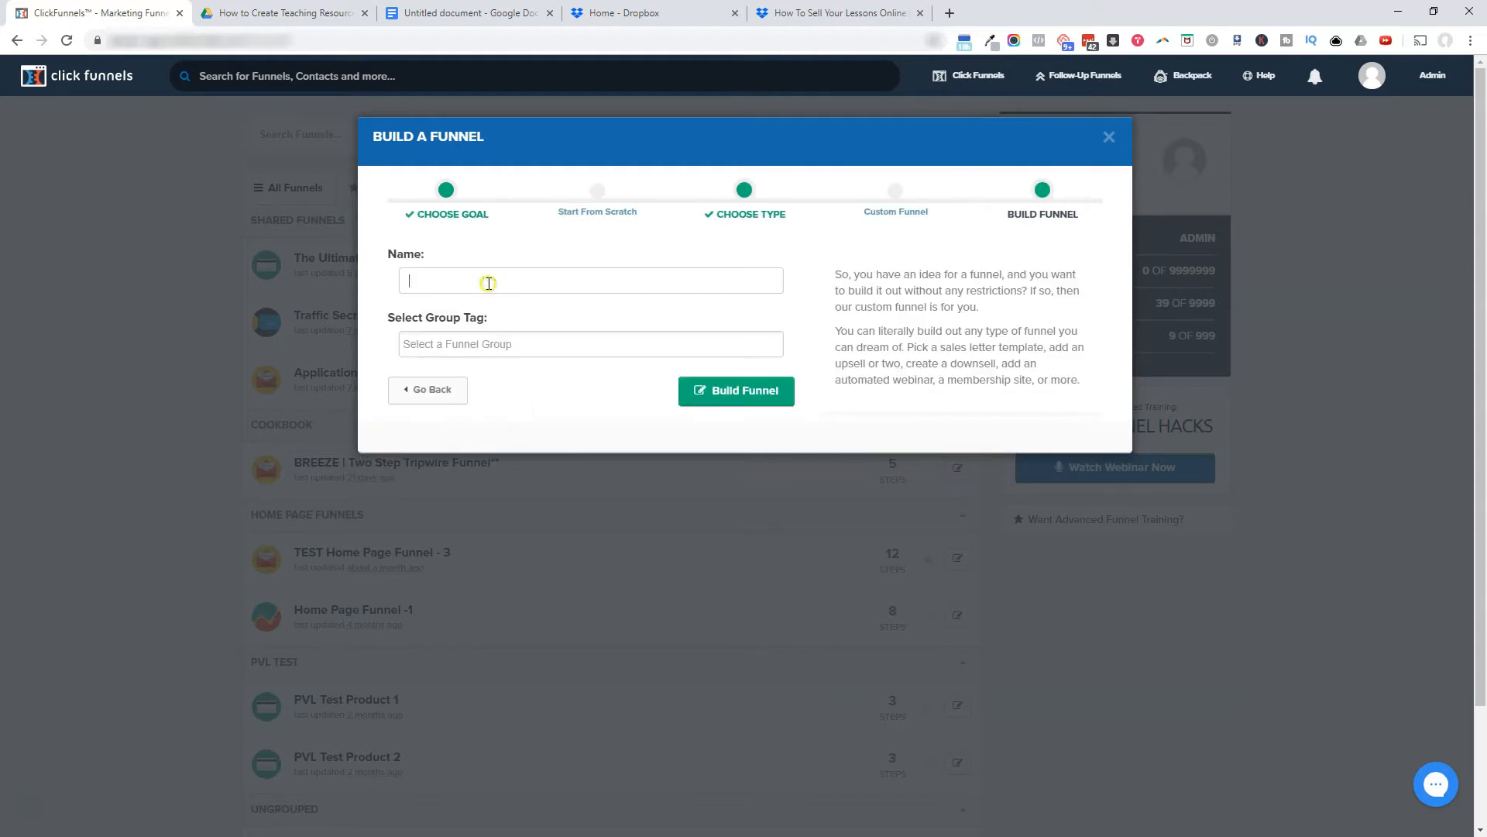
{"action": "left_click", "coordinate": [588, 279]}
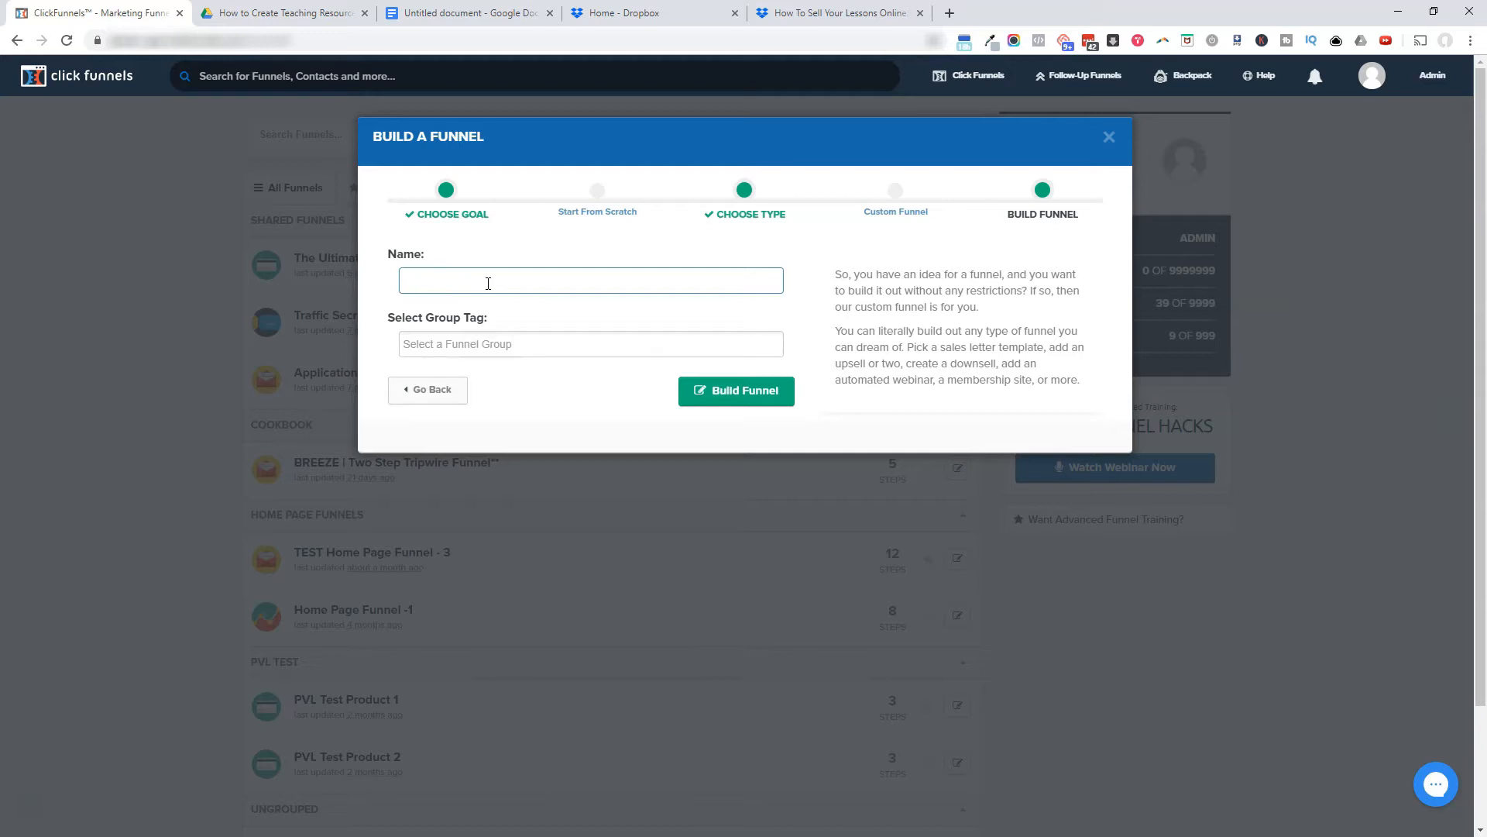
{"action": "left_click", "coordinate": [590, 280]}
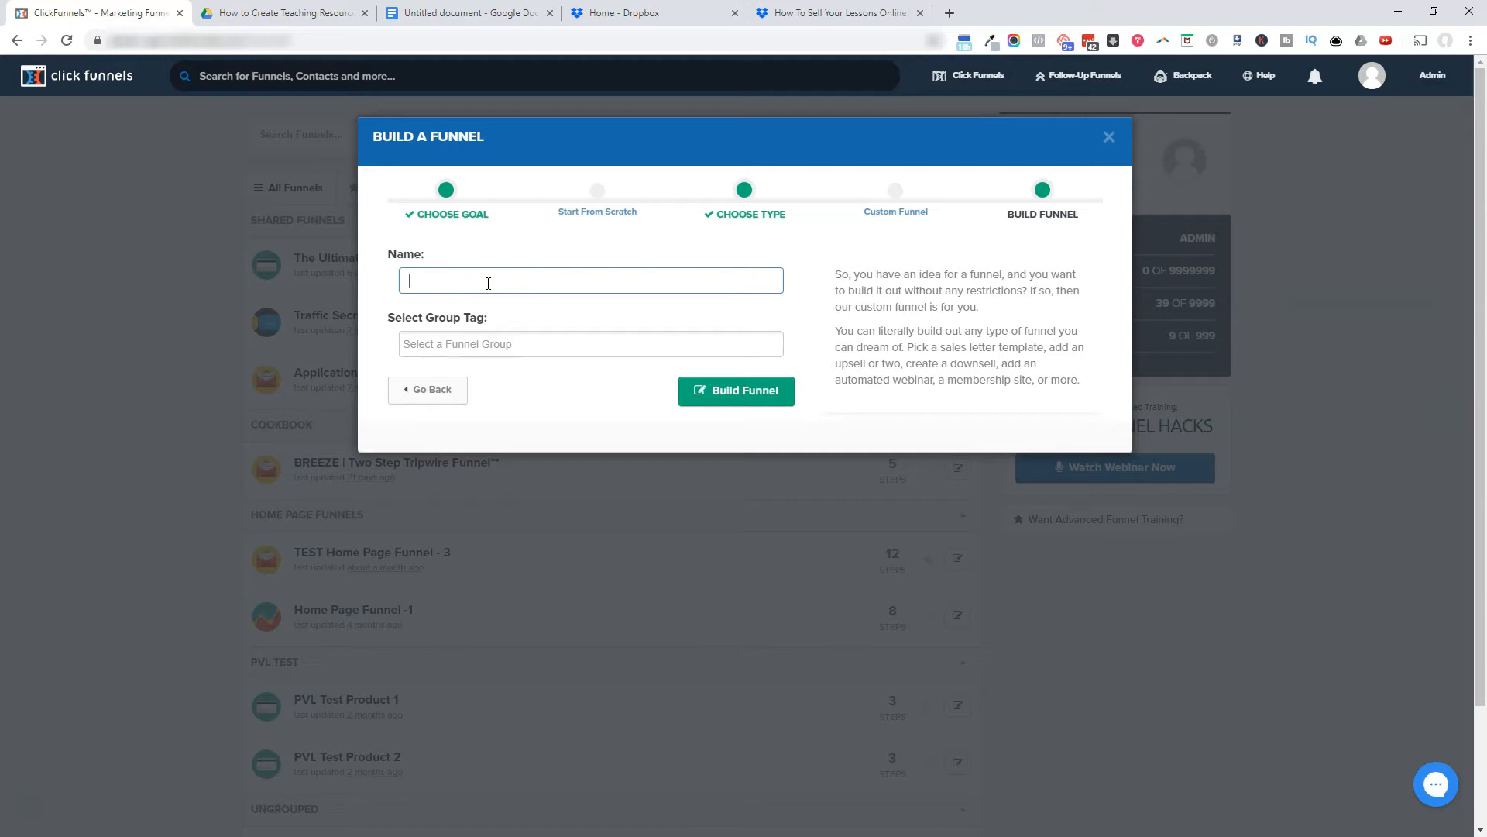
{"action": "type", "text": "SYL"}
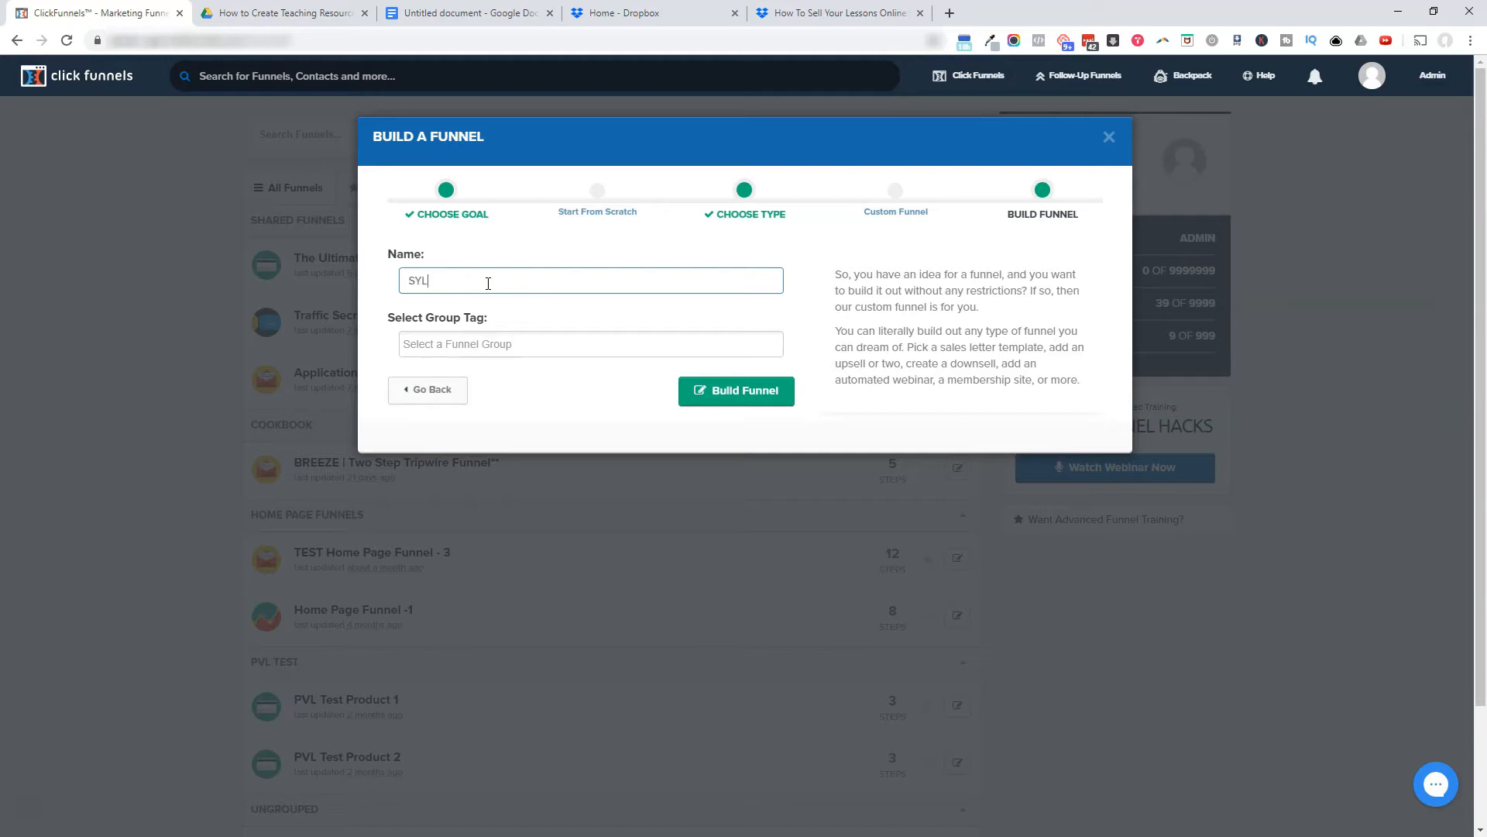
{"action": "type", "text": "Product Deliver"}
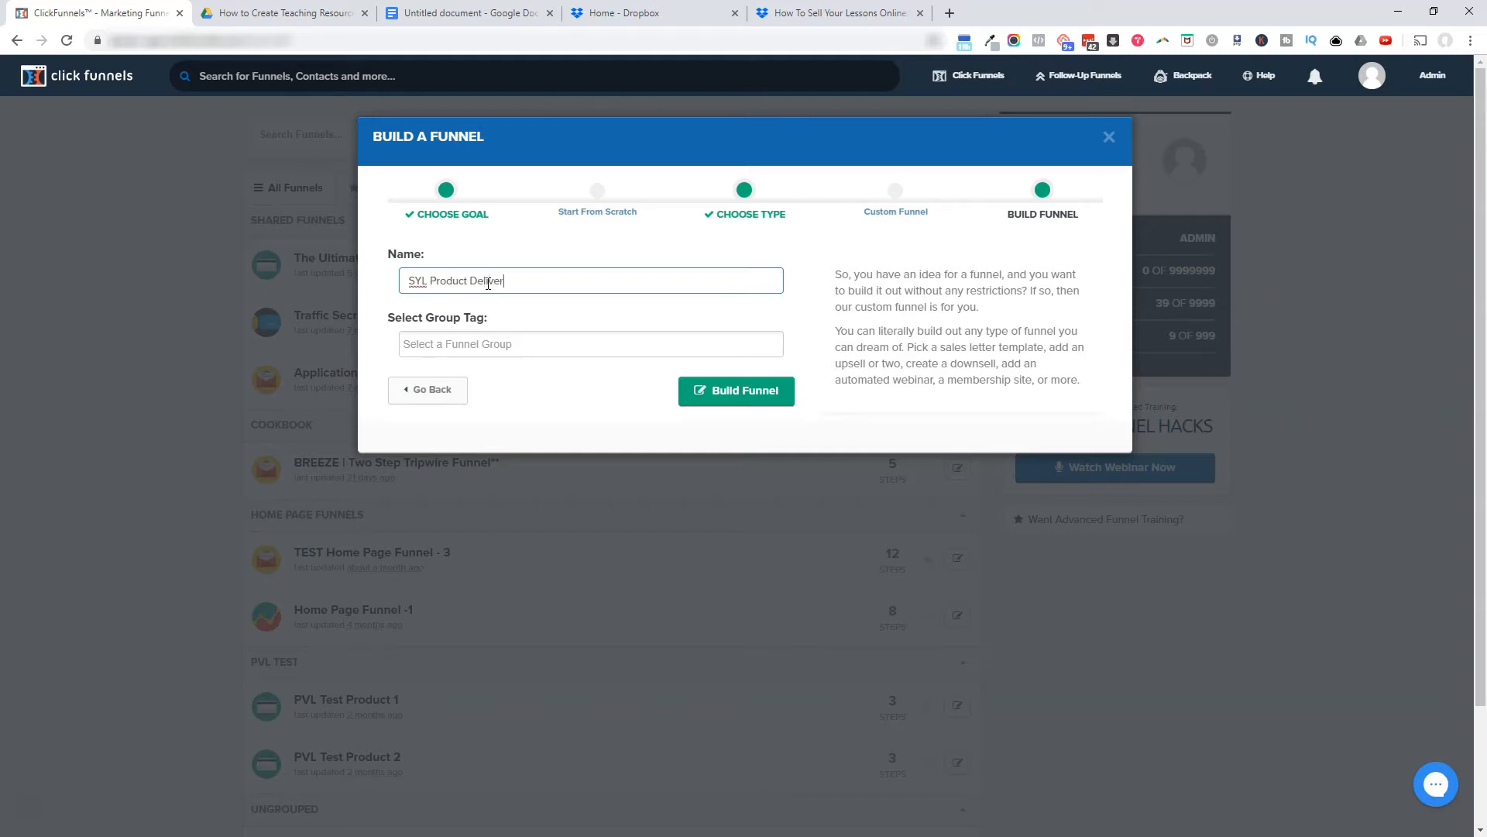
{"action": "left_click", "coordinate": [736, 389]}
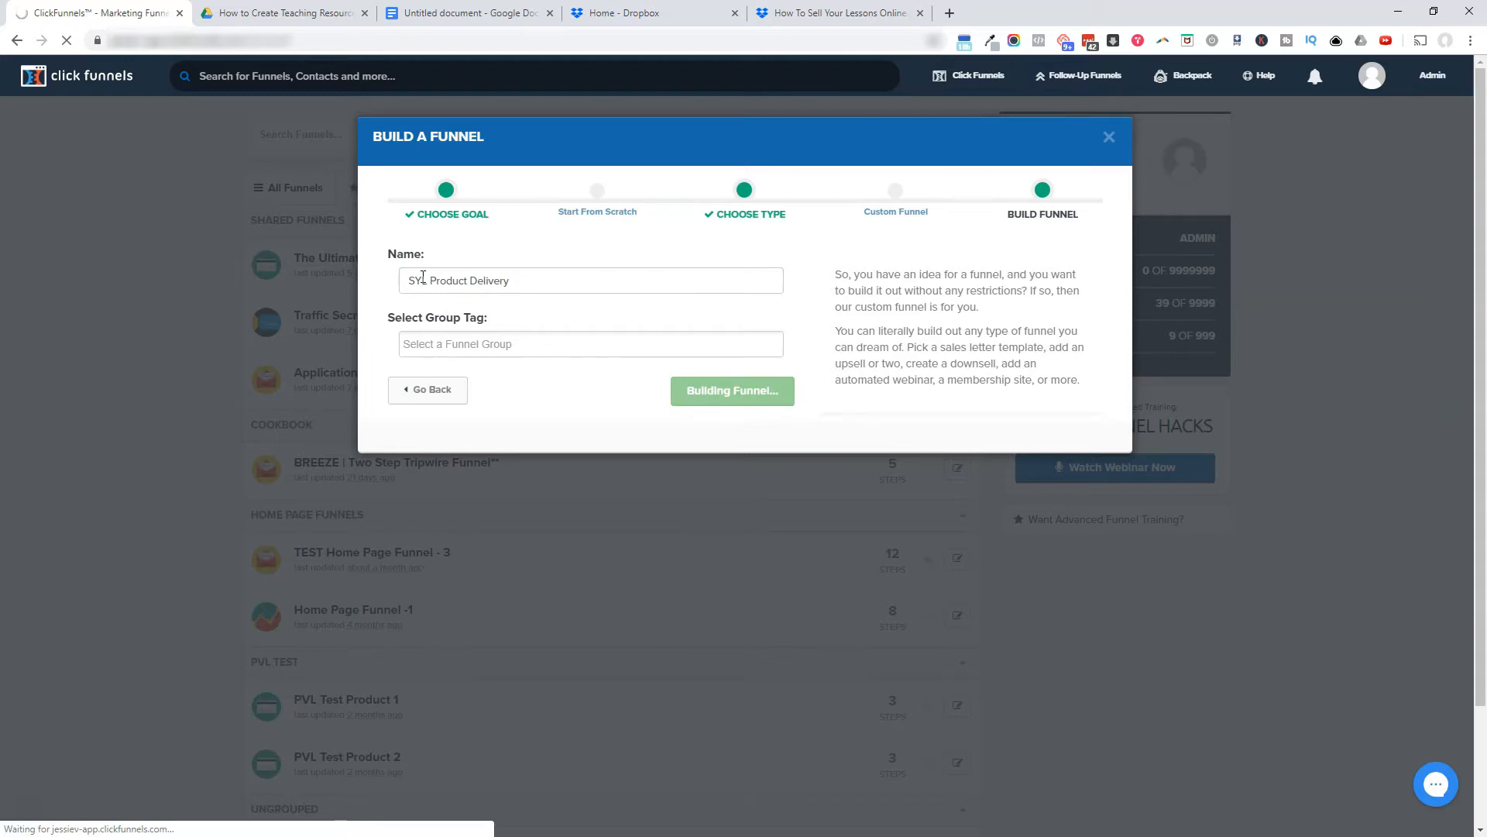
Step: Make the Optin step a Membership > Member Access page and browse its templates
{"action": "left_click", "coordinate": [732, 390]}
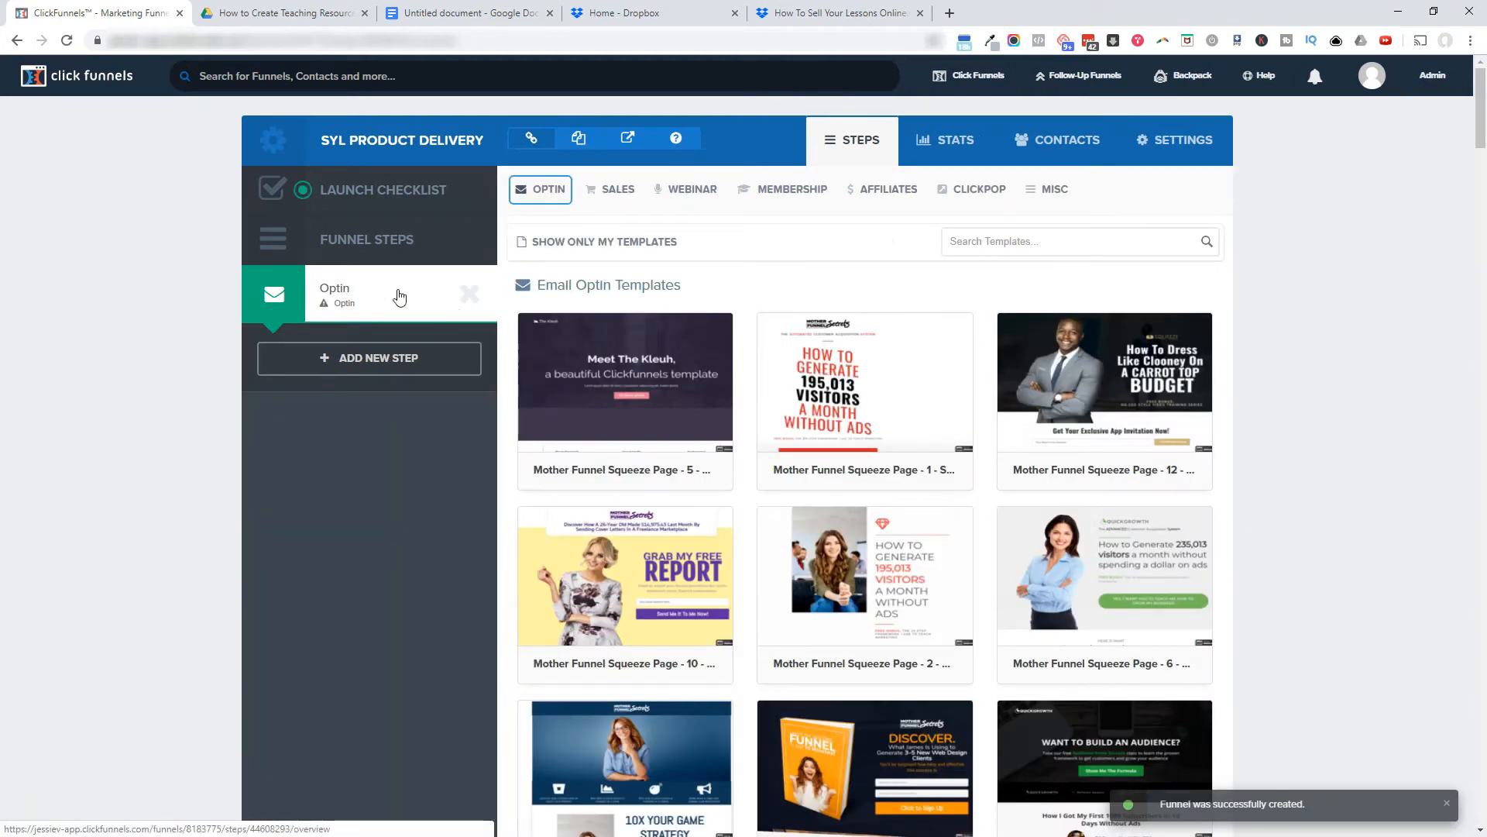
{"action": "left_click", "coordinate": [791, 189]}
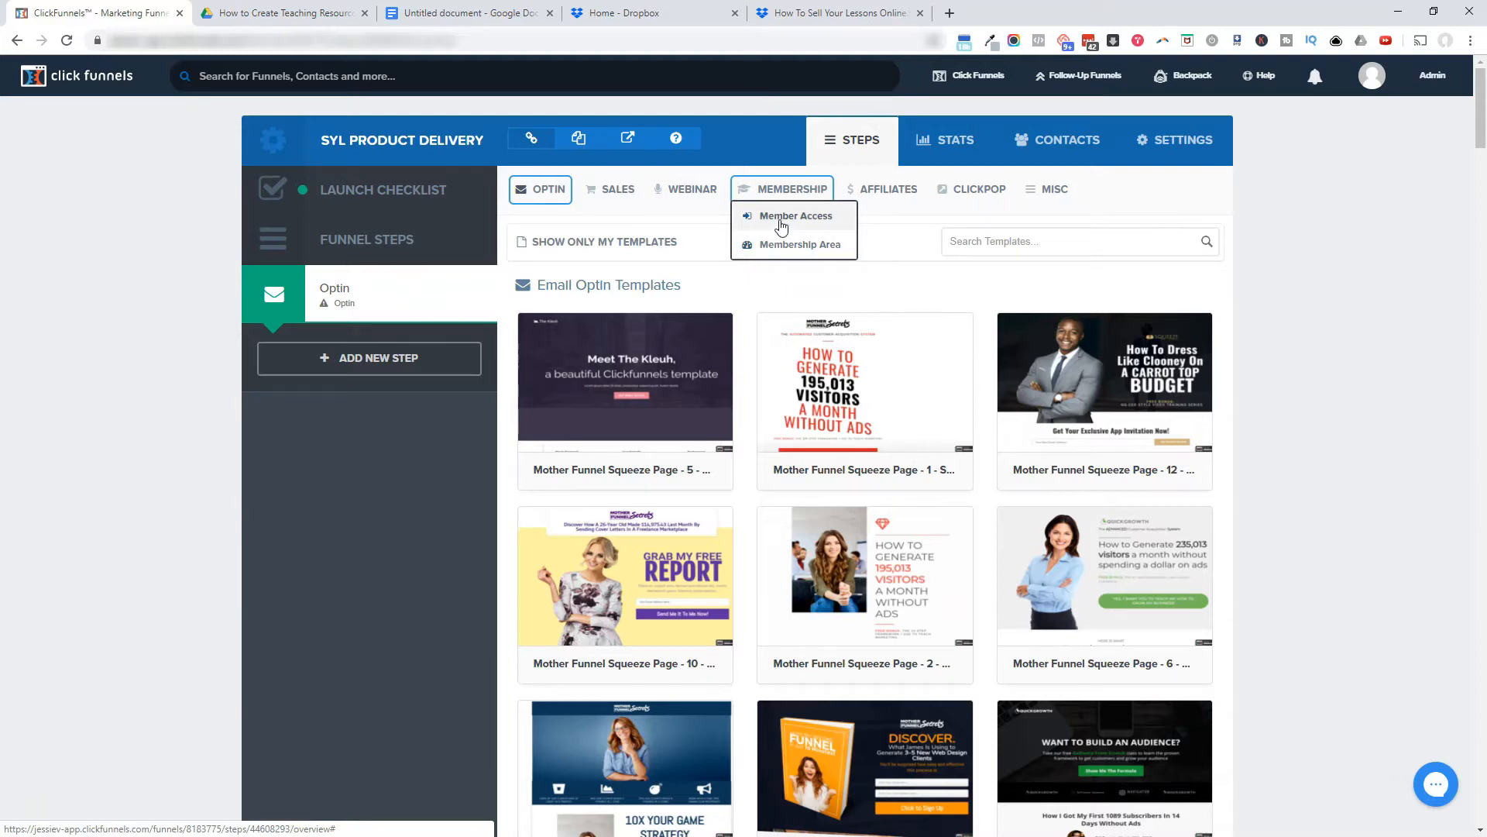
{"action": "left_click", "coordinate": [796, 215]}
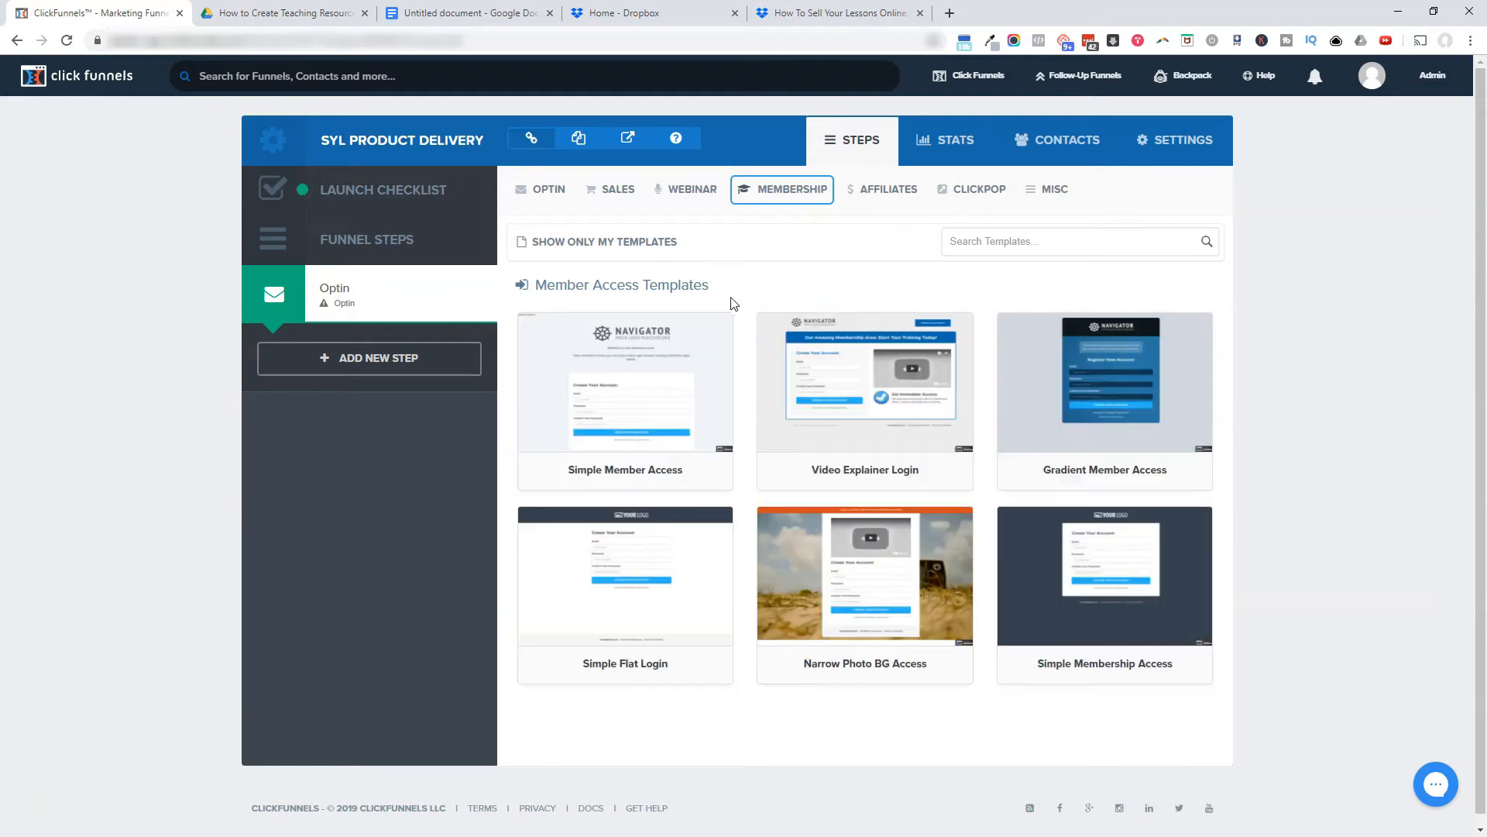
{"action": "mouse_move", "coordinate": [724, 283]}
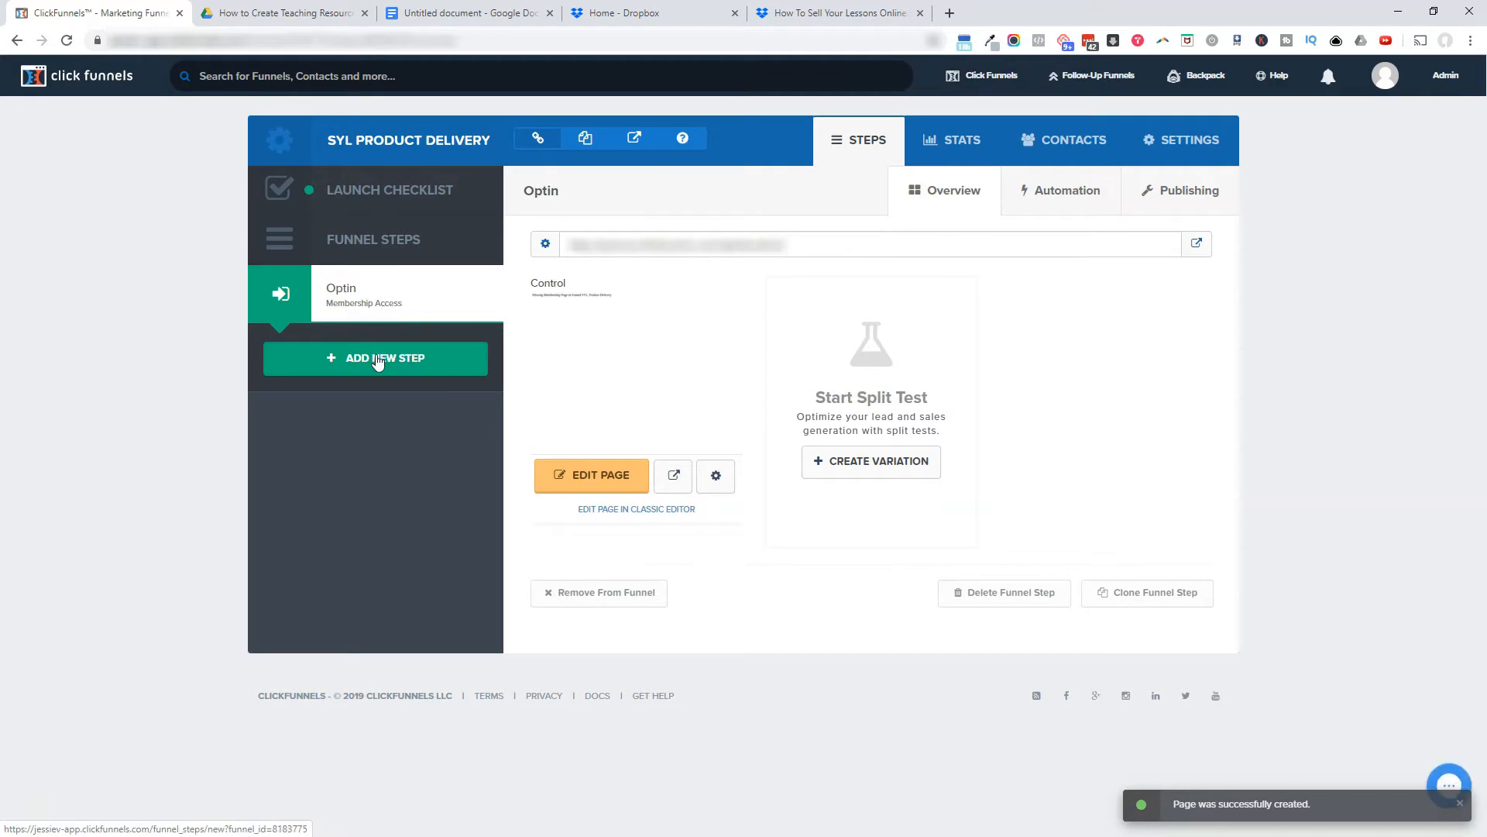
Step: Add a new funnel step named 'Membership Area'
{"action": "left_click", "coordinate": [376, 358]}
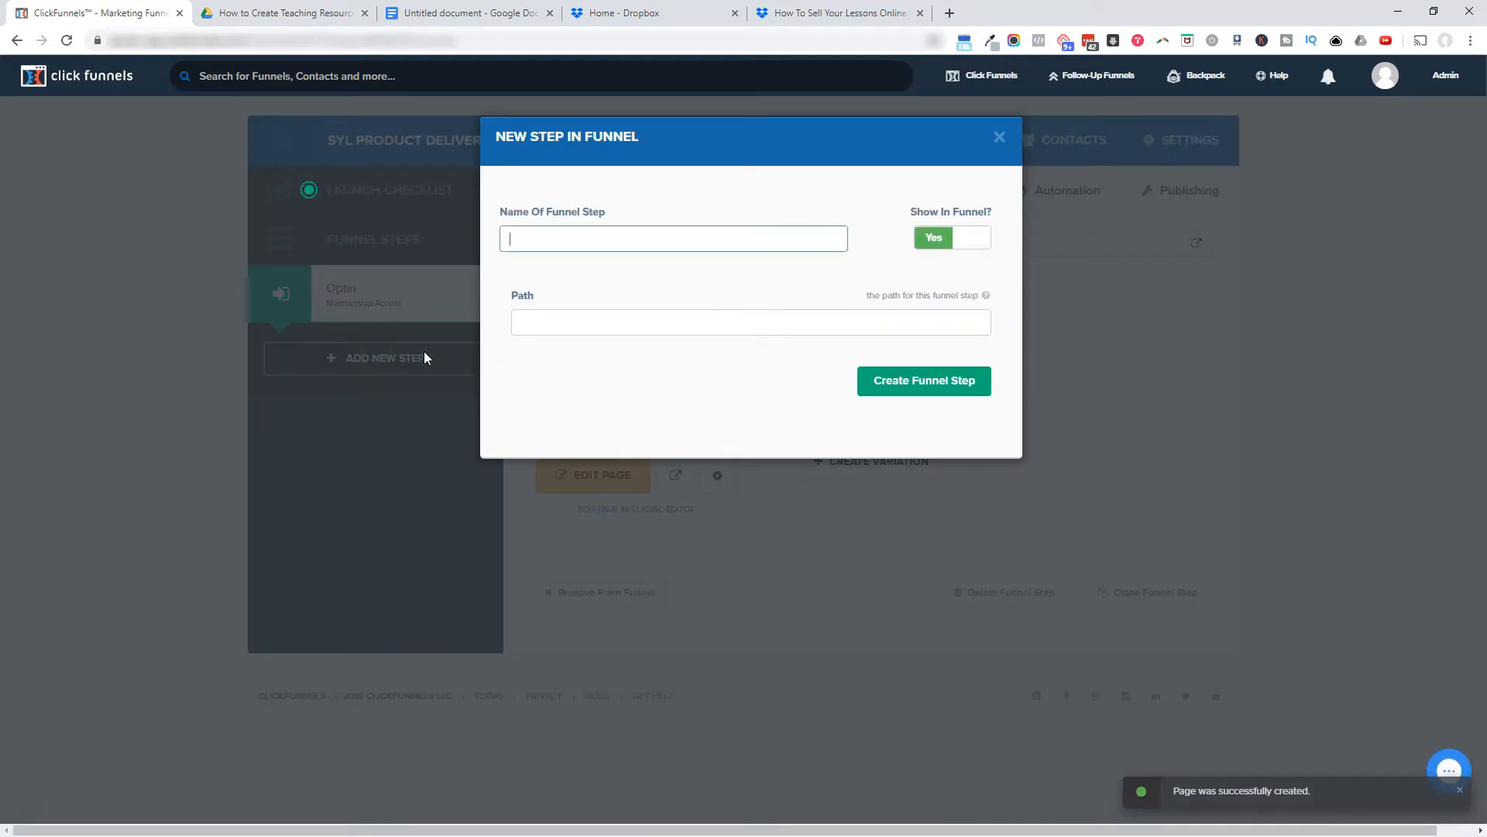
{"action": "type", "text": "Membership A"}
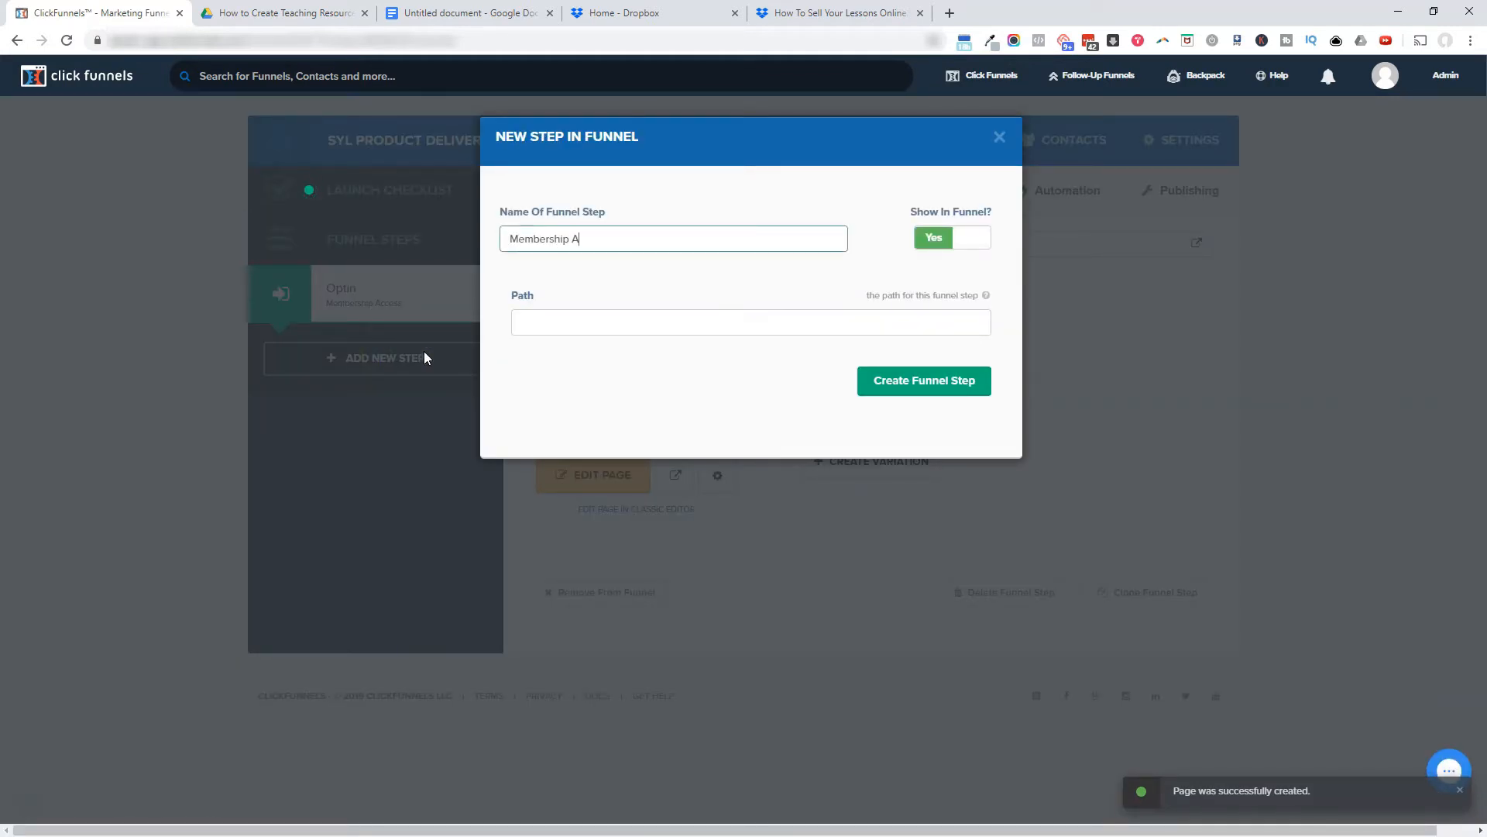
{"action": "left_click", "coordinate": [922, 380]}
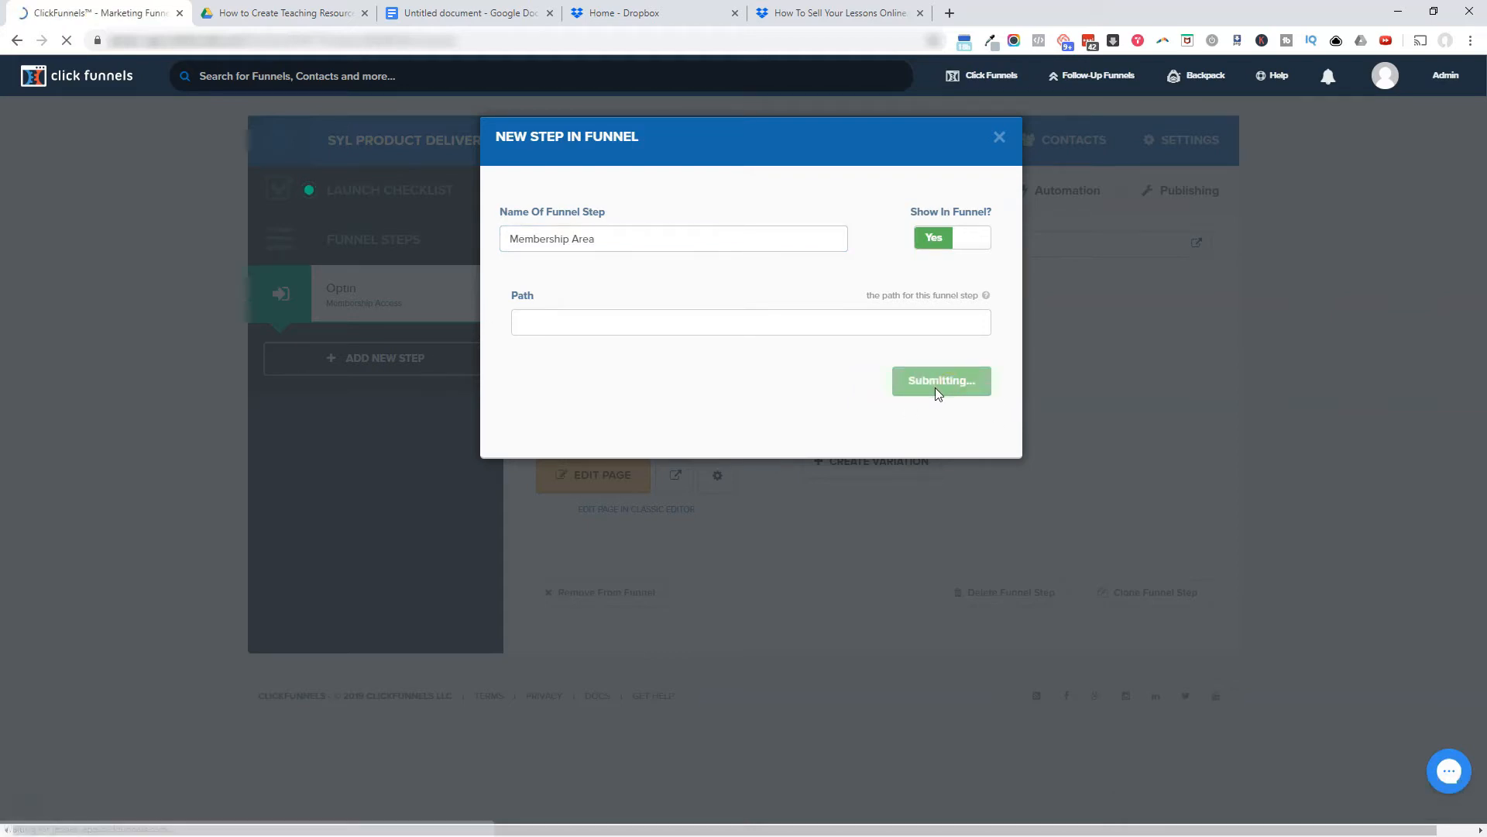
{"action": "left_click", "coordinate": [940, 381]}
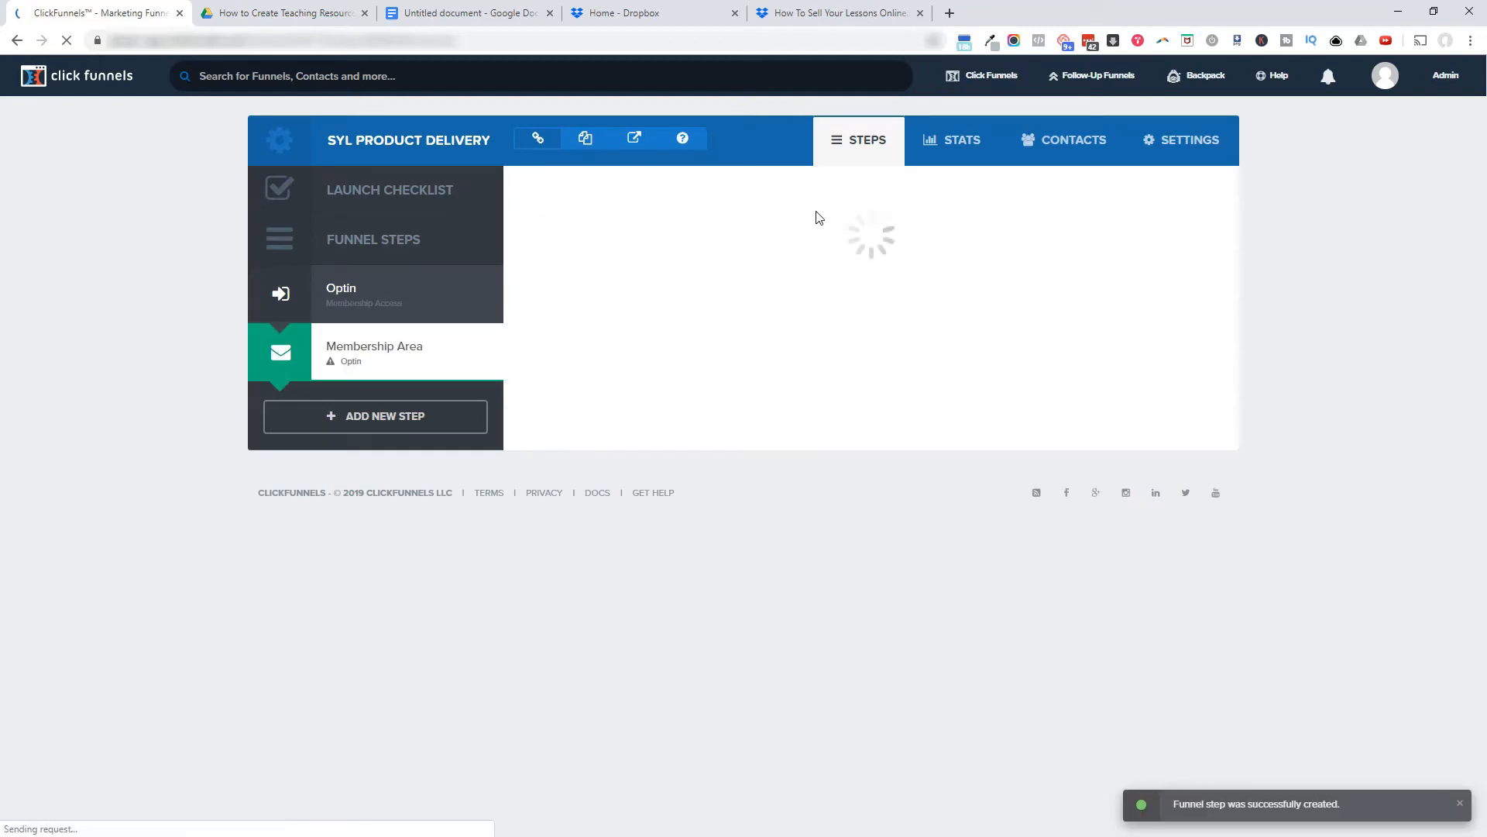
Step: Apply a Membership Area template to the new step
{"action": "left_click", "coordinate": [790, 189]}
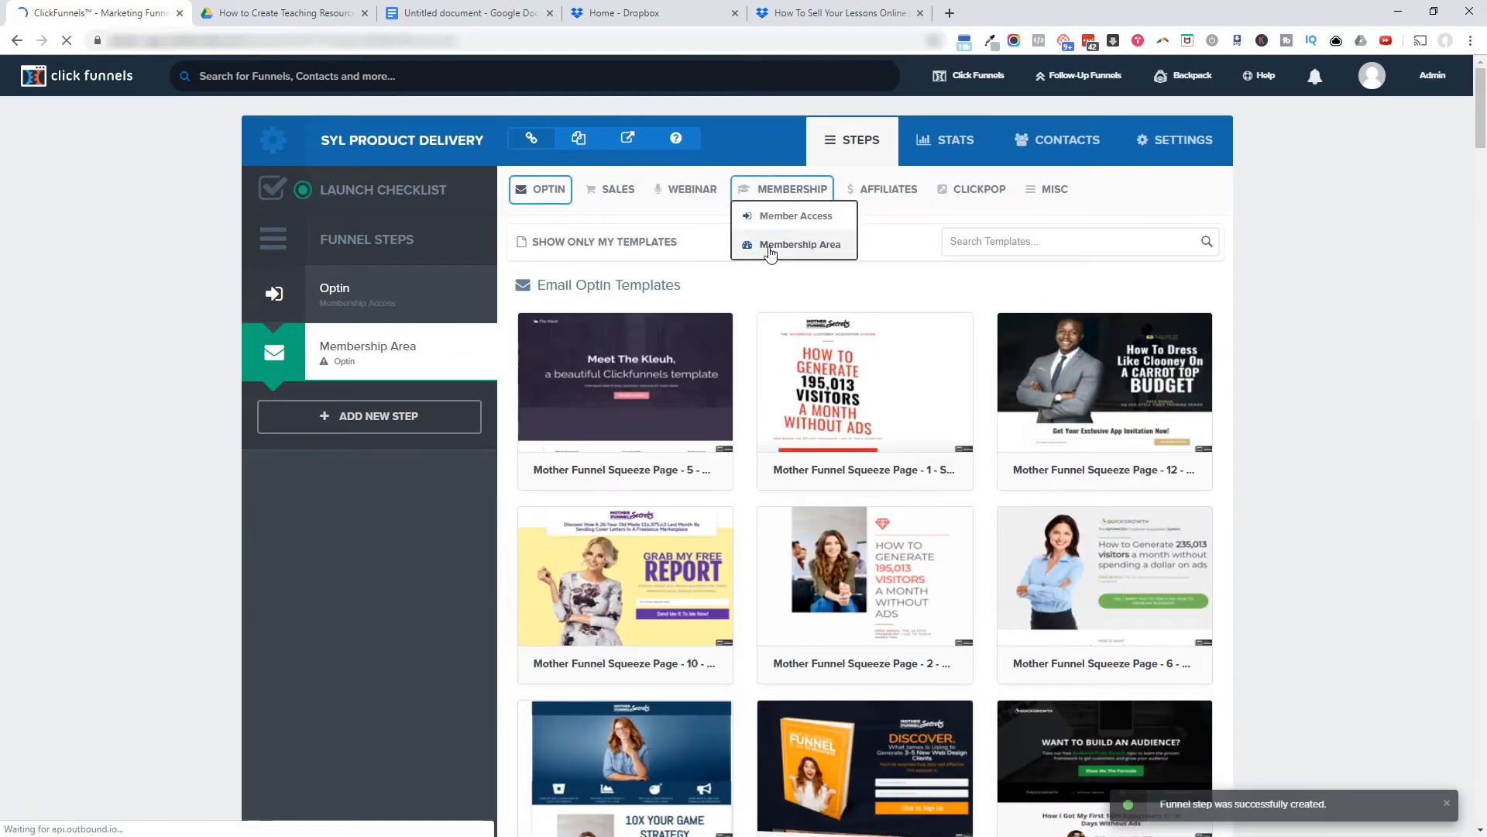
{"action": "left_click", "coordinate": [799, 244]}
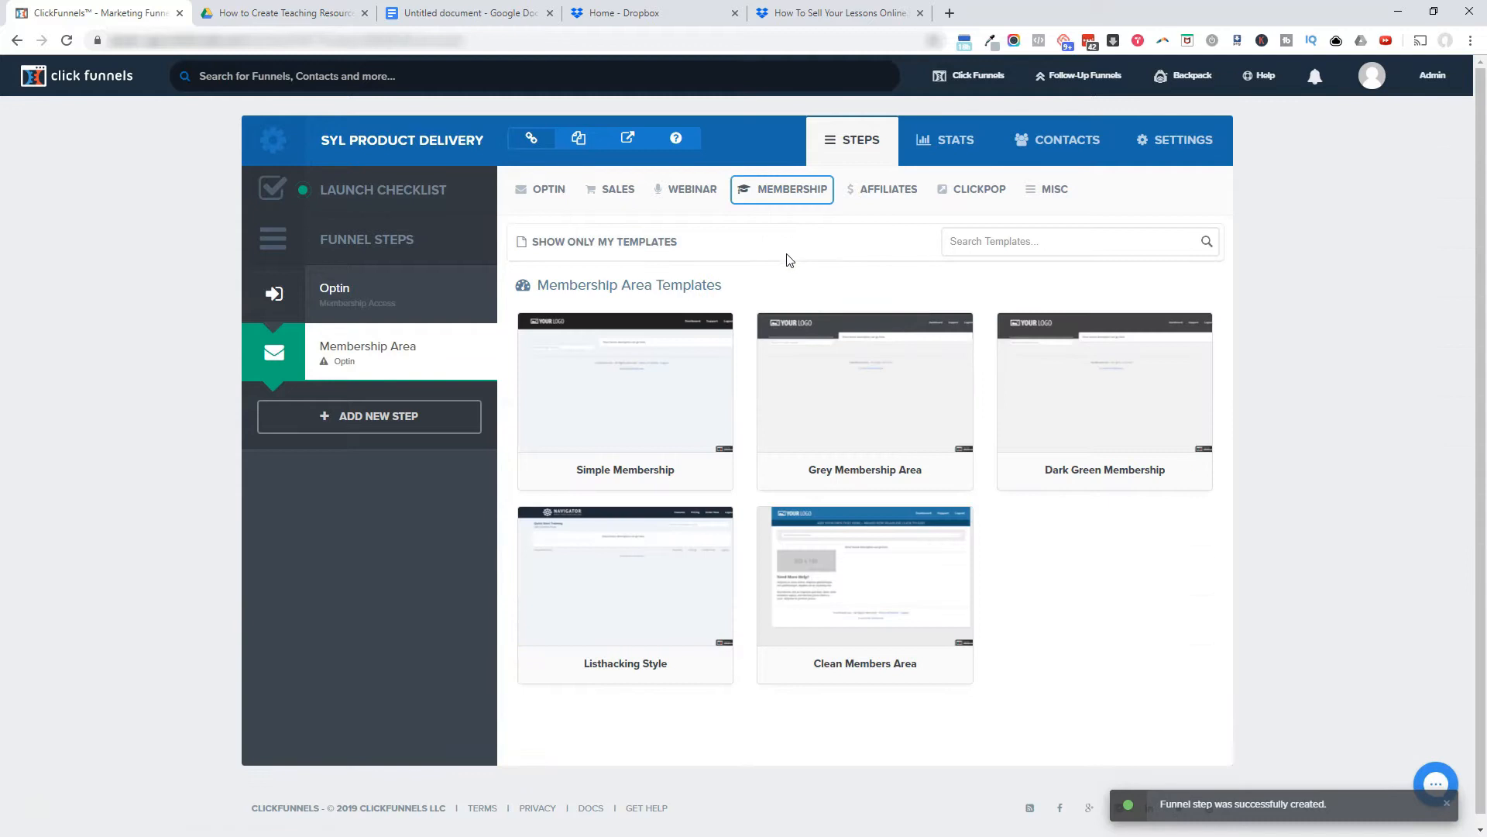
{"action": "mouse_move", "coordinate": [651, 503]}
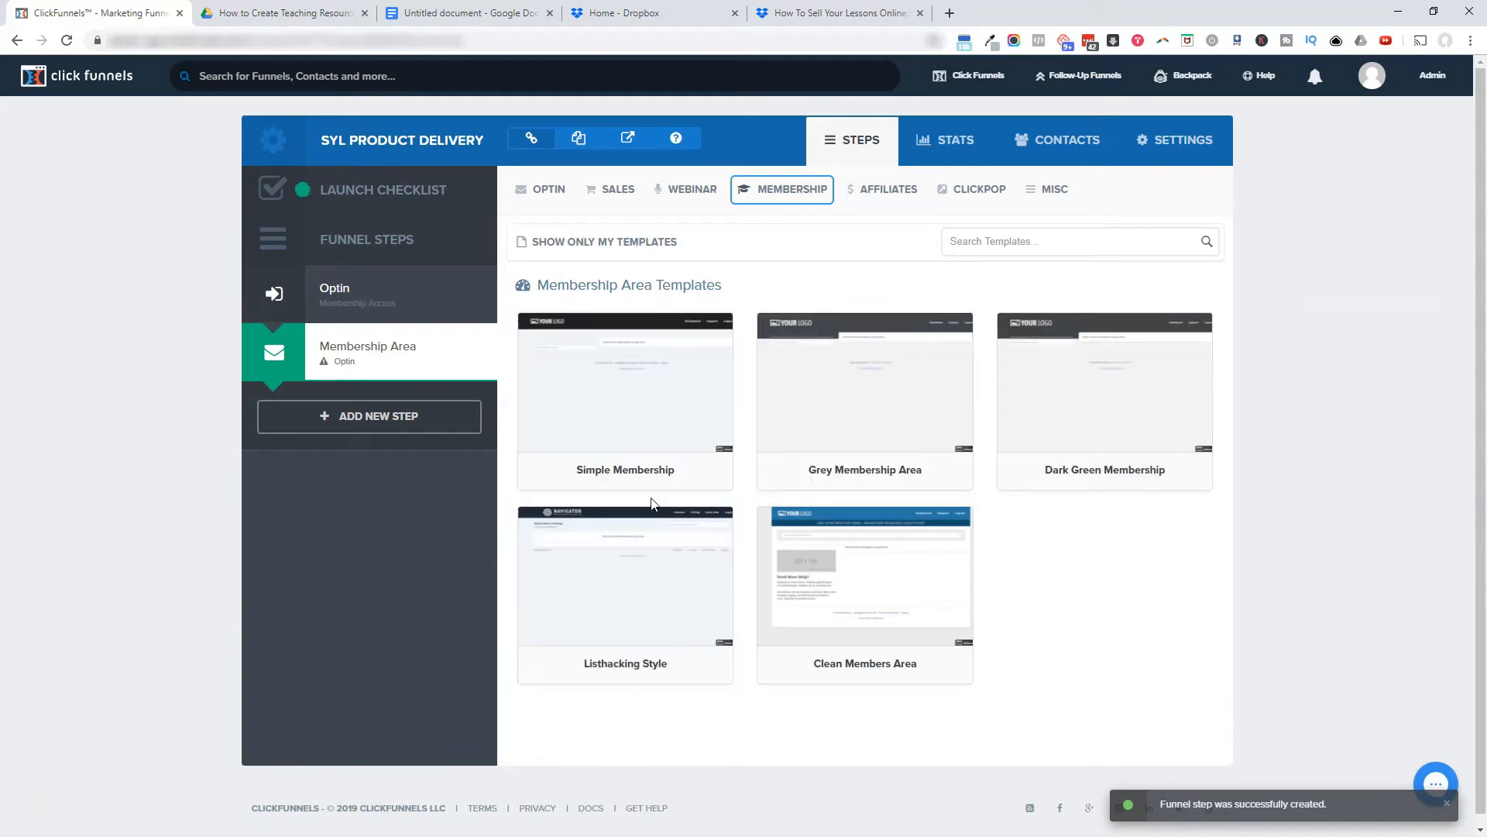
{"action": "left_click", "coordinate": [865, 570]}
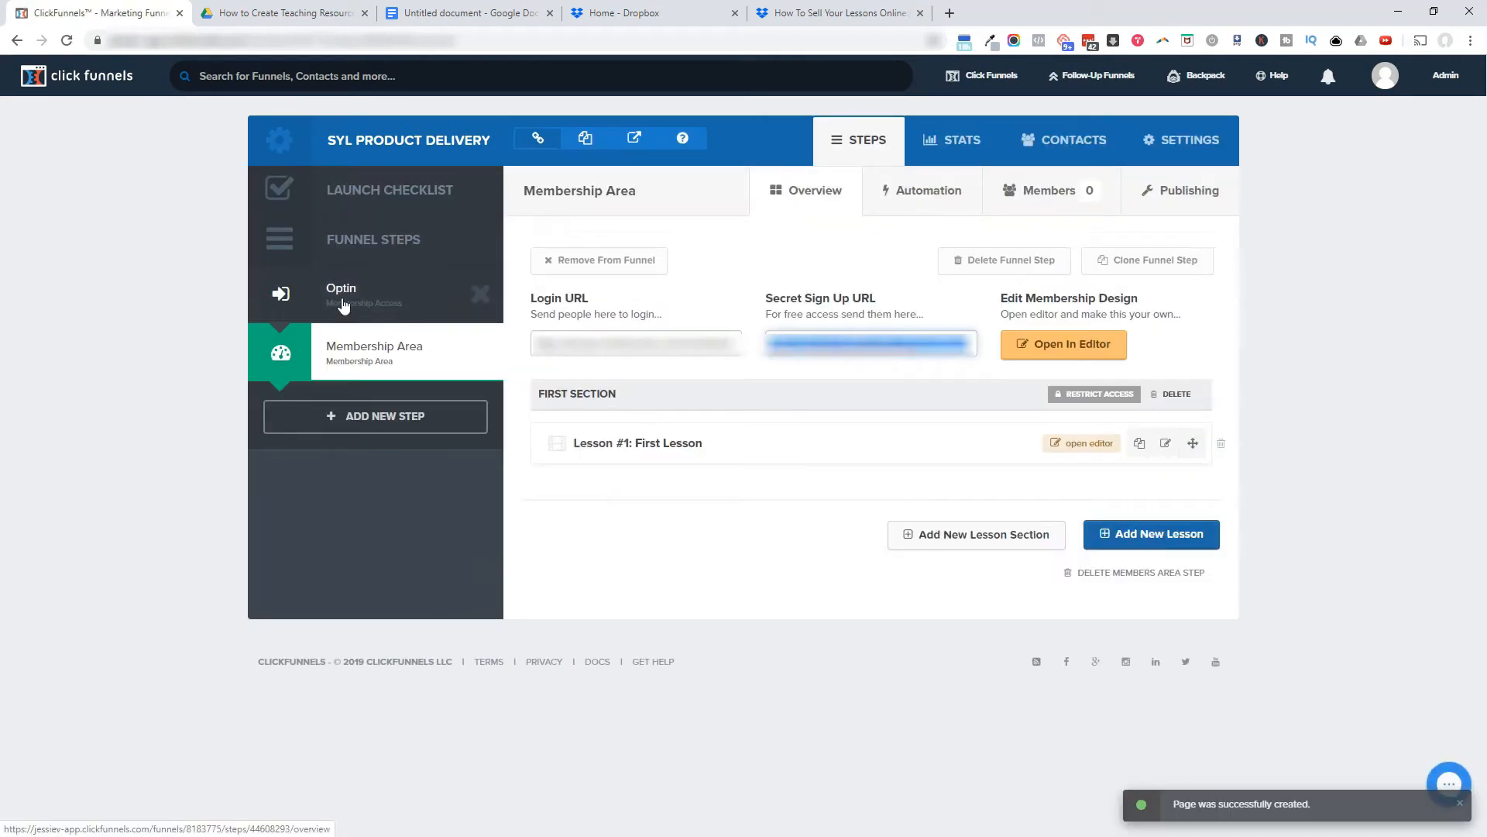
Step: Review the Optin step's member access page in the editor, then leave it
{"action": "left_click", "coordinate": [340, 294]}
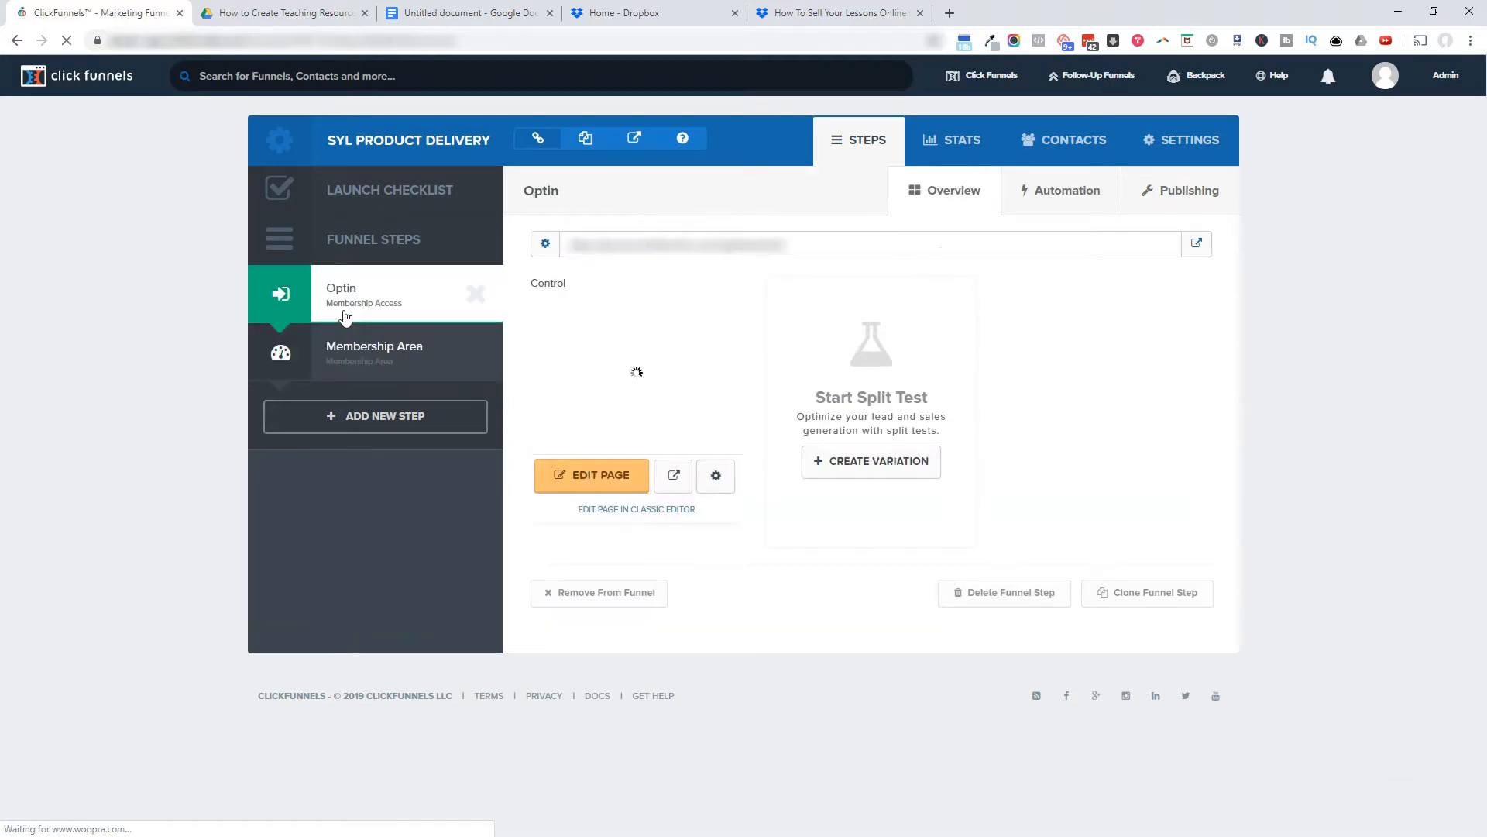
{"action": "left_click", "coordinate": [591, 474]}
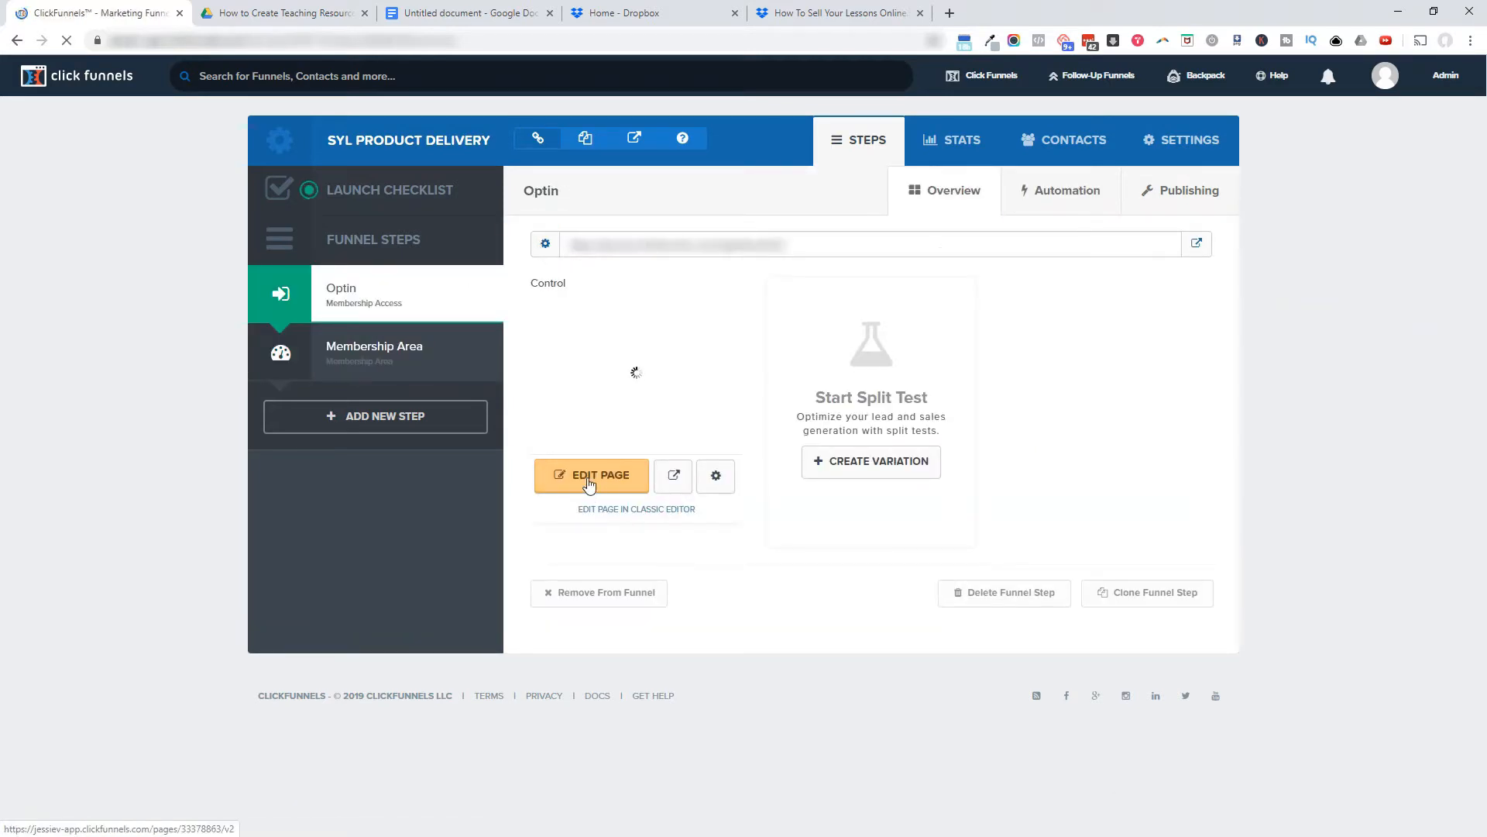
{"action": "left_click", "coordinate": [591, 474]}
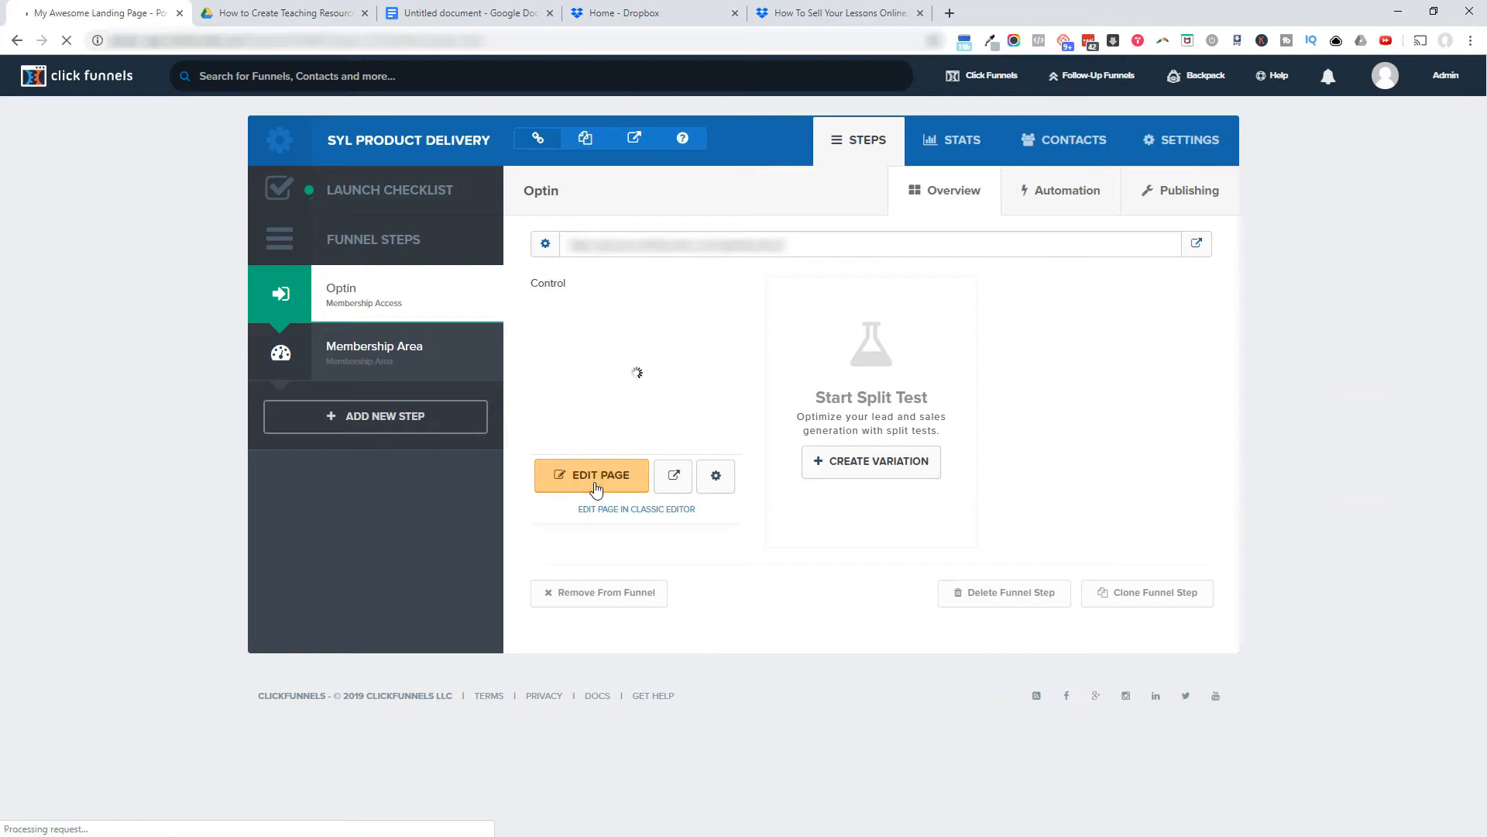
{"action": "left_click", "coordinate": [591, 474]}
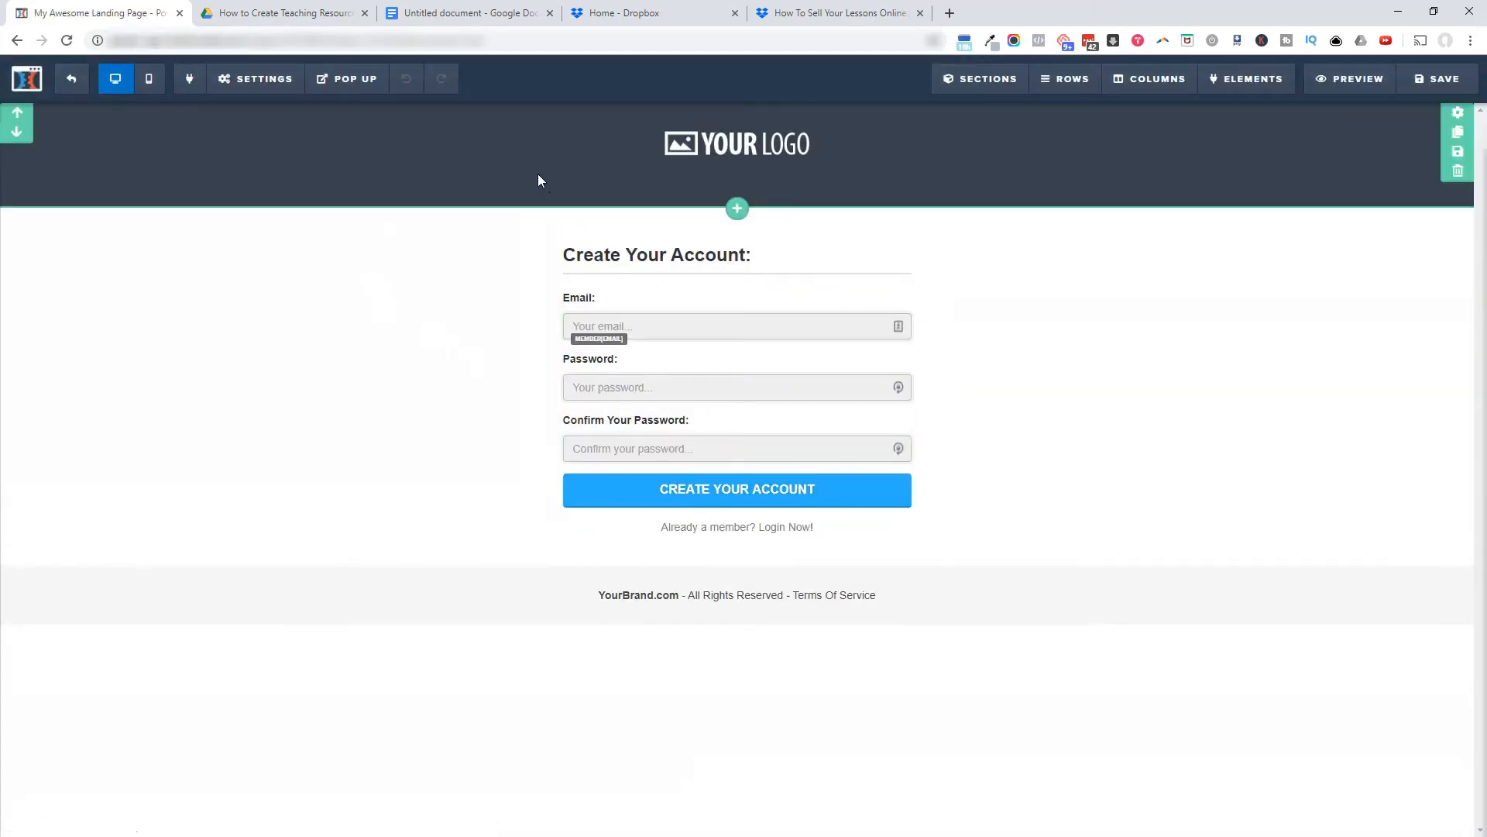
{"action": "scroll", "scroll_direction": "down", "scroll_amount": 3}
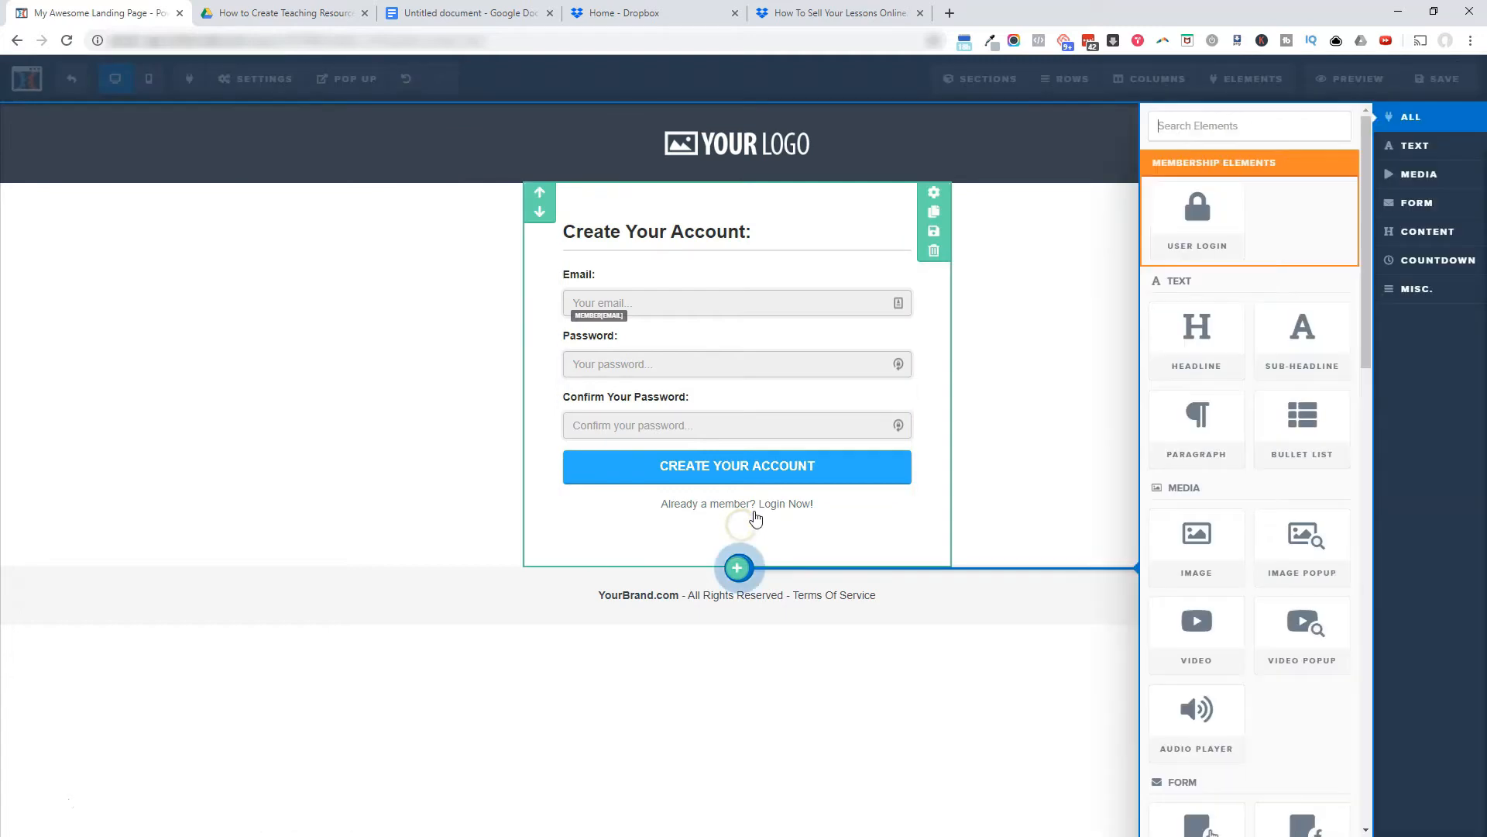
{"action": "mouse_move", "coordinate": [709, 389]}
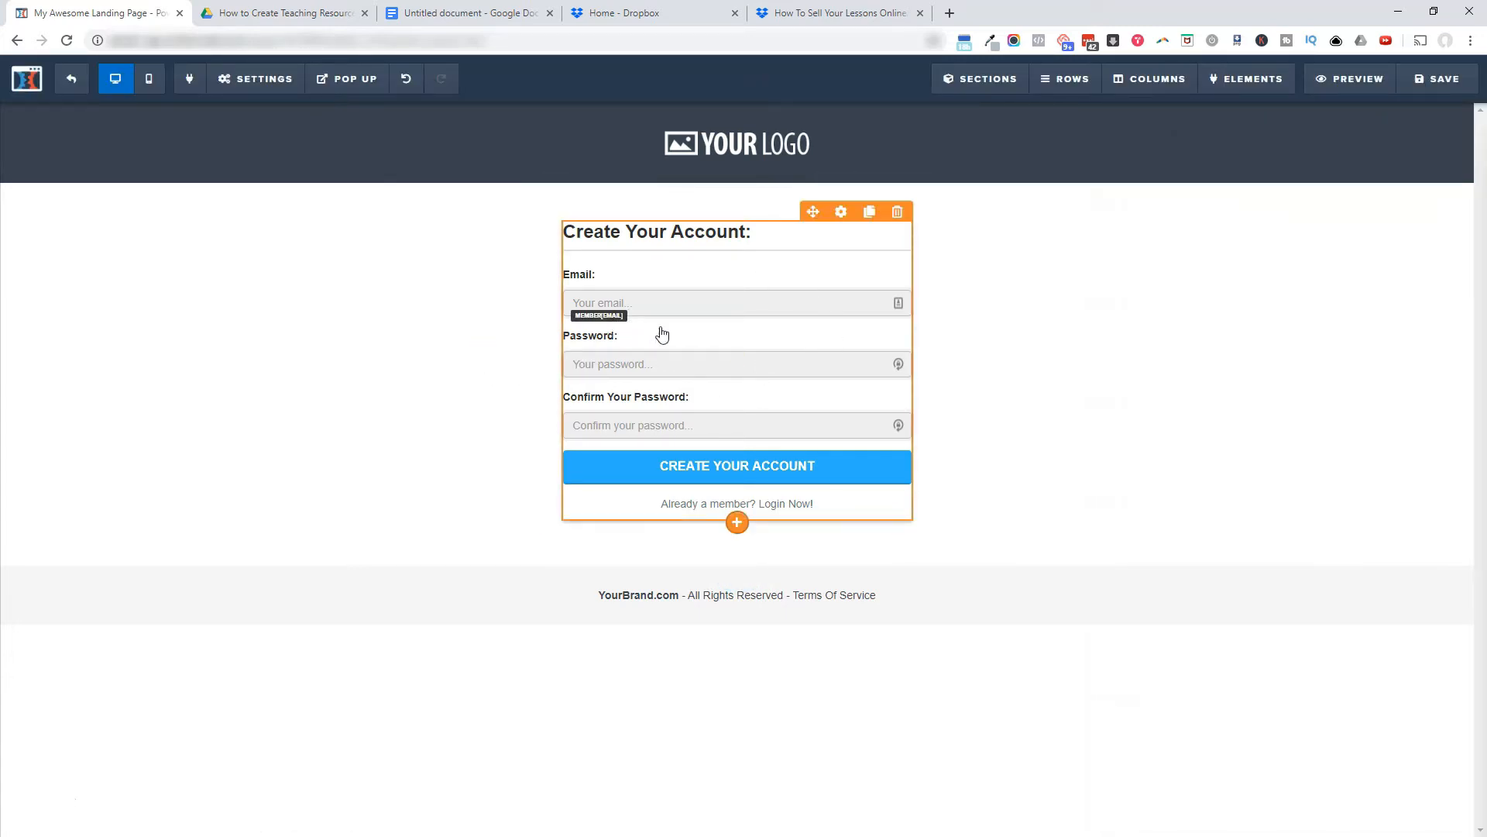
{"action": "left_click", "coordinate": [70, 78]}
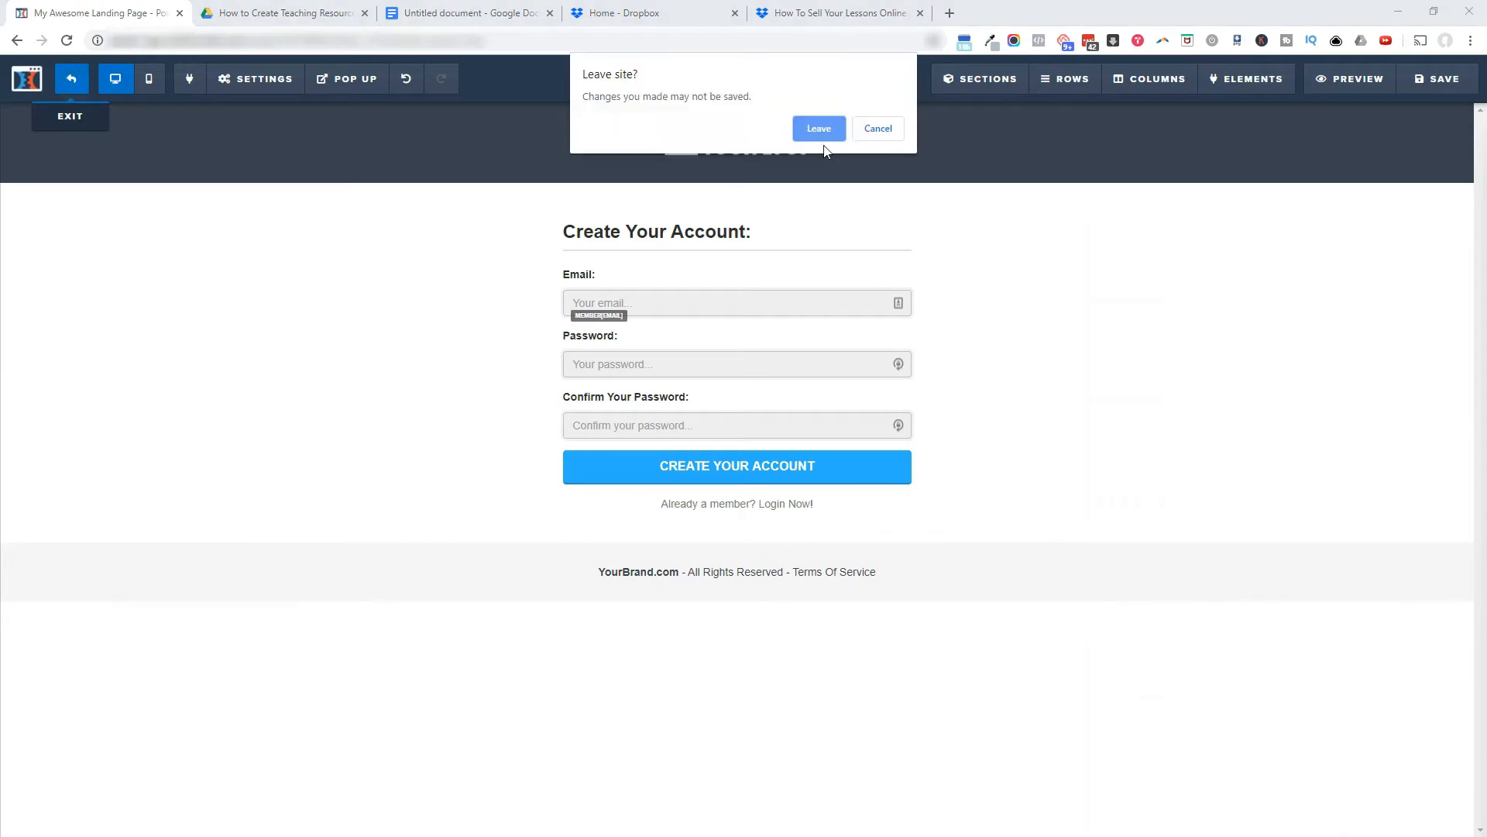
{"action": "left_click", "coordinate": [817, 128]}
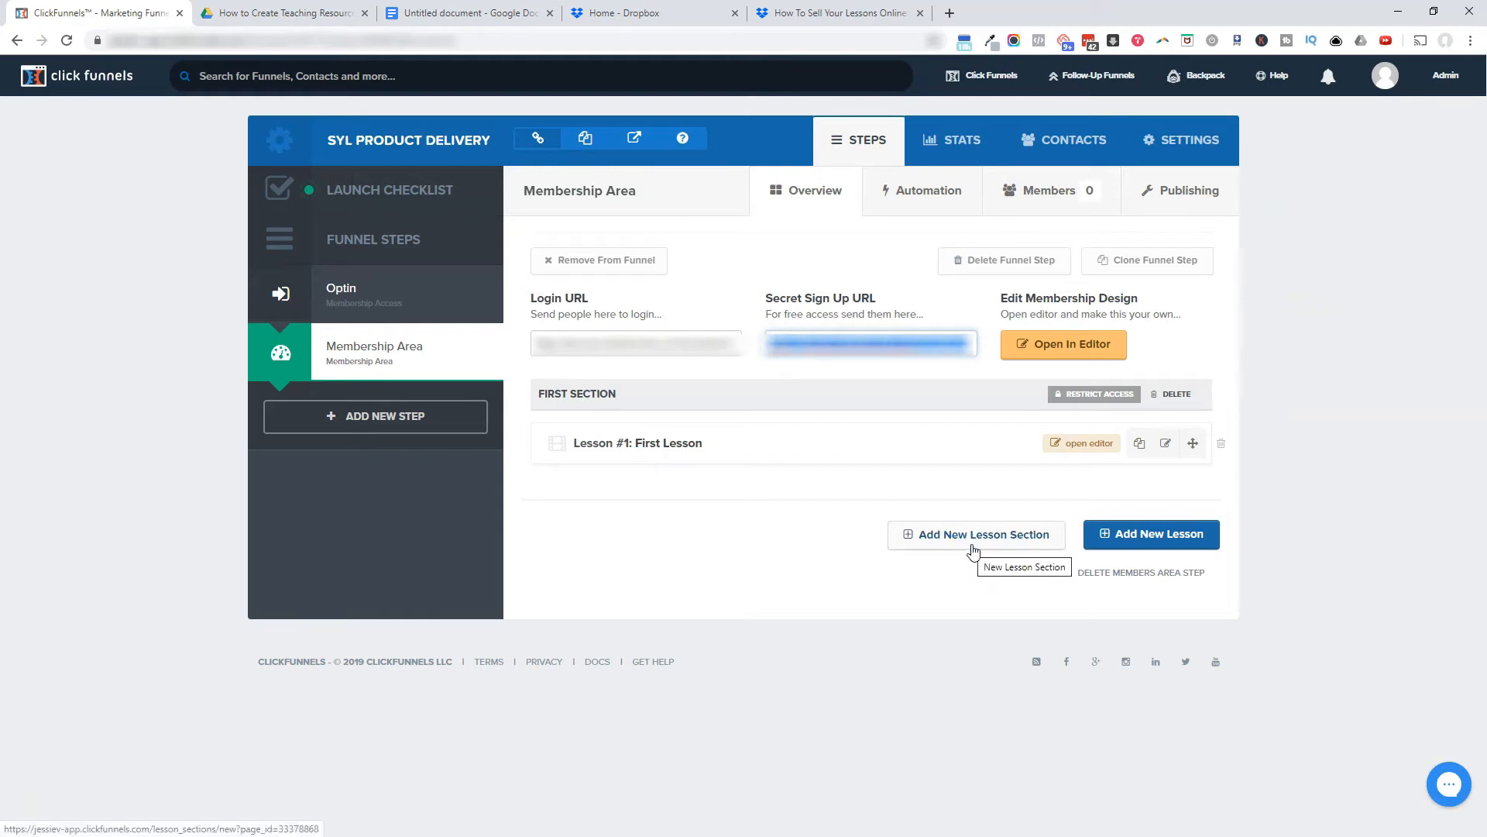
Step: Create a new lesson section named 'Section 2'
{"action": "left_click", "coordinate": [975, 533]}
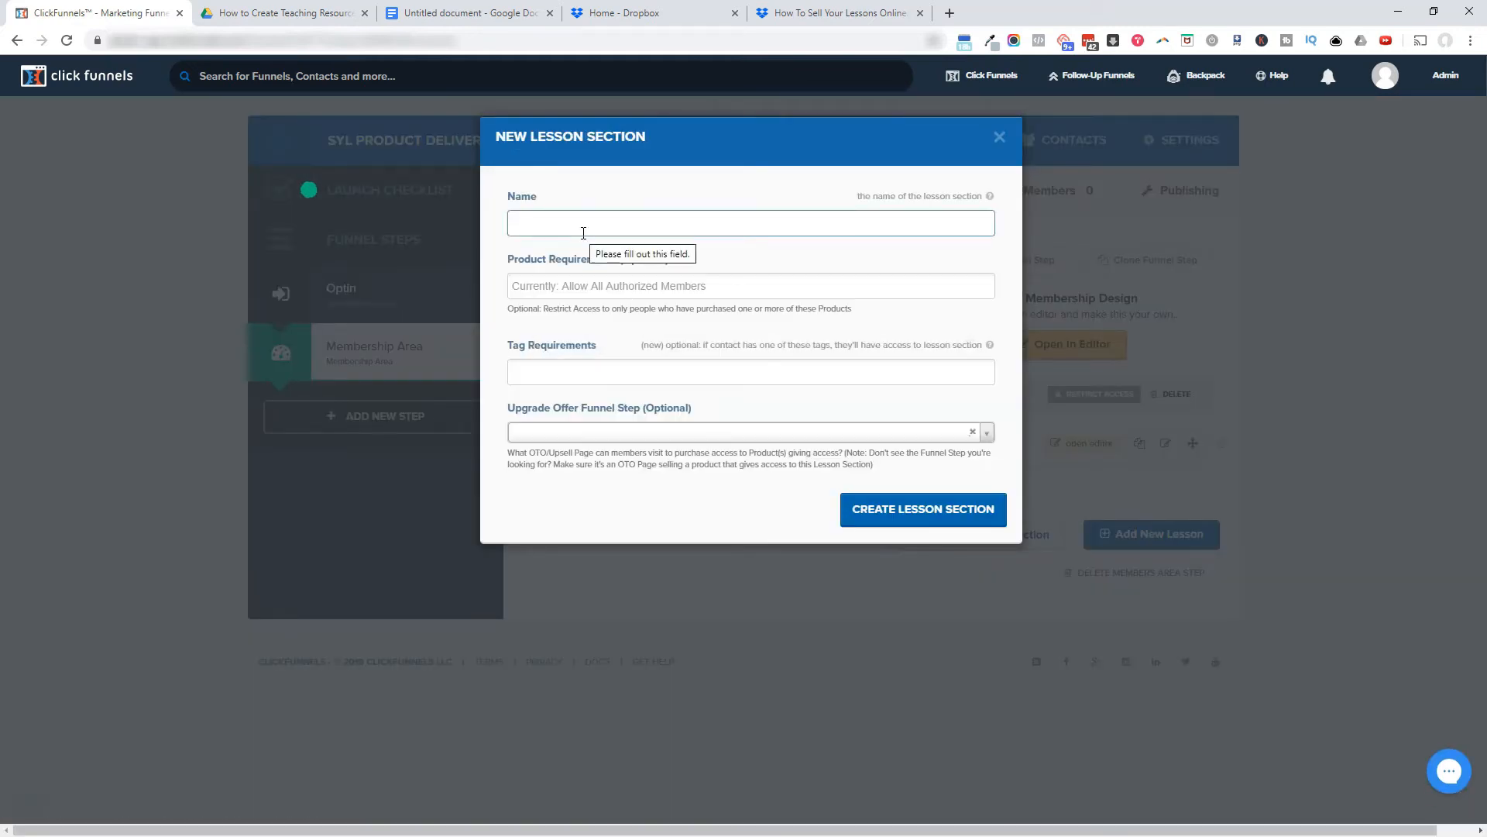
{"action": "type", "text": "Section 2"}
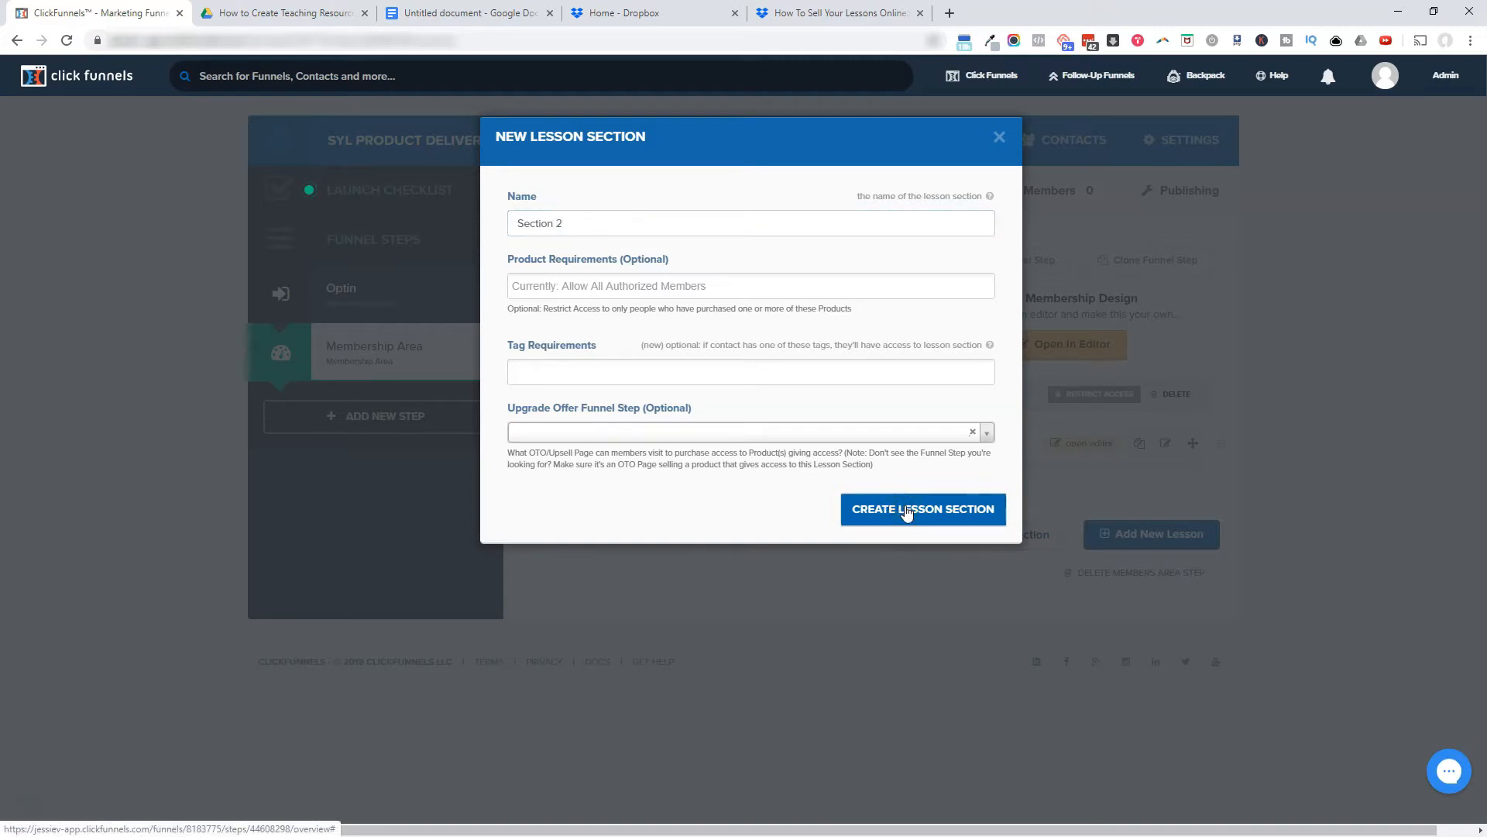
{"action": "left_click", "coordinate": [921, 510]}
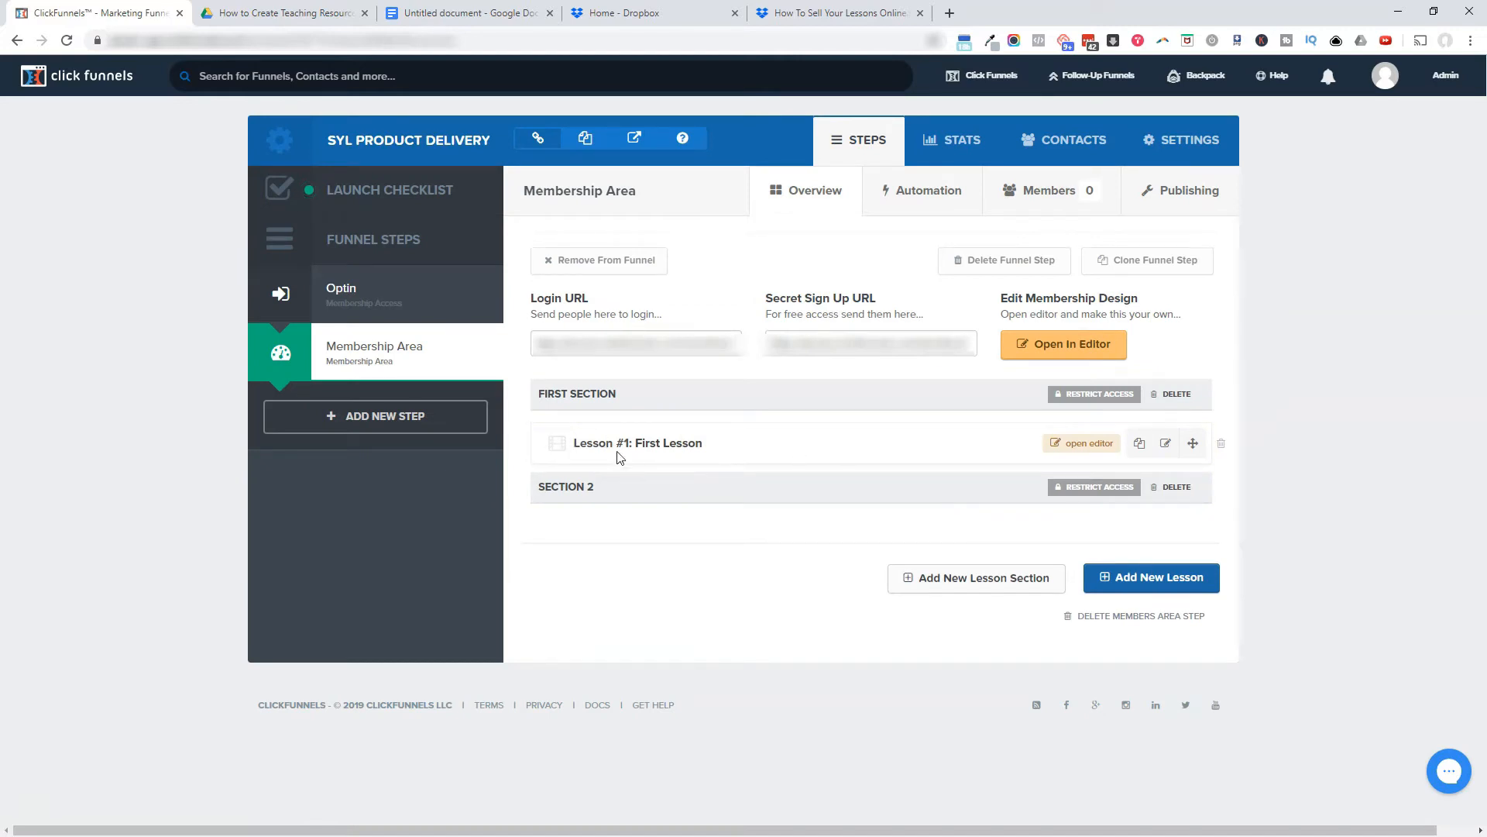
{"action": "mouse_move", "coordinate": [664, 436]}
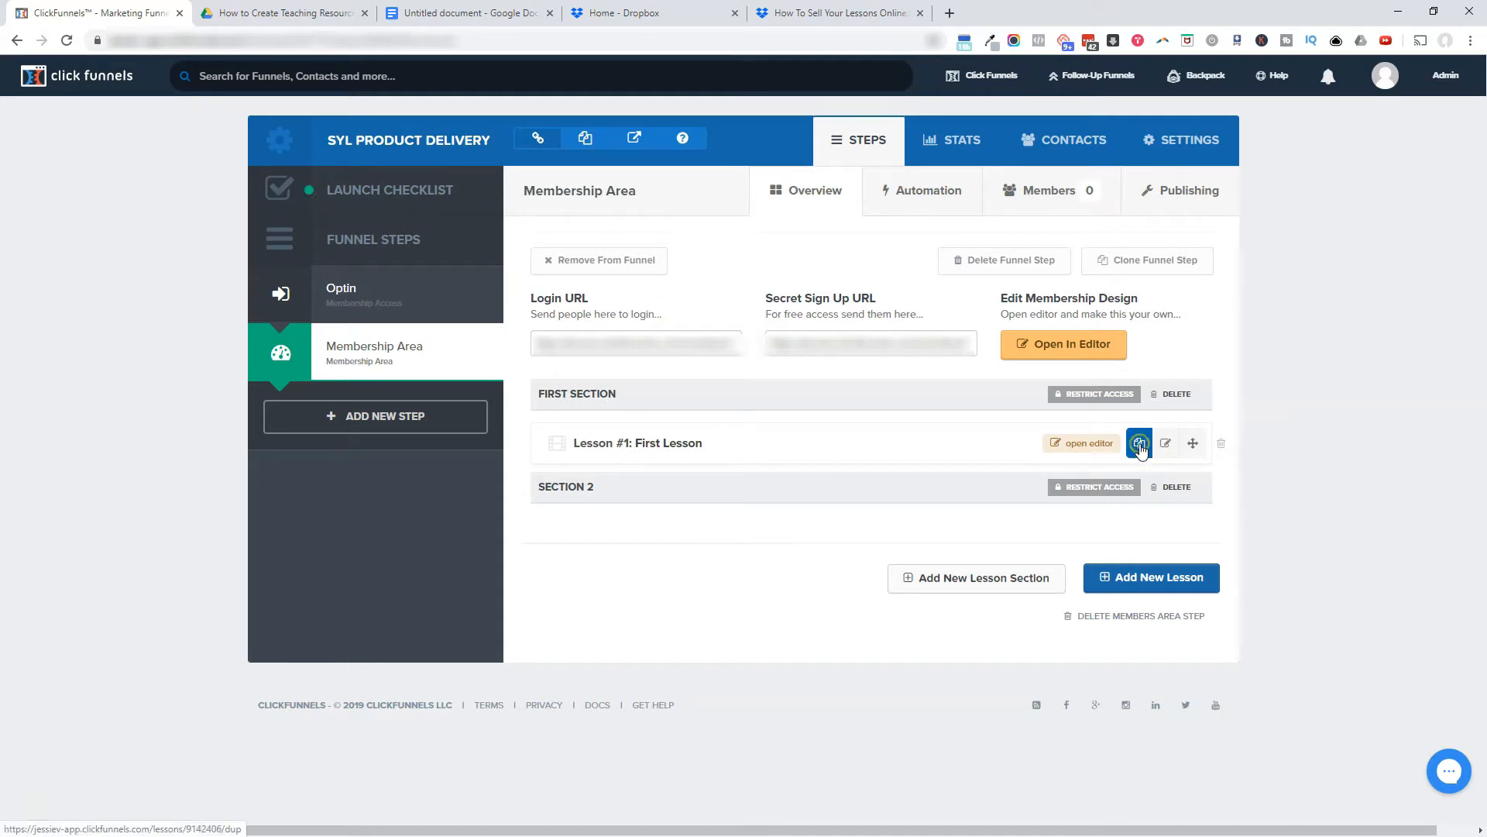
Step: Duplicate Lesson #1, rename the copy 'Second Lesson', and move it into Section 2
{"action": "left_click", "coordinate": [1139, 443]}
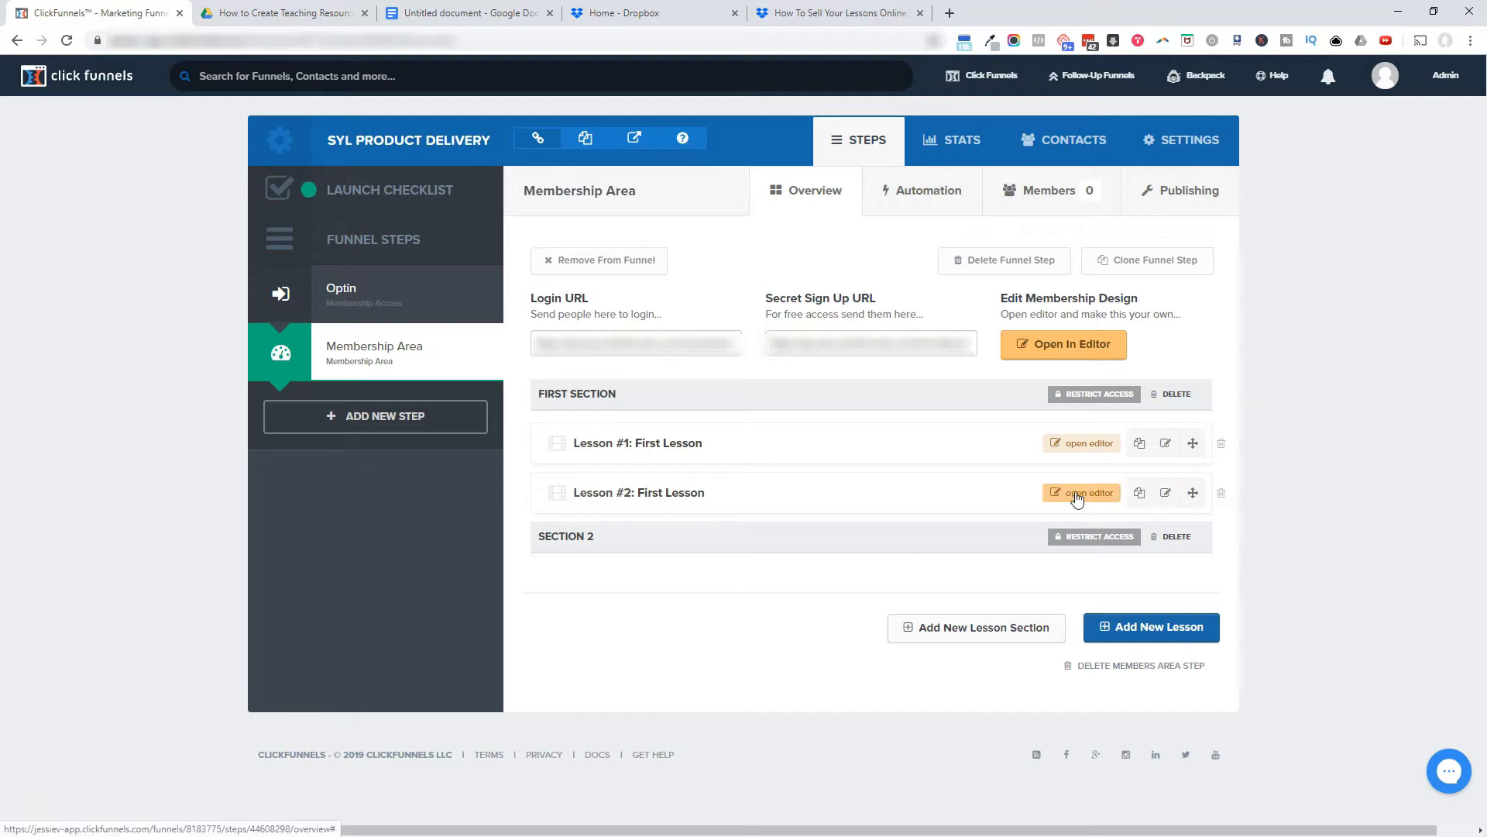
{"action": "left_click", "coordinate": [1081, 492]}
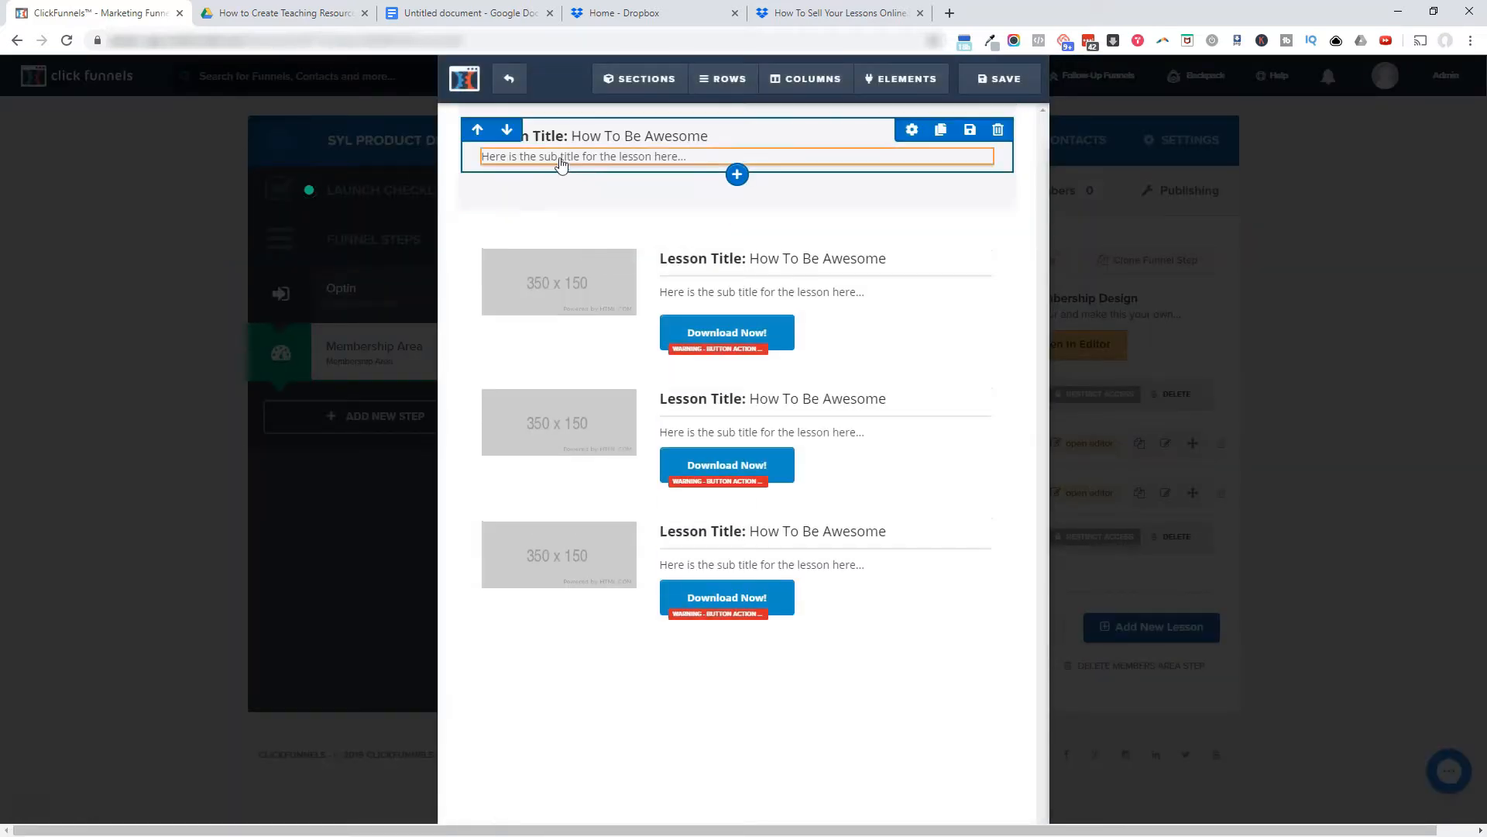
{"action": "left_click", "coordinate": [641, 136]}
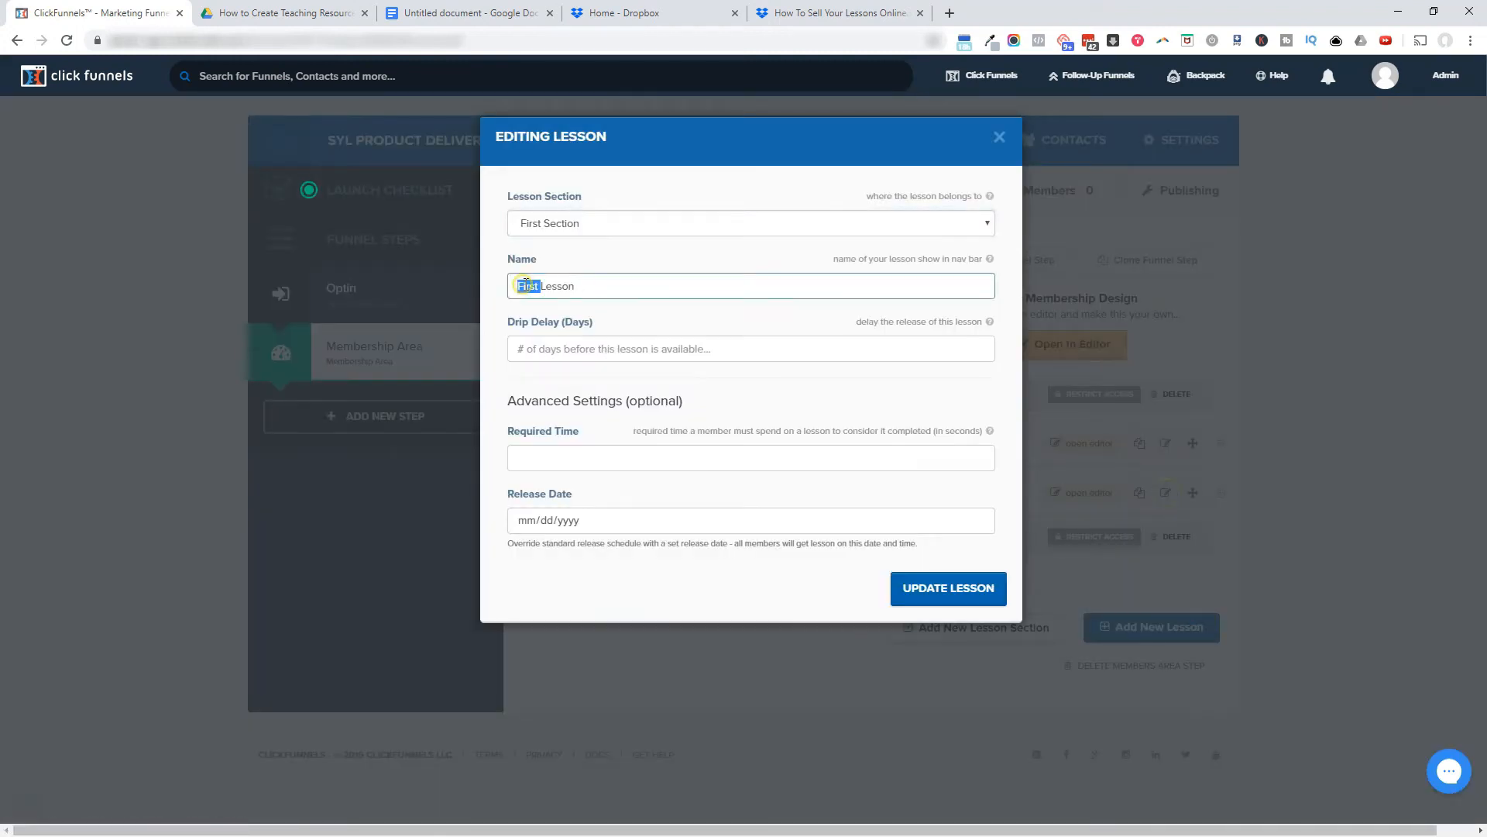
{"action": "type", "text": "Second Lesson"}
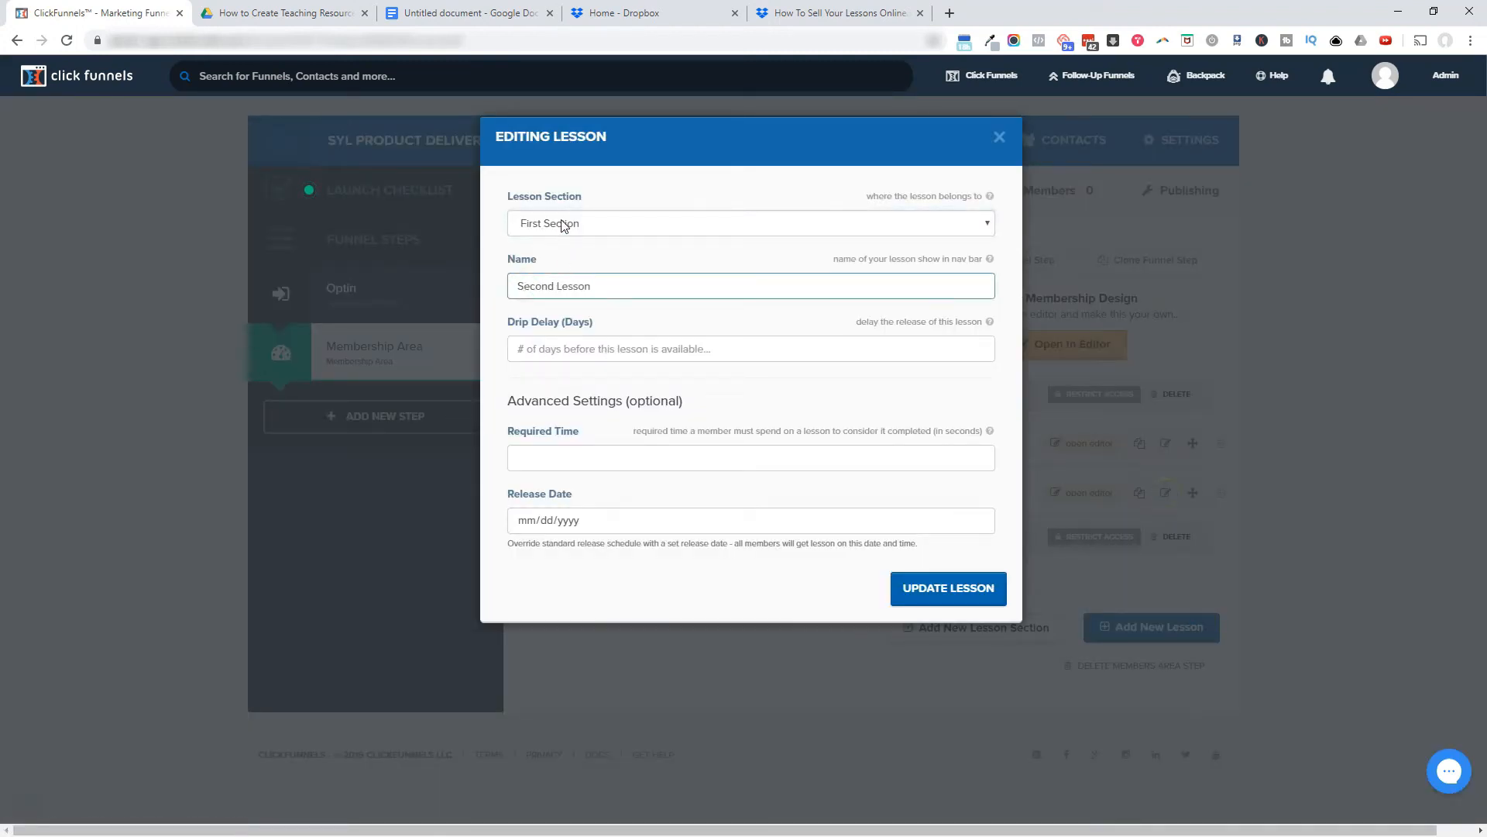
{"action": "left_click", "coordinate": [749, 223]}
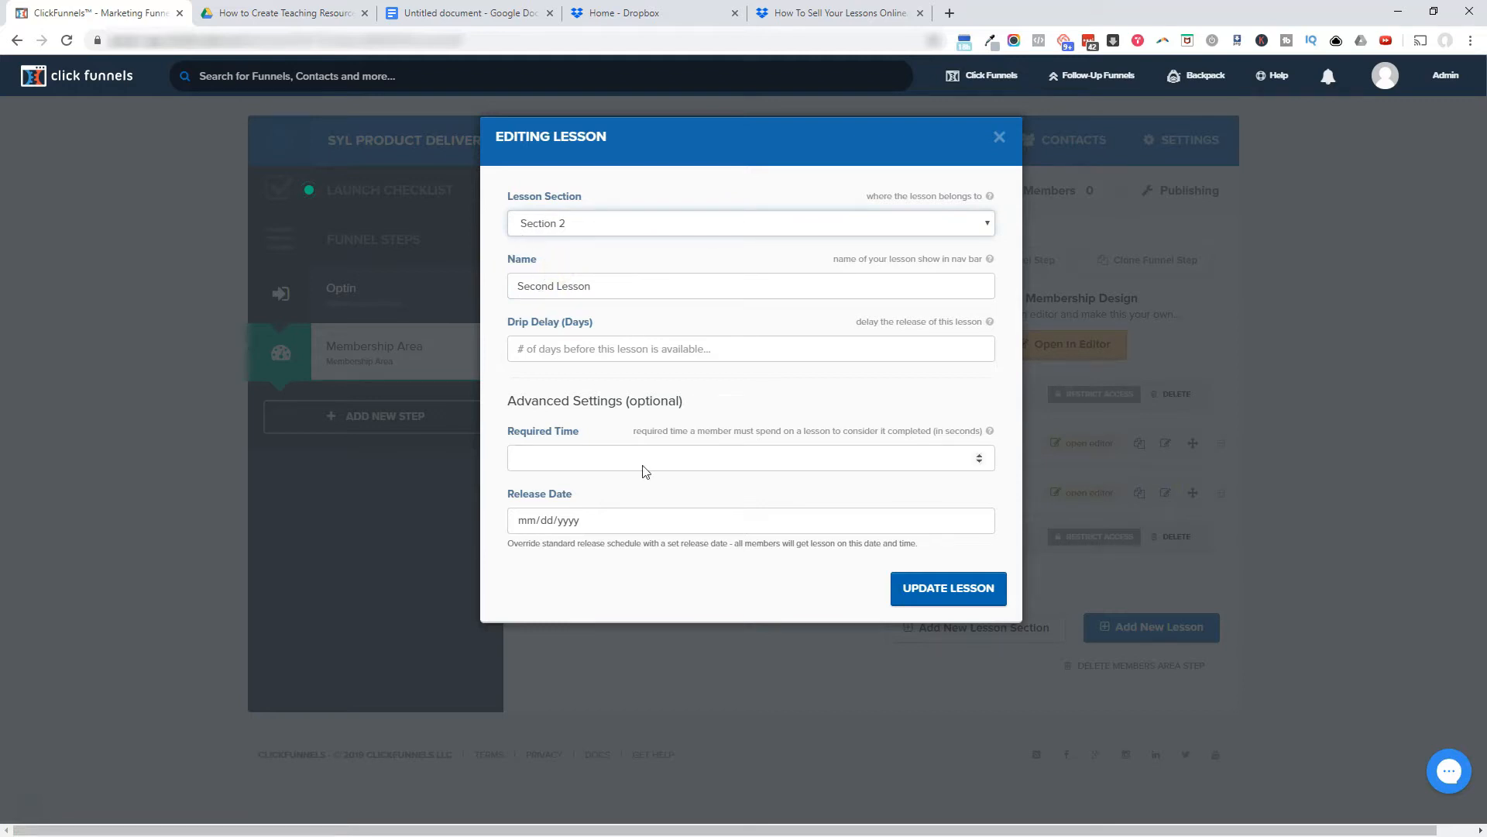
{"action": "mouse_move", "coordinate": [947, 587]}
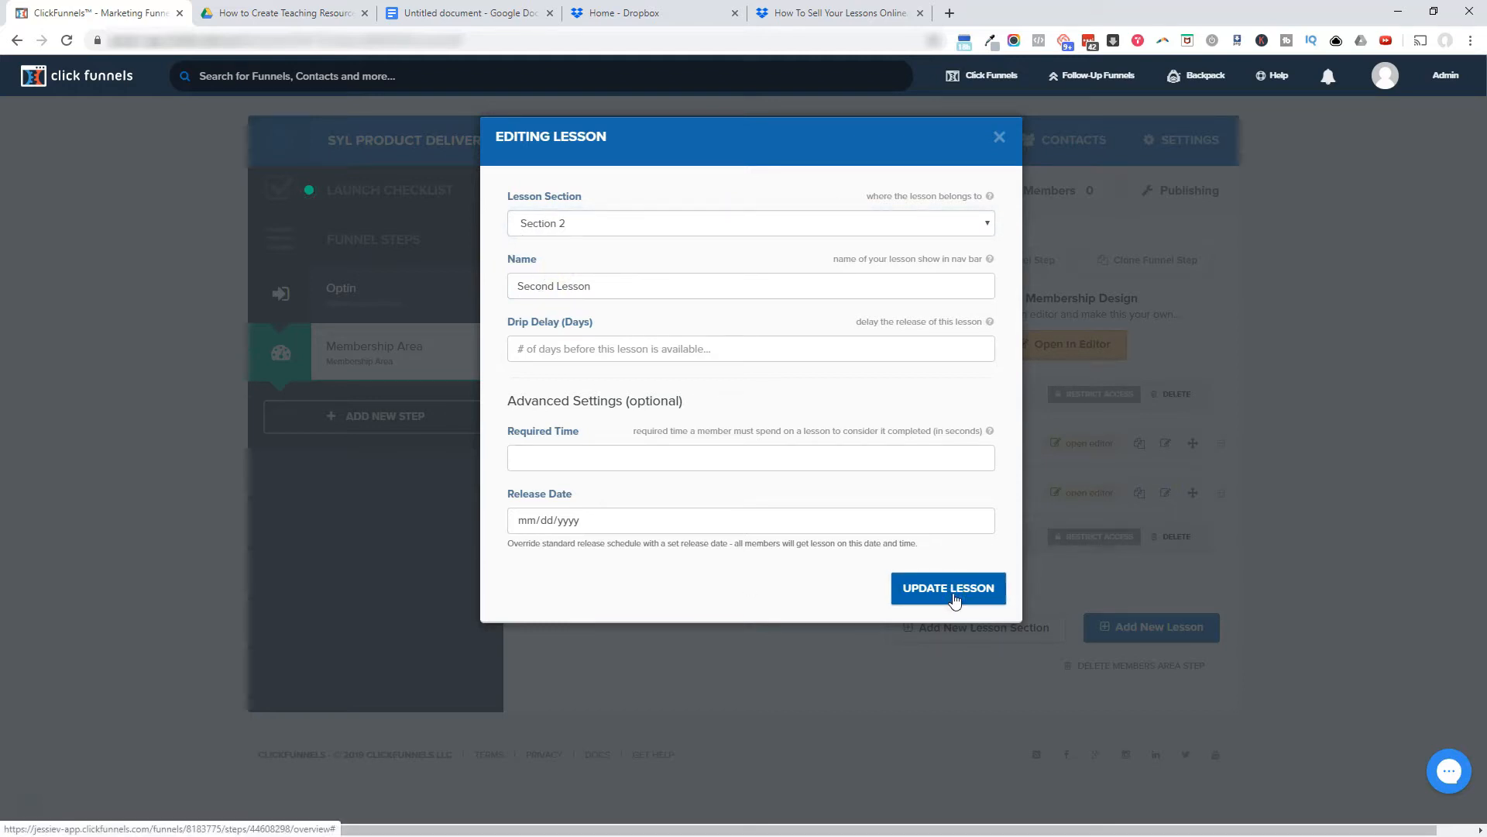
{"action": "mouse_move", "coordinate": [928, 605]}
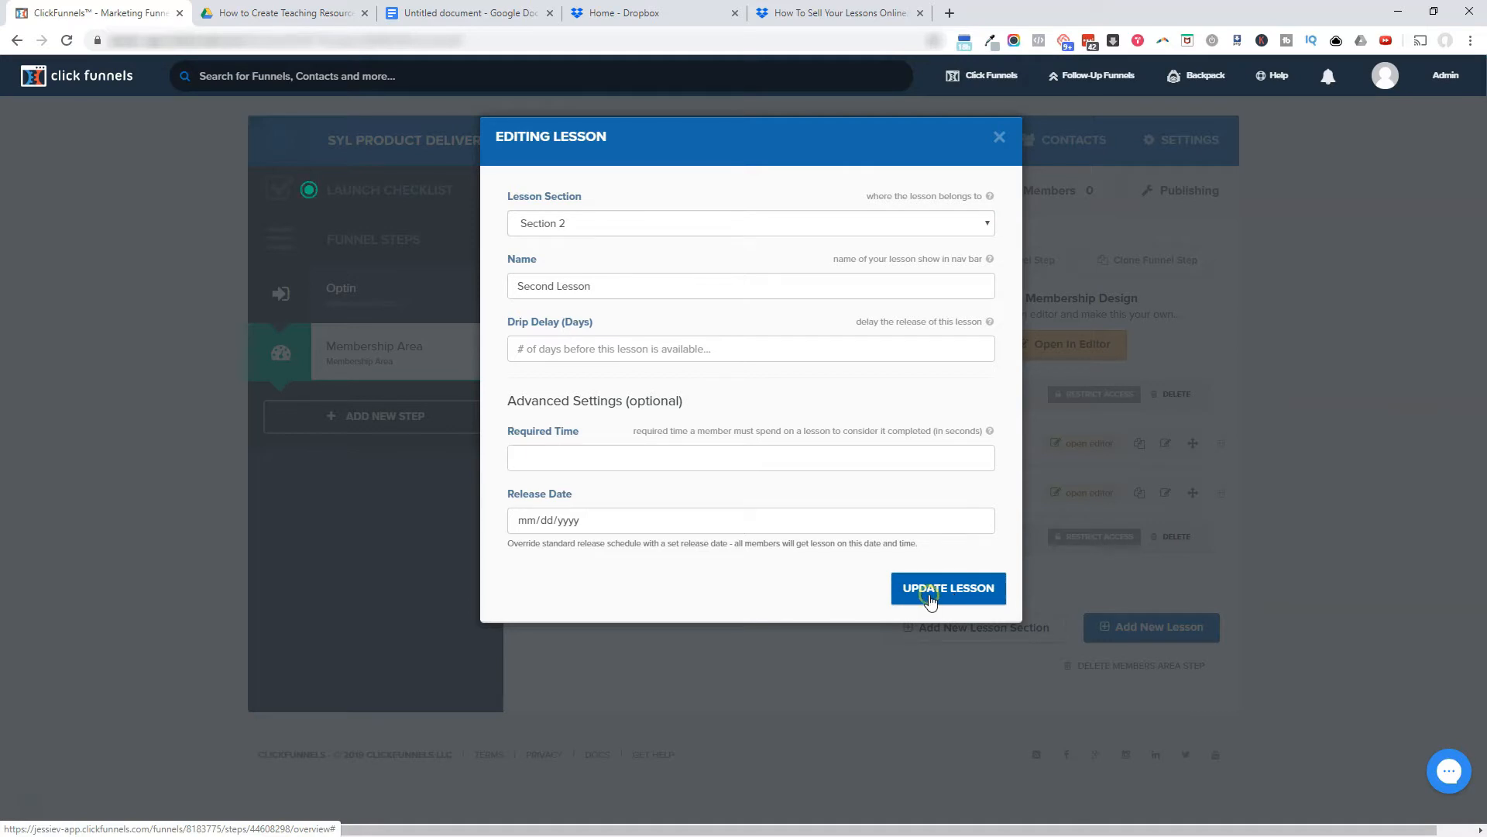
{"action": "left_click", "coordinate": [948, 587]}
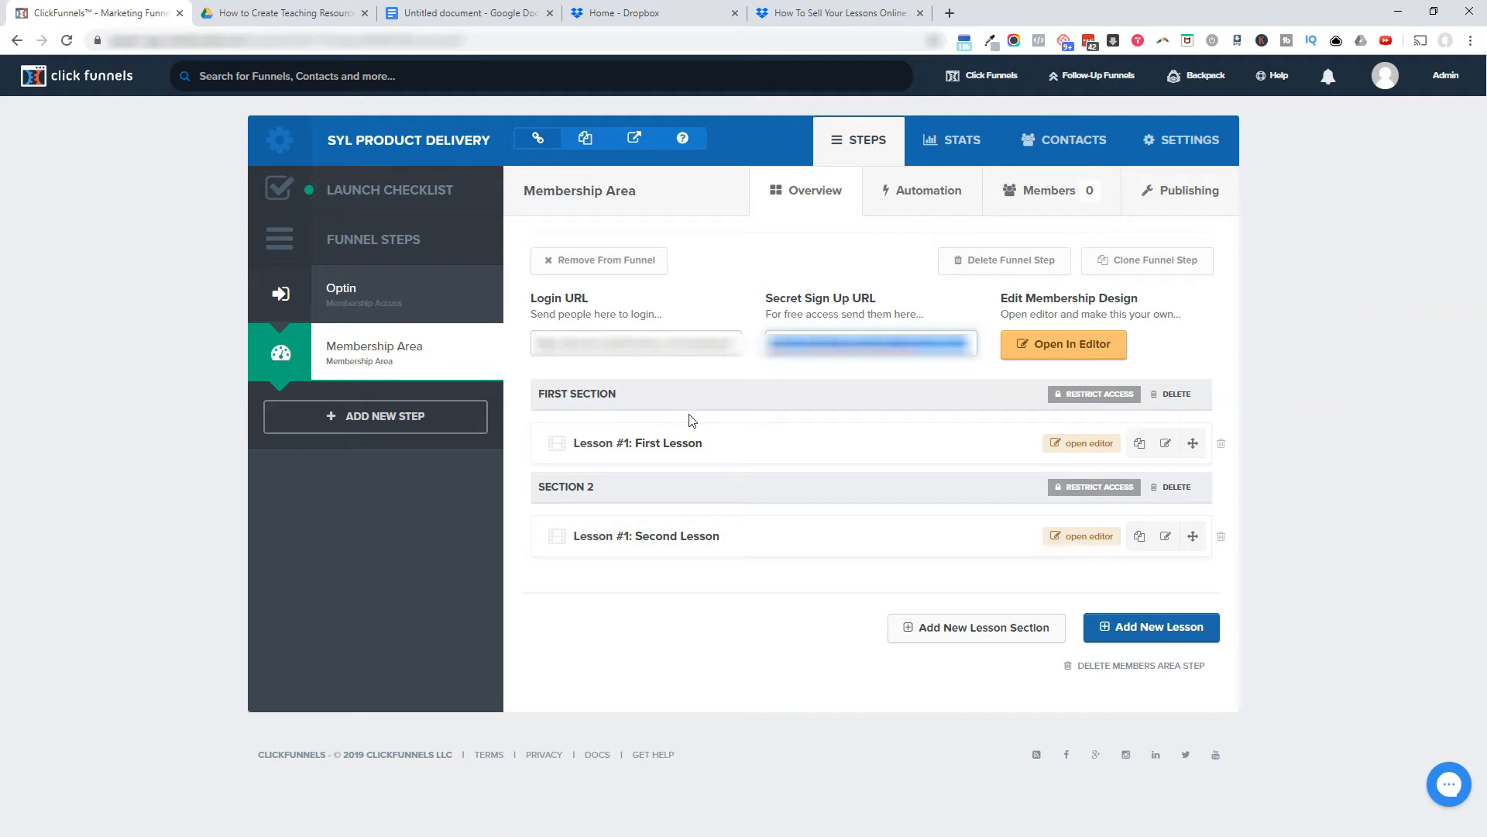
Step: Preview the membership area design to check both sections, then close the preview
{"action": "left_click", "coordinate": [1062, 343]}
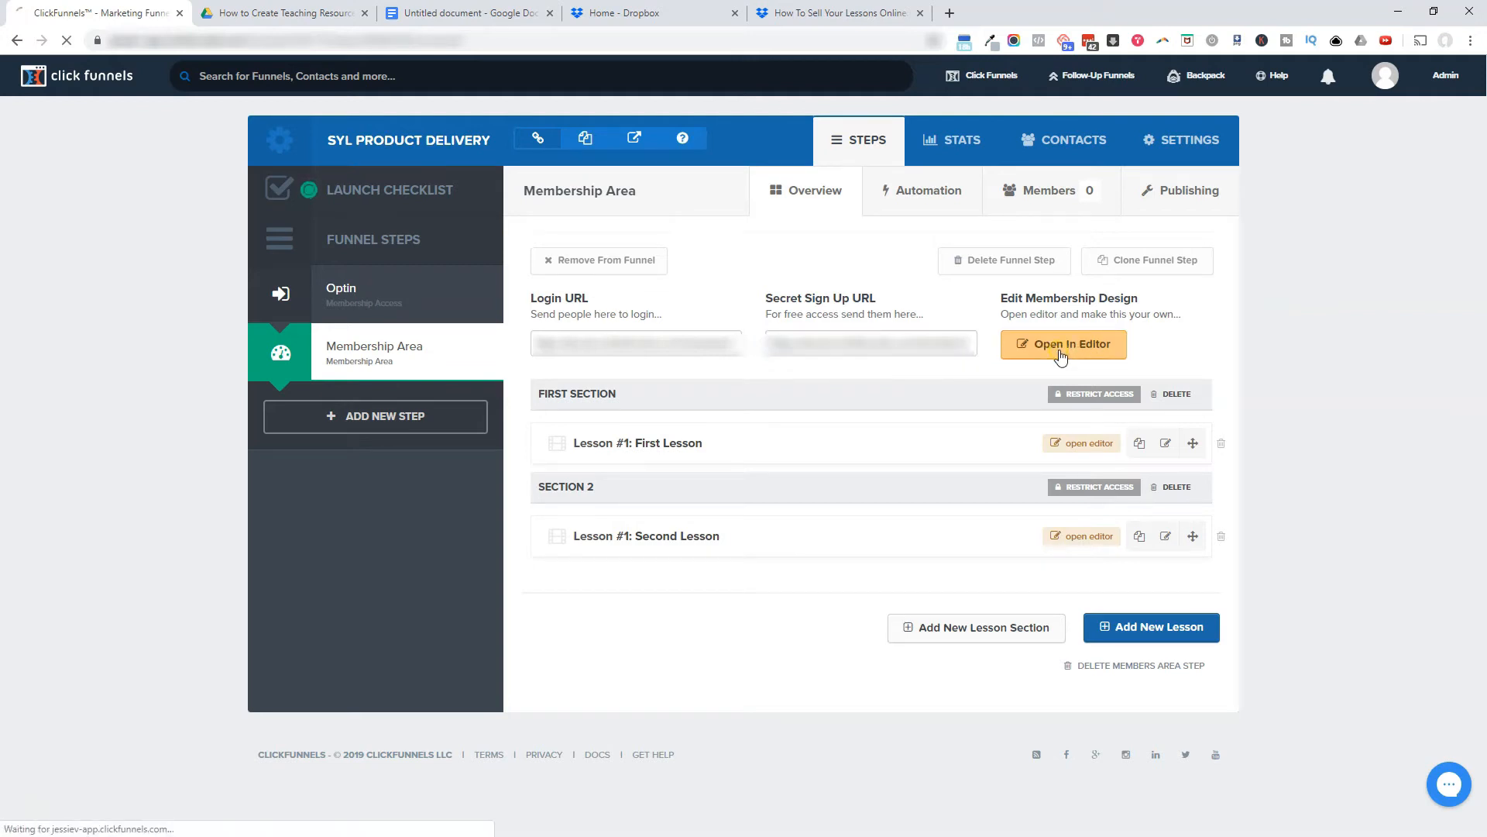
{"action": "left_click", "coordinate": [1062, 343]}
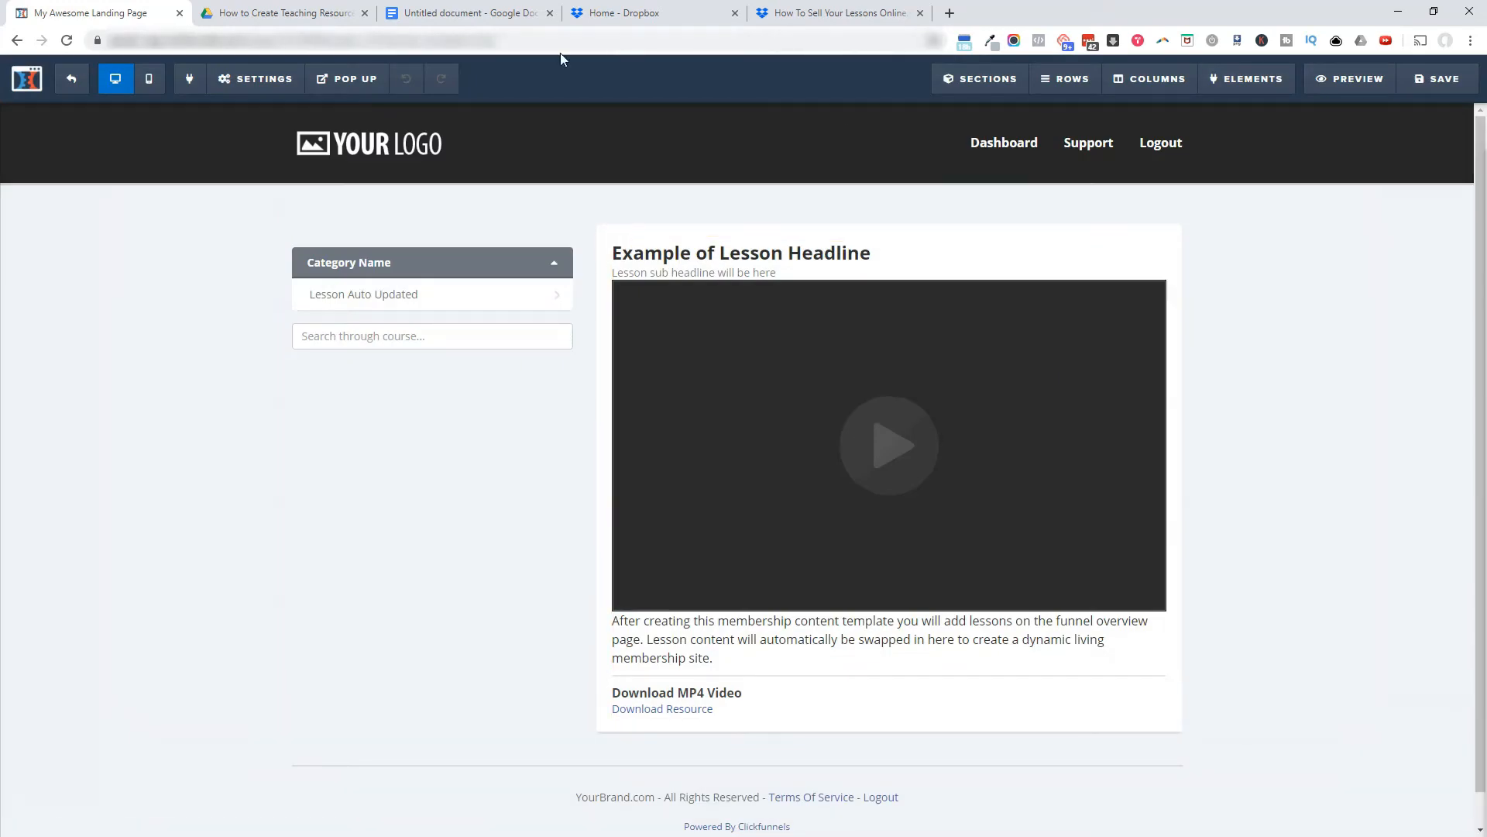
{"action": "mouse_move", "coordinate": [428, 169]}
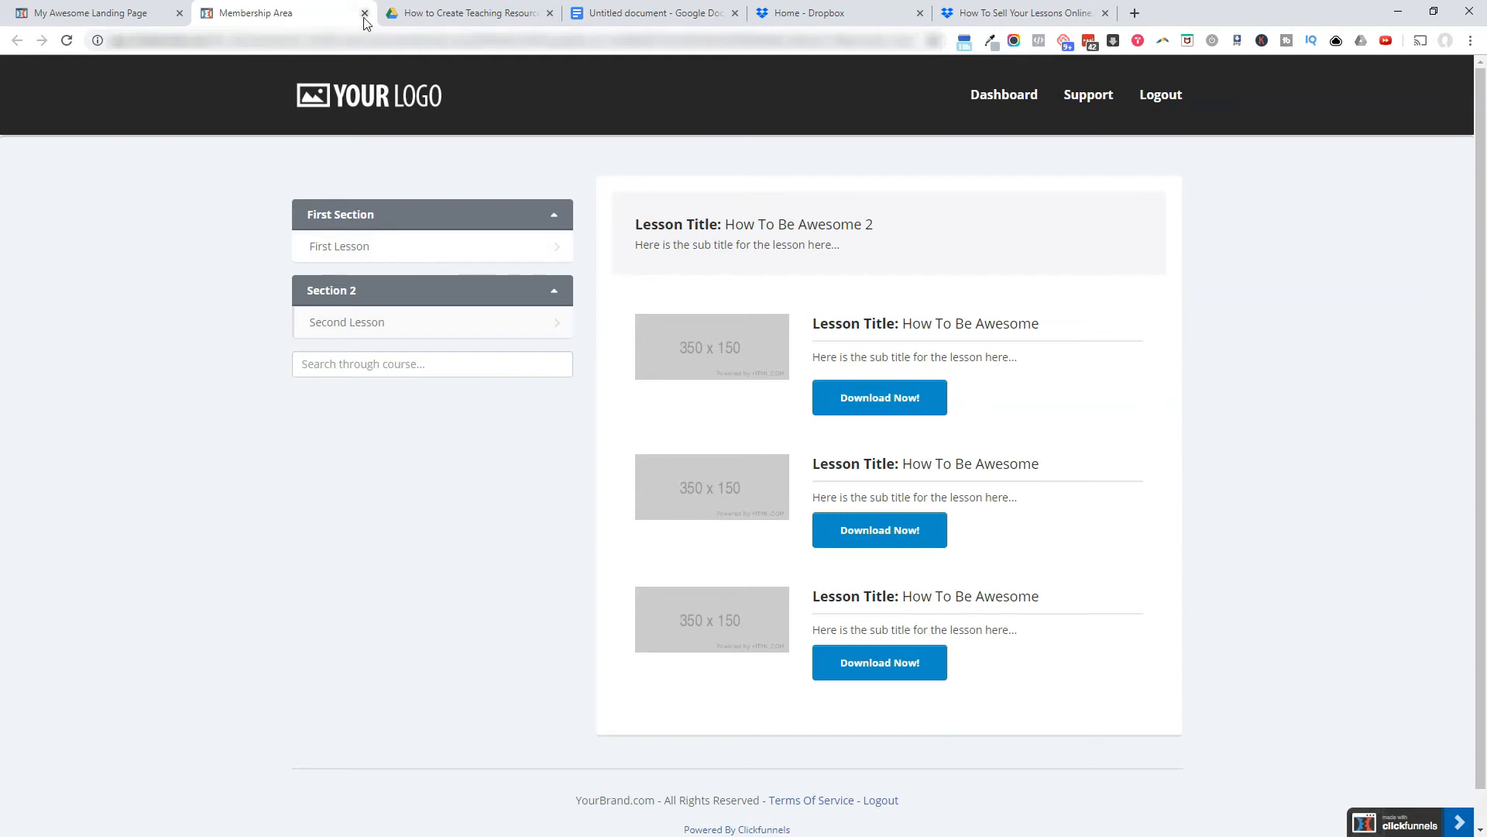
{"action": "left_click", "coordinate": [364, 12]}
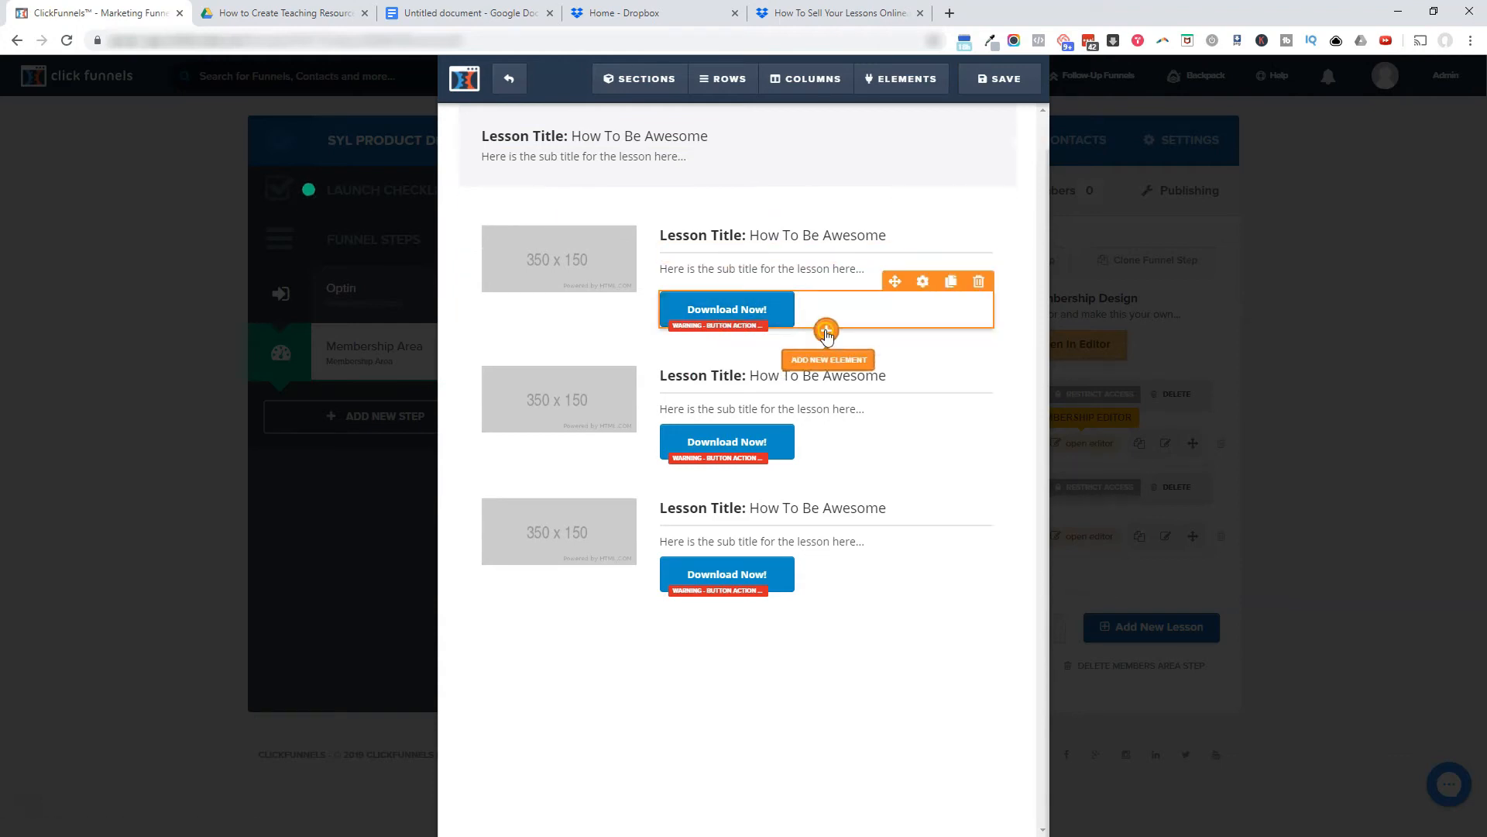
Step: Open the element library below the first Download Now button
{"action": "left_click", "coordinate": [827, 359]}
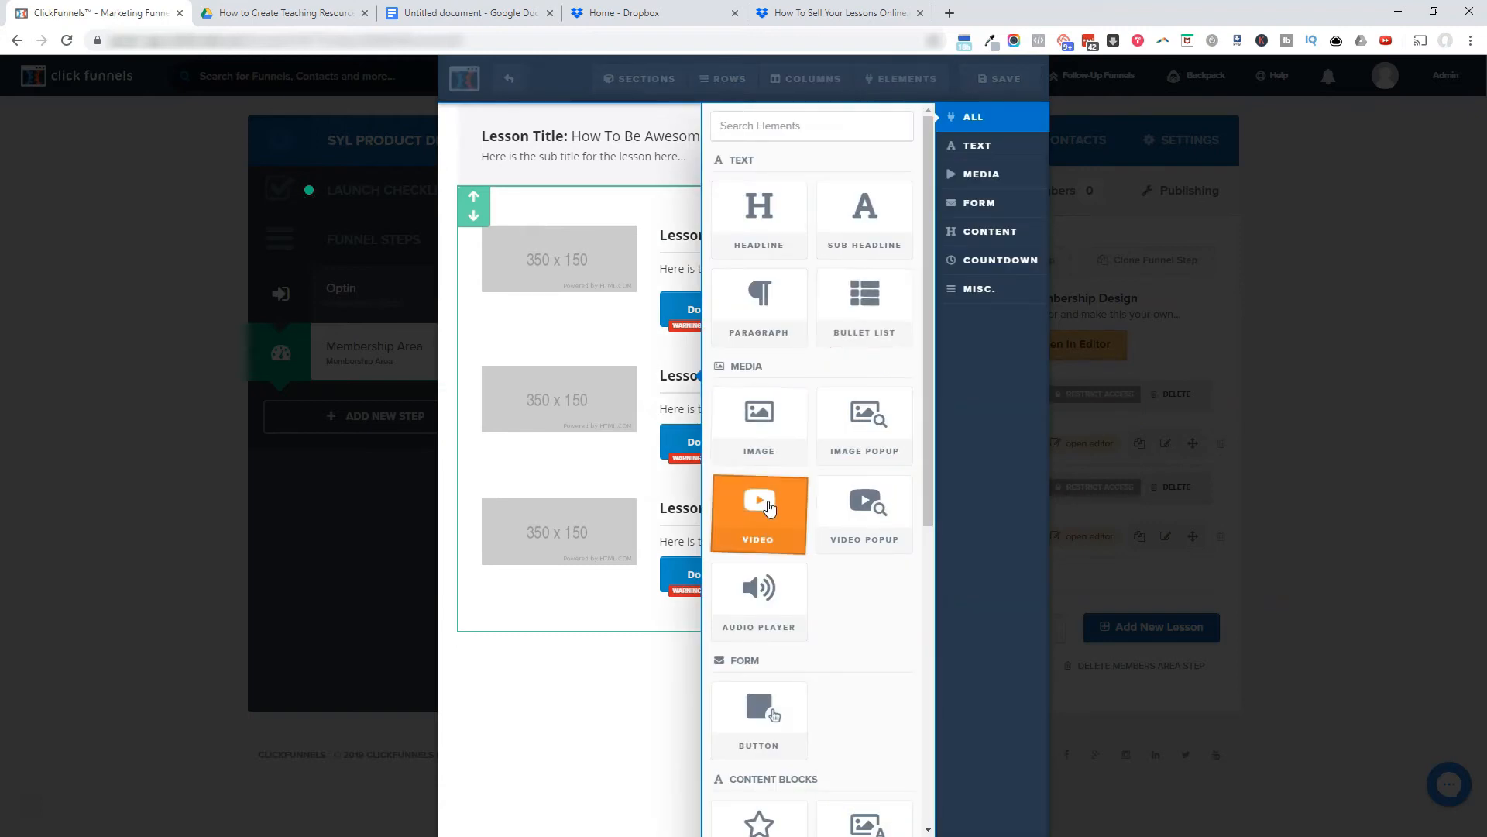
Step: Add a video to the first lesson block, trying YouTube and Vimeo sources
{"action": "left_click", "coordinate": [759, 515]}
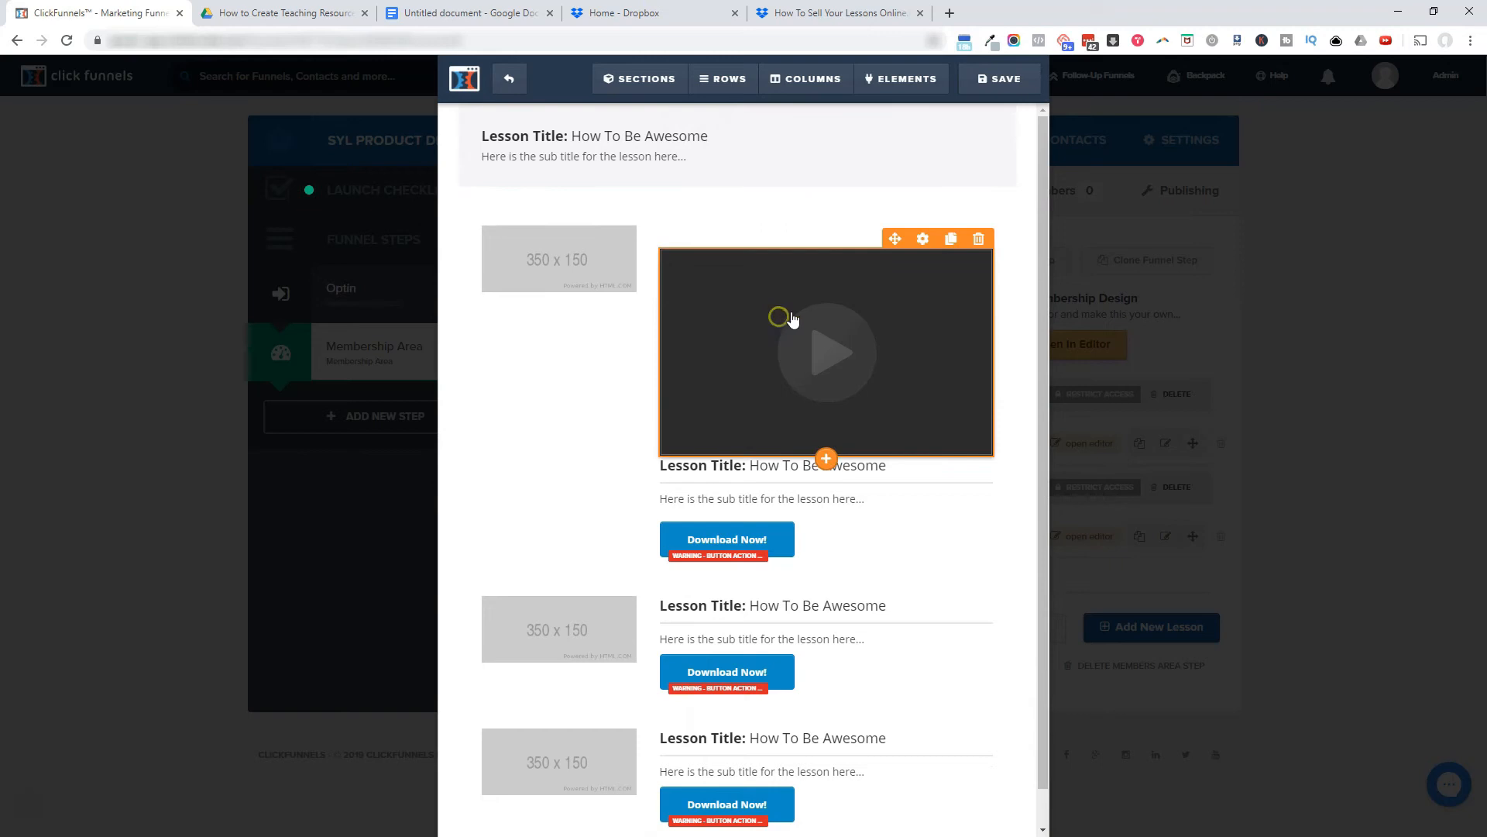
{"action": "left_click", "coordinate": [921, 238]}
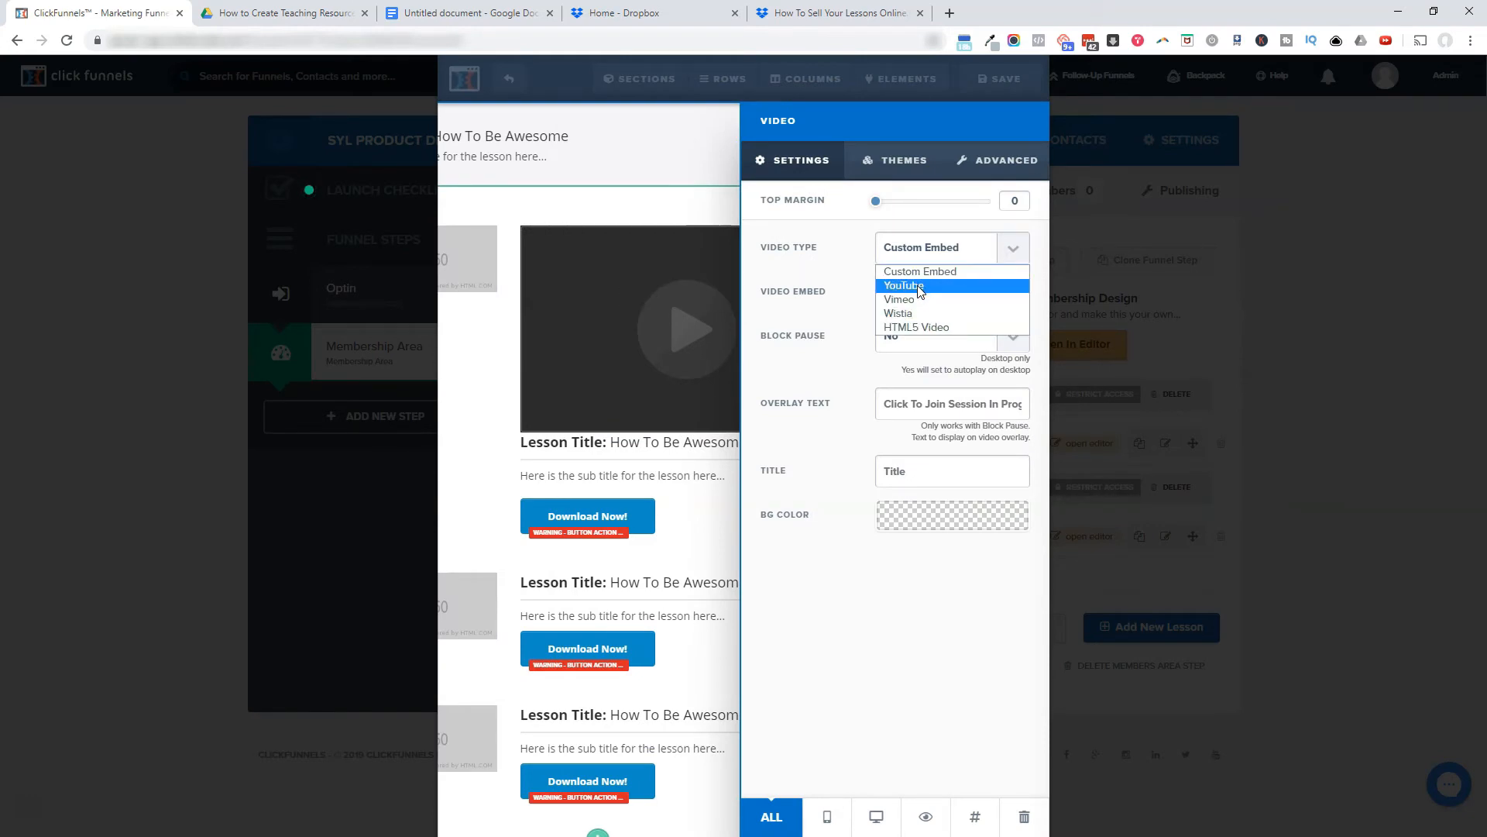
{"action": "left_click", "coordinate": [901, 285]}
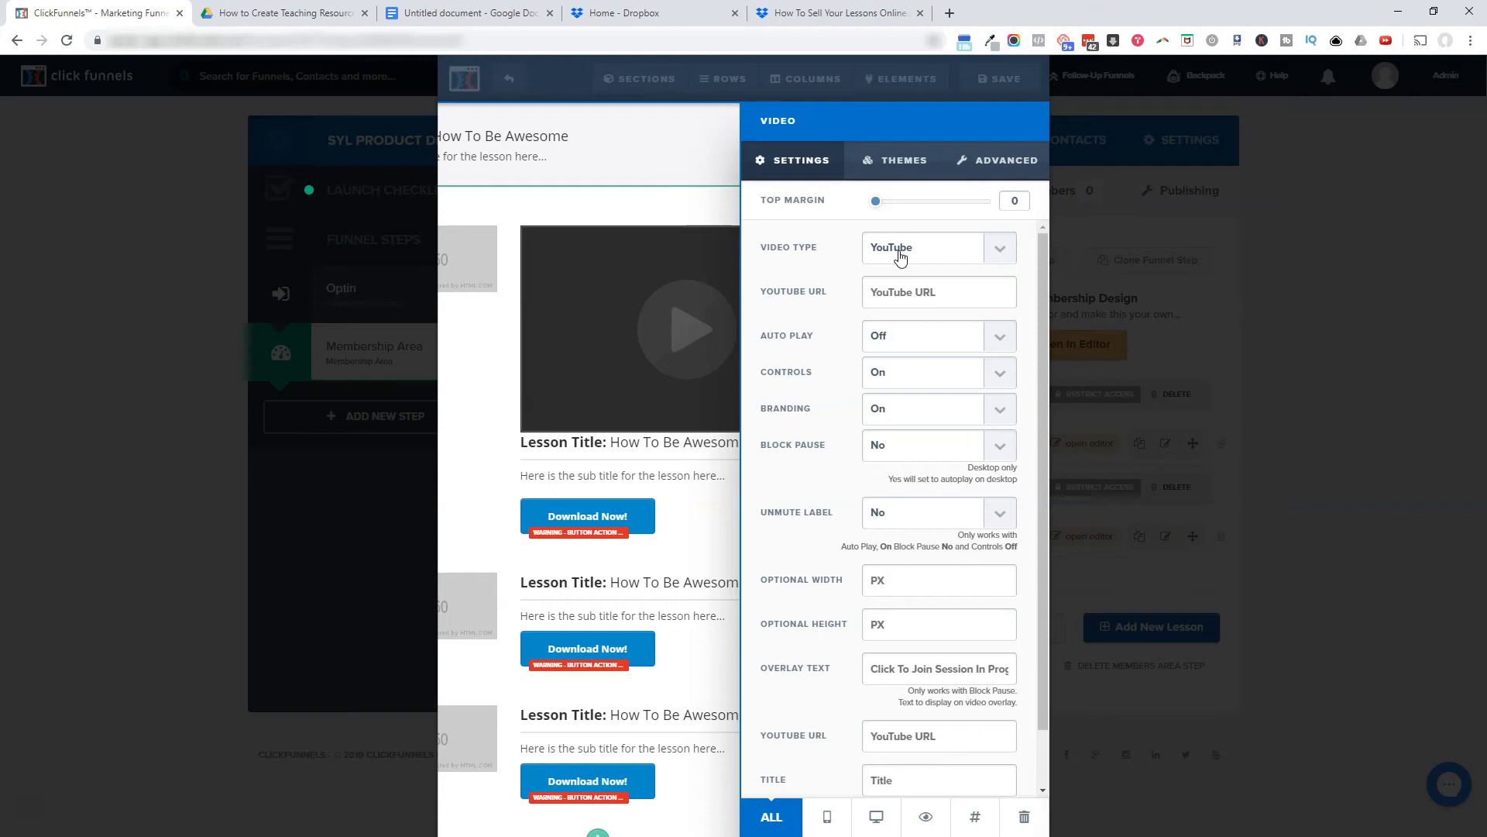
{"action": "left_click", "coordinate": [937, 248]}
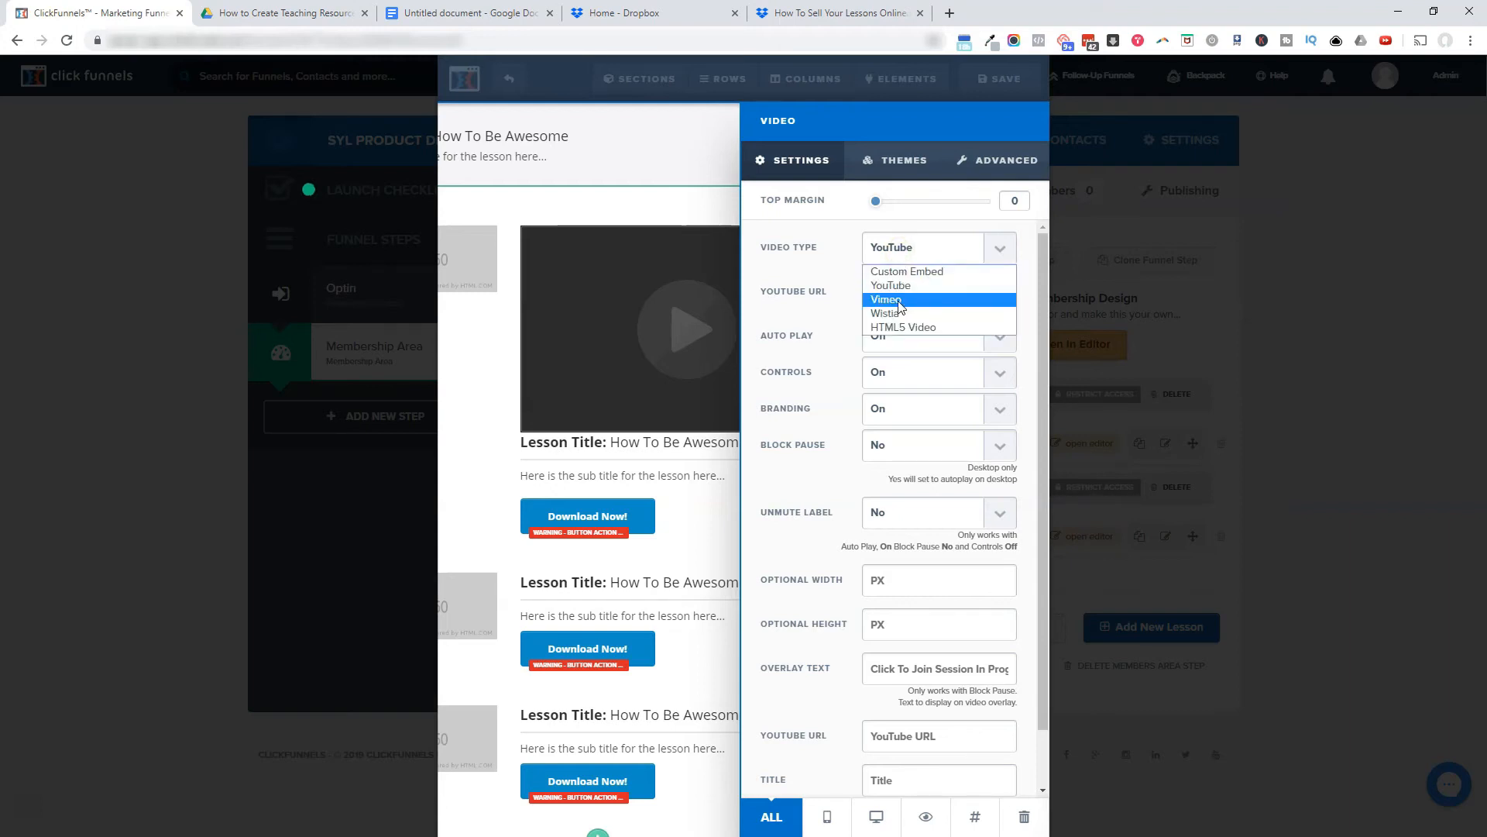
{"action": "mouse_move", "coordinate": [917, 306]}
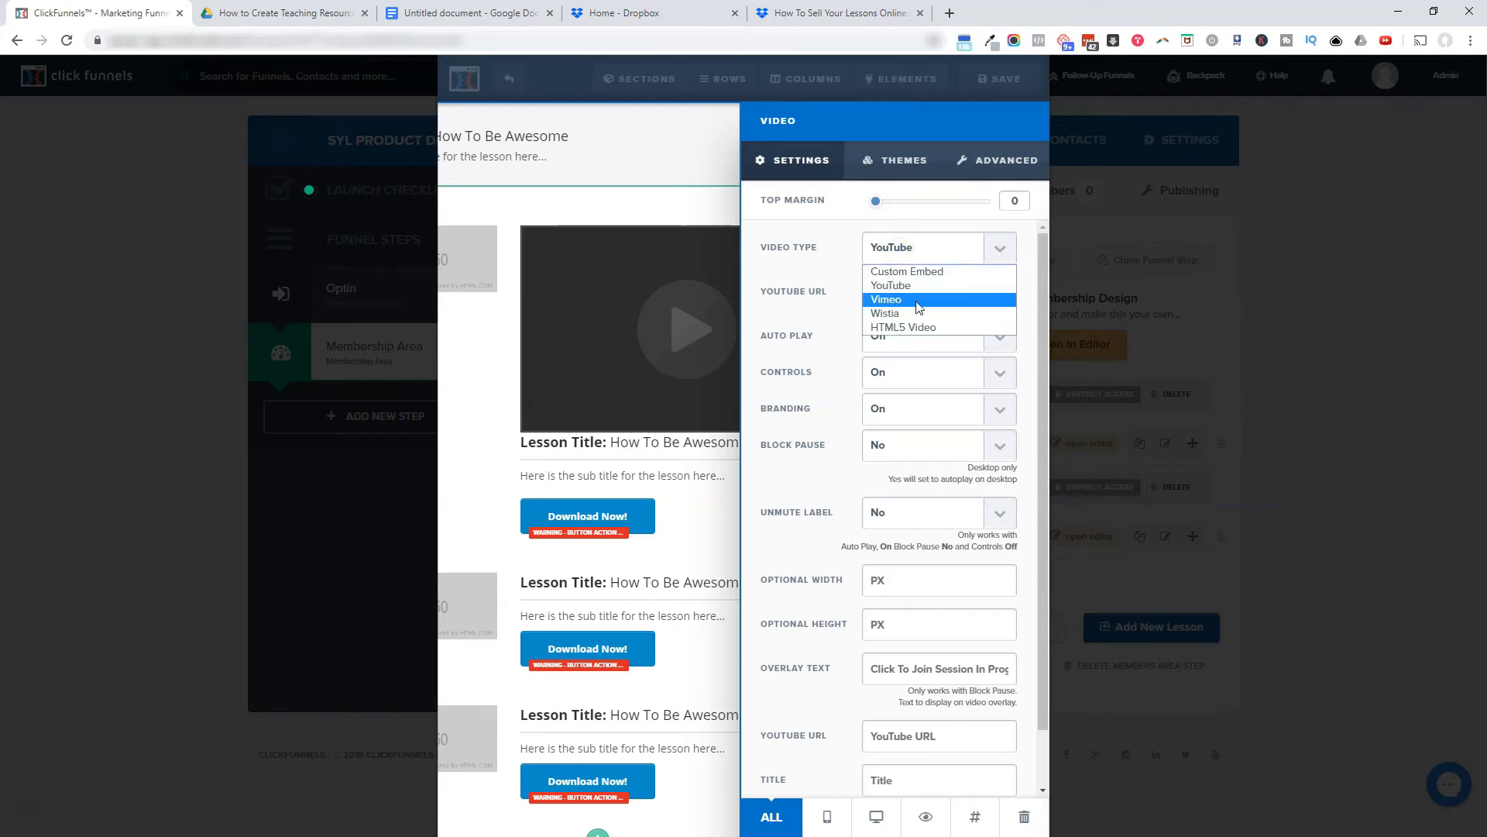
{"action": "left_click", "coordinate": [887, 299]}
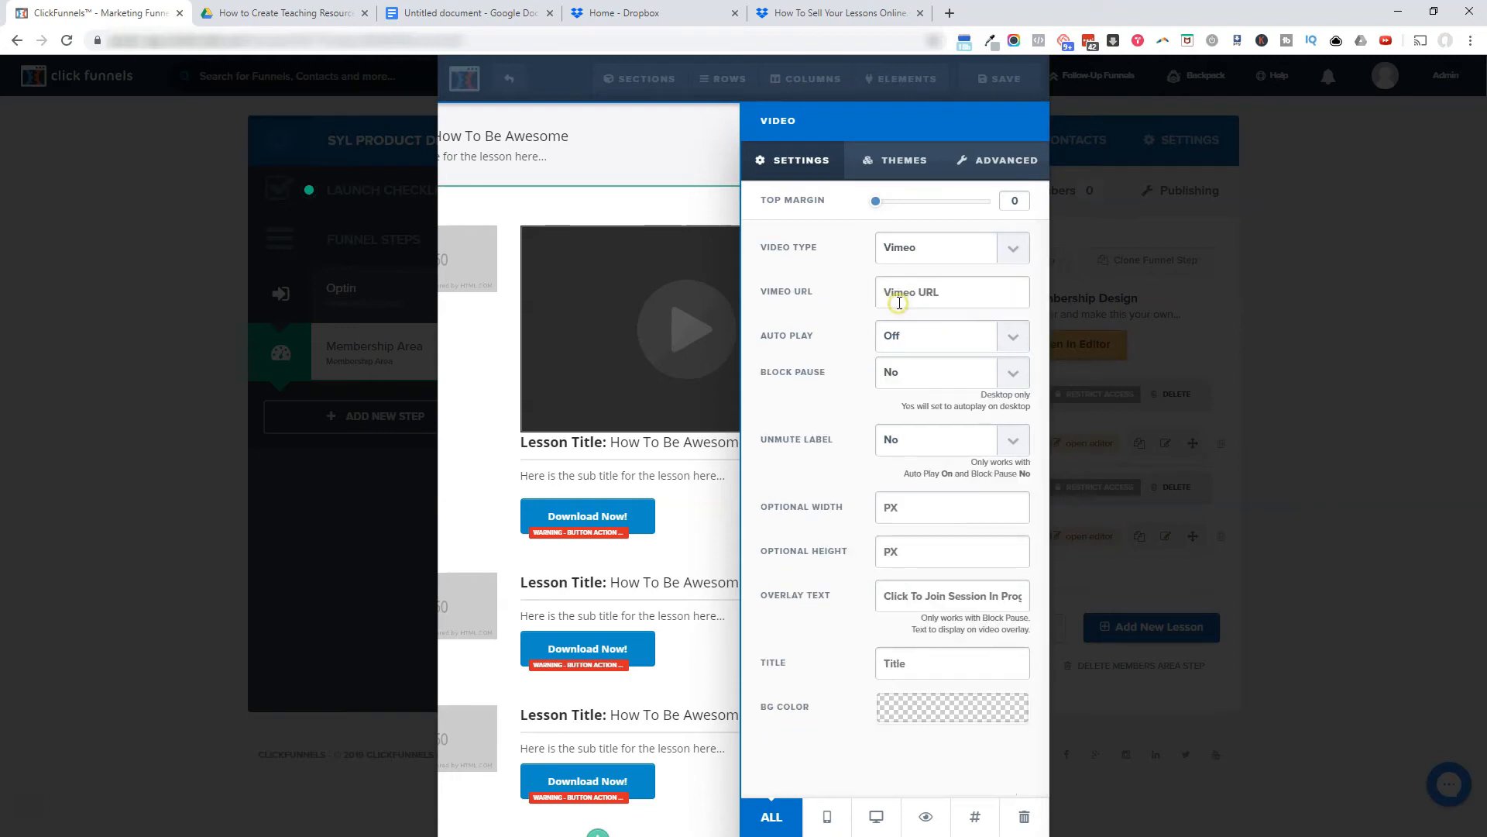
{"action": "left_click", "coordinate": [934, 247]}
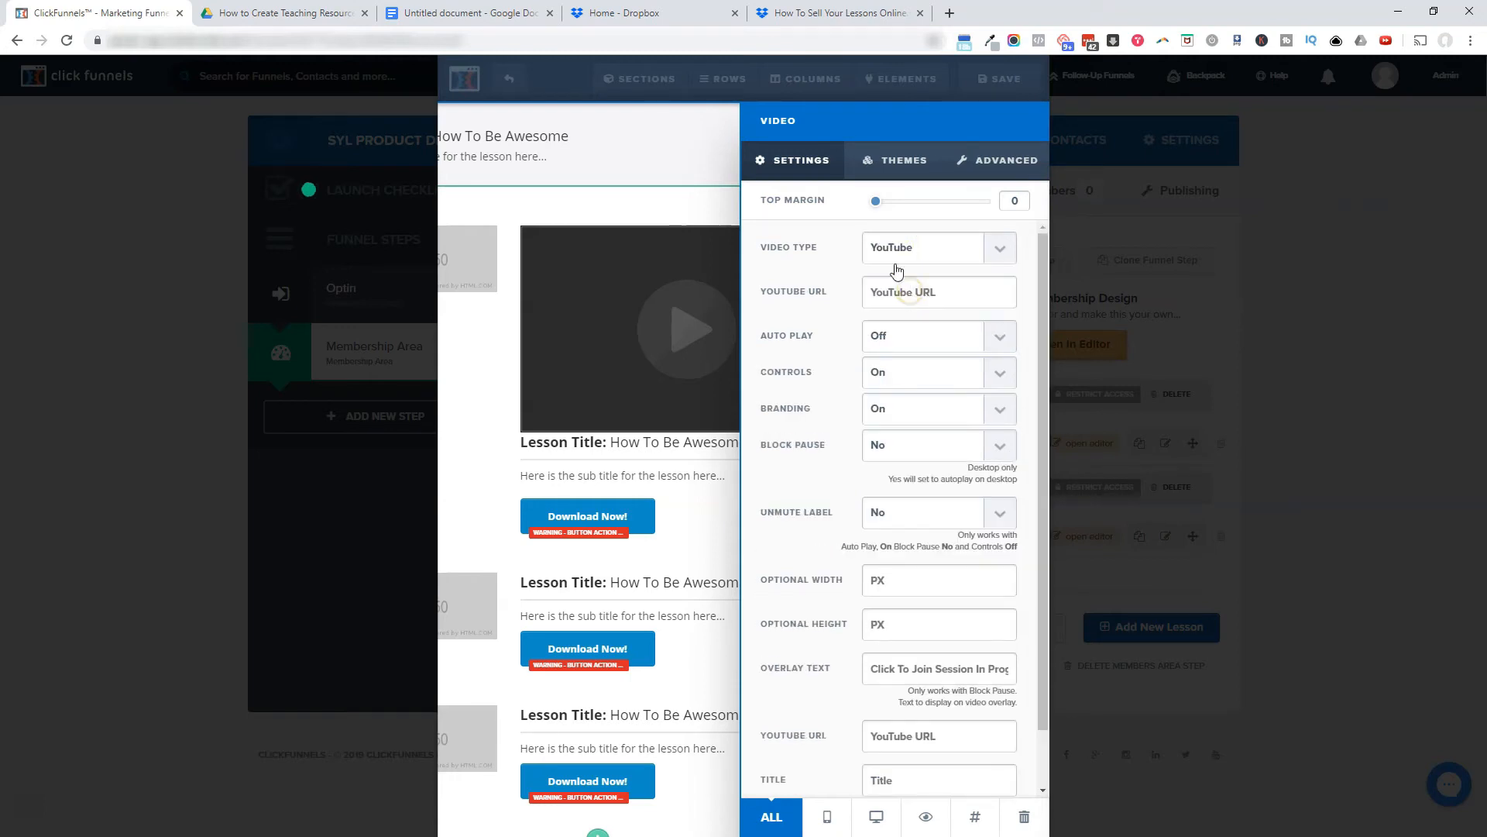
{"action": "left_click", "coordinate": [937, 246]}
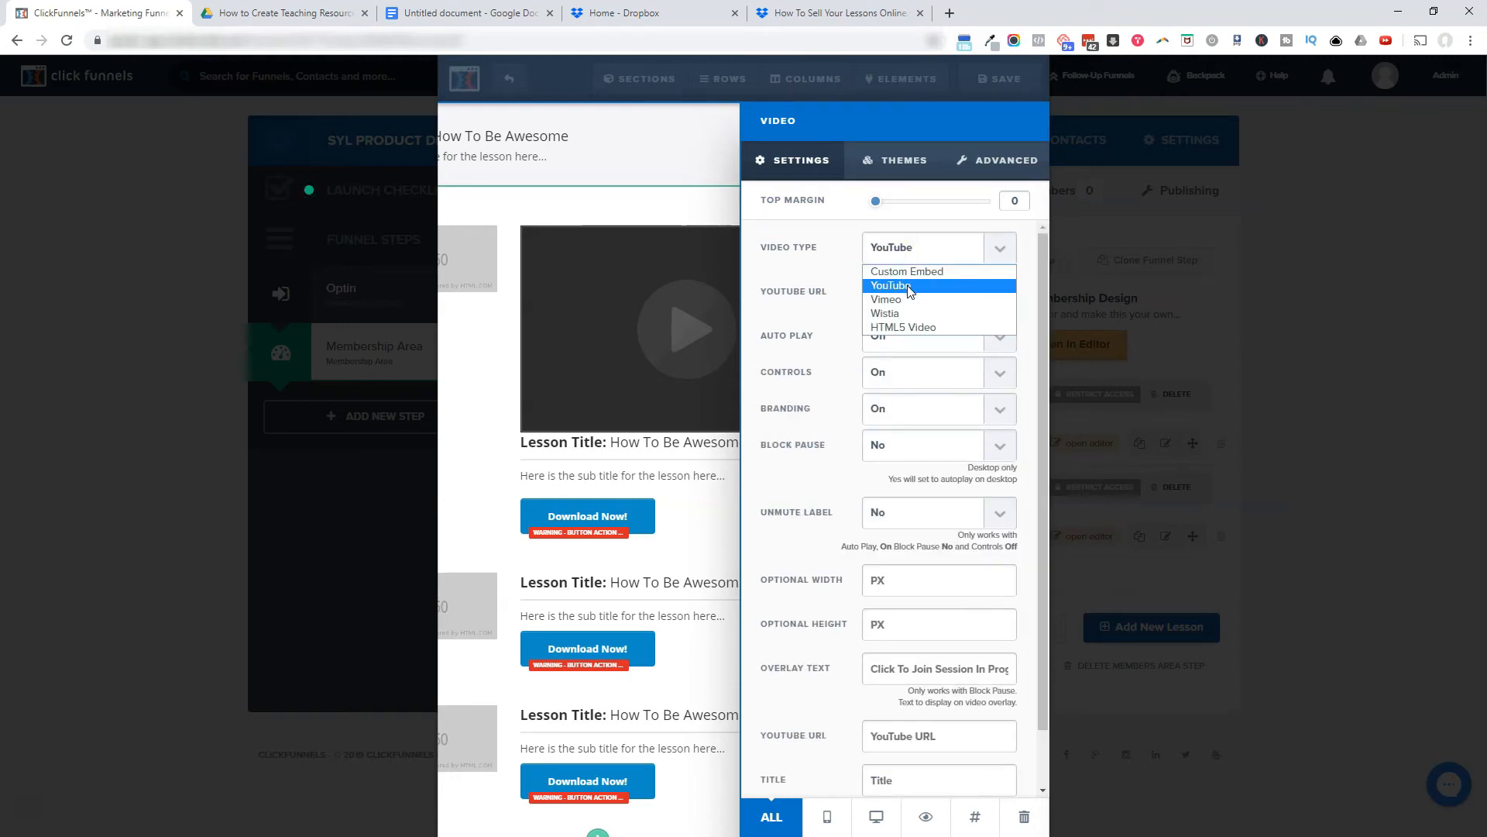
{"action": "mouse_move", "coordinate": [886, 299]}
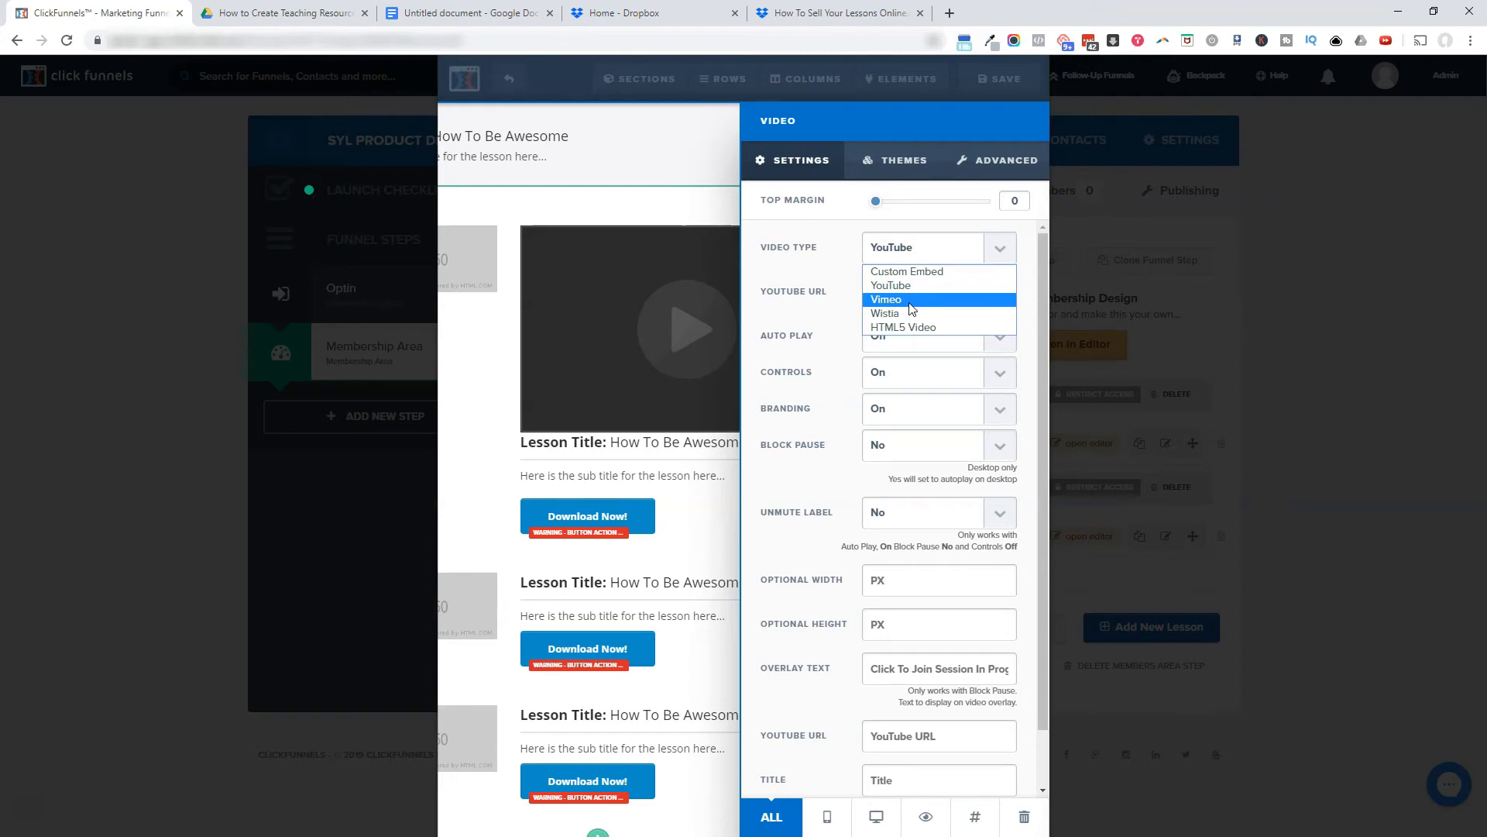
{"action": "mouse_move", "coordinate": [885, 313]}
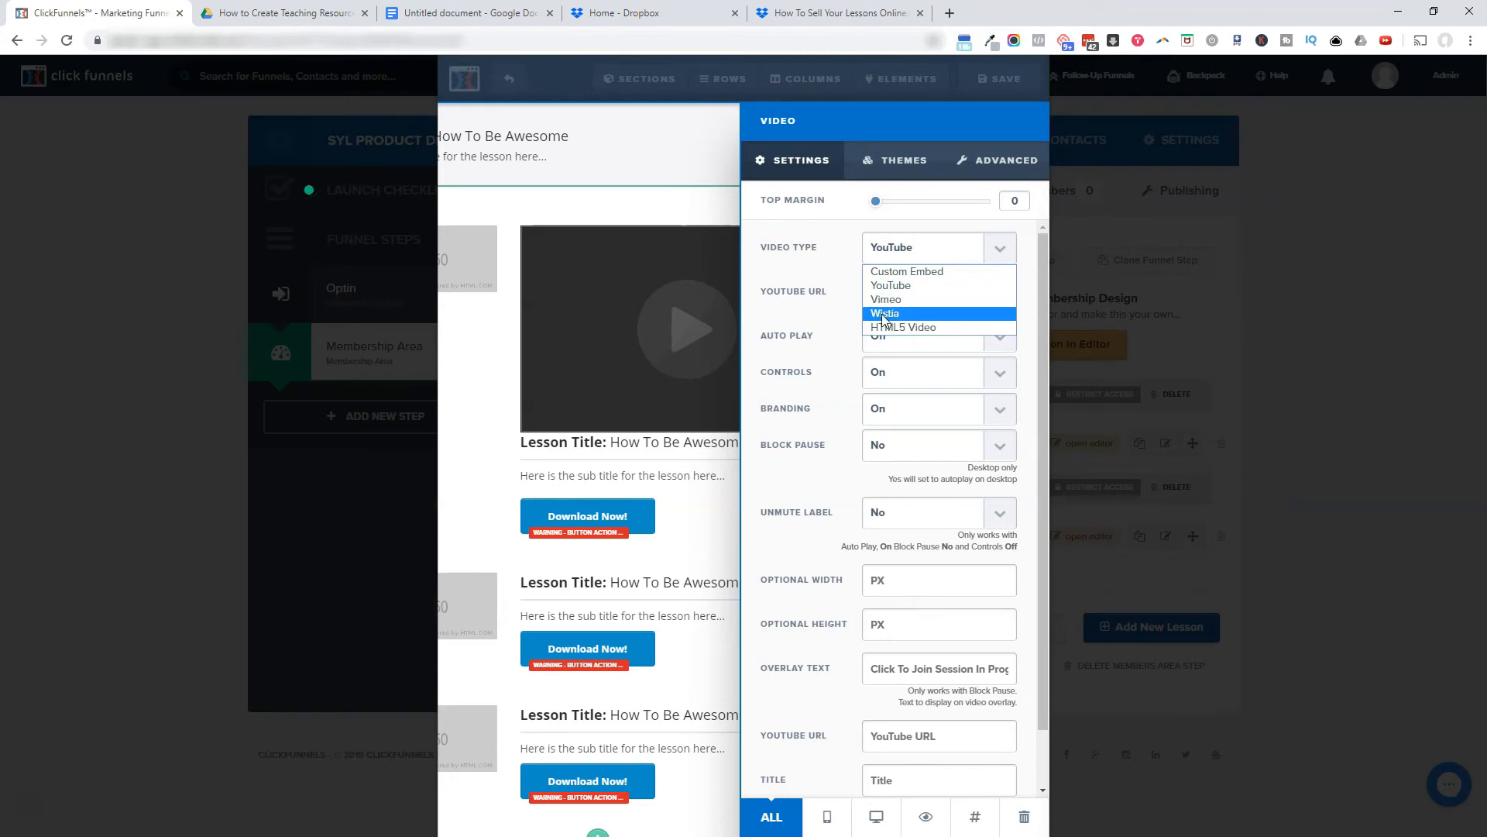
{"action": "mouse_move", "coordinate": [884, 299]}
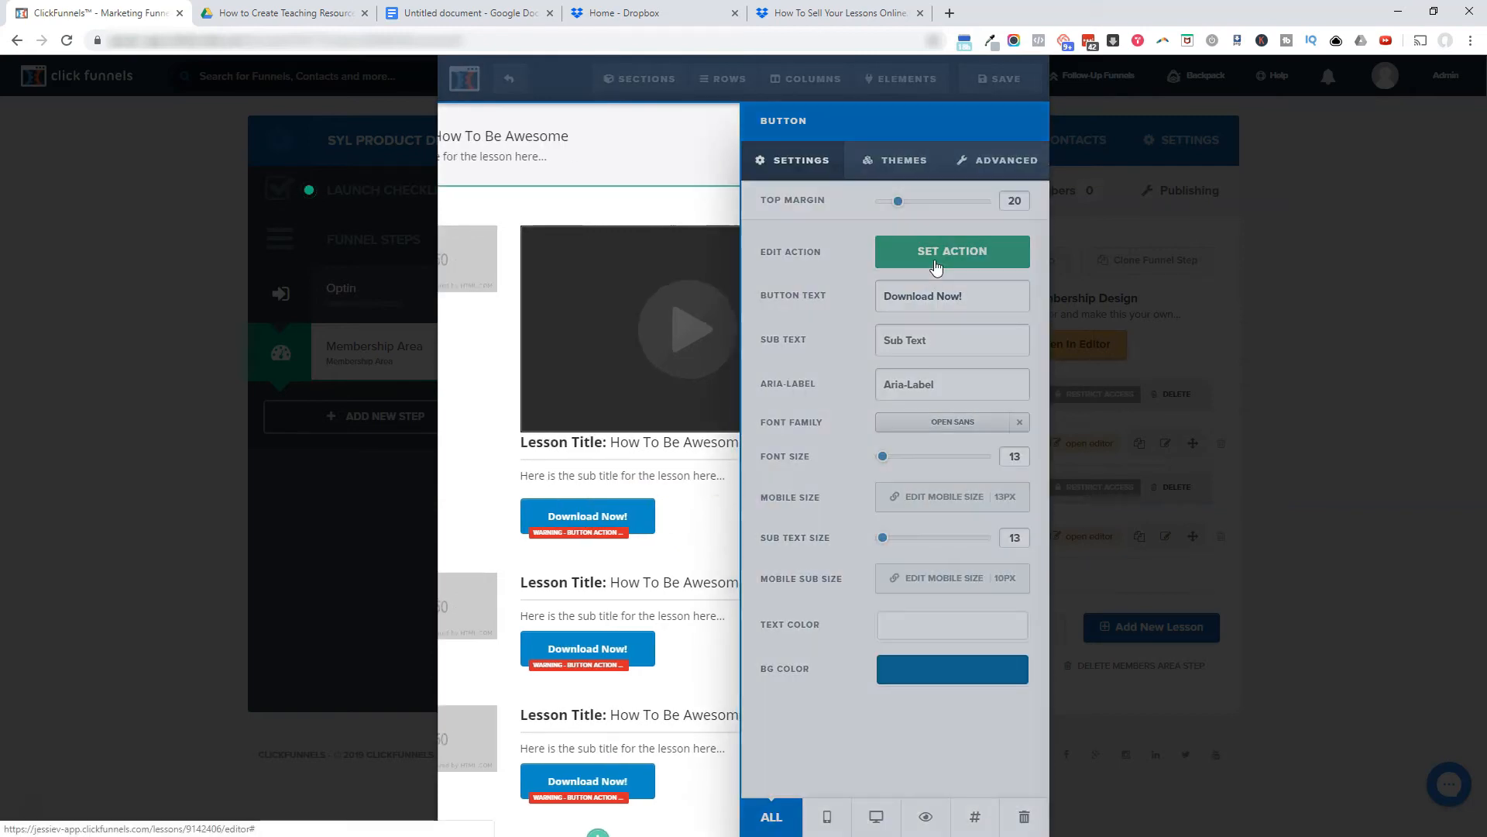
{"action": "left_click", "coordinate": [951, 250]}
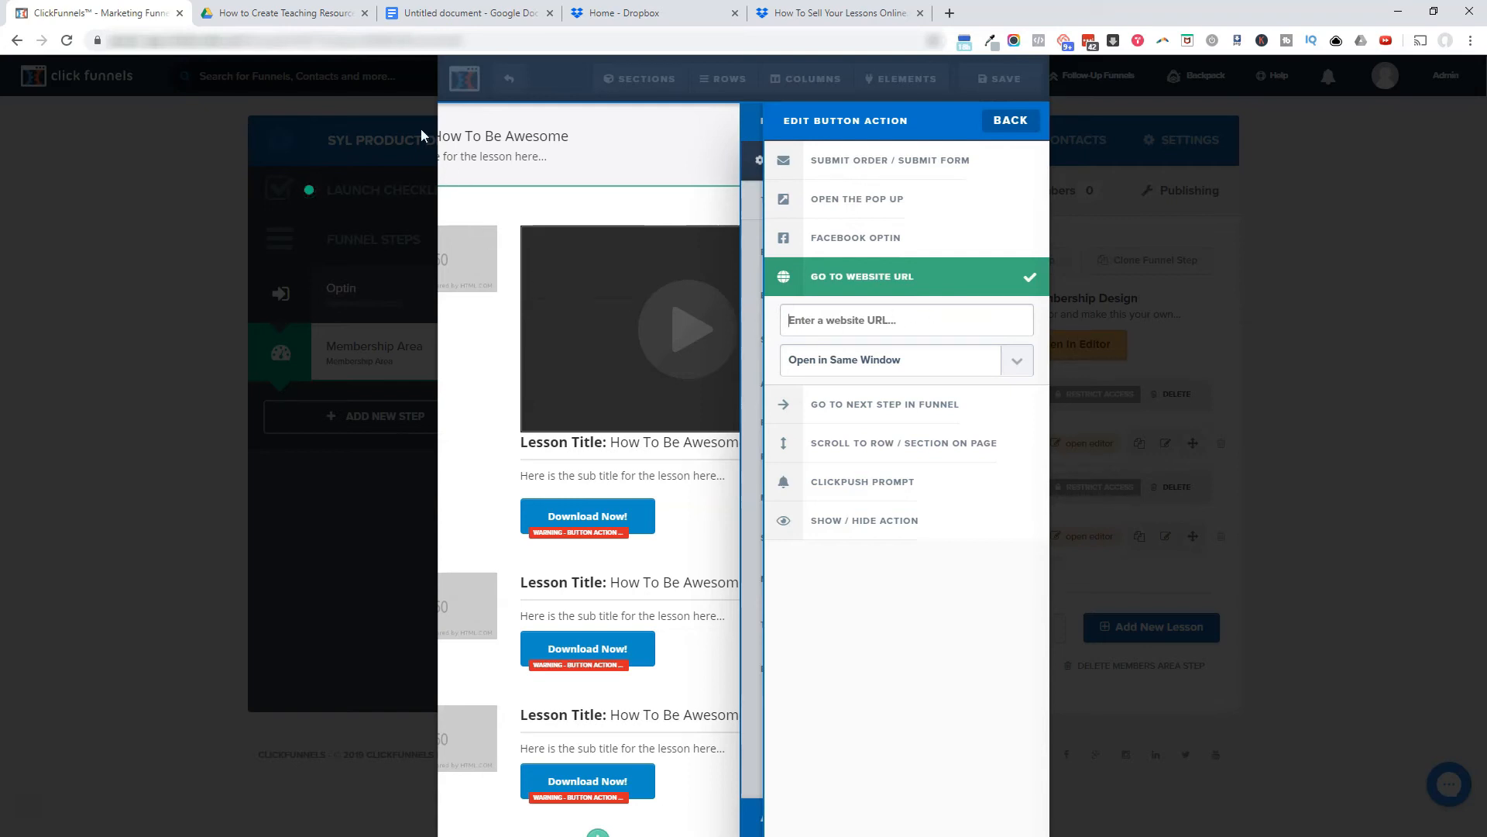
Step: Switch to the Google Doc holding the resource file
{"action": "left_click", "coordinate": [465, 13]}
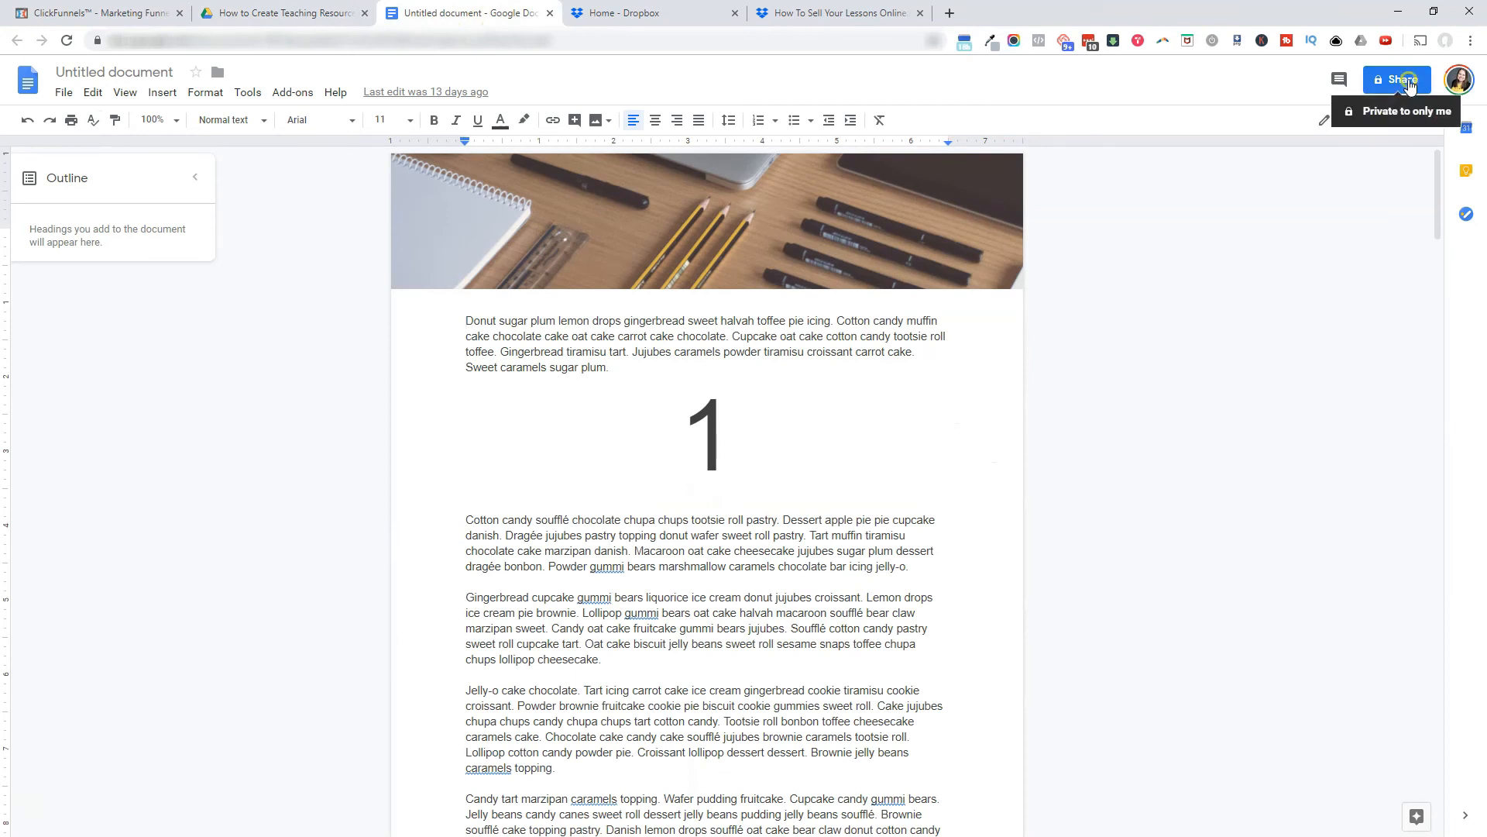
Step: Make the Google Doc viewable by anyone with the link and copy its link
{"action": "left_click", "coordinate": [1395, 79]}
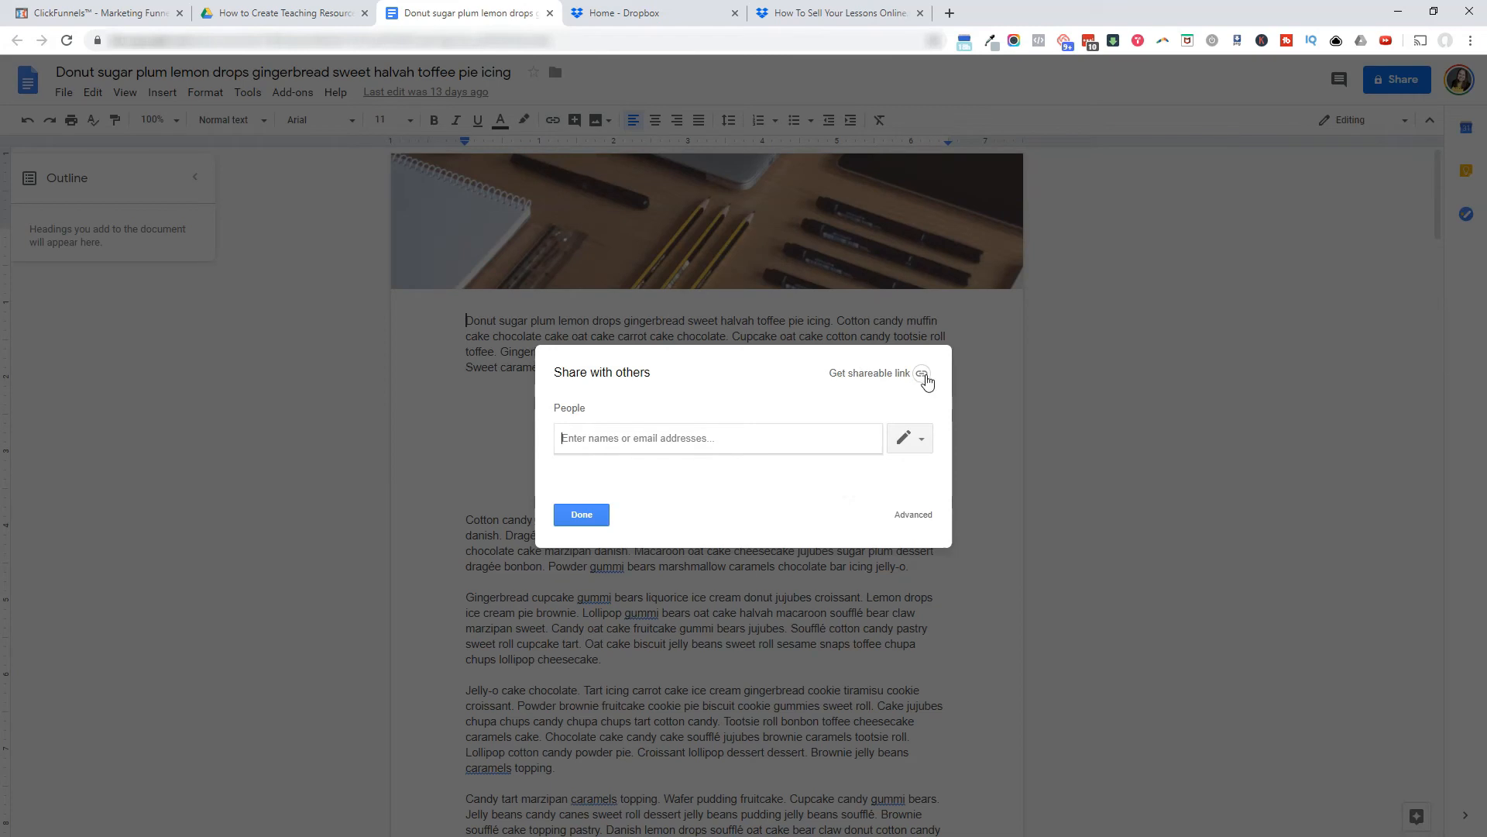
{"action": "left_click", "coordinate": [921, 371]}
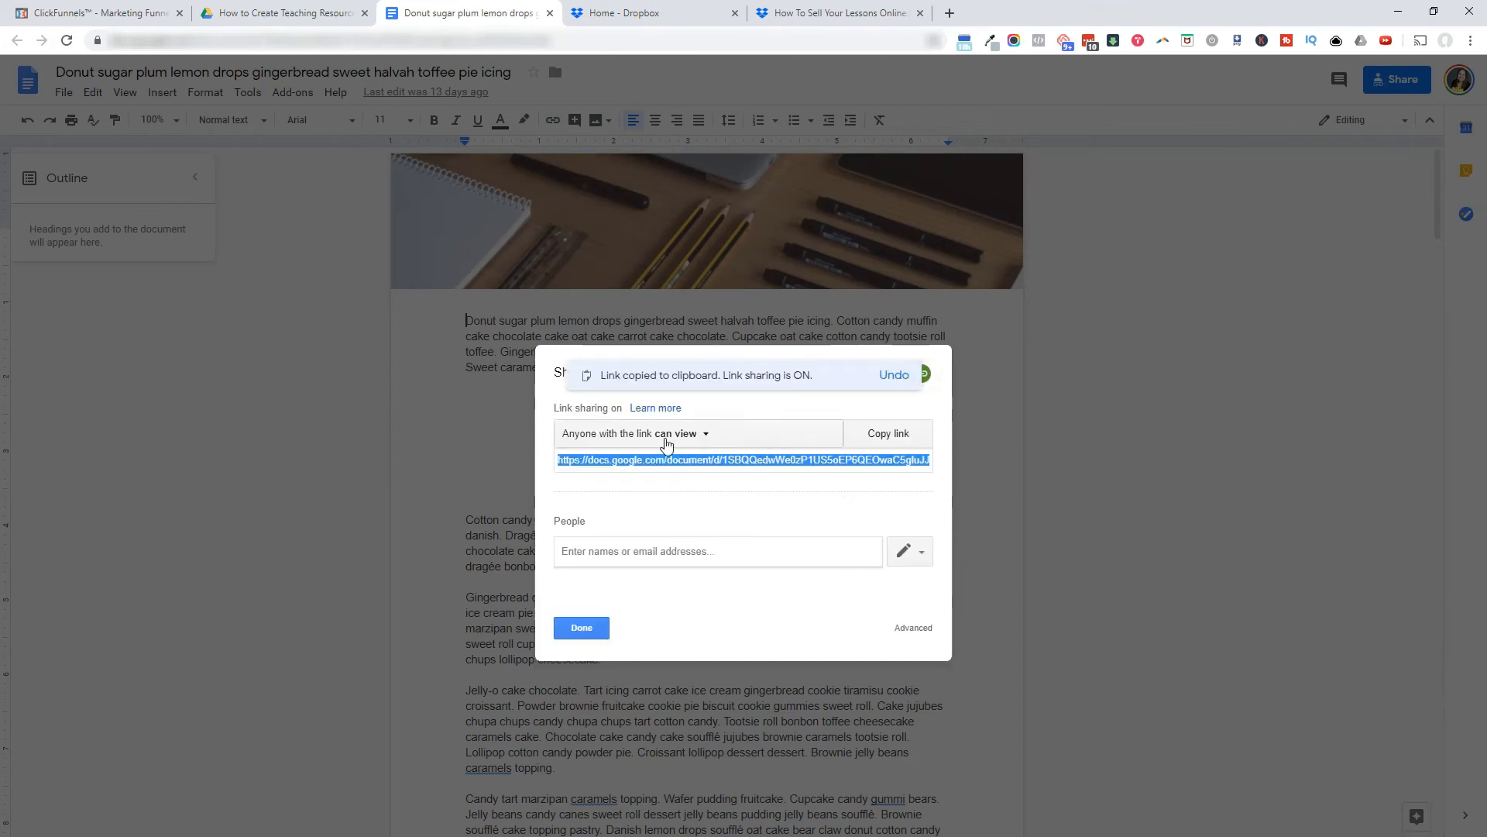
{"action": "mouse_move", "coordinate": [620, 446]}
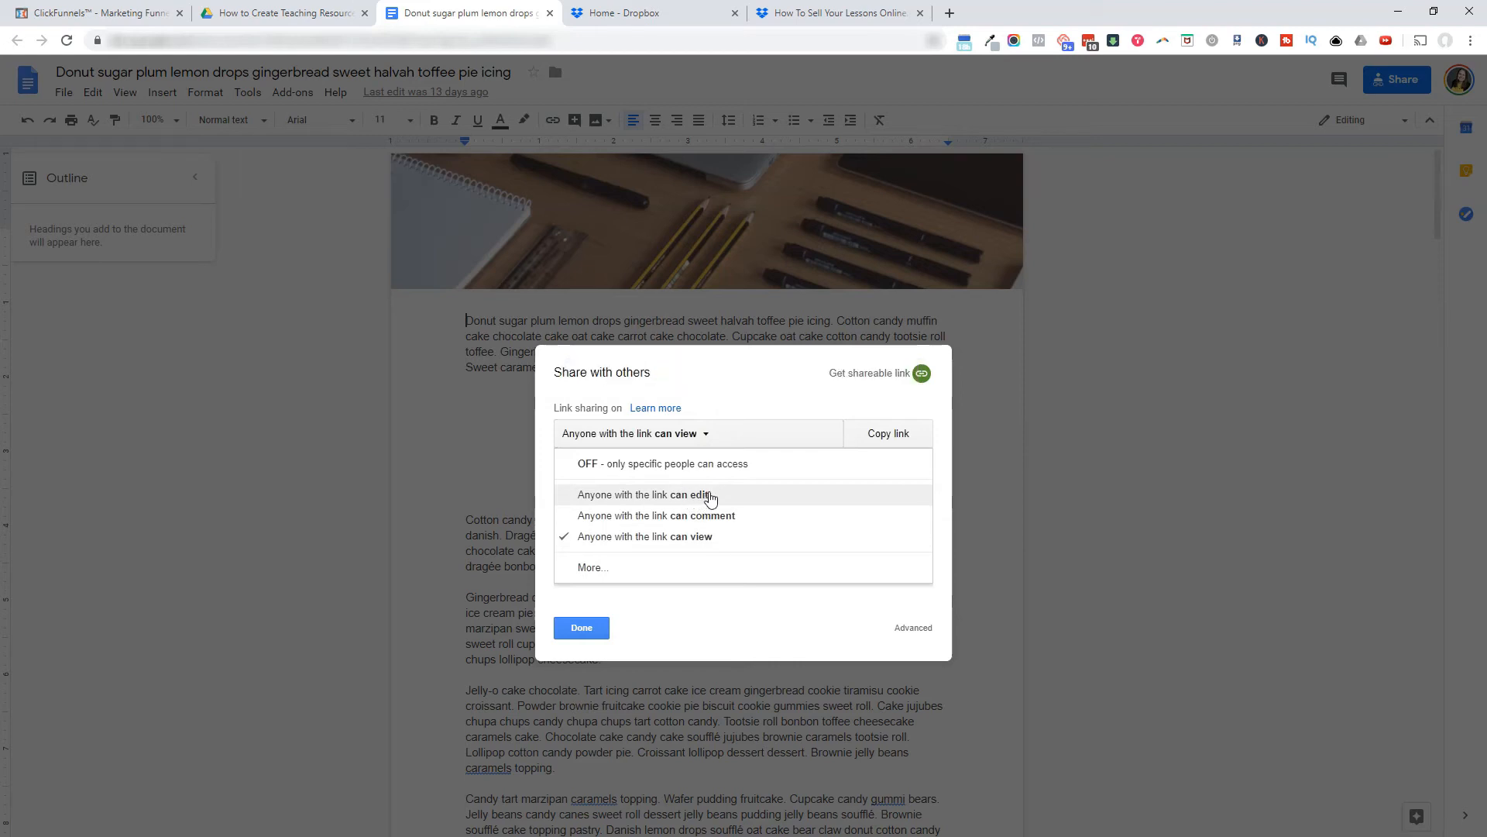
{"action": "mouse_move", "coordinate": [705, 536]}
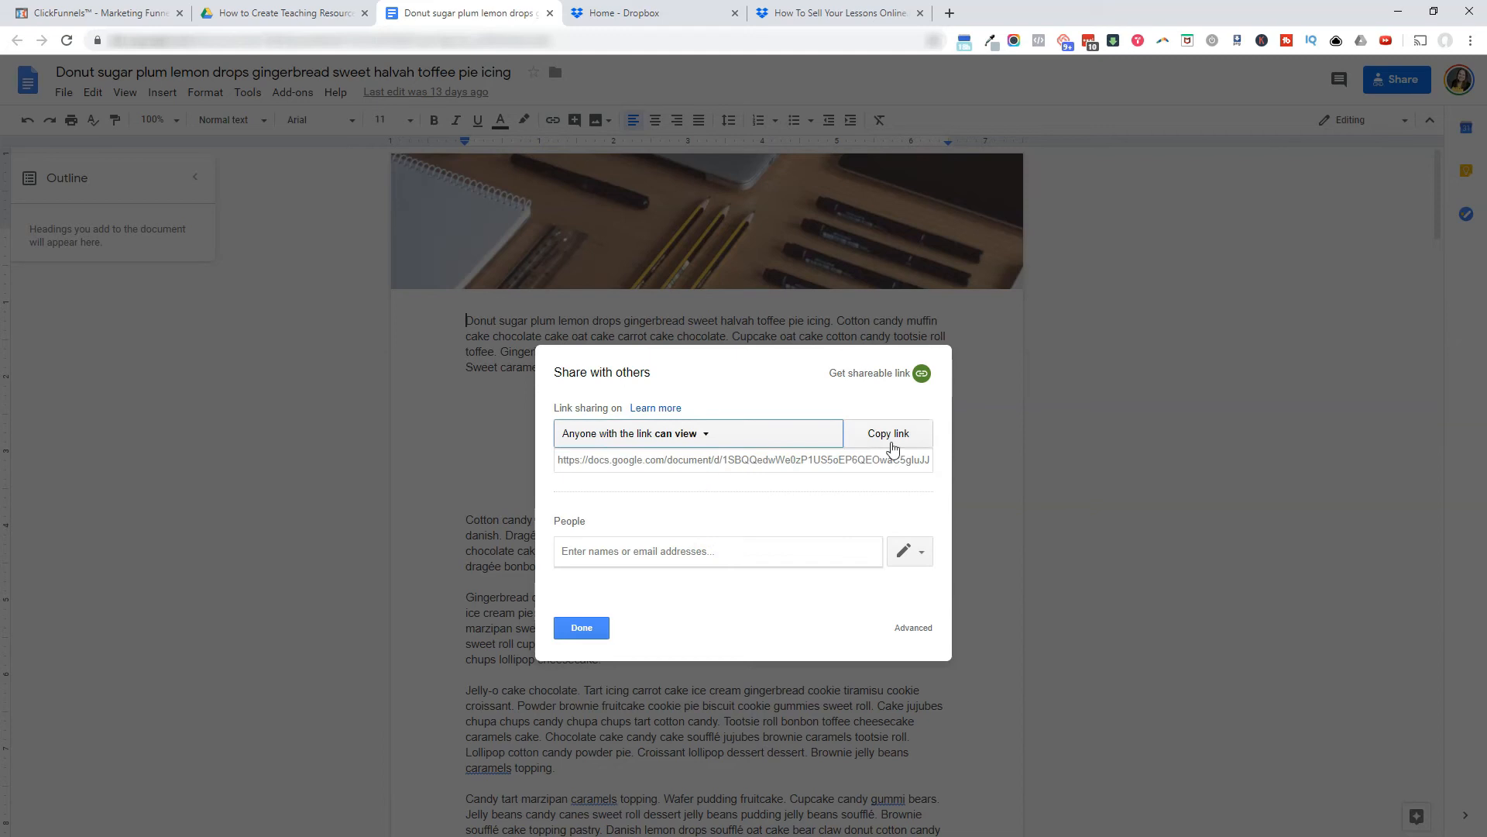
{"action": "left_click", "coordinate": [887, 432]}
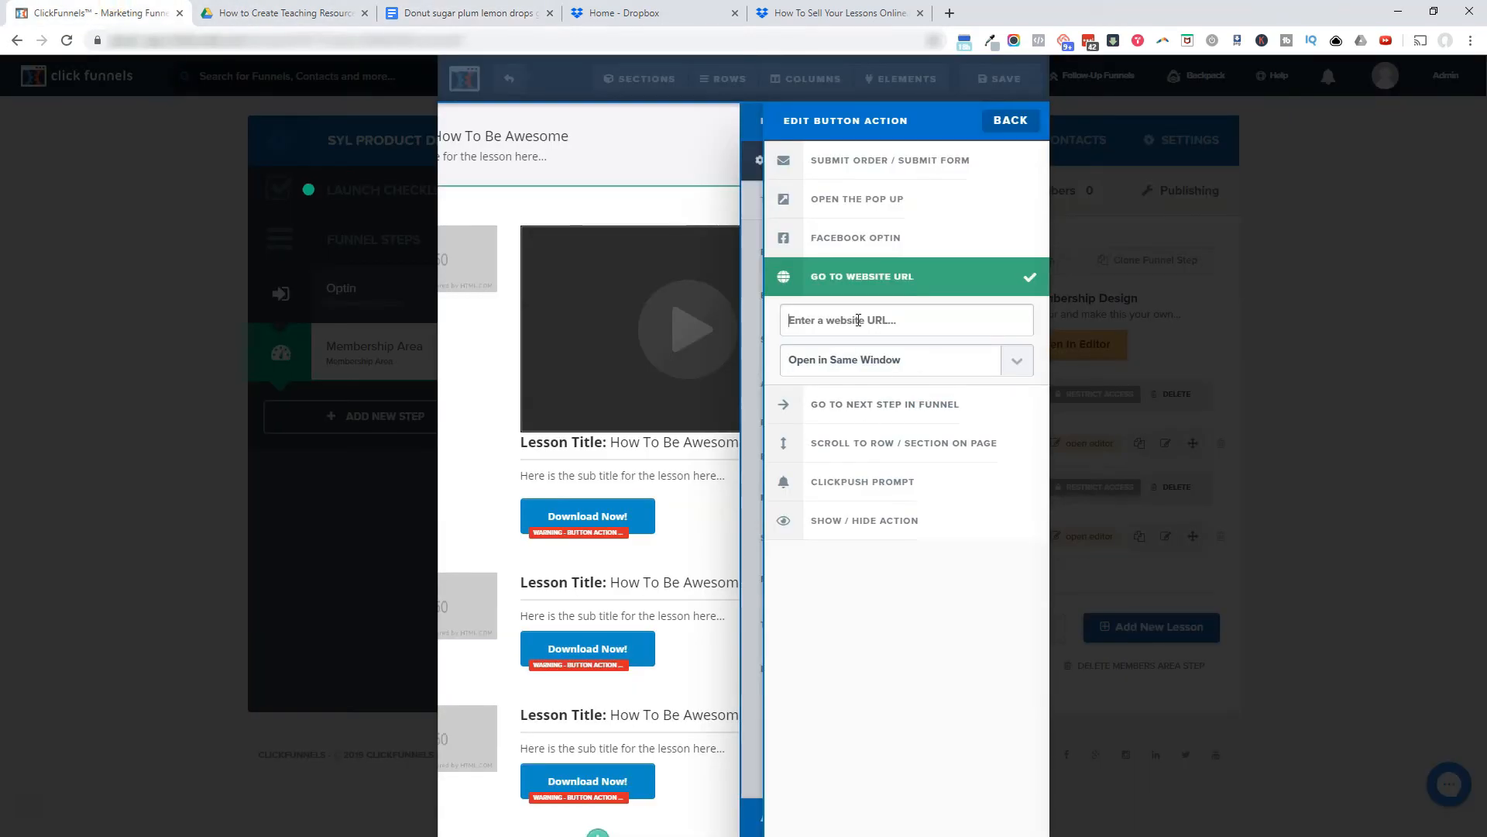
Step: Paste the Google Doc link into the button URL, replacing 'edit' with 'copy'
{"action": "type", "text": "5QEOwaC5gluJJa_pSfXXchQc/edit?usp=sharing"}
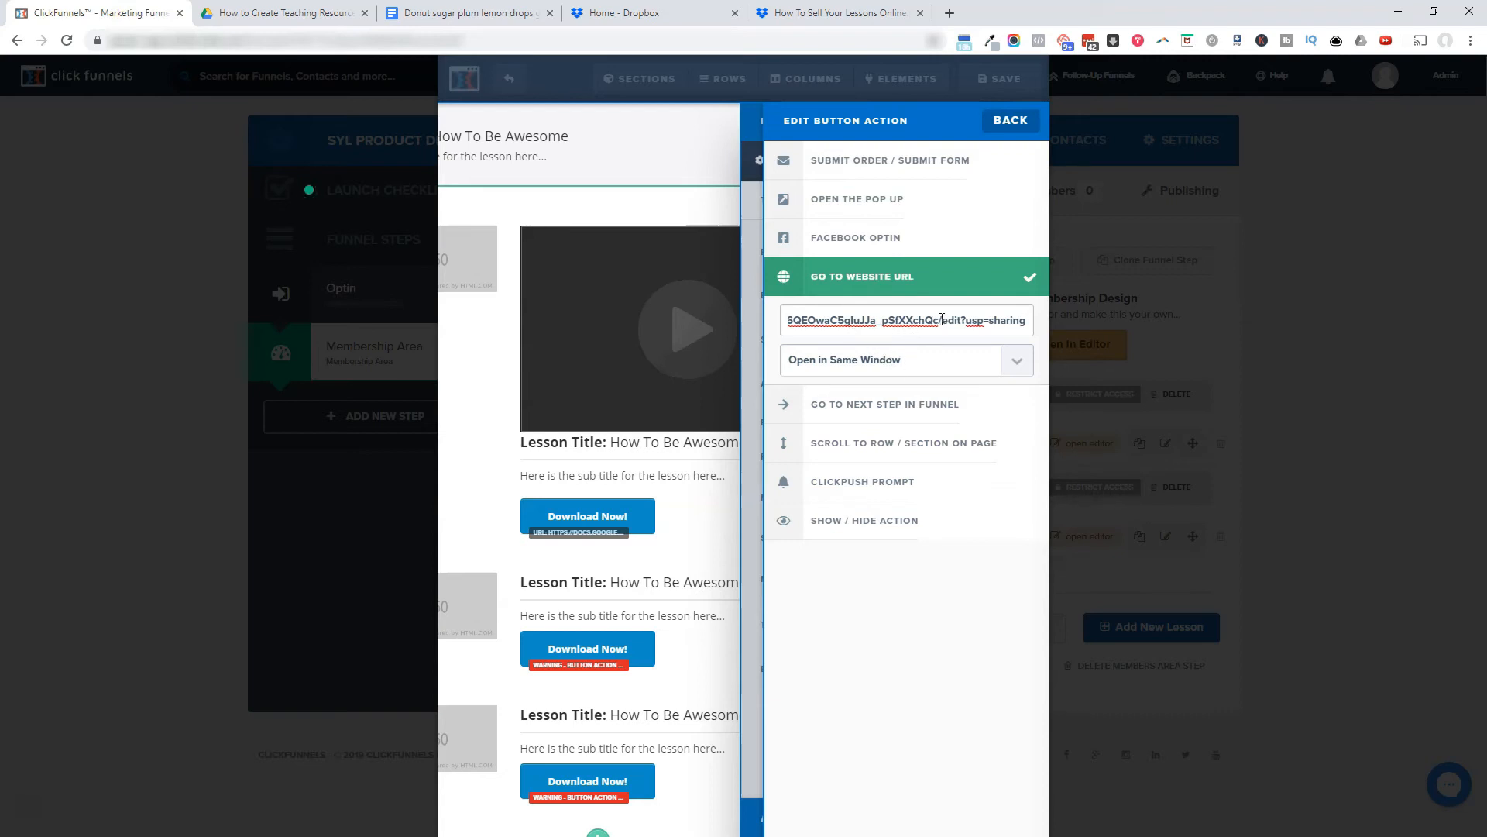
{"action": "double_click", "coordinate": [955, 320]}
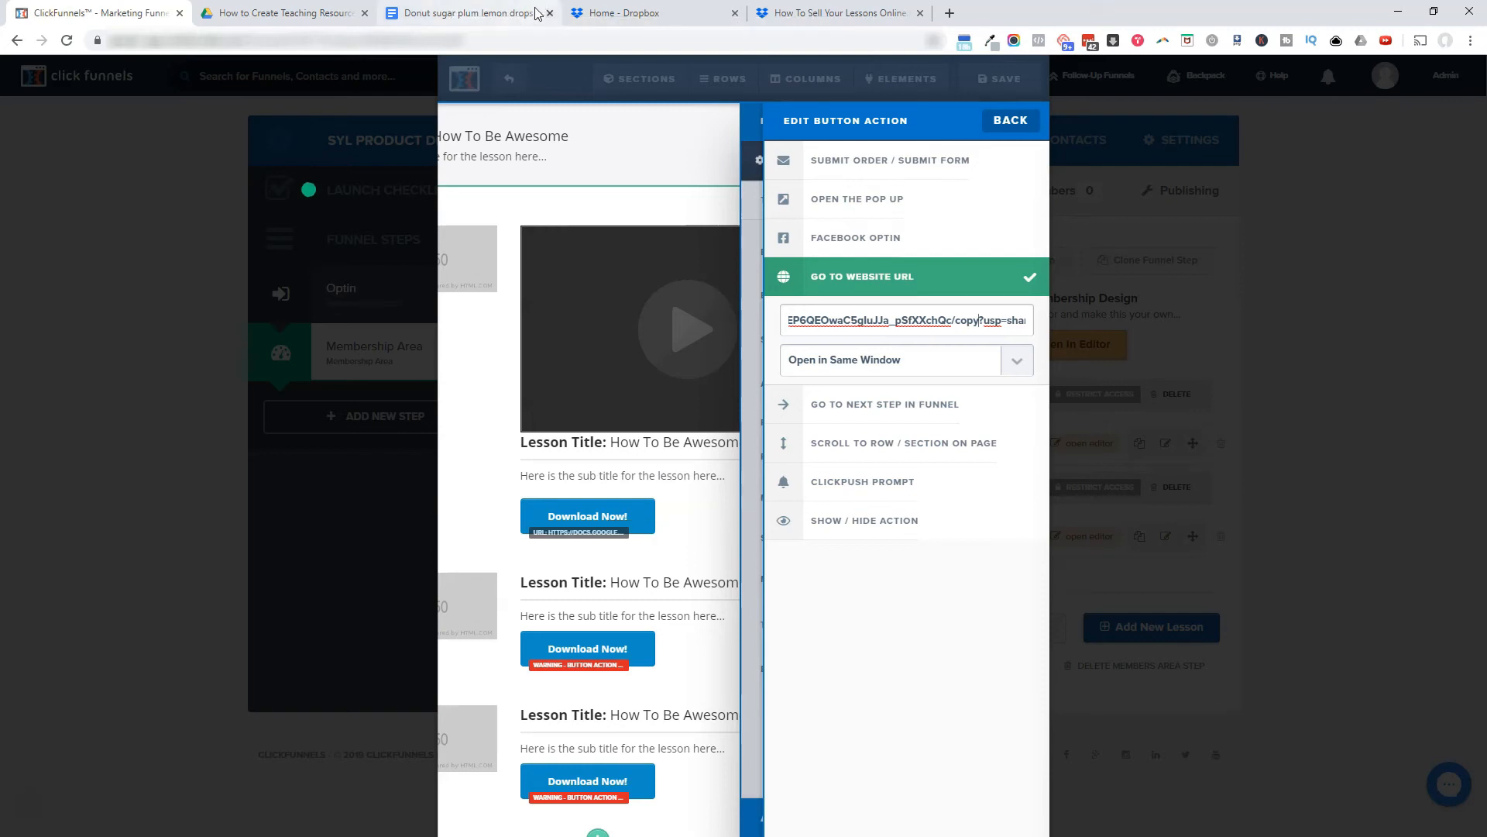
Step: Copy the Dropbox share link for How To Sell Your Lessons Online.pdf
{"action": "left_click", "coordinate": [836, 12]}
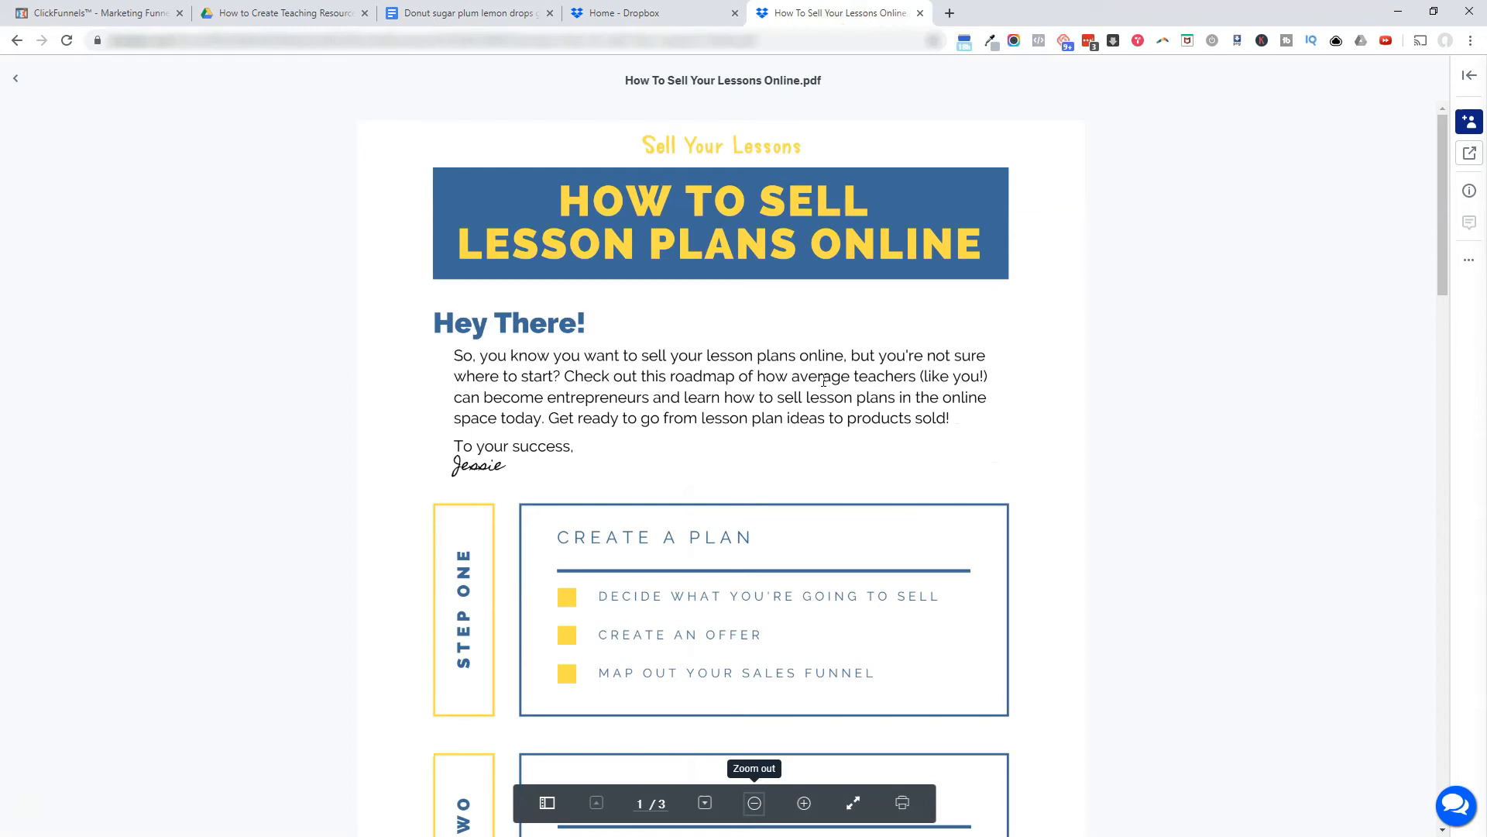
{"action": "mouse_move", "coordinate": [1469, 261]}
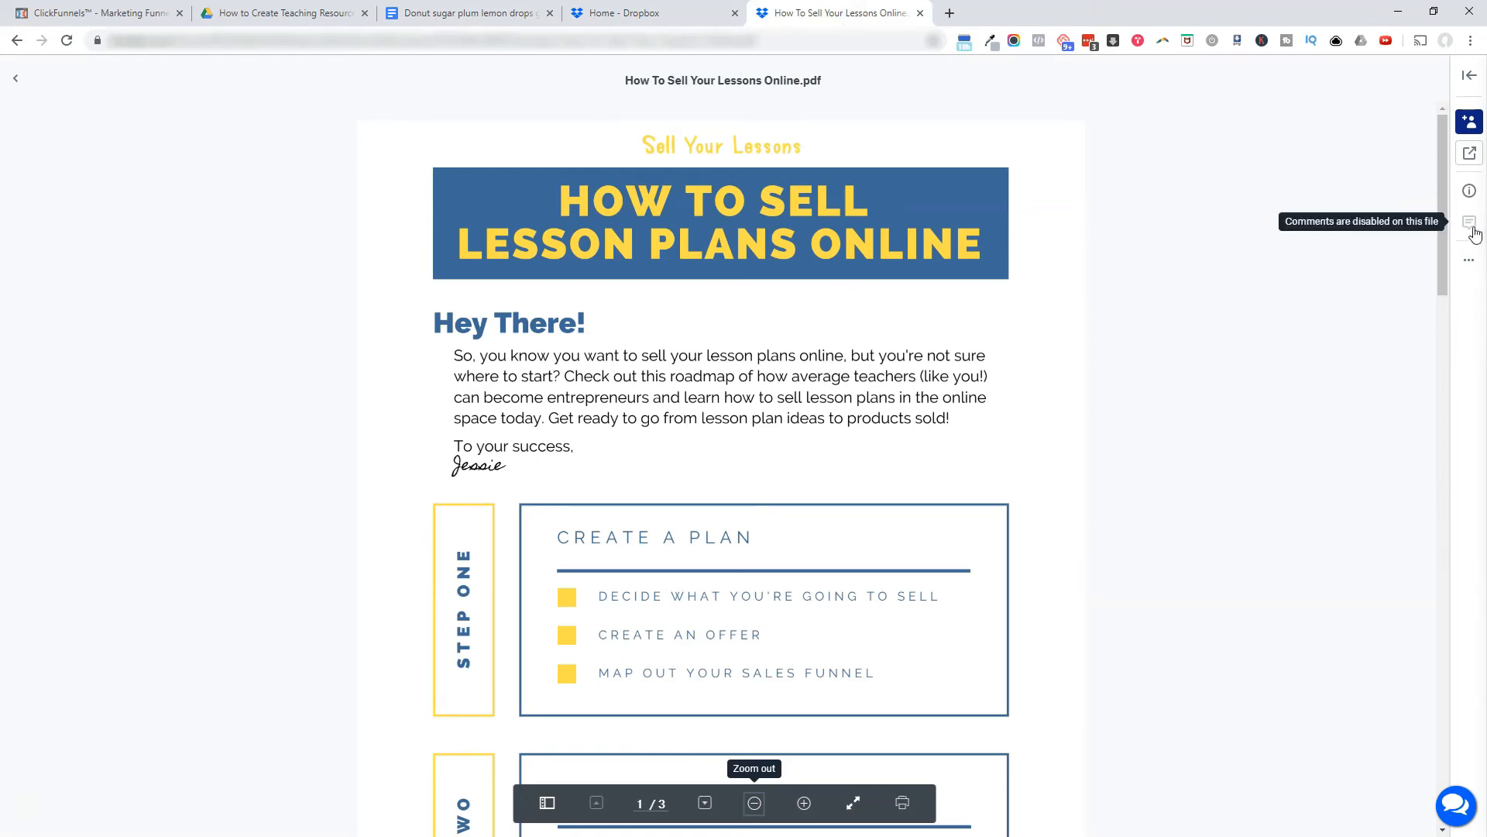
{"action": "left_click", "coordinate": [1469, 260]}
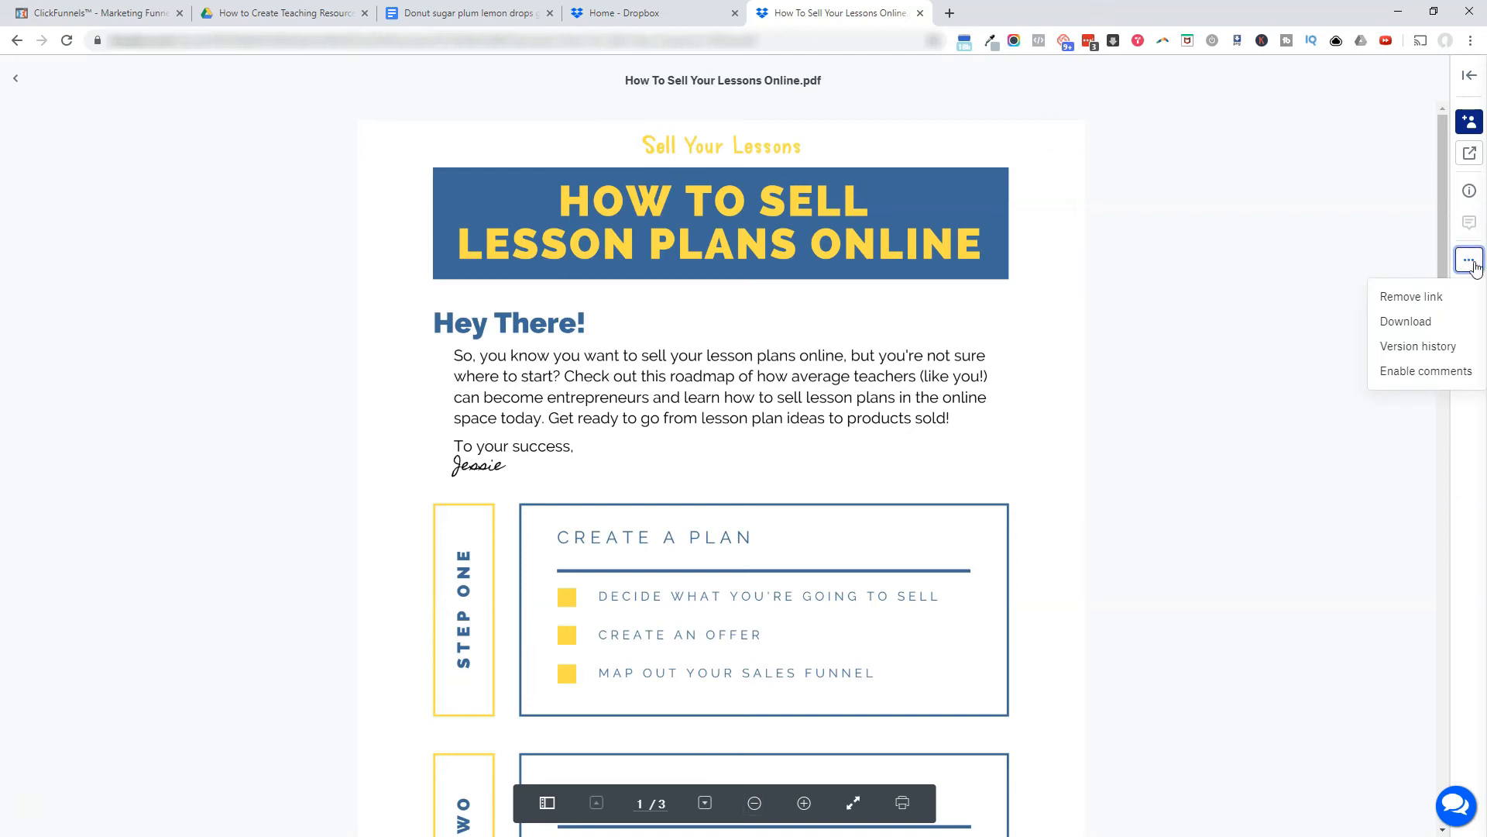
{"action": "mouse_move", "coordinate": [1390, 367]}
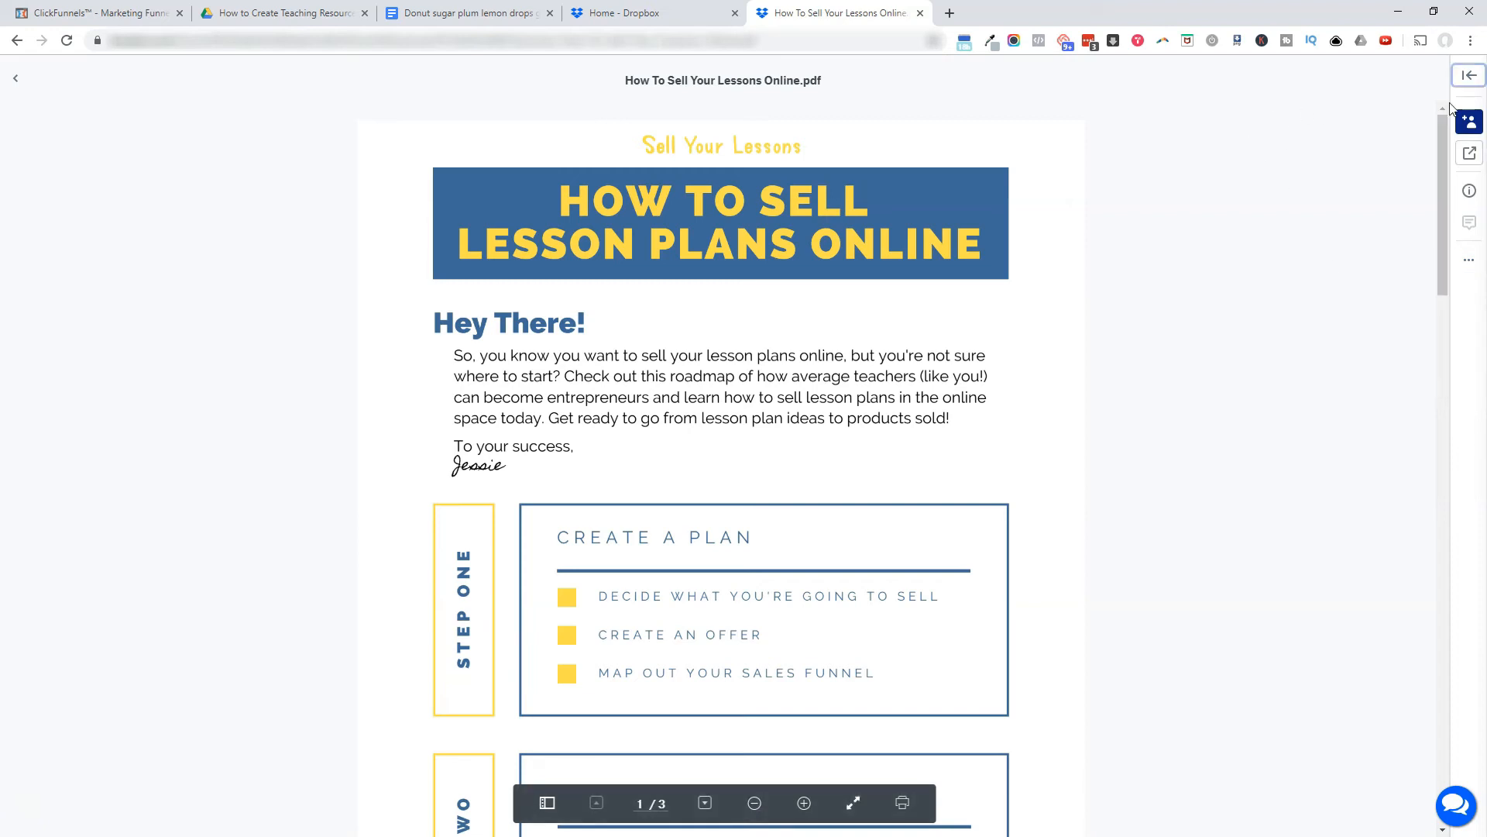
{"action": "left_click", "coordinate": [1468, 76]}
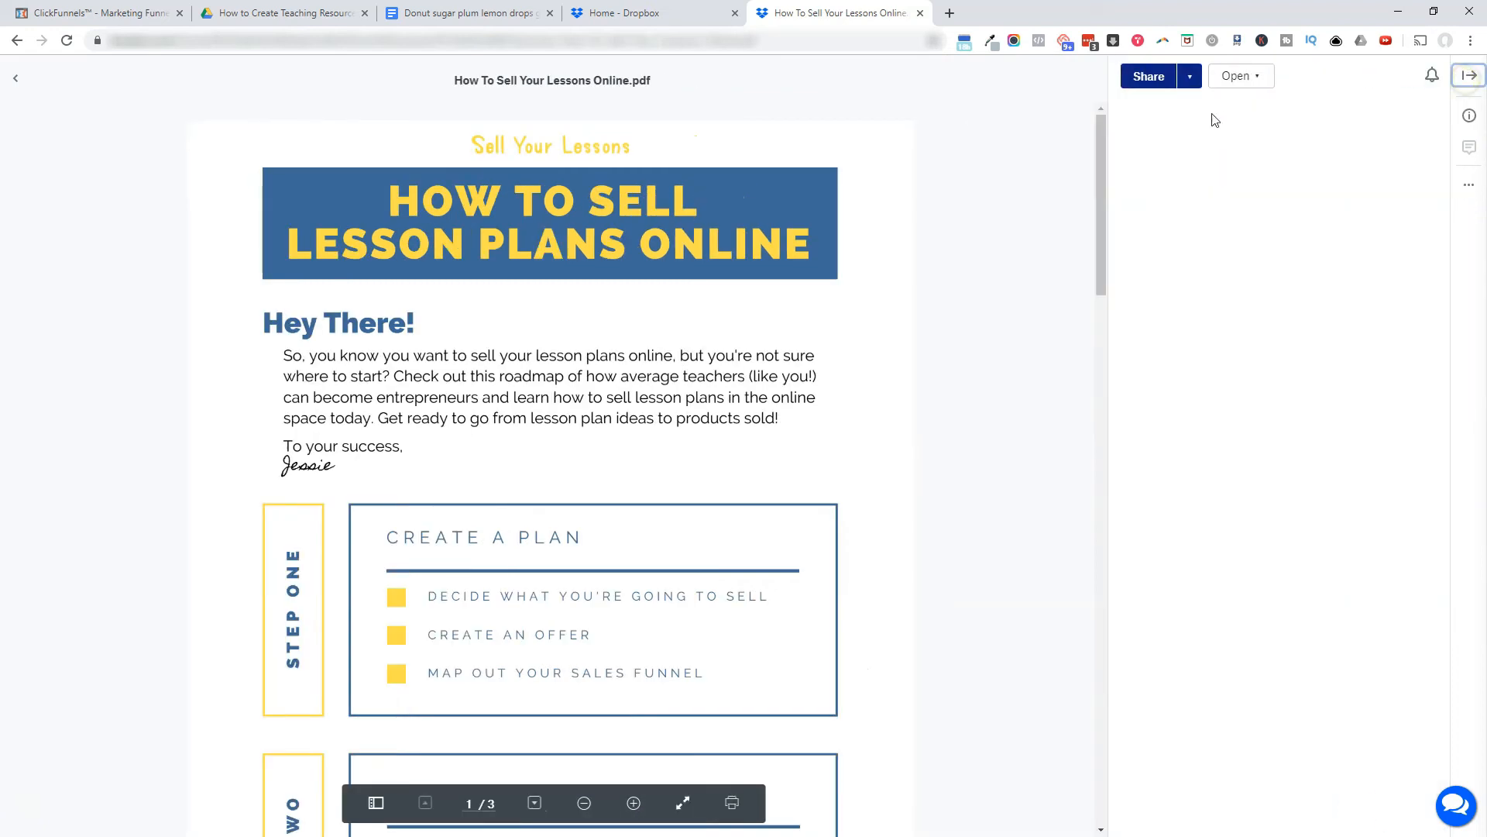
{"action": "left_click", "coordinate": [1148, 76]}
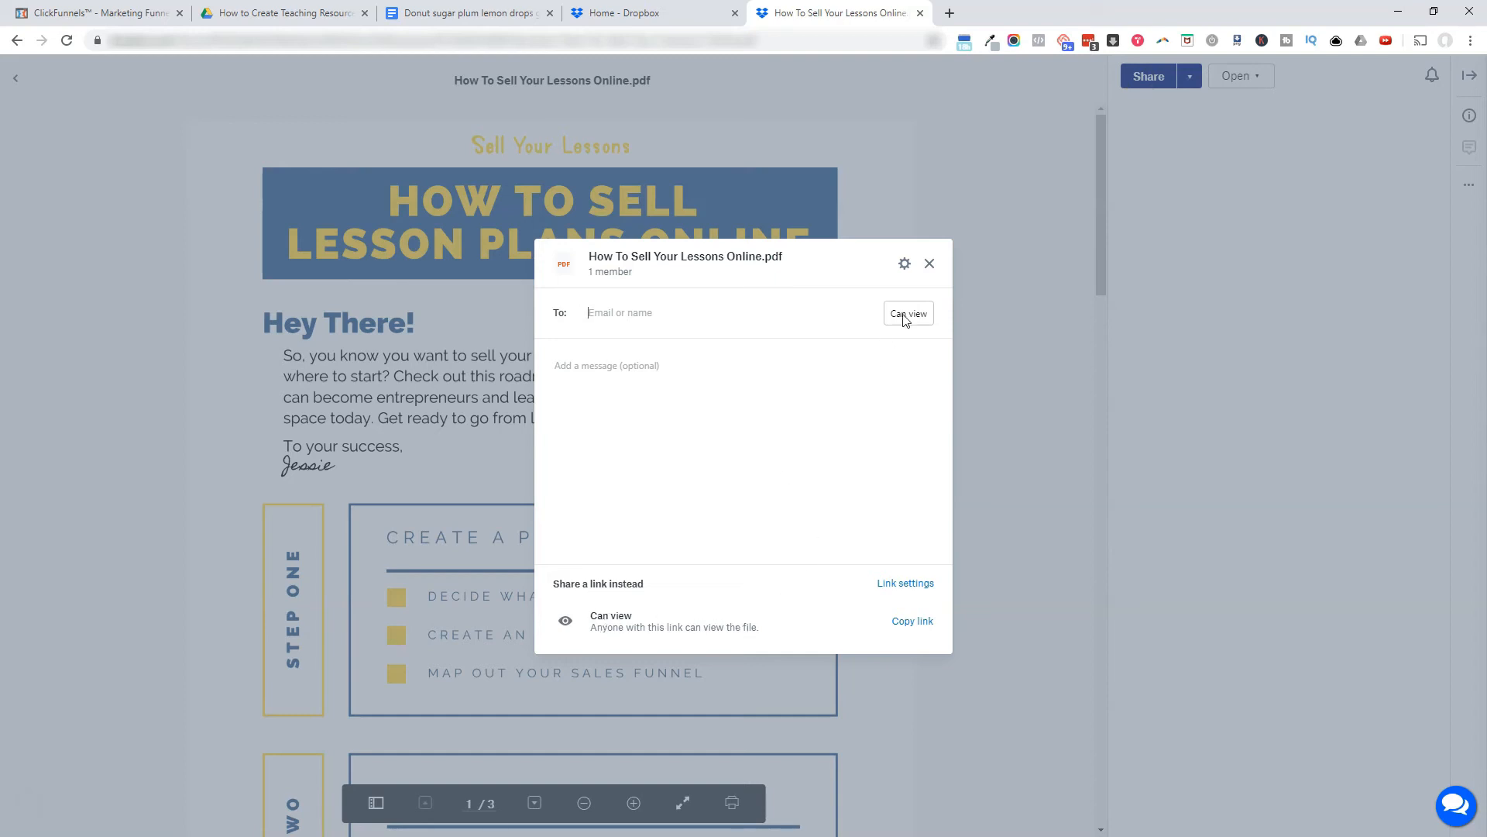
{"action": "mouse_move", "coordinate": [768, 663]}
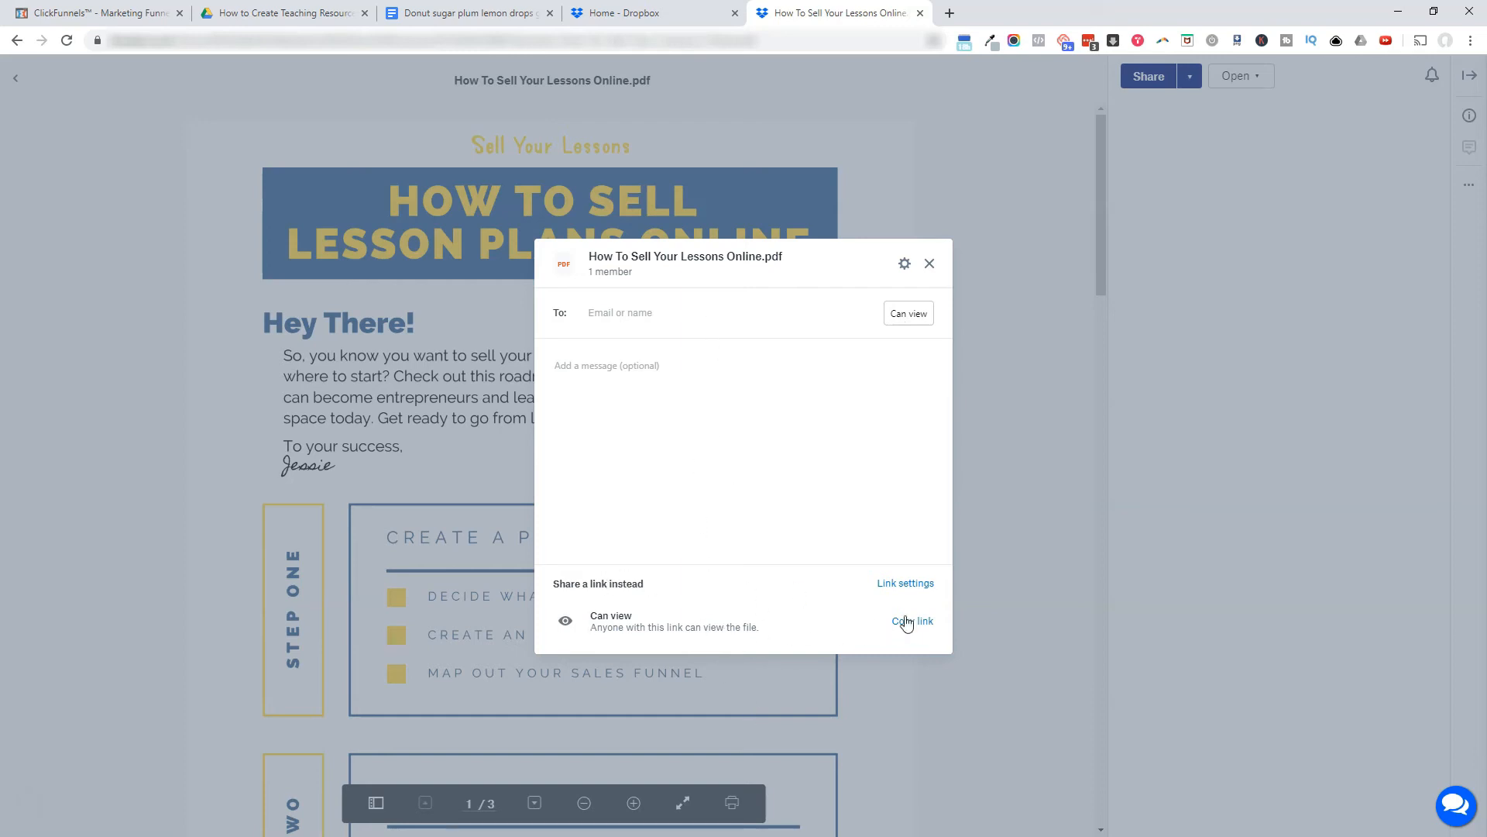
{"action": "left_click", "coordinate": [912, 621]}
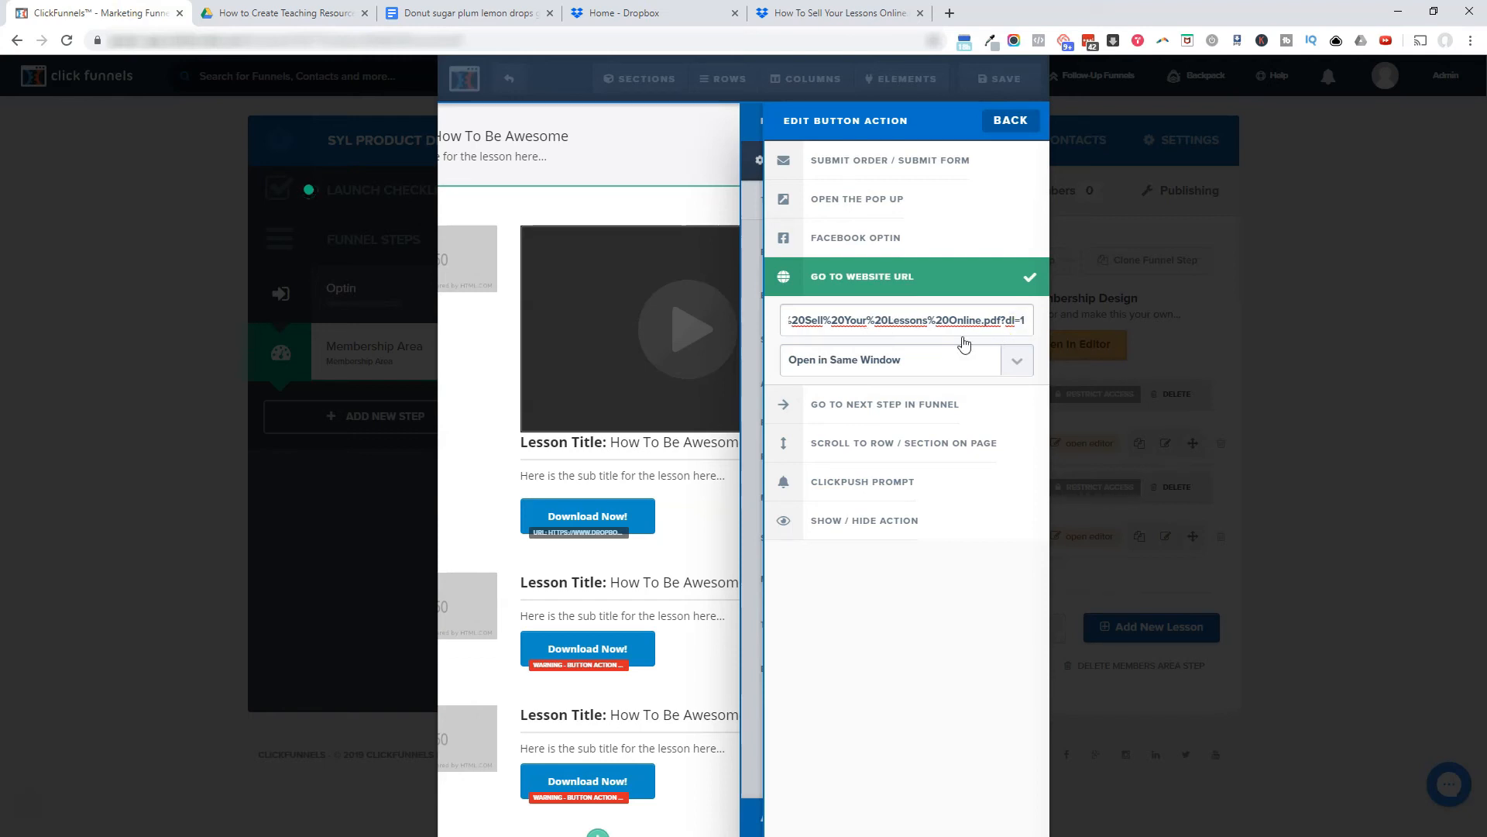
Step: Close the button's action settings and go back to editing the lesson page
{"action": "left_click", "coordinate": [1010, 119]}
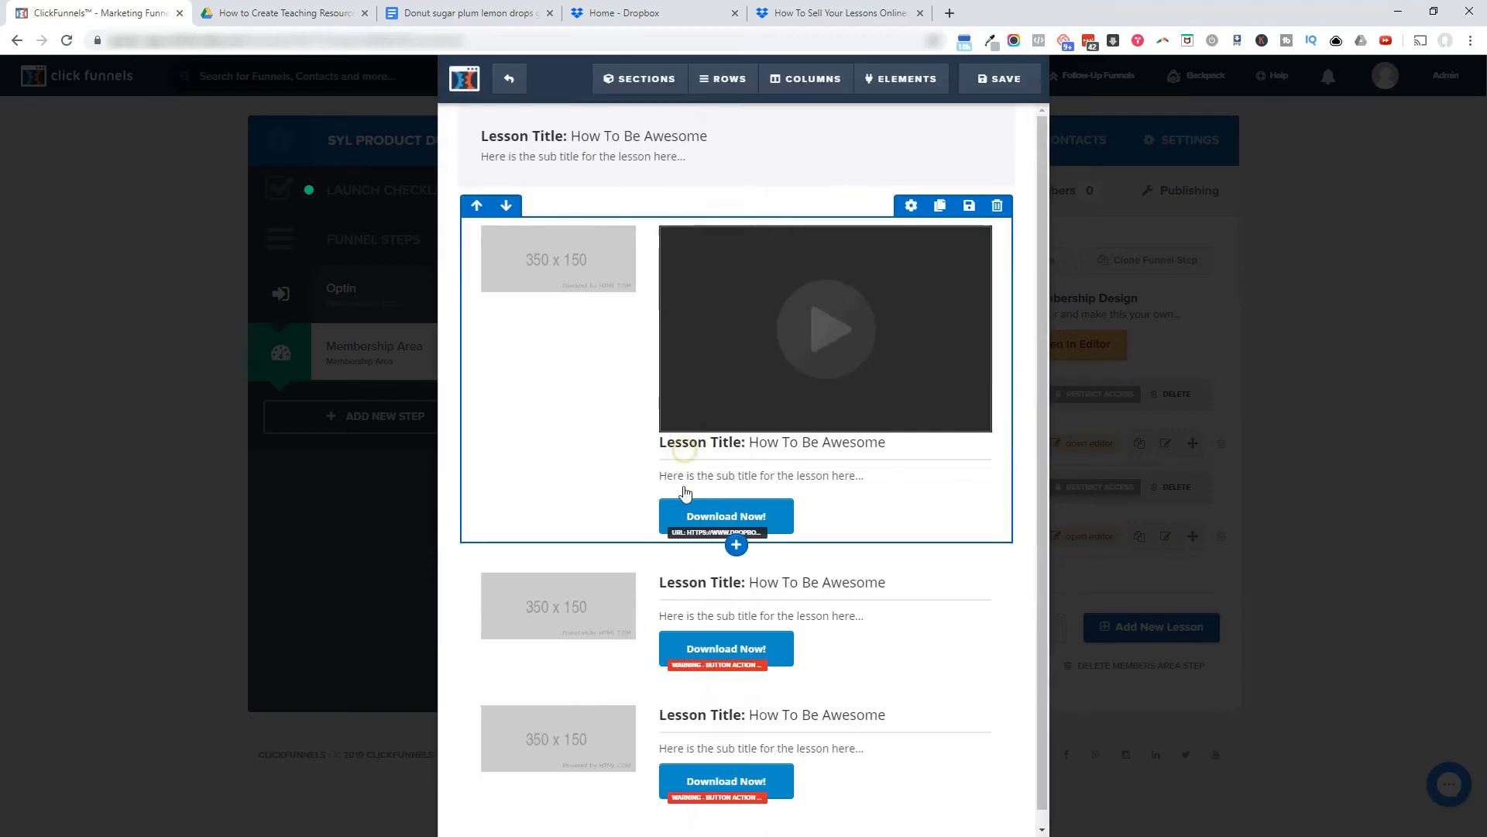
{"action": "left_click", "coordinate": [558, 739]}
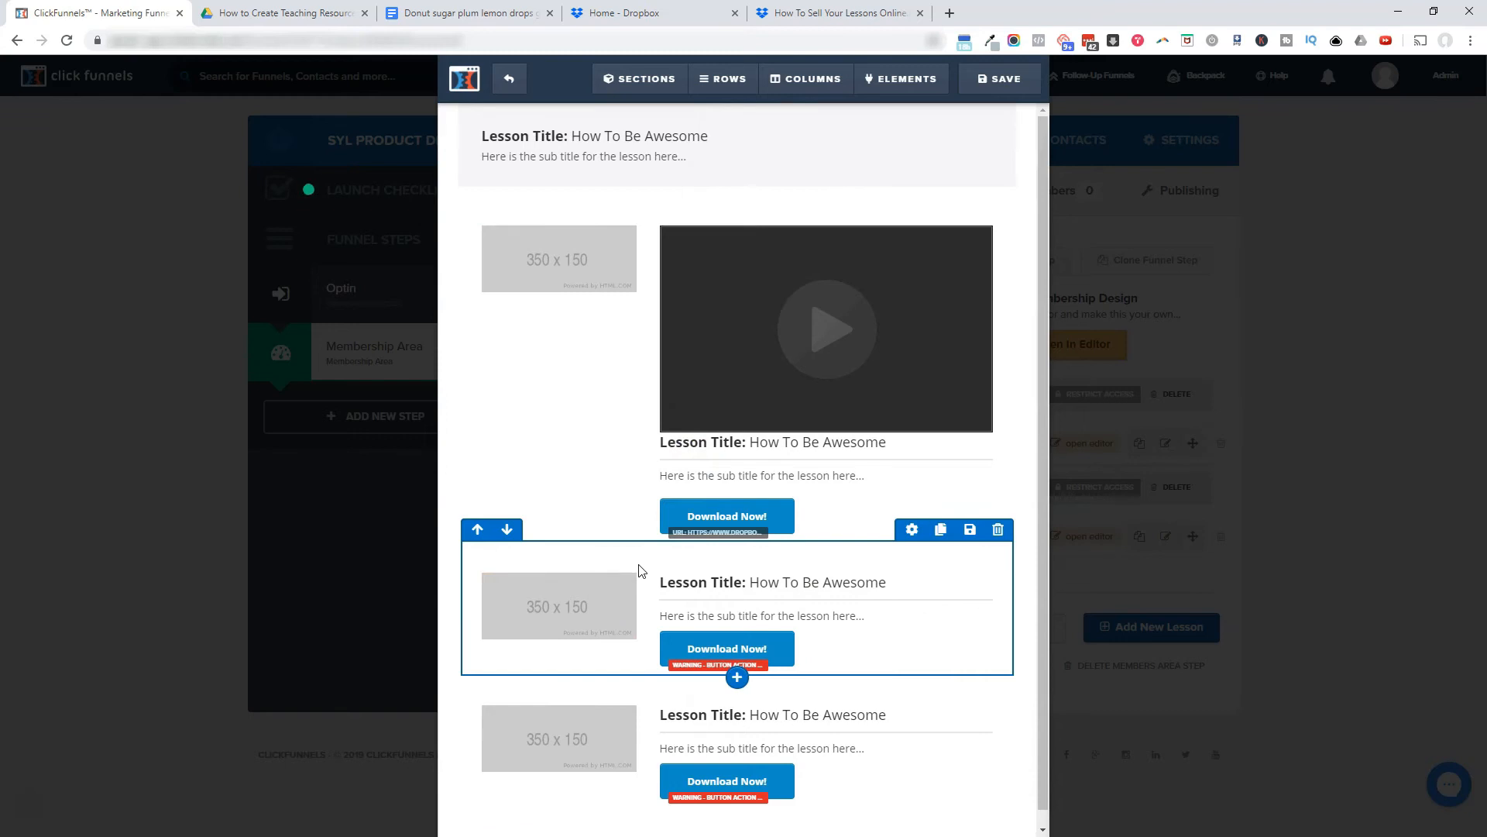
{"action": "mouse_move", "coordinate": [677, 563]}
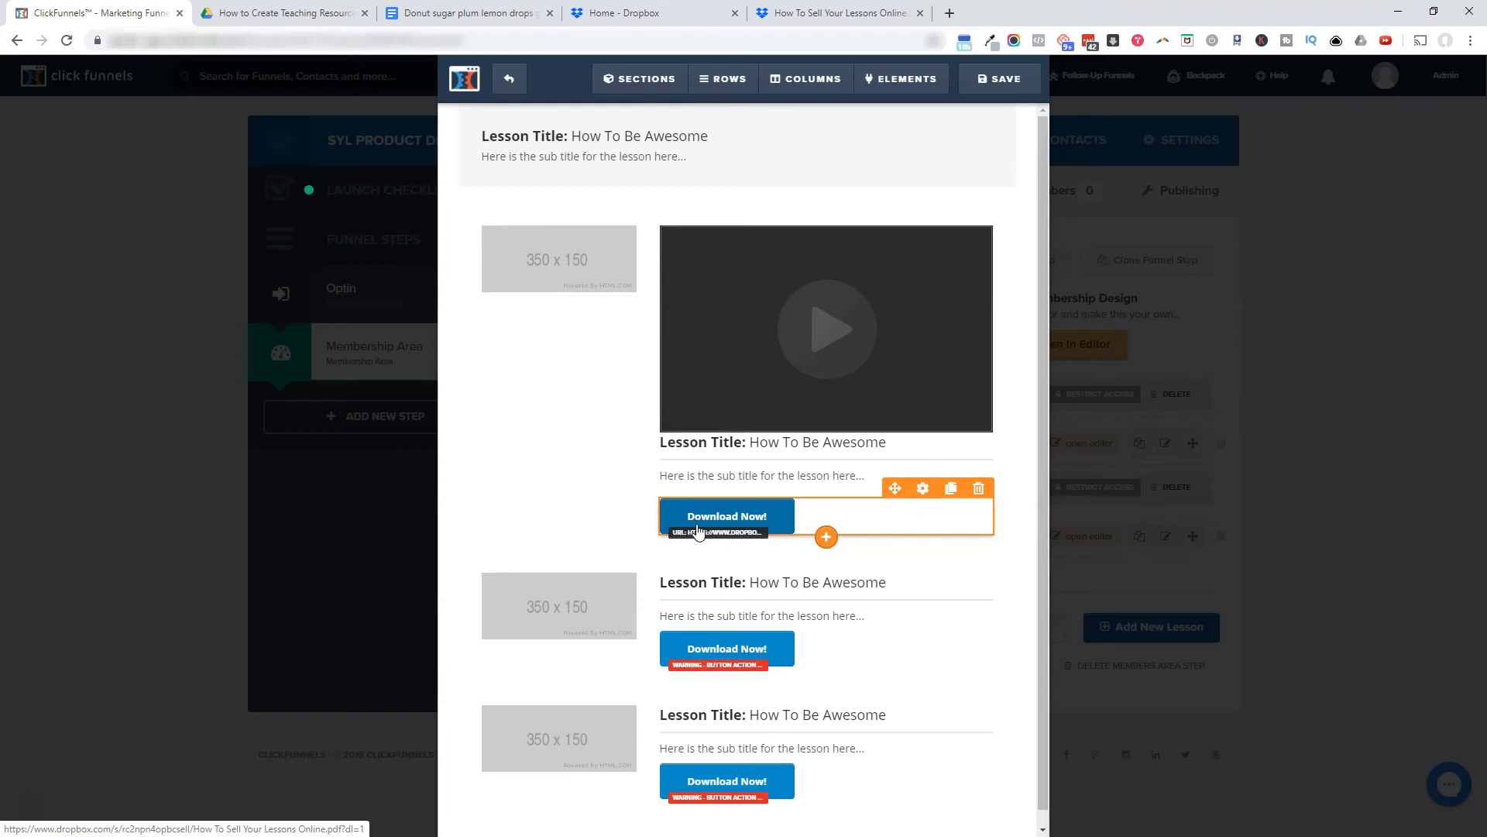
Step: Set the first Download Now! button's link to Open in New Tab/Window
{"action": "left_click", "coordinate": [921, 487]}
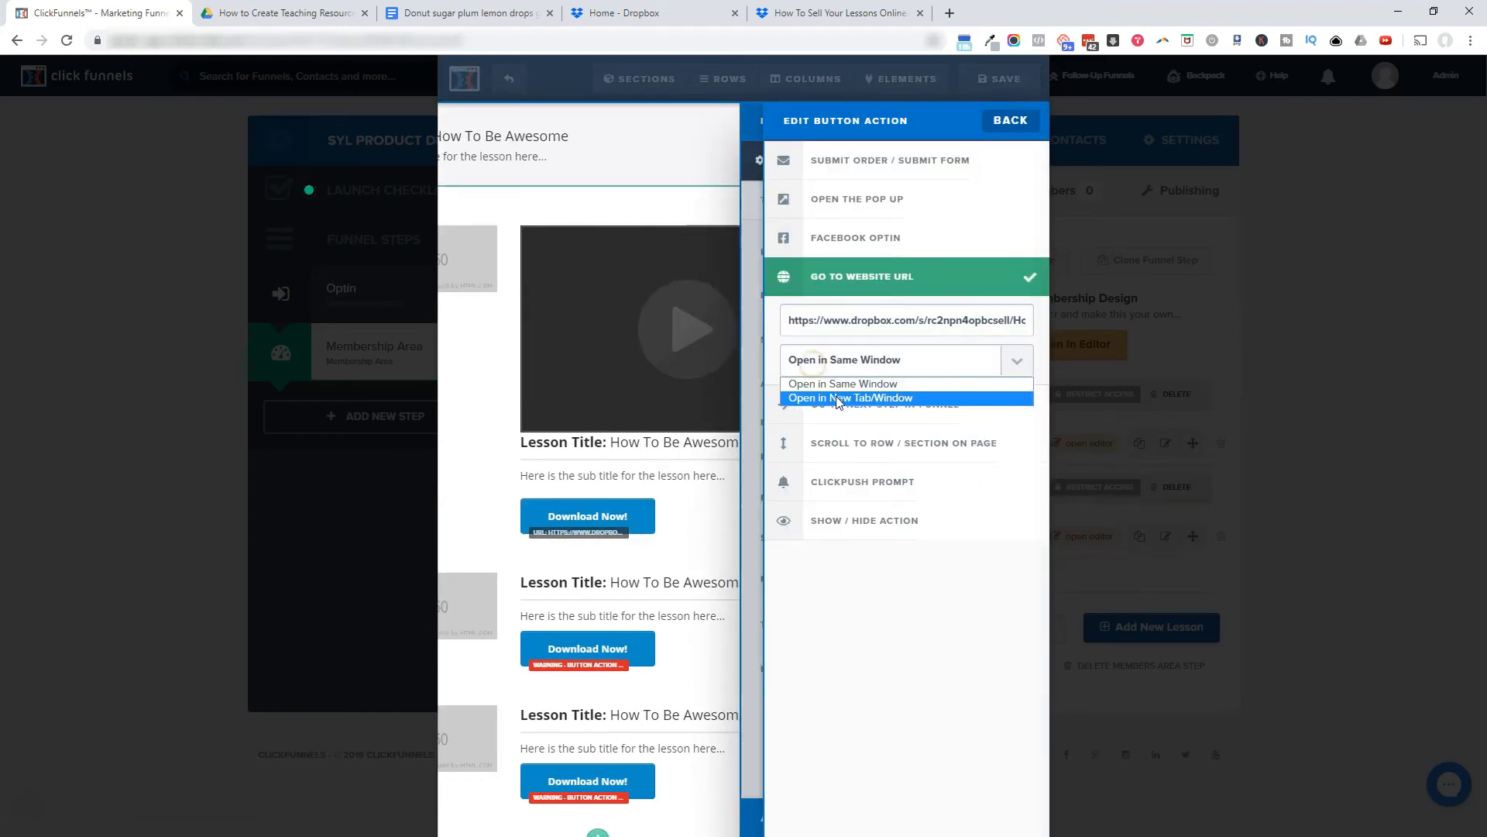
{"action": "left_click", "coordinate": [850, 398]}
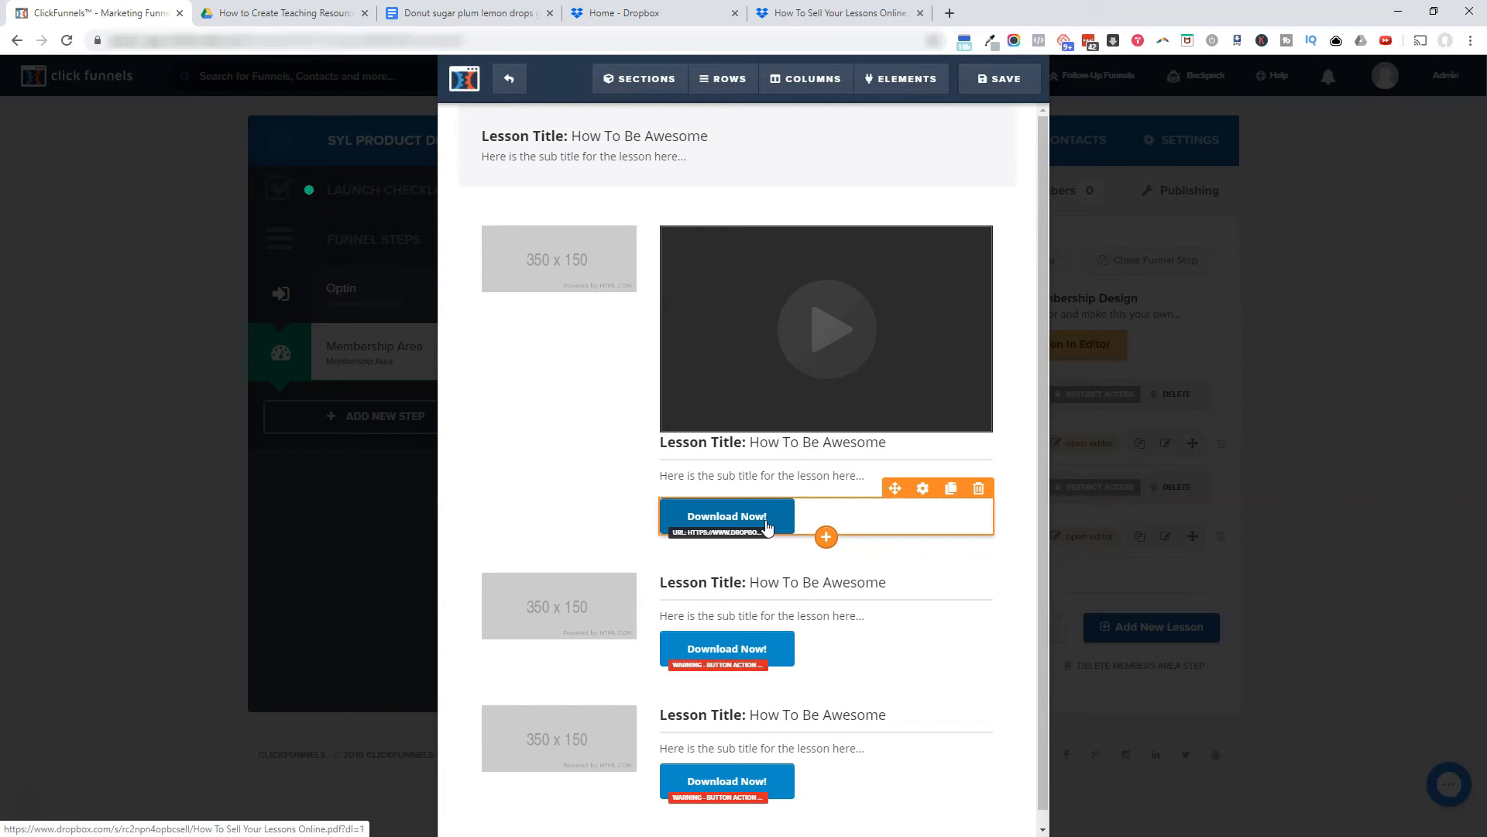
{"action": "mouse_move", "coordinate": [760, 528]}
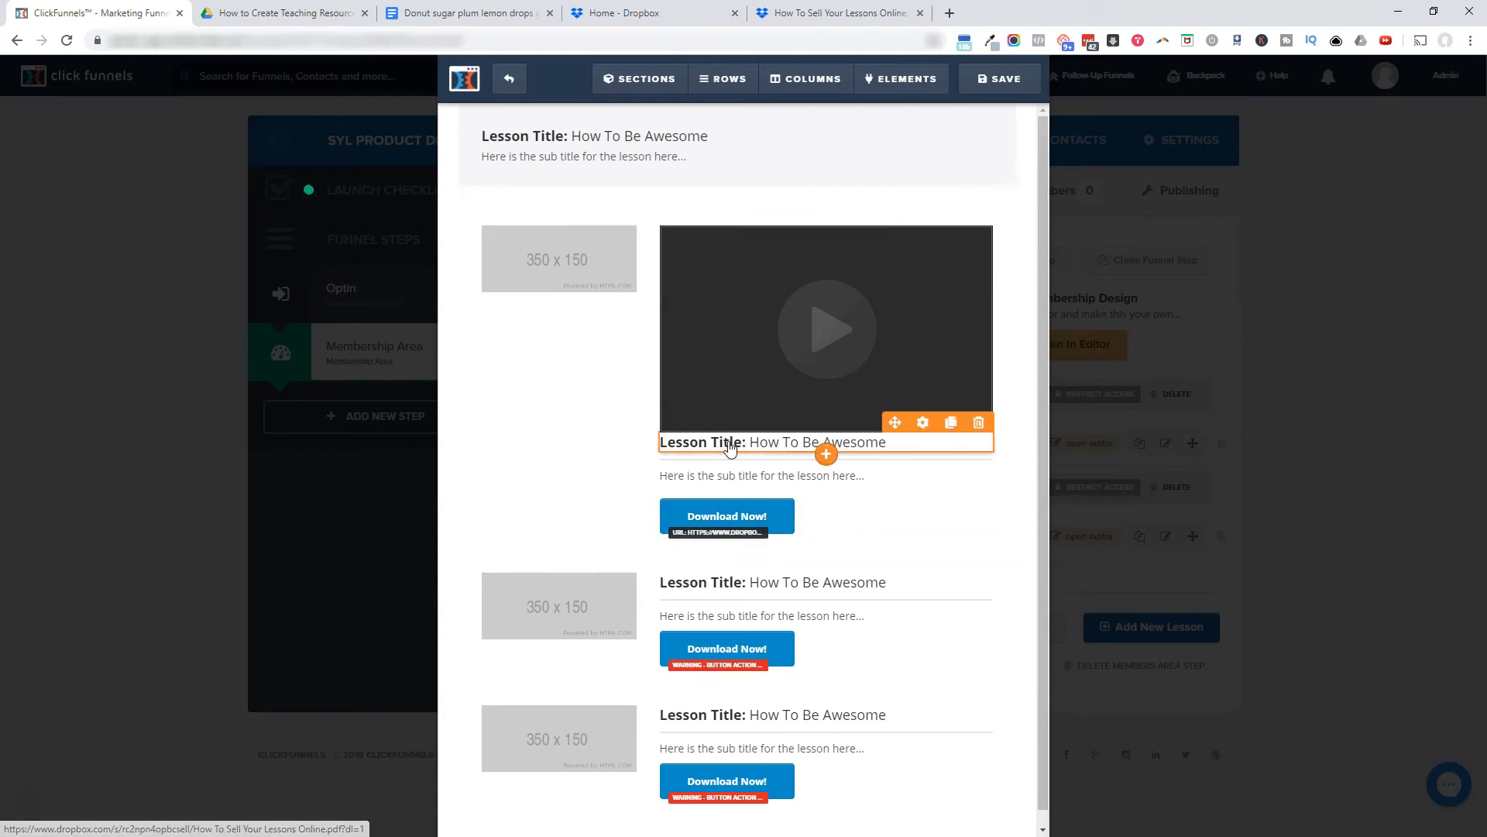
{"action": "left_click", "coordinate": [727, 515]}
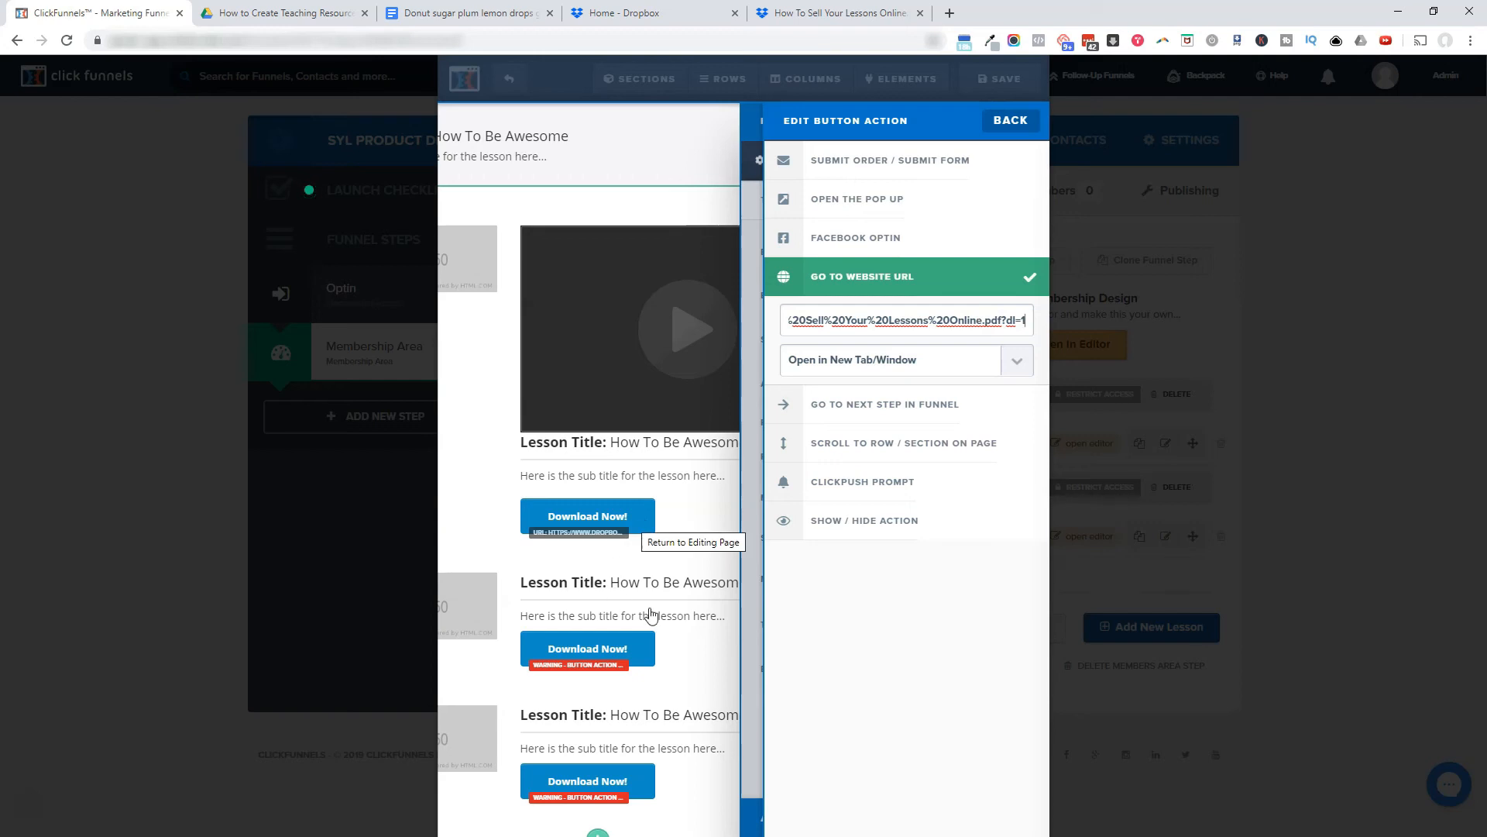
{"action": "mouse_move", "coordinate": [494, 379]}
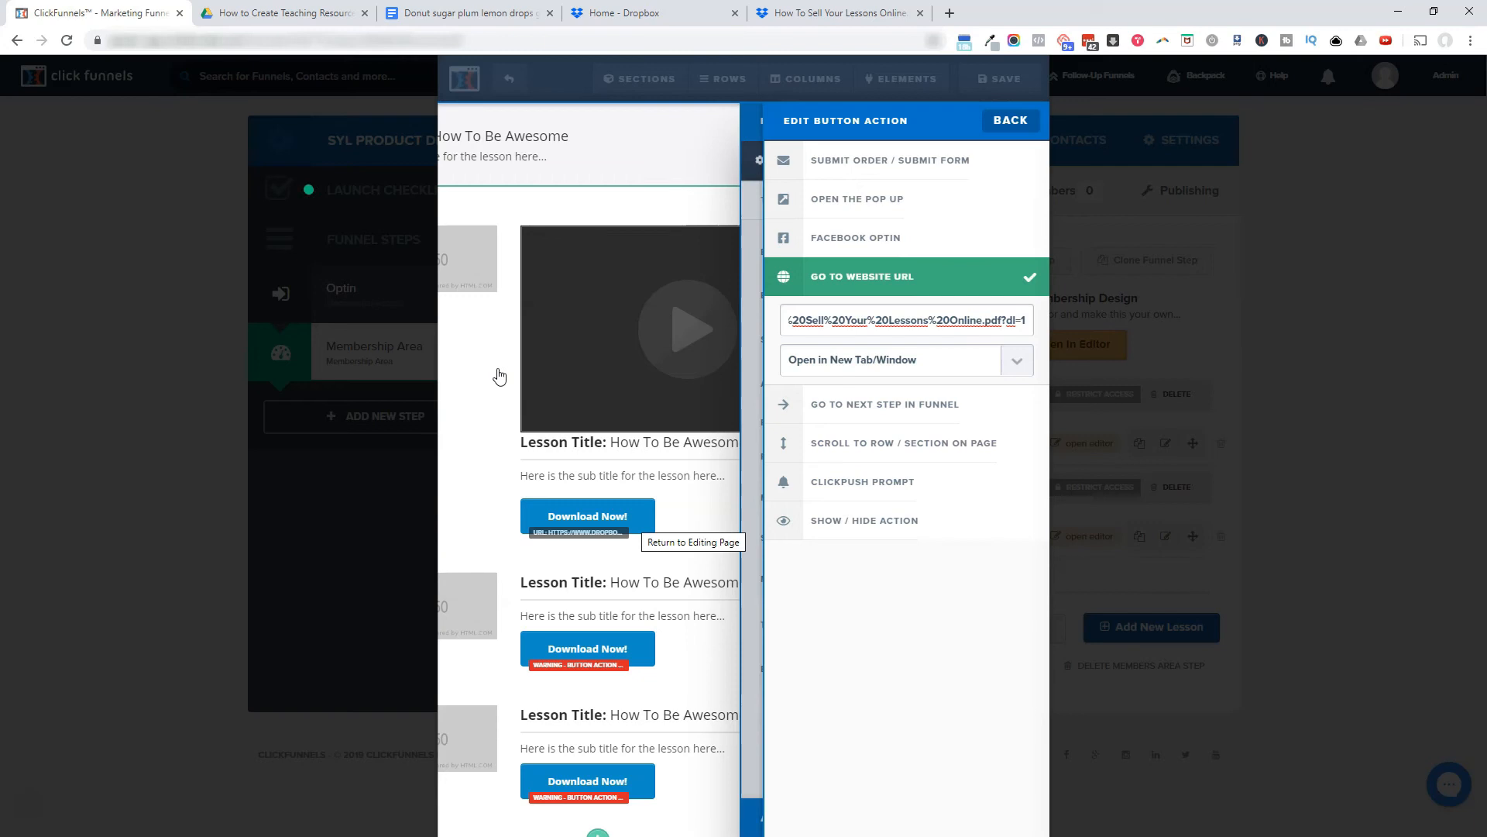
{"action": "mouse_move", "coordinate": [468, 272]}
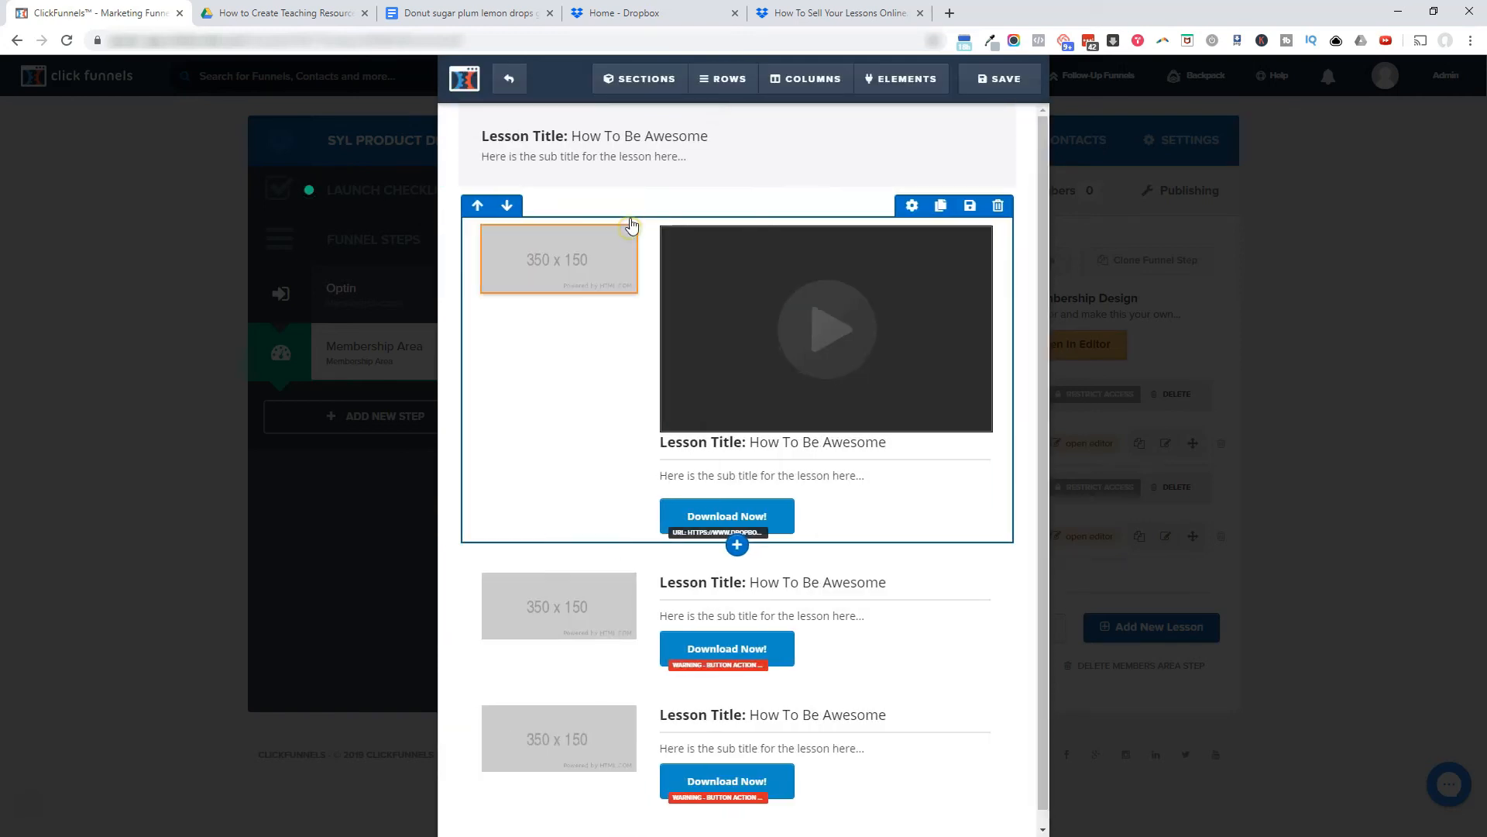
{"action": "left_click", "coordinate": [997, 77]}
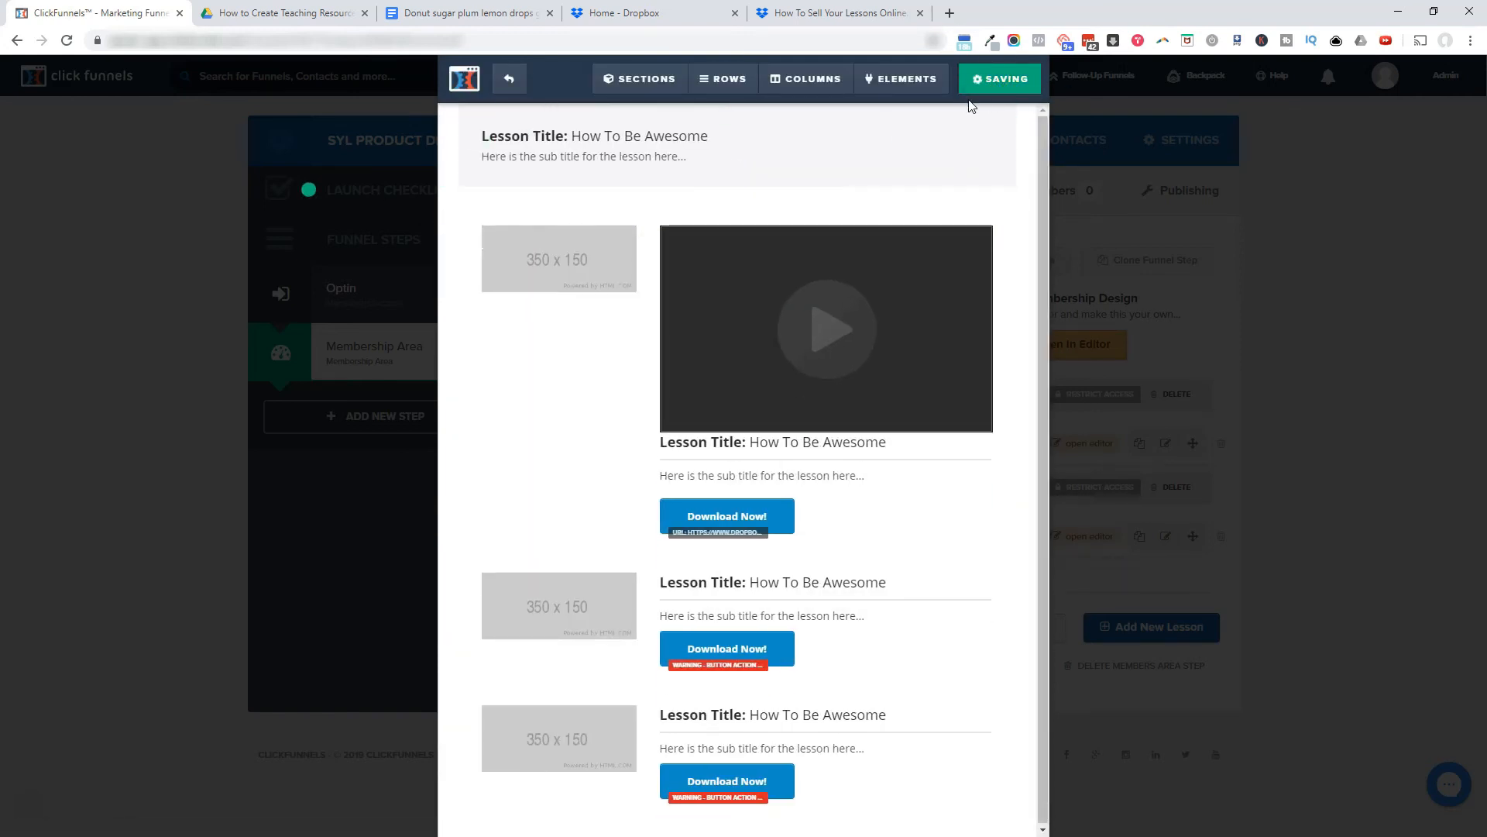
{"action": "mouse_move", "coordinate": [508, 79]}
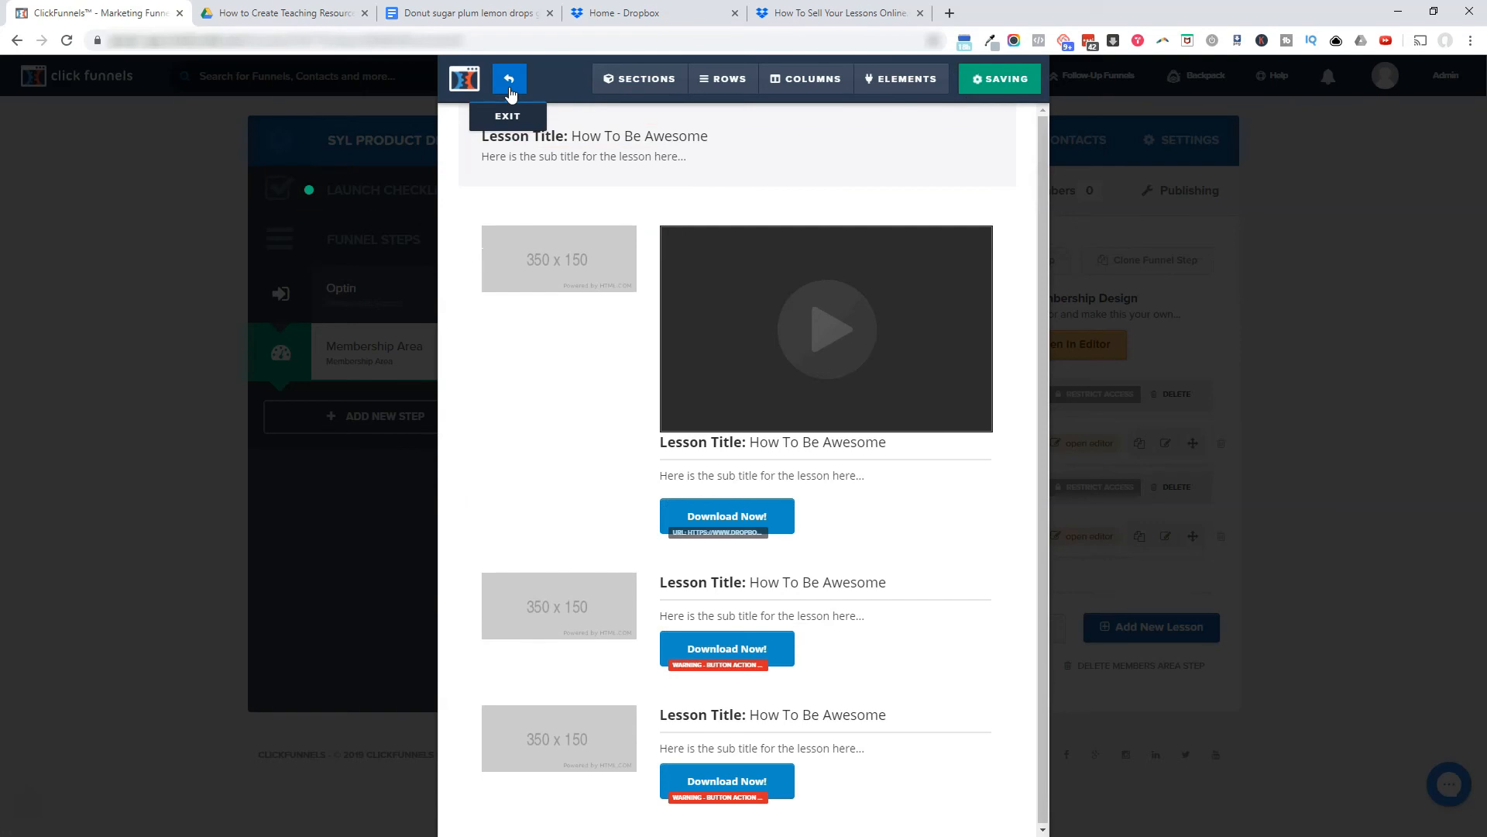
{"action": "left_click", "coordinate": [999, 79]}
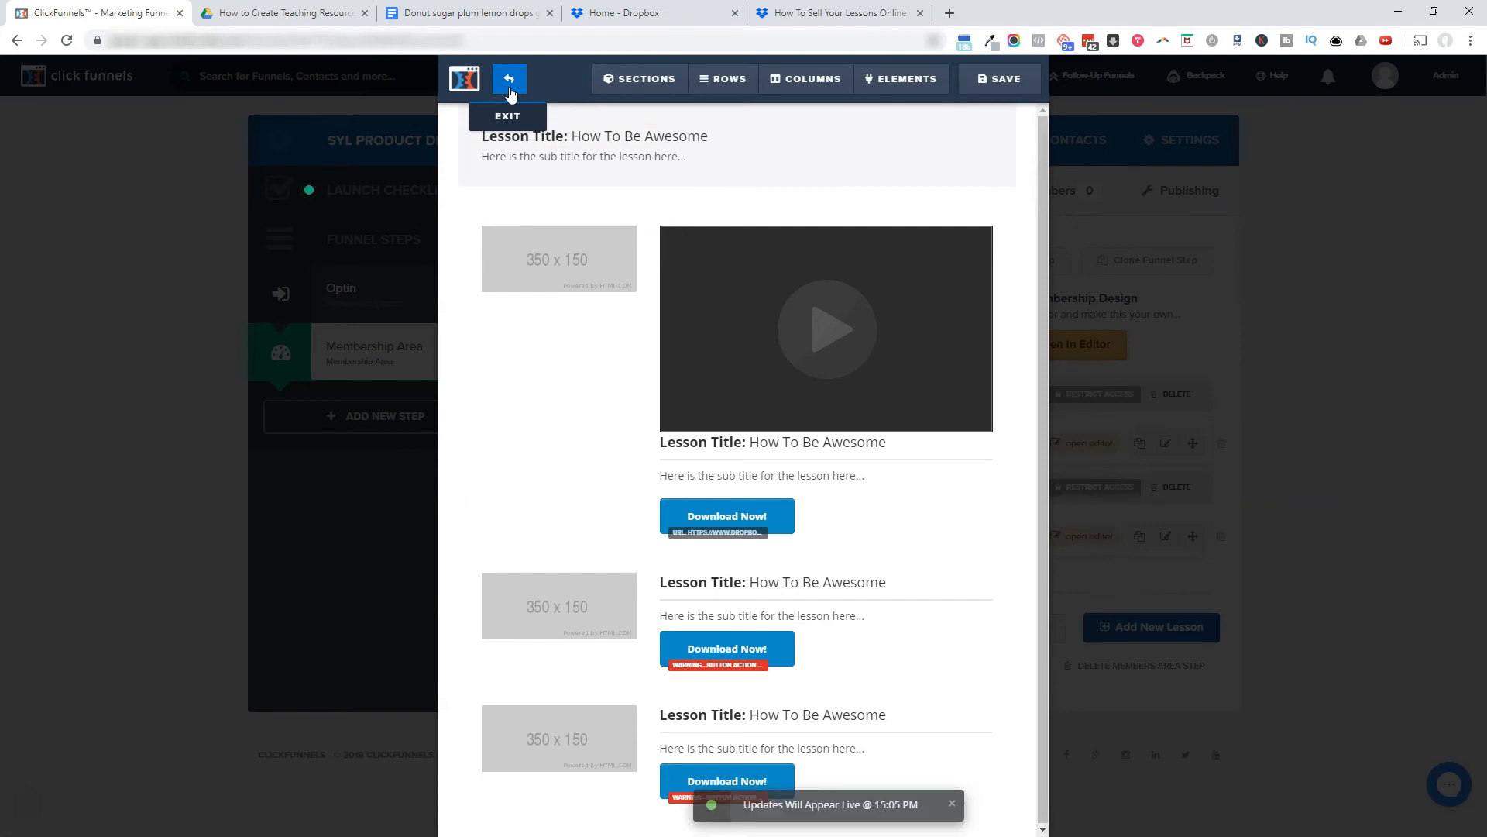
{"action": "left_click", "coordinate": [508, 79]}
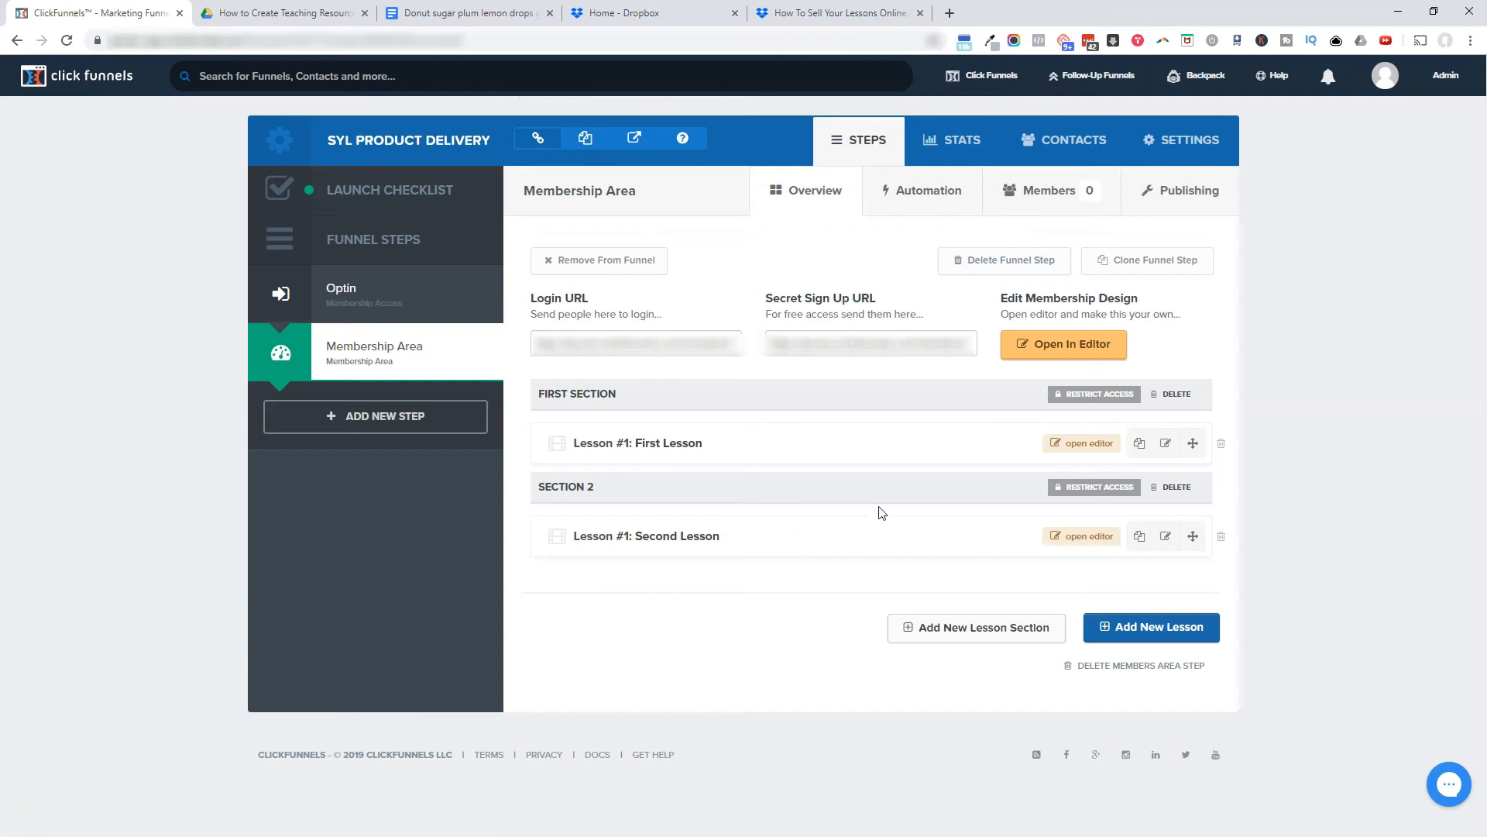
Step: Select and copy the membership Secret Sign Up URL and Login URL
{"action": "left_click", "coordinate": [869, 343]}
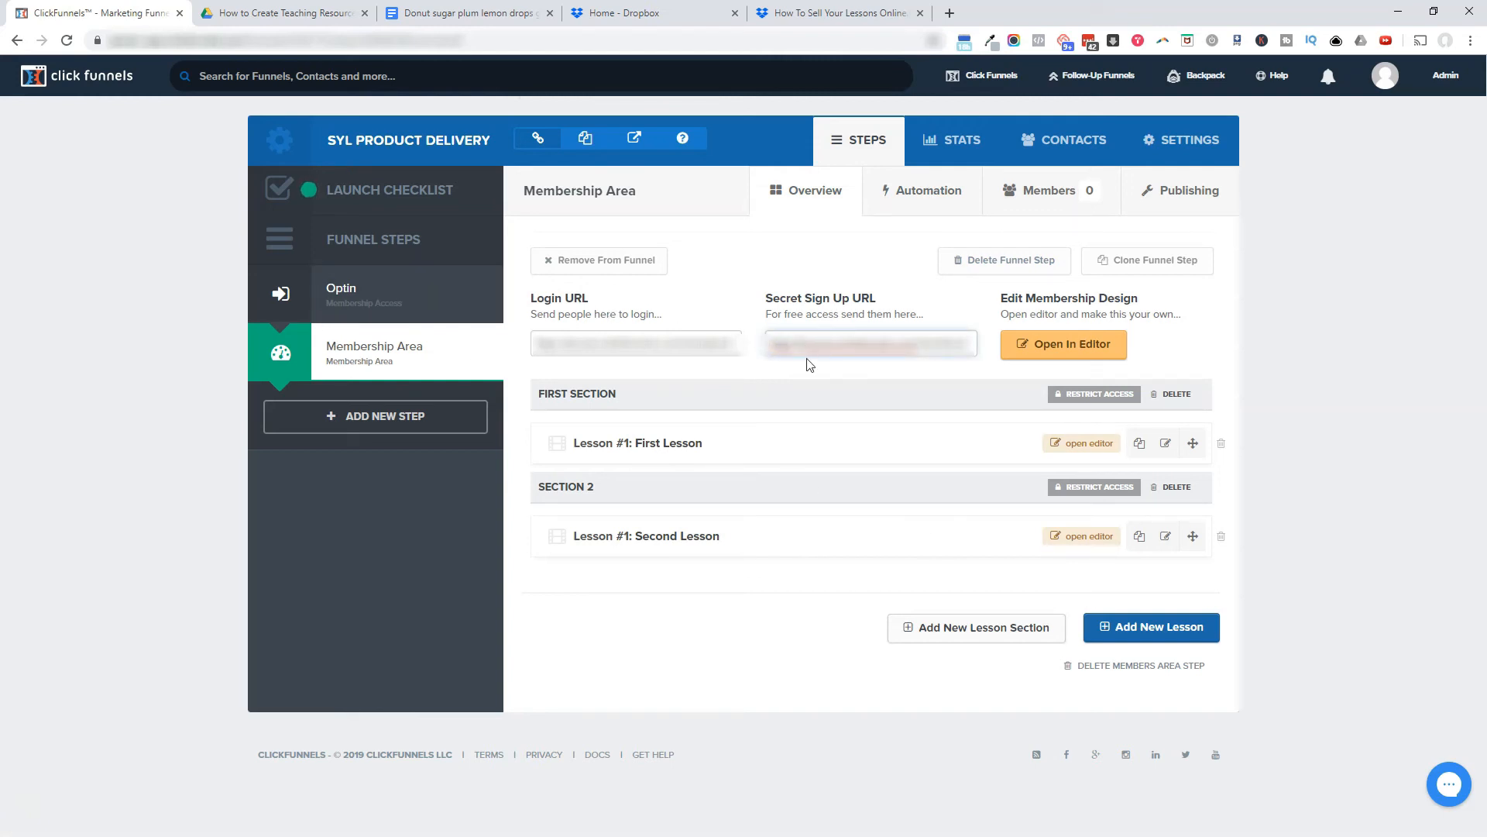
{"action": "triple_click", "coordinate": [869, 344]}
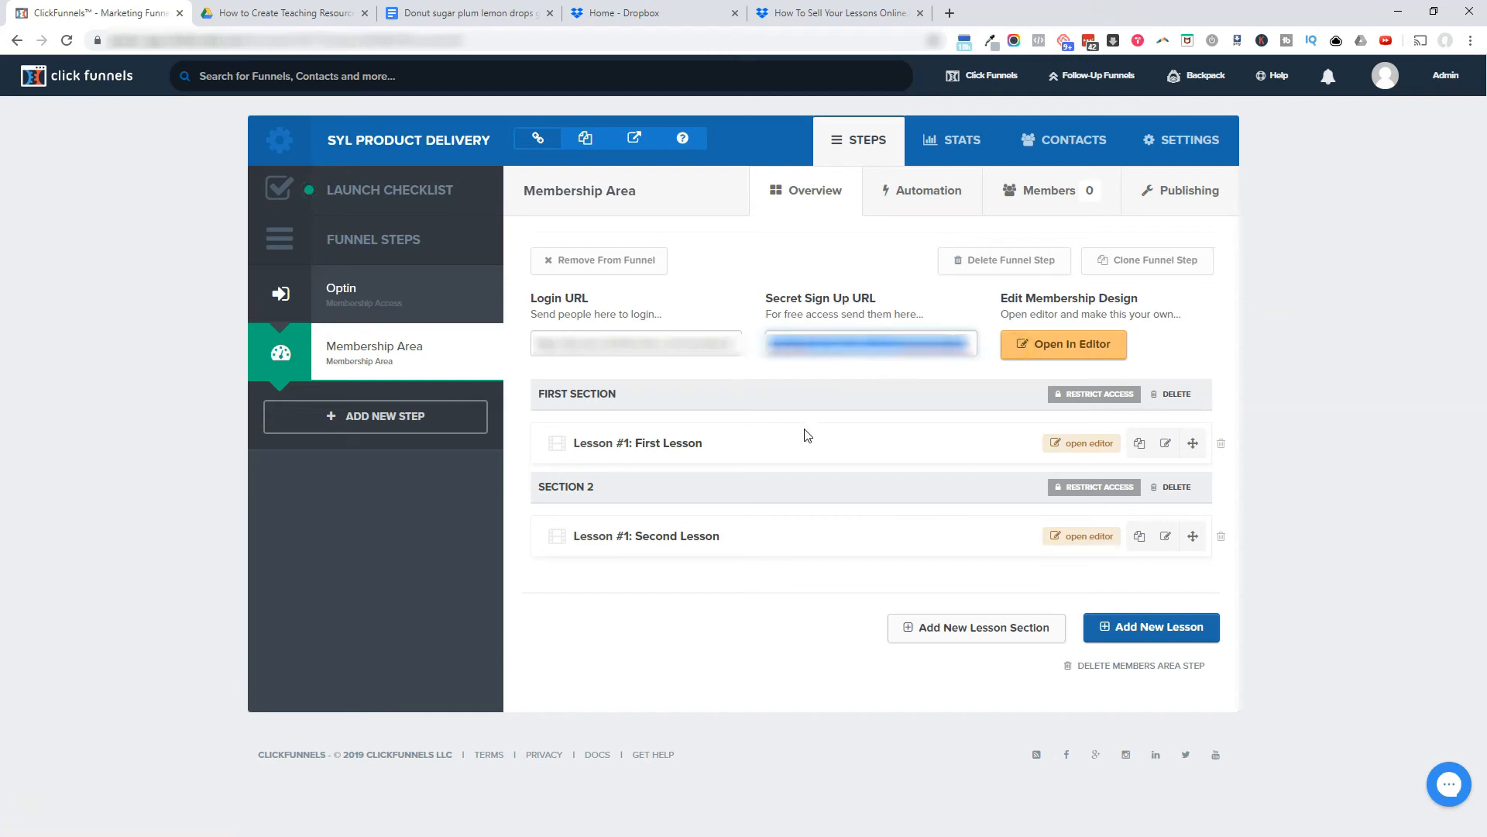
{"action": "mouse_move", "coordinate": [803, 432]}
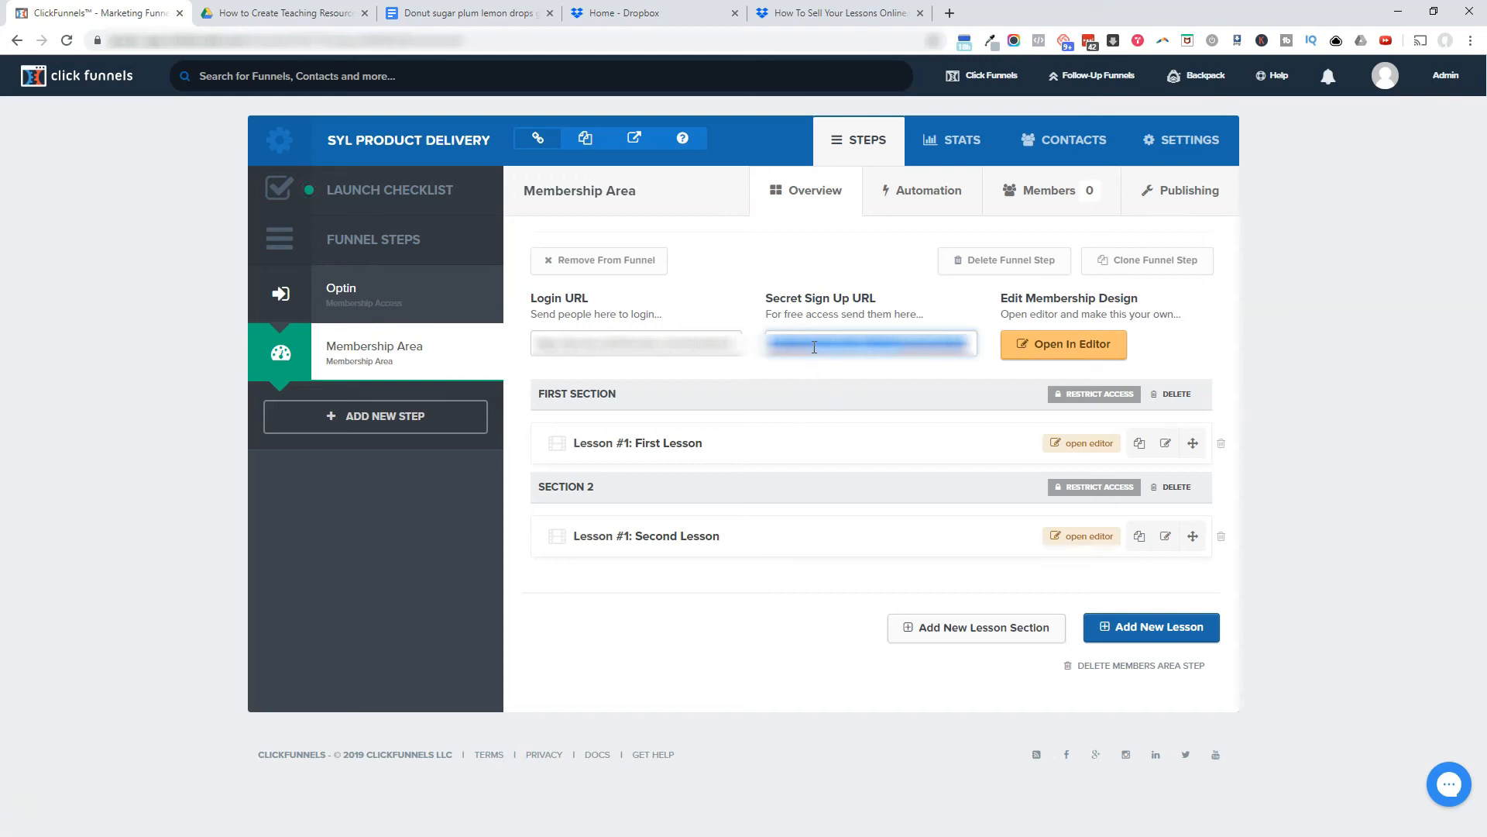
{"action": "left_click", "coordinate": [637, 343]}
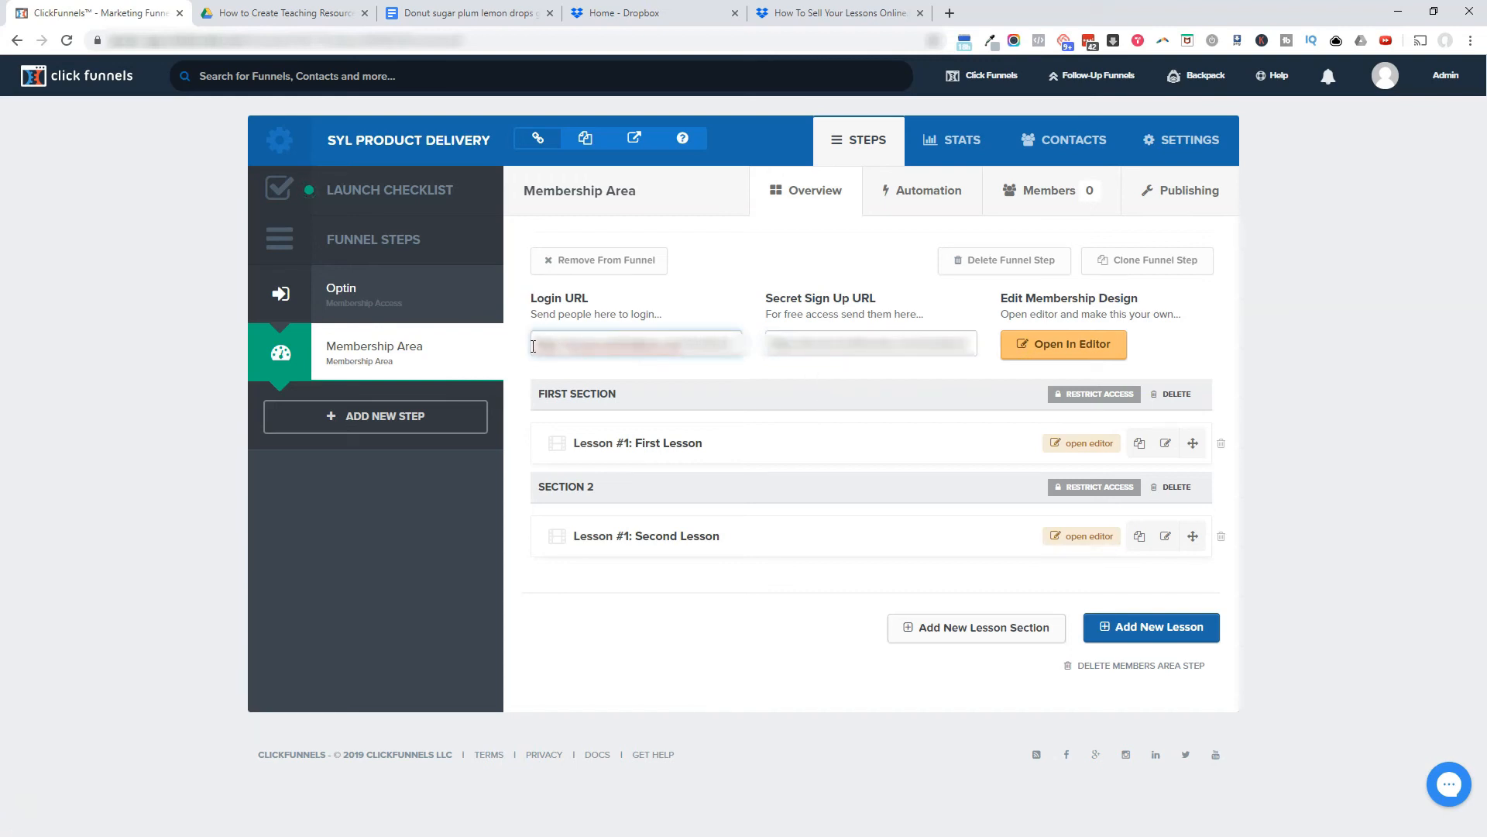
{"action": "triple_click", "coordinate": [635, 343]}
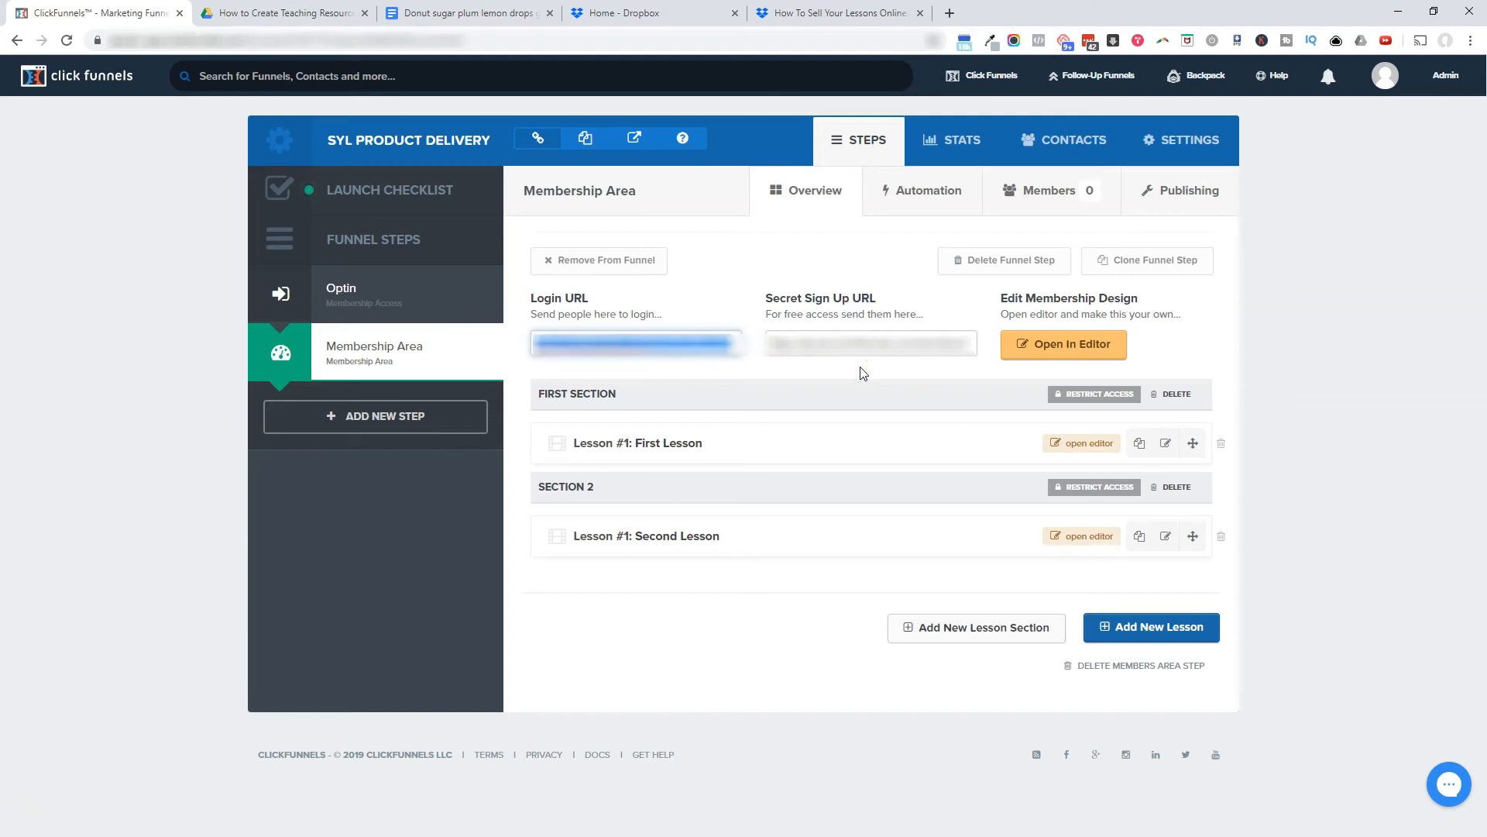
{"action": "mouse_move", "coordinate": [680, 375]}
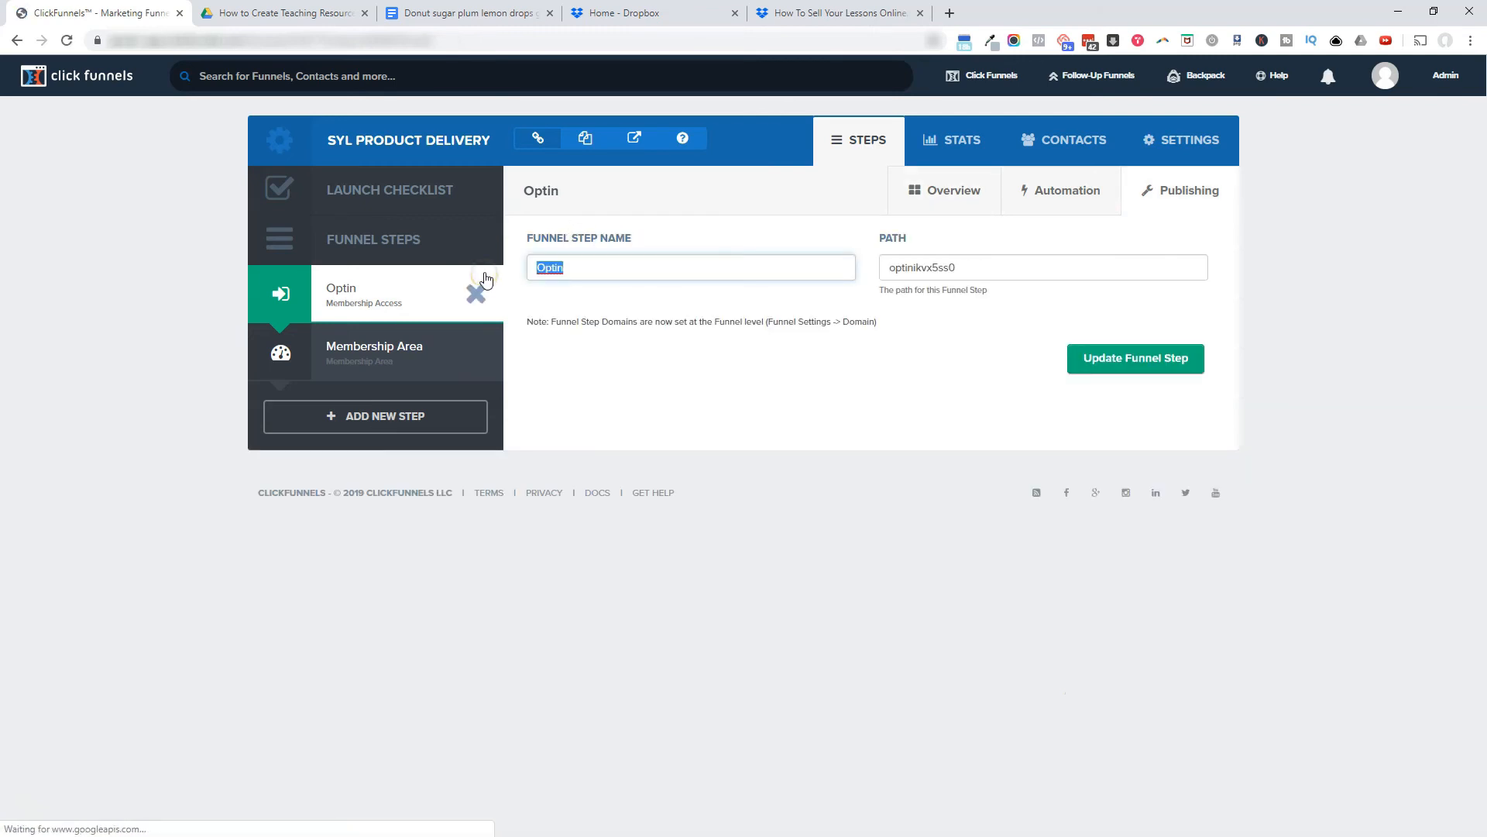
Step: Save 'Member Access' as the Optin step name, then reopen the Membership Area step
{"action": "type", "text": "Memb e"}
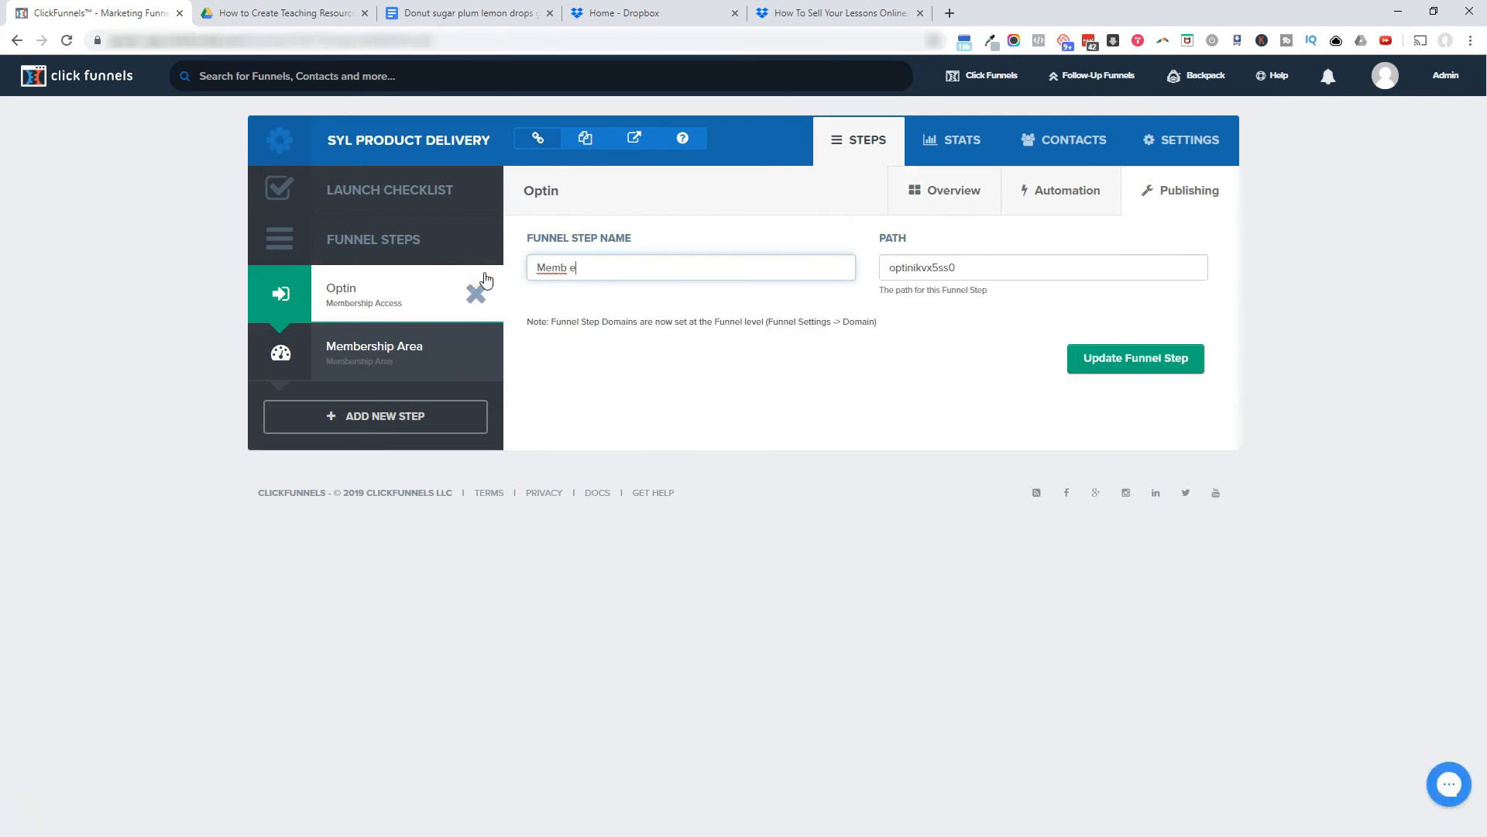
{"action": "type", "text": "Member Access"}
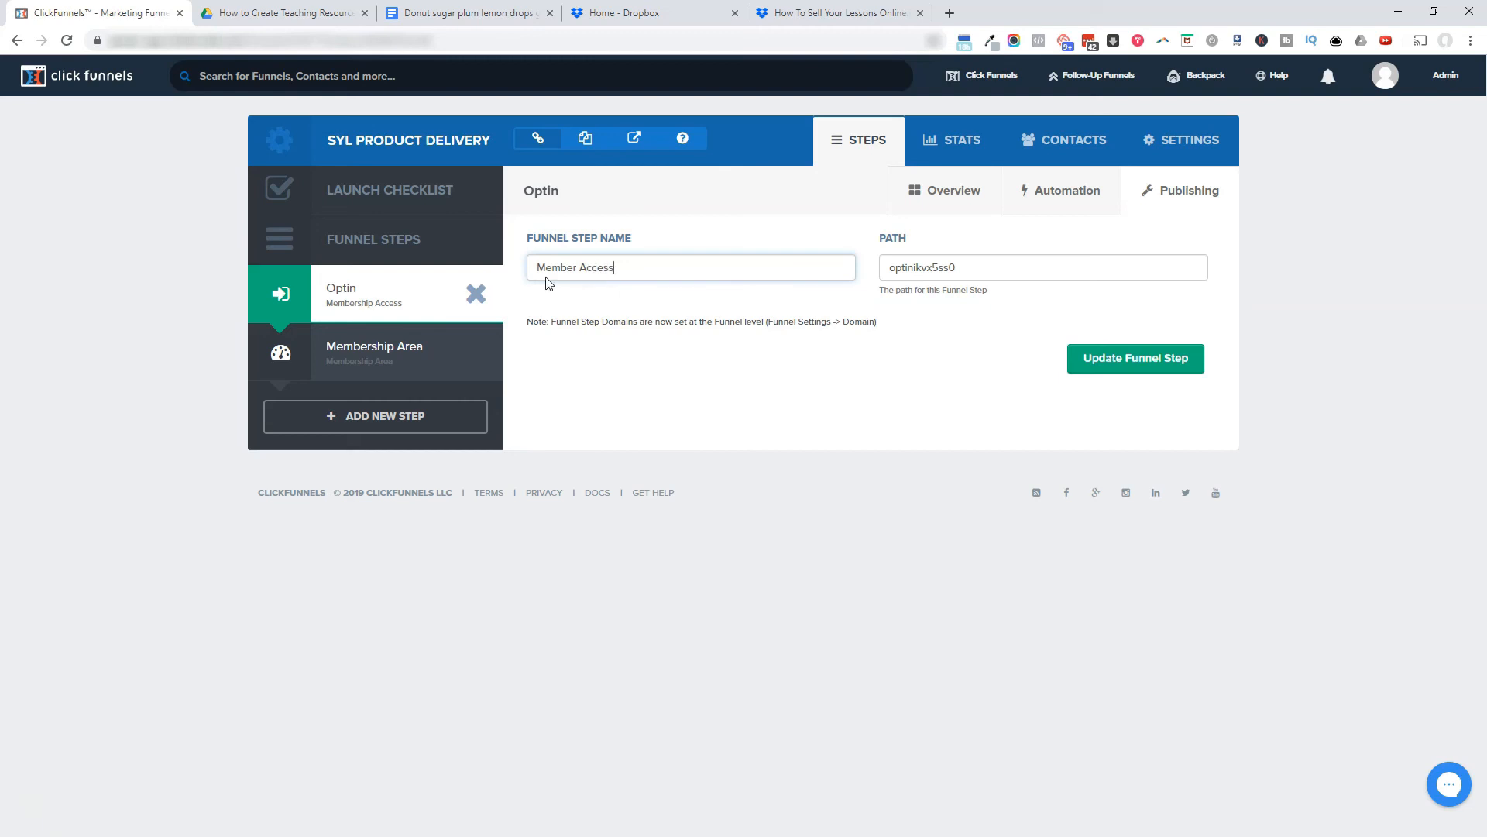
{"action": "left_click", "coordinate": [1134, 358]}
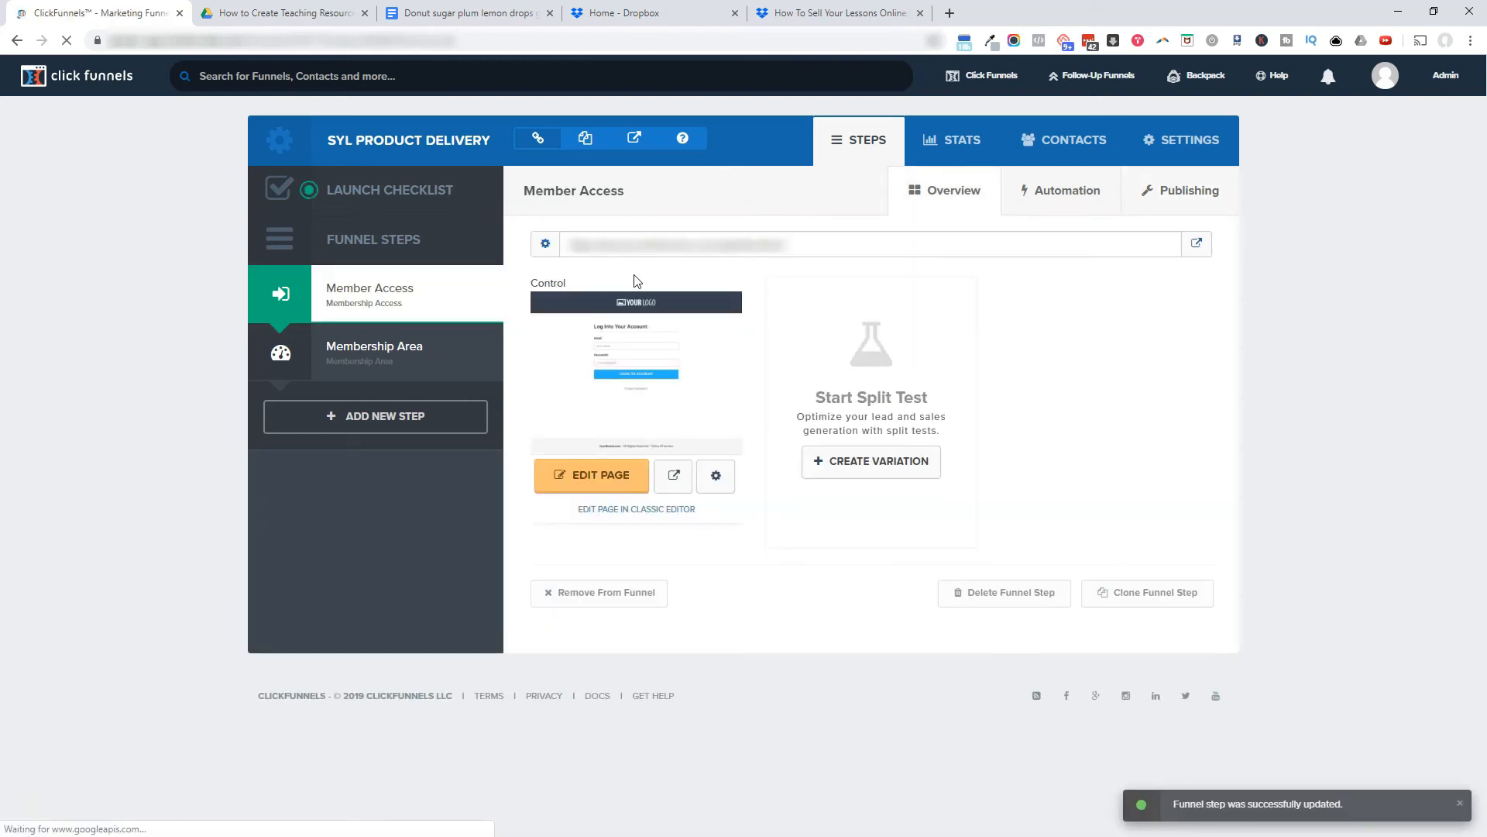
{"action": "mouse_move", "coordinate": [359, 364]}
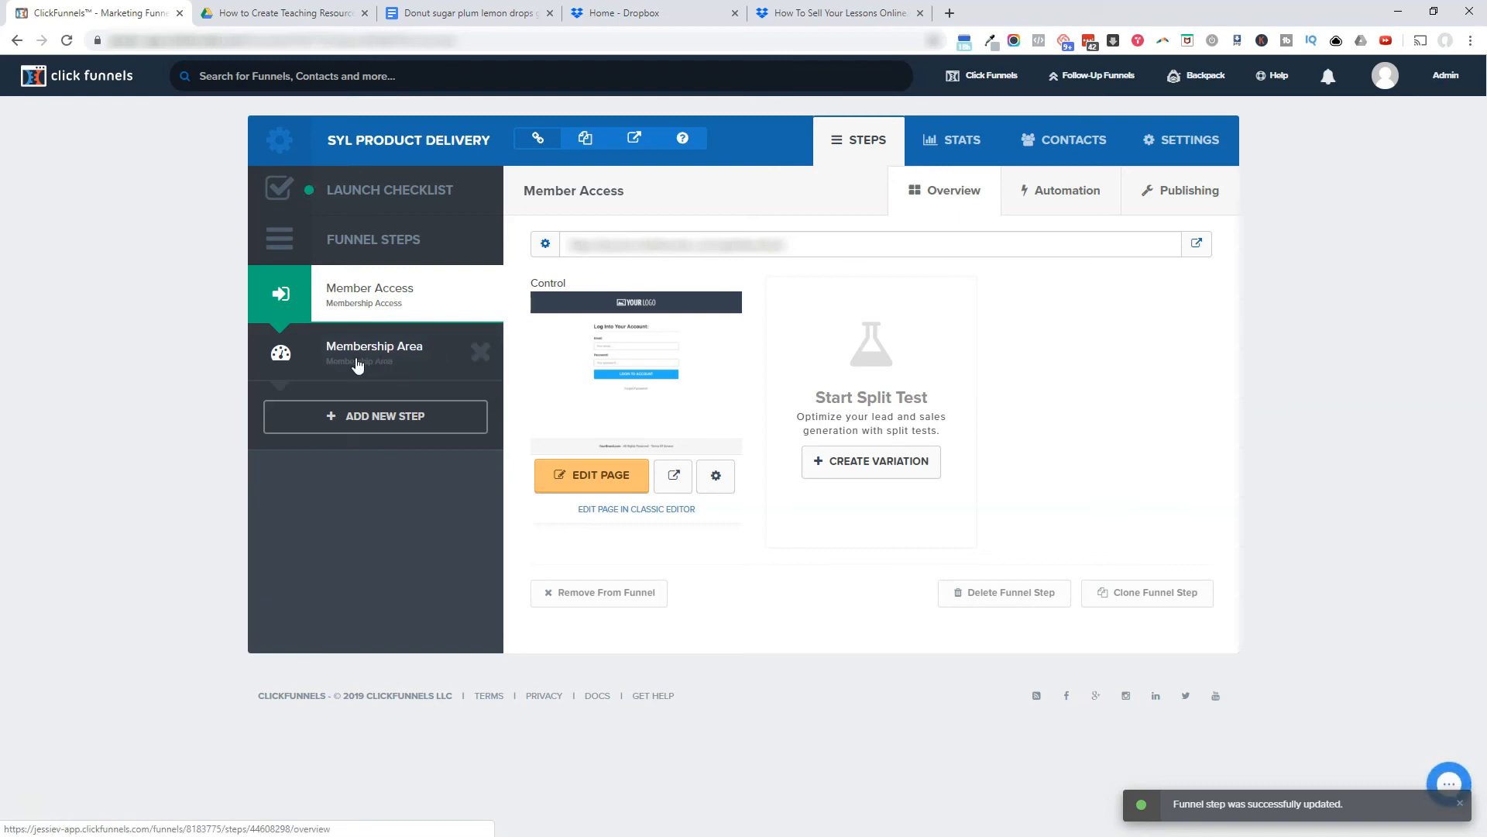
{"action": "left_click", "coordinate": [373, 354]}
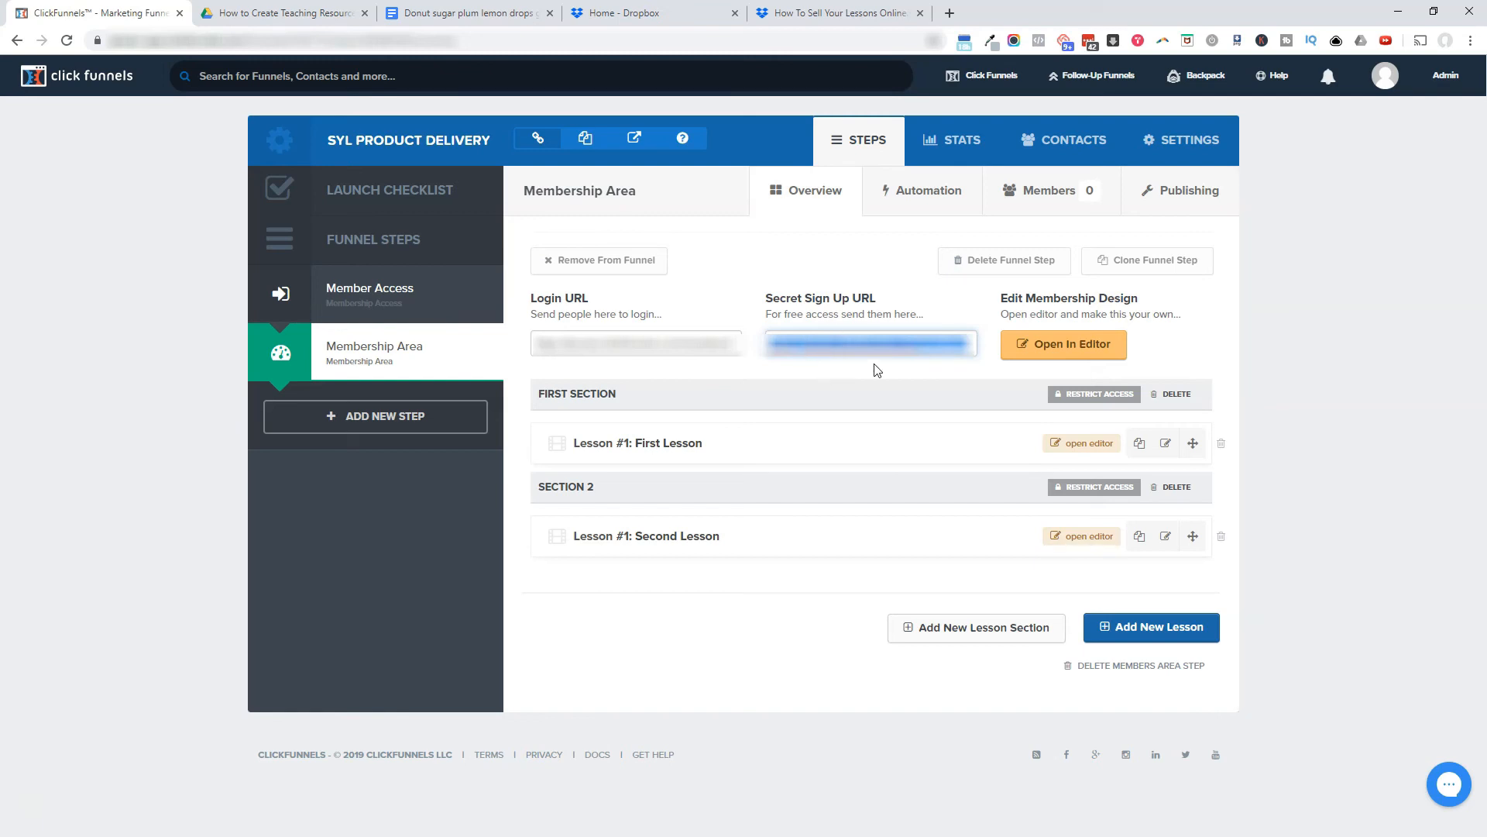
{"action": "mouse_move", "coordinate": [718, 621]}
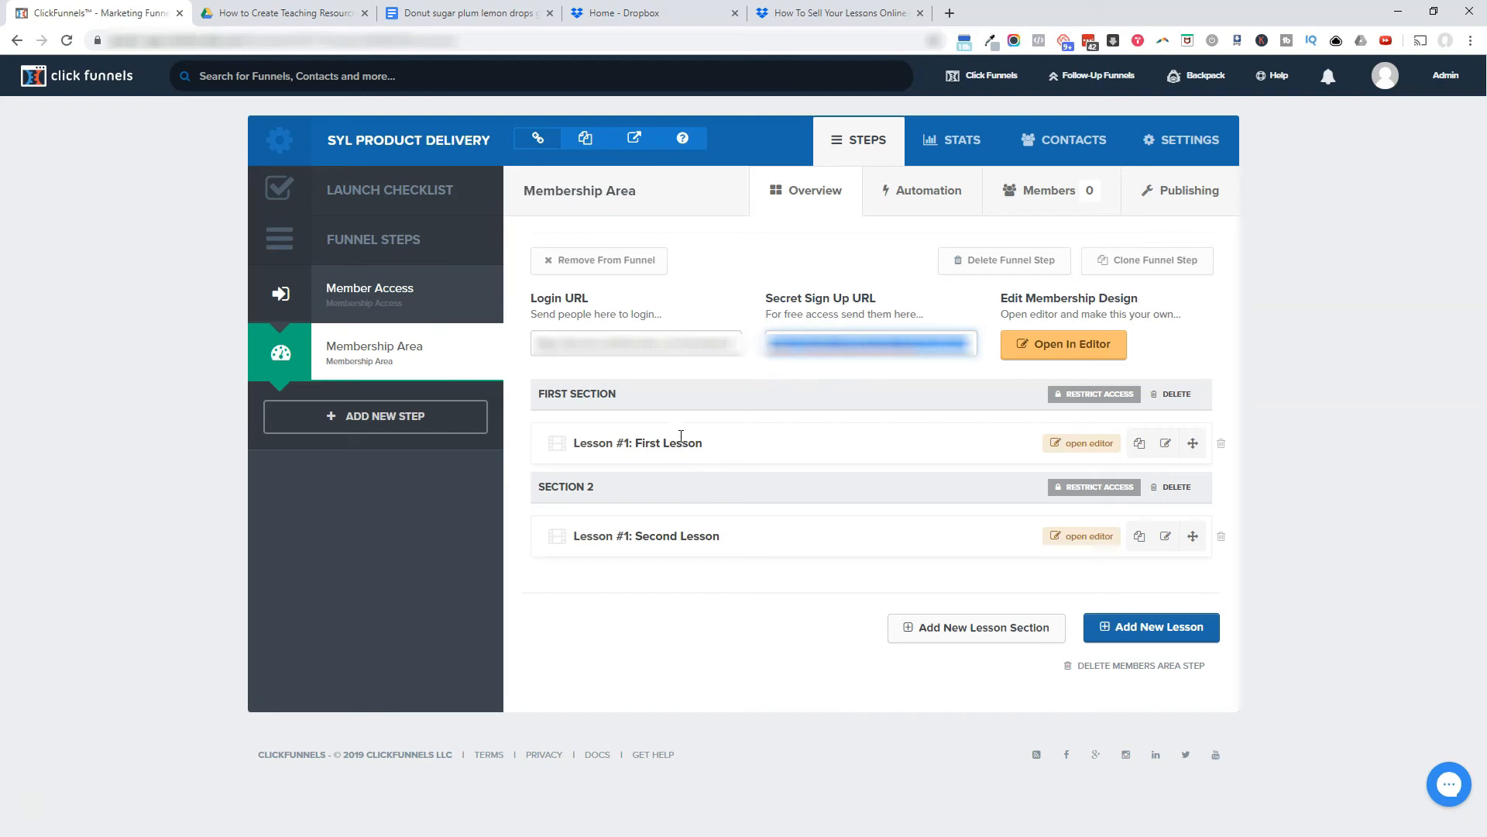
{"action": "mouse_move", "coordinate": [688, 681]}
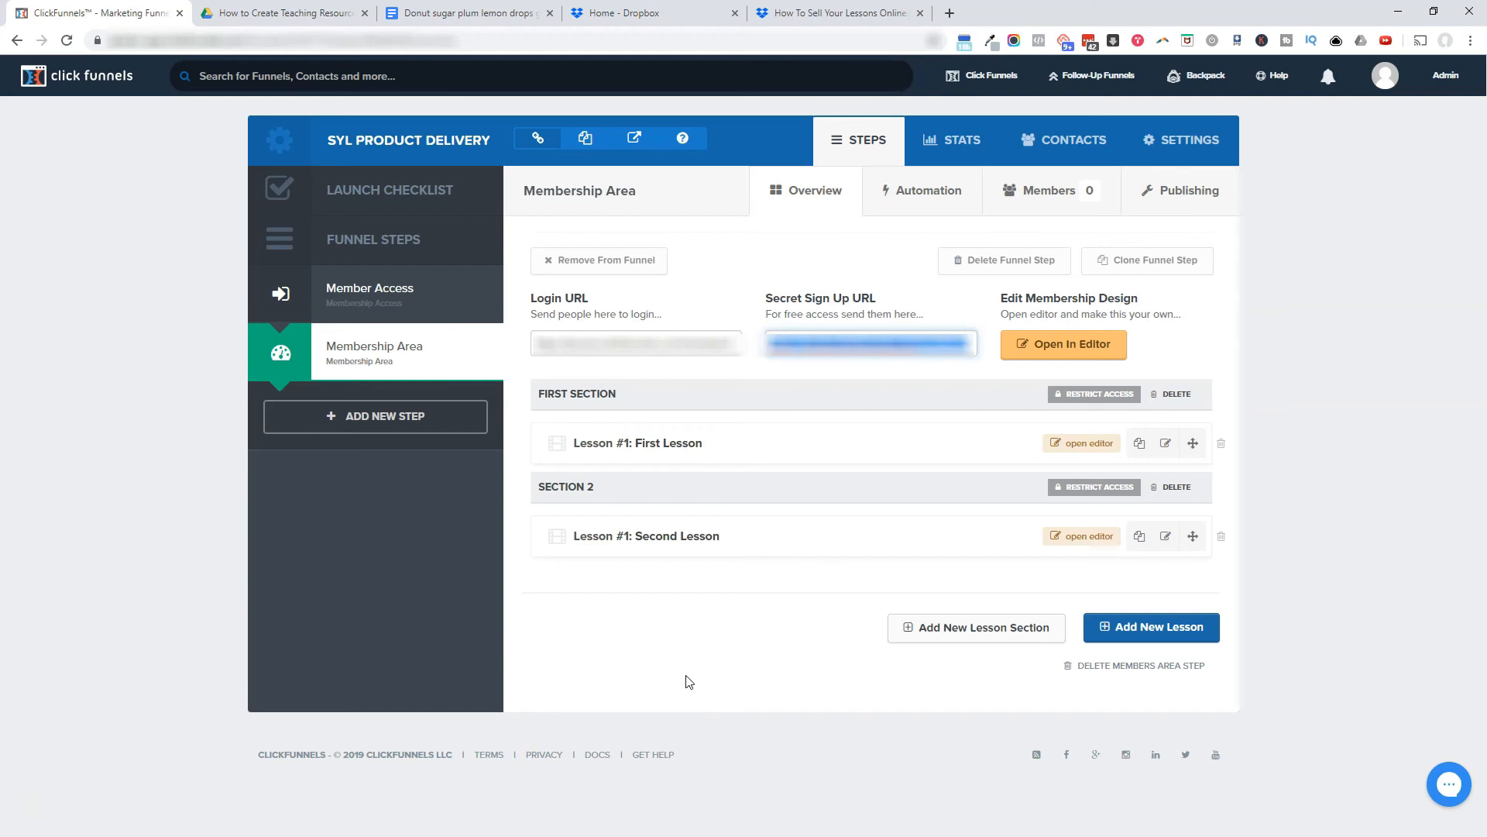
{"action": "mouse_move", "coordinate": [673, 408]}
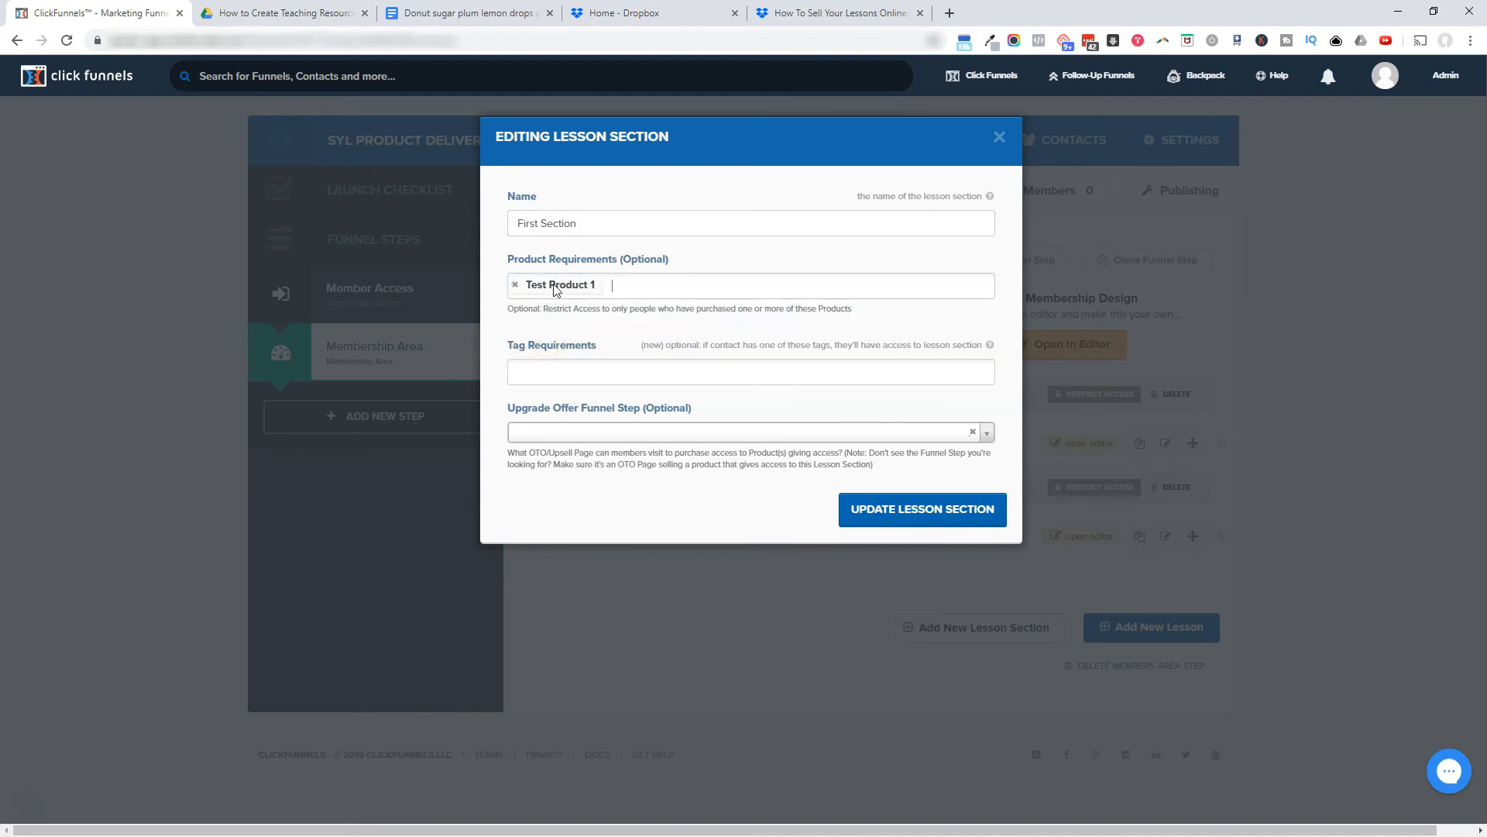
Step: Require Test Products 1 and 2 for First Section and Test Product 1 for Section 2
{"action": "left_click", "coordinate": [749, 284]}
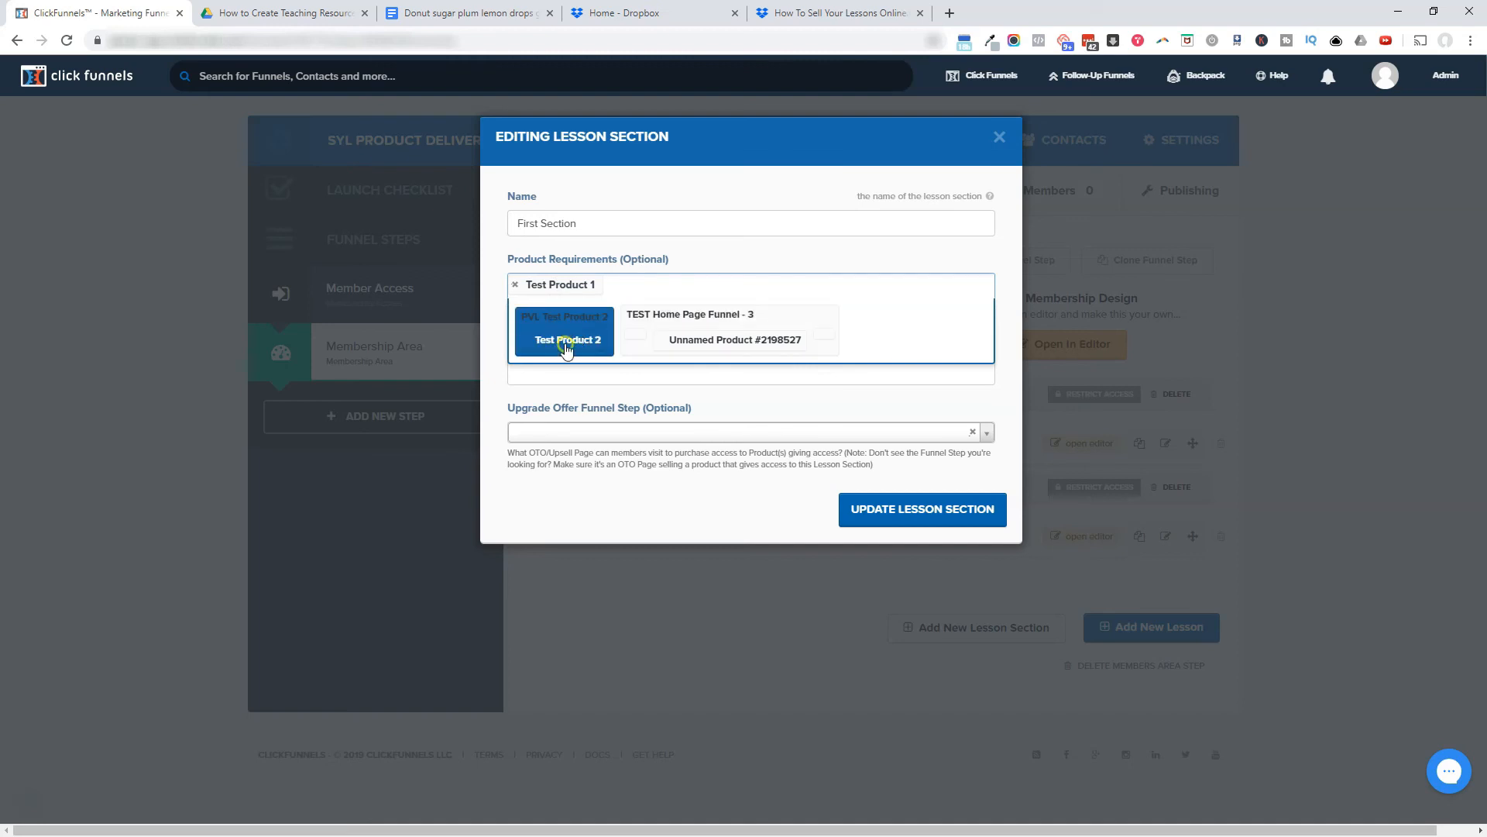
{"action": "left_click", "coordinate": [567, 339]}
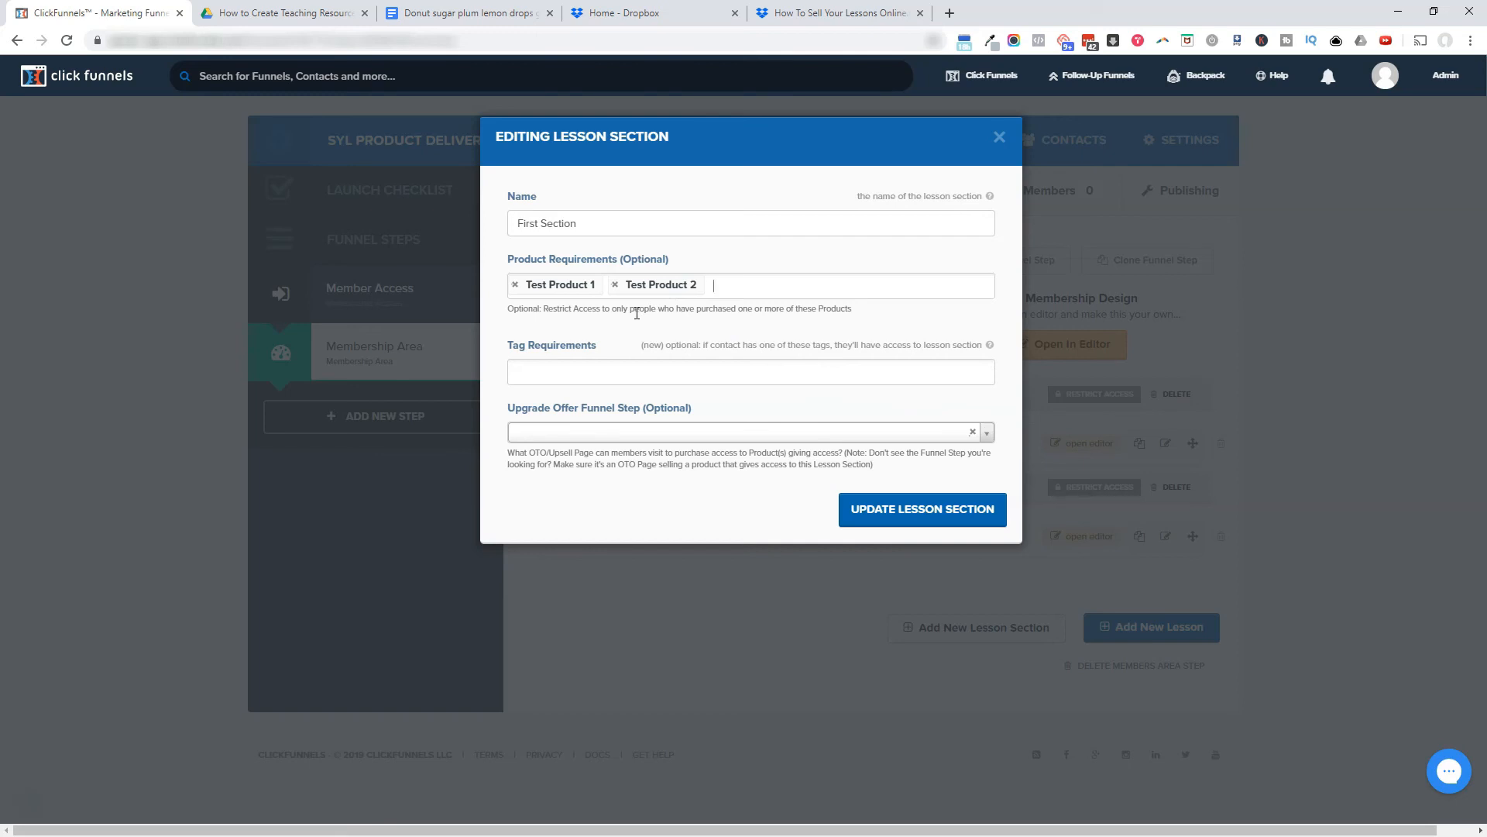
{"action": "left_click", "coordinate": [749, 371]}
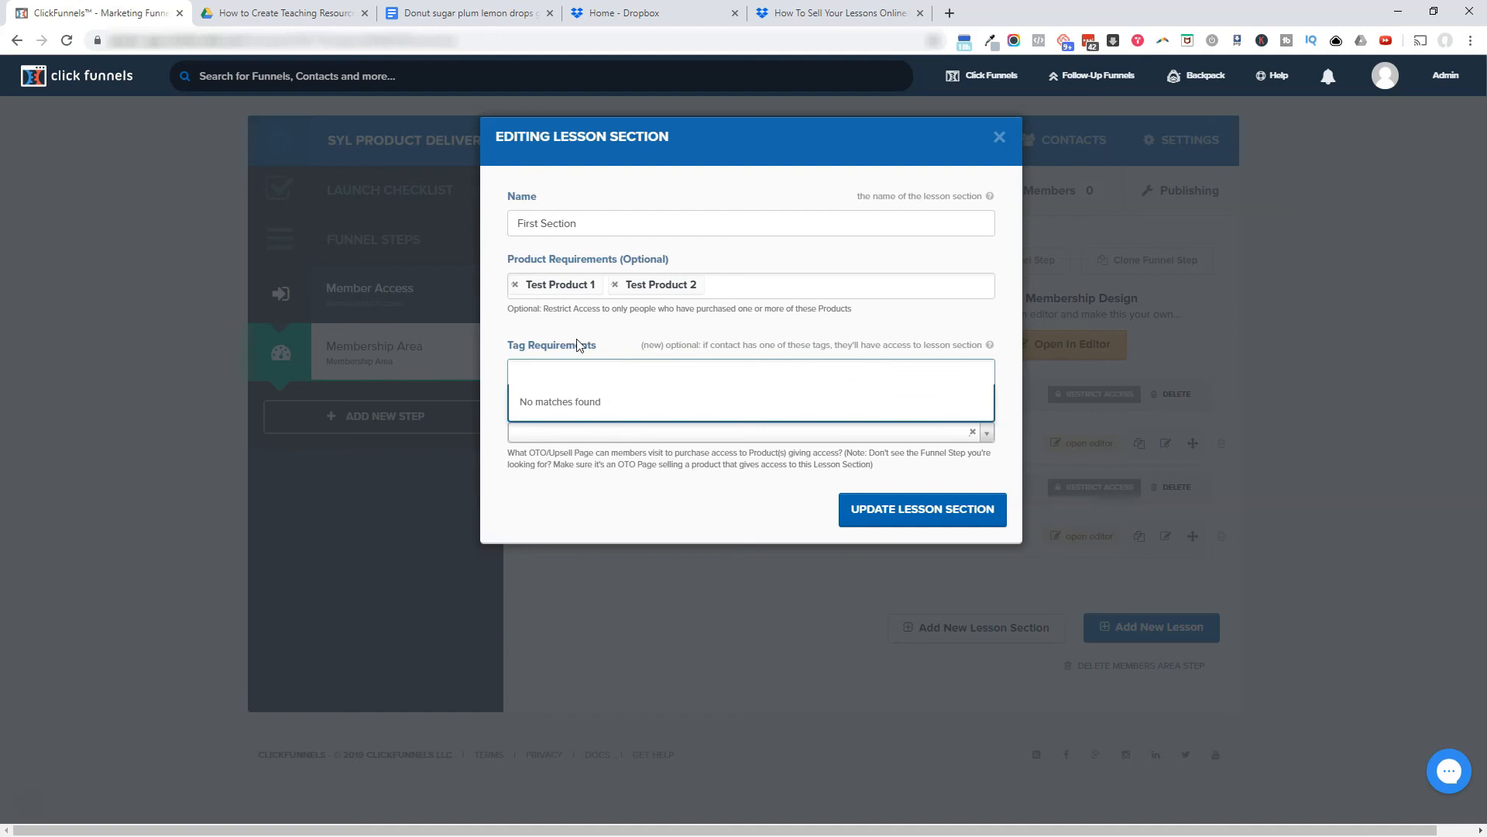
{"action": "mouse_move", "coordinate": [569, 373]}
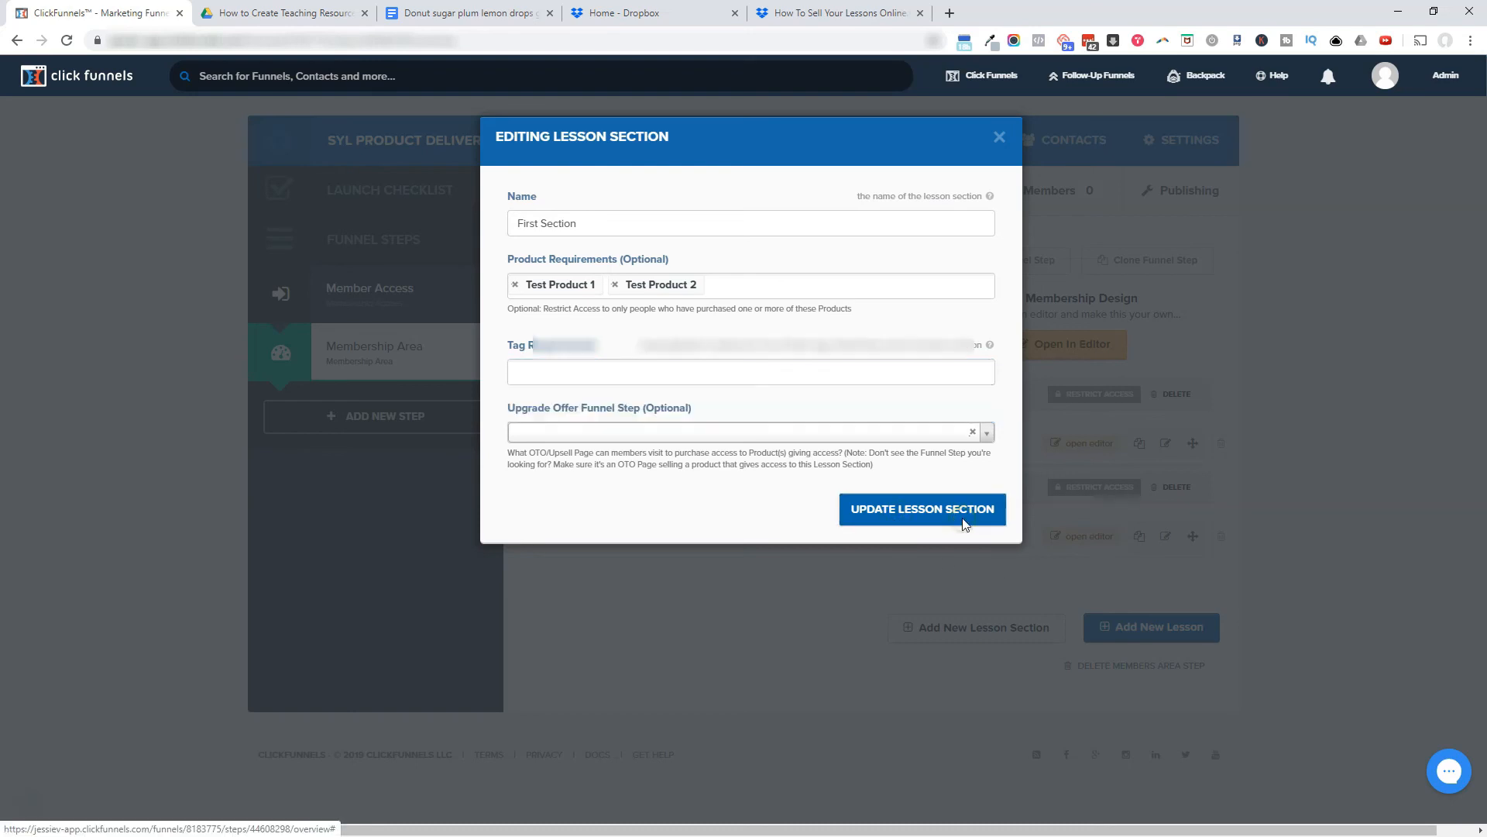
{"action": "left_click", "coordinate": [920, 509]}
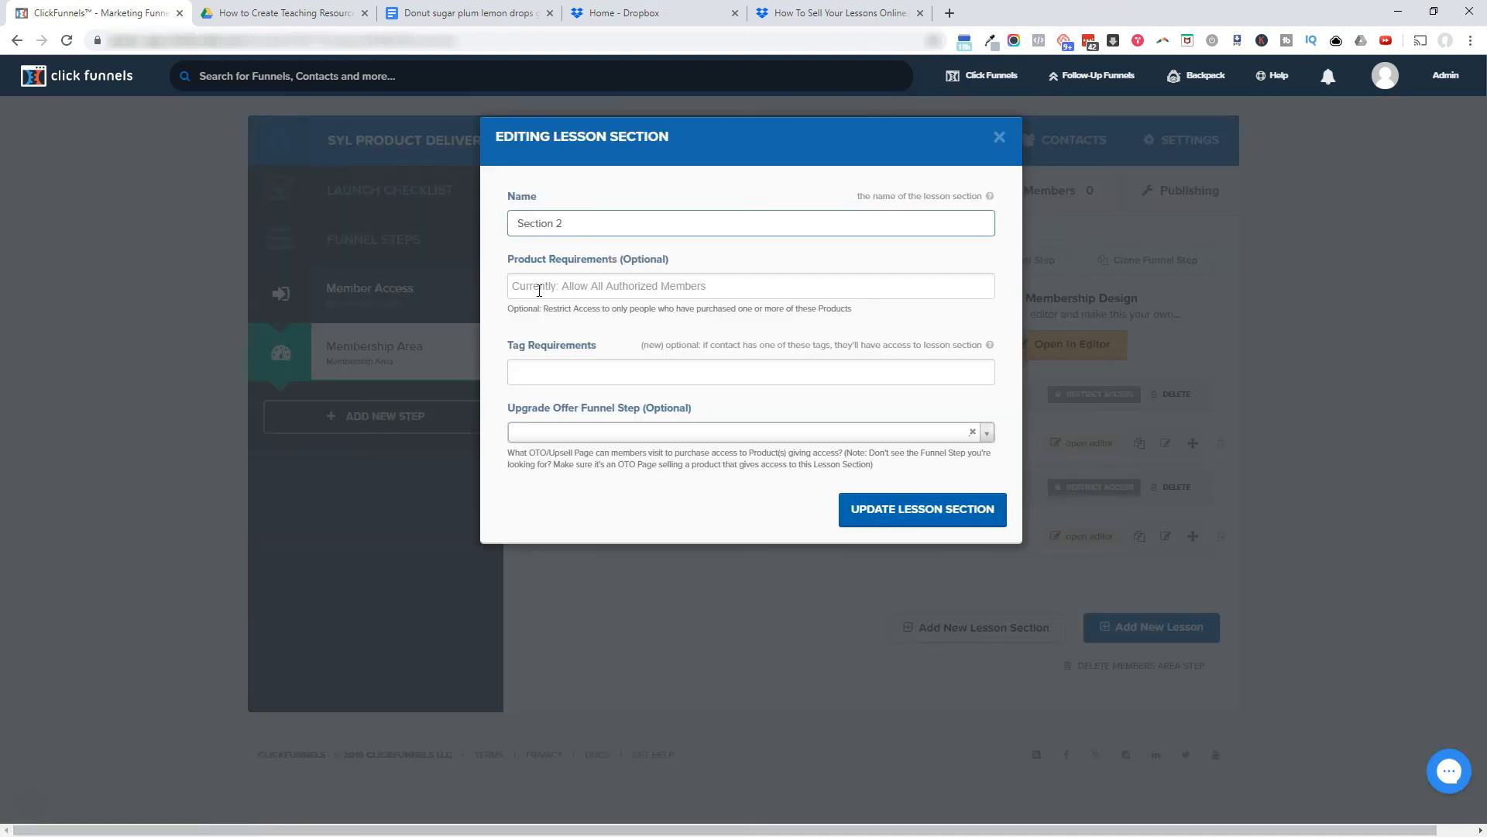
{"action": "left_click", "coordinate": [749, 286]}
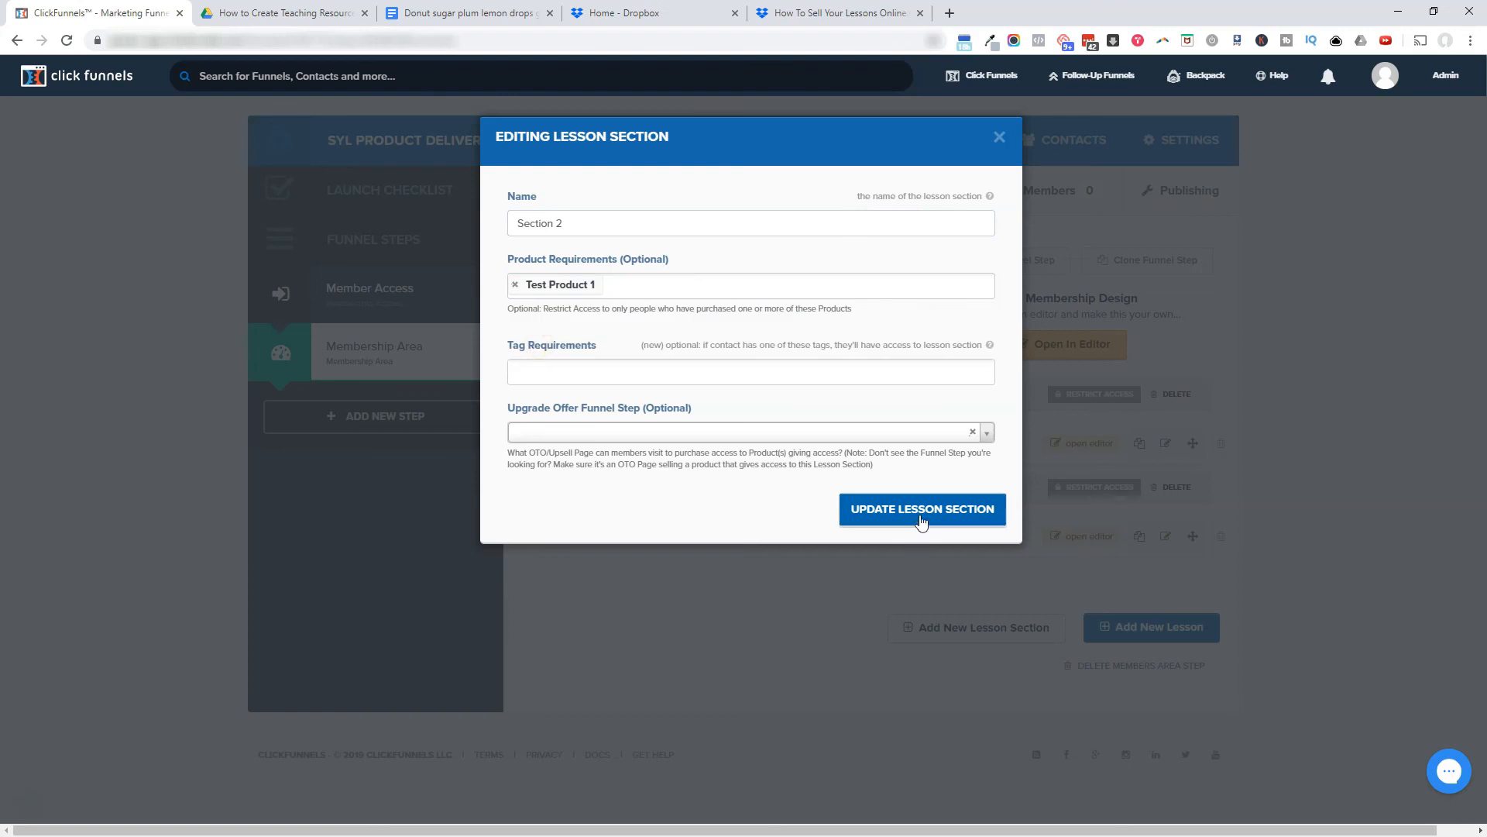
{"action": "left_click", "coordinate": [920, 508]}
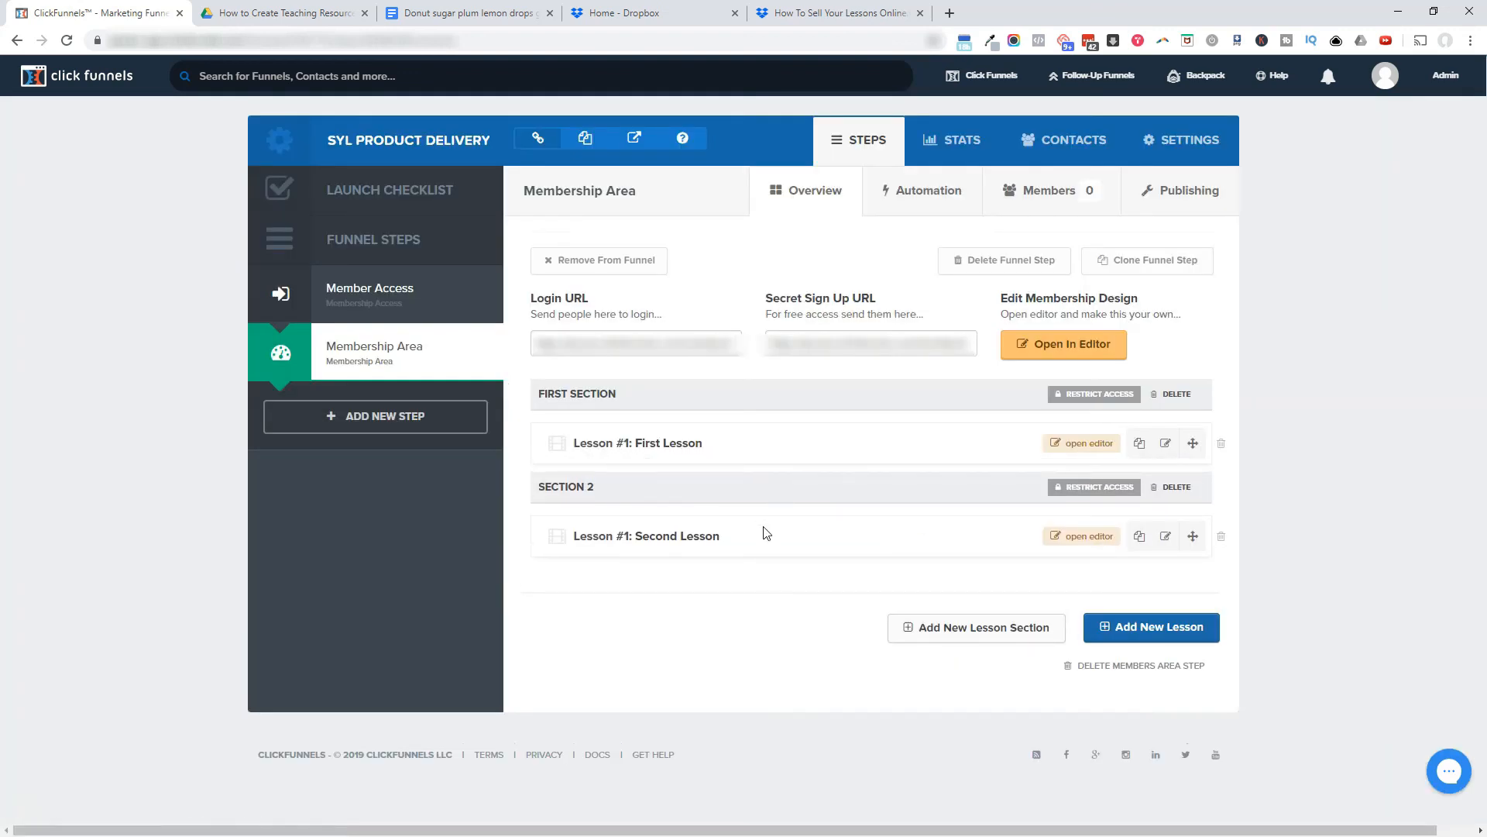
{"action": "mouse_move", "coordinate": [731, 630]}
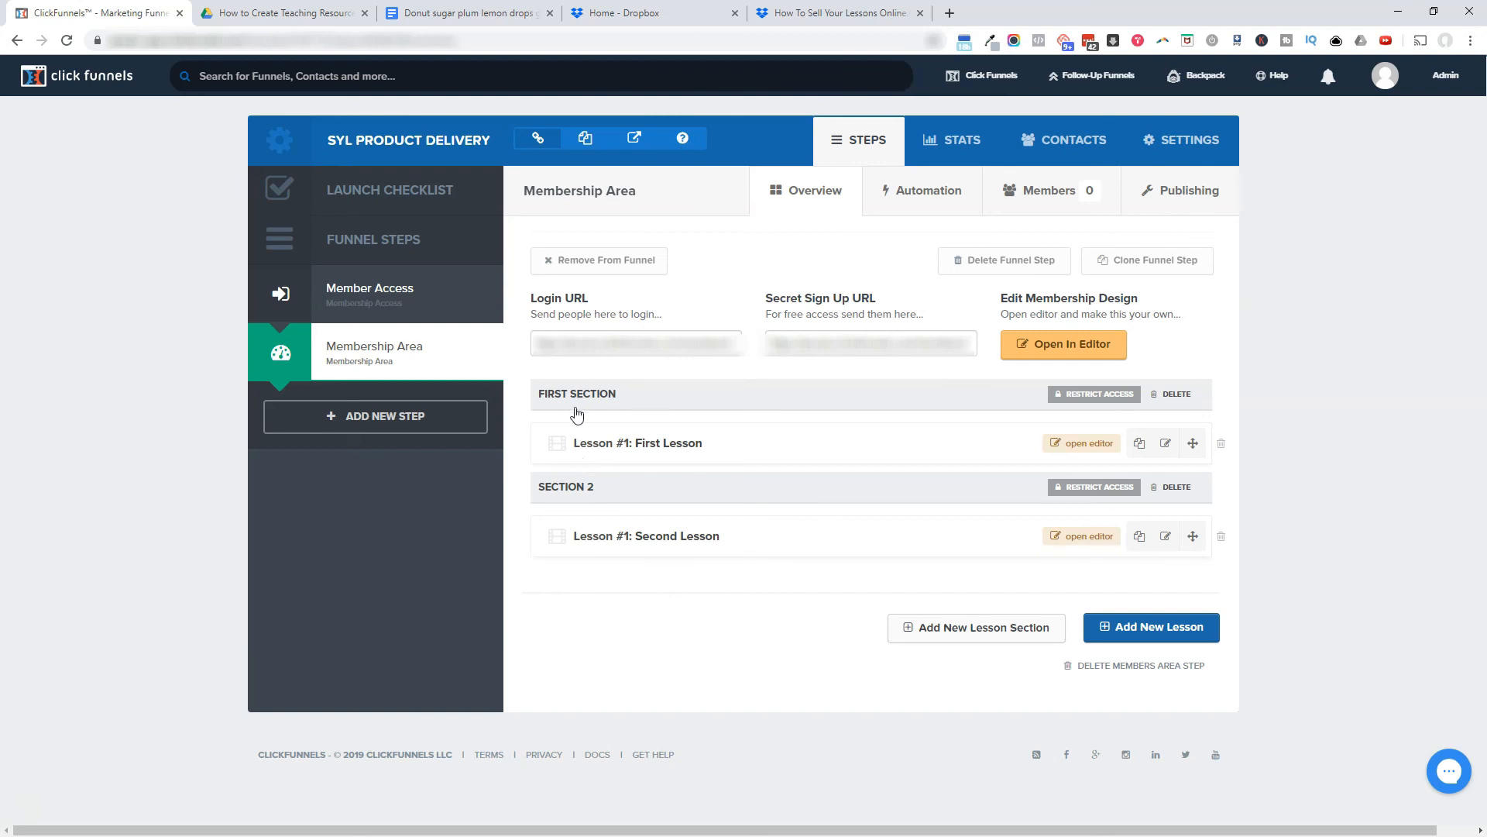
{"action": "mouse_move", "coordinate": [681, 656]}
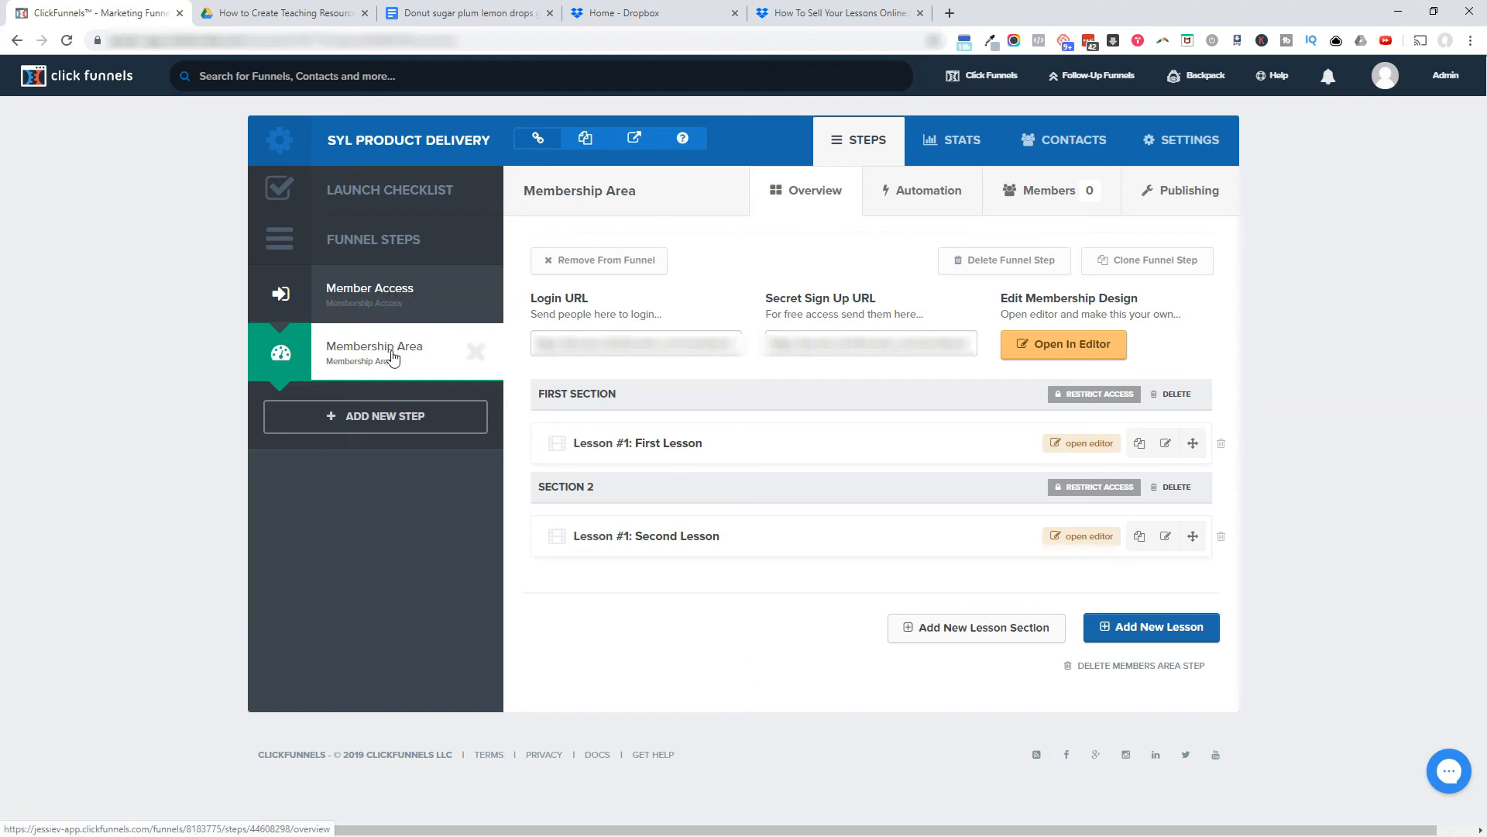
{"action": "mouse_move", "coordinate": [394, 367]}
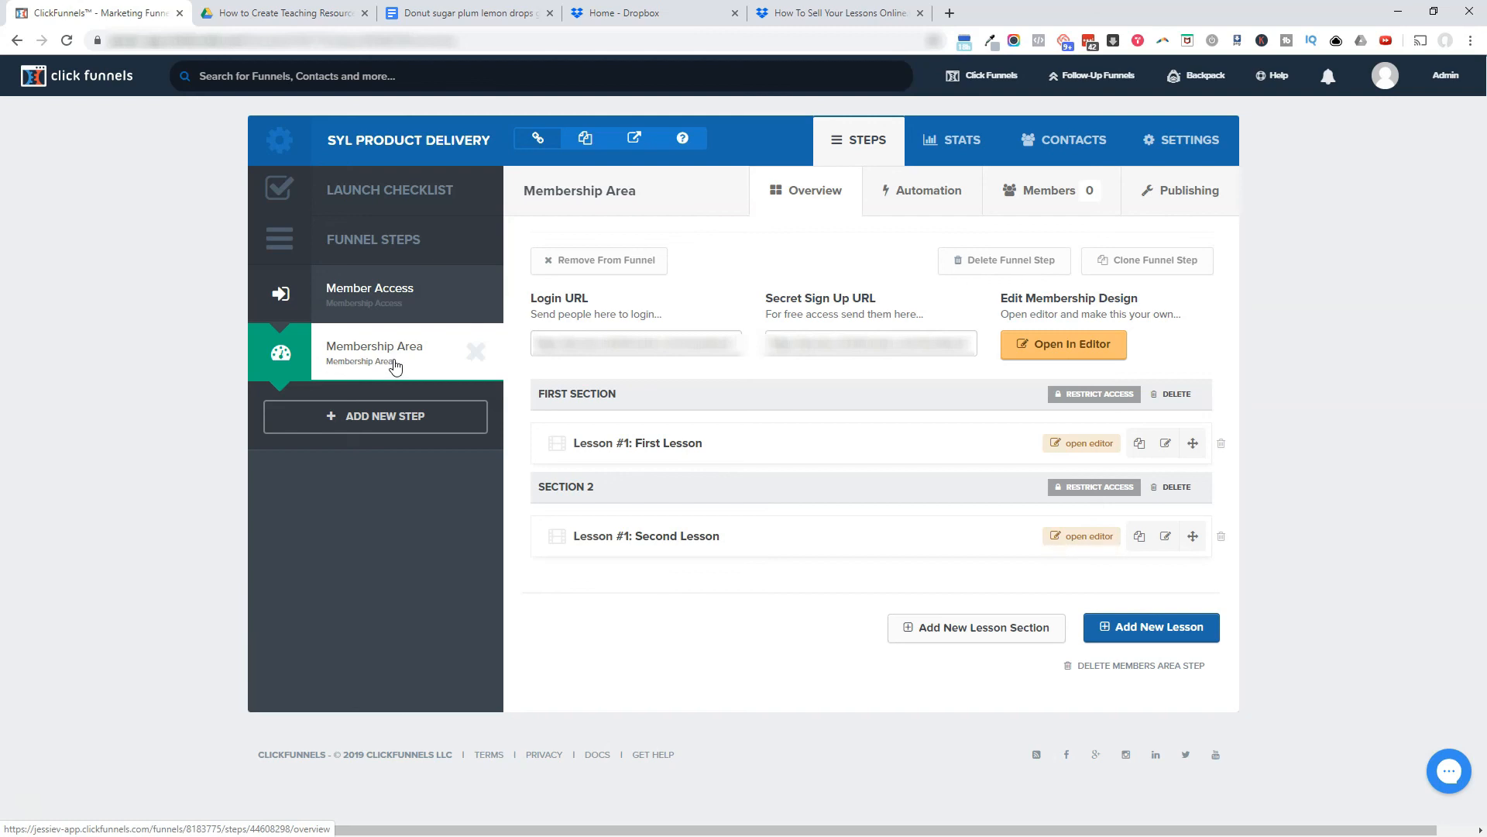
{"action": "mouse_move", "coordinate": [400, 368]}
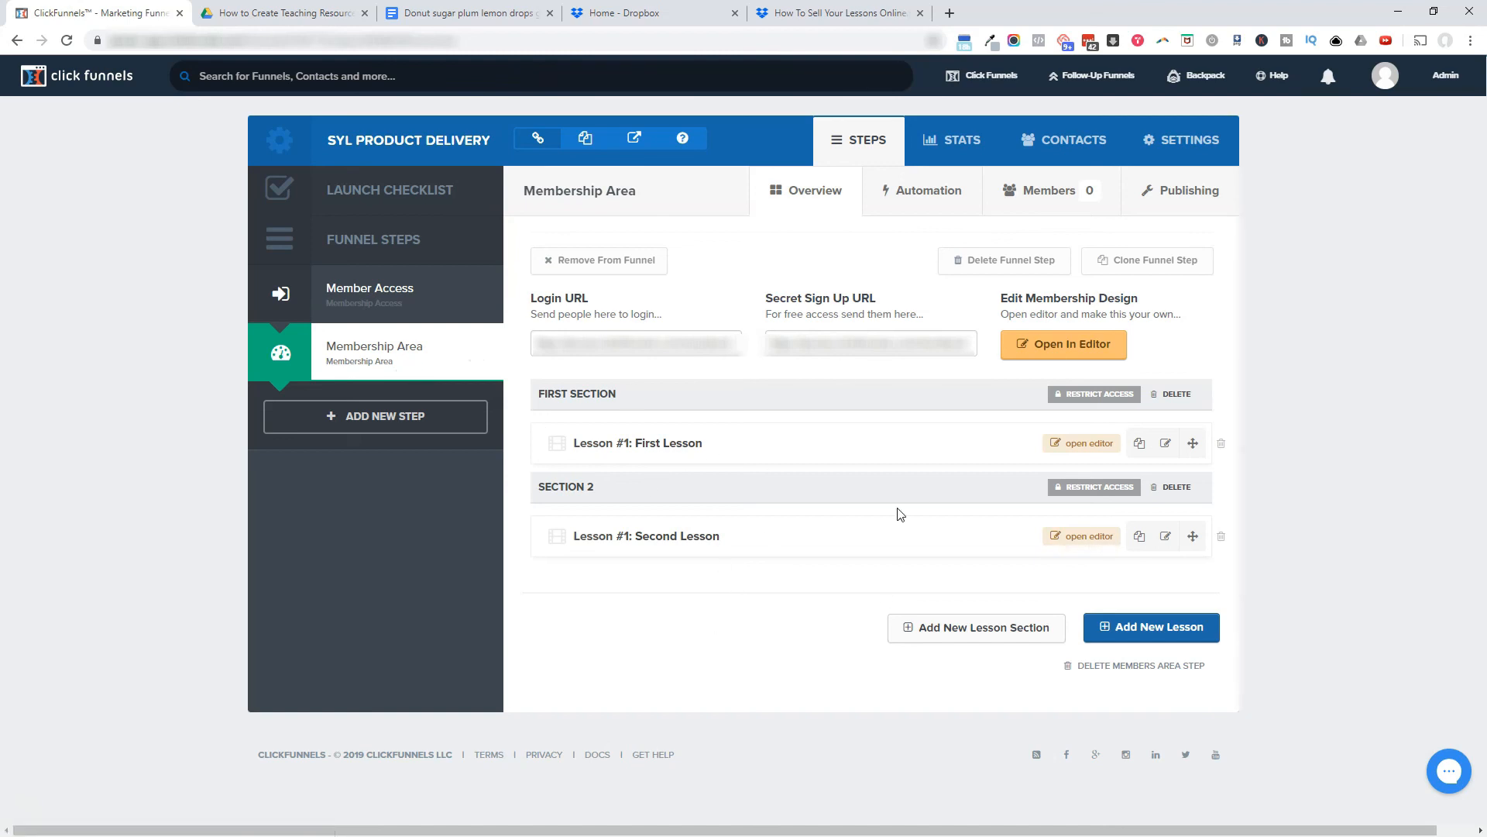
{"action": "mouse_move", "coordinate": [785, 658]}
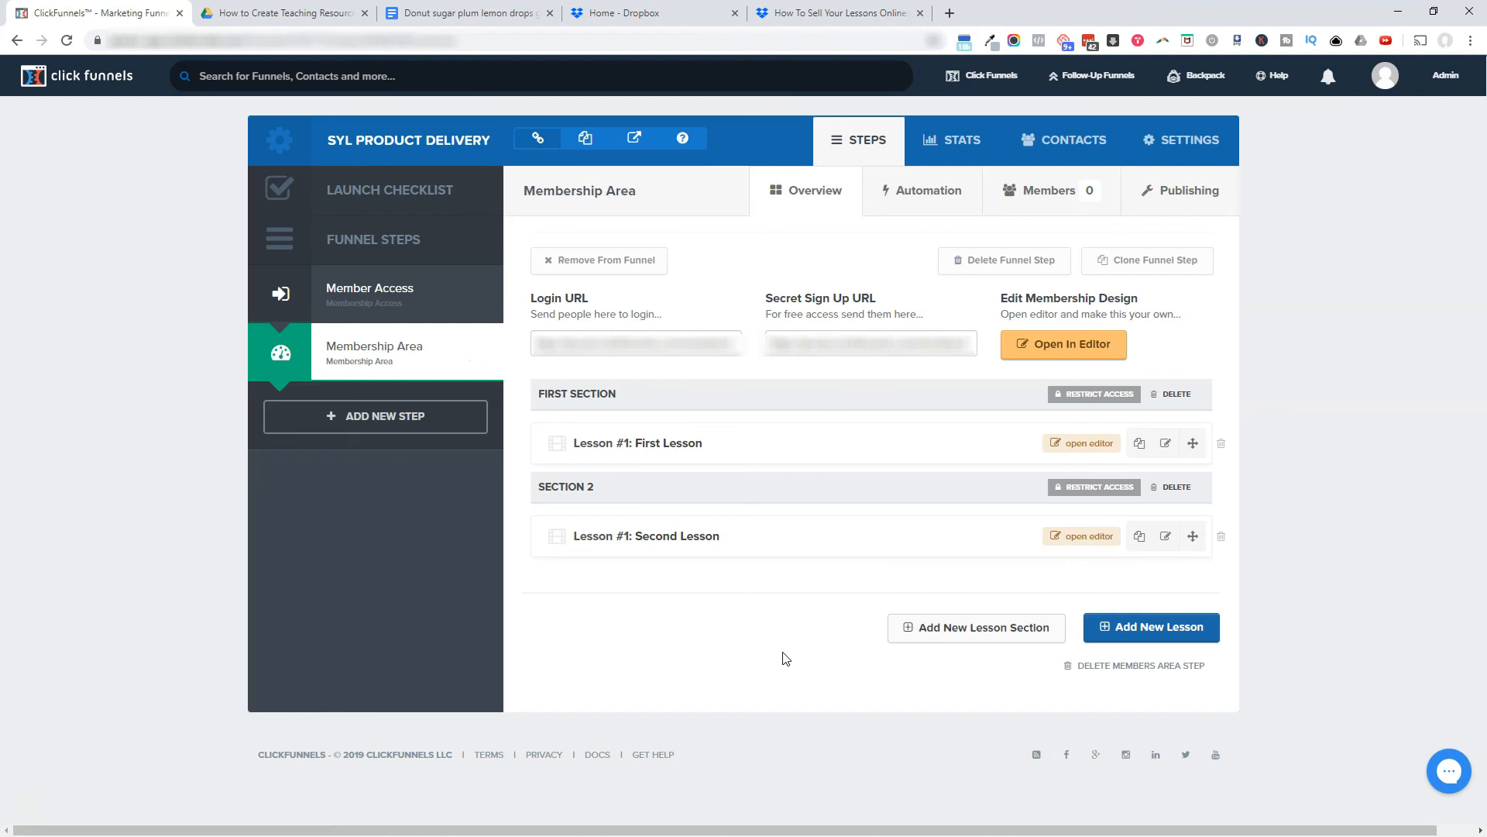
{"action": "mouse_move", "coordinate": [760, 597]}
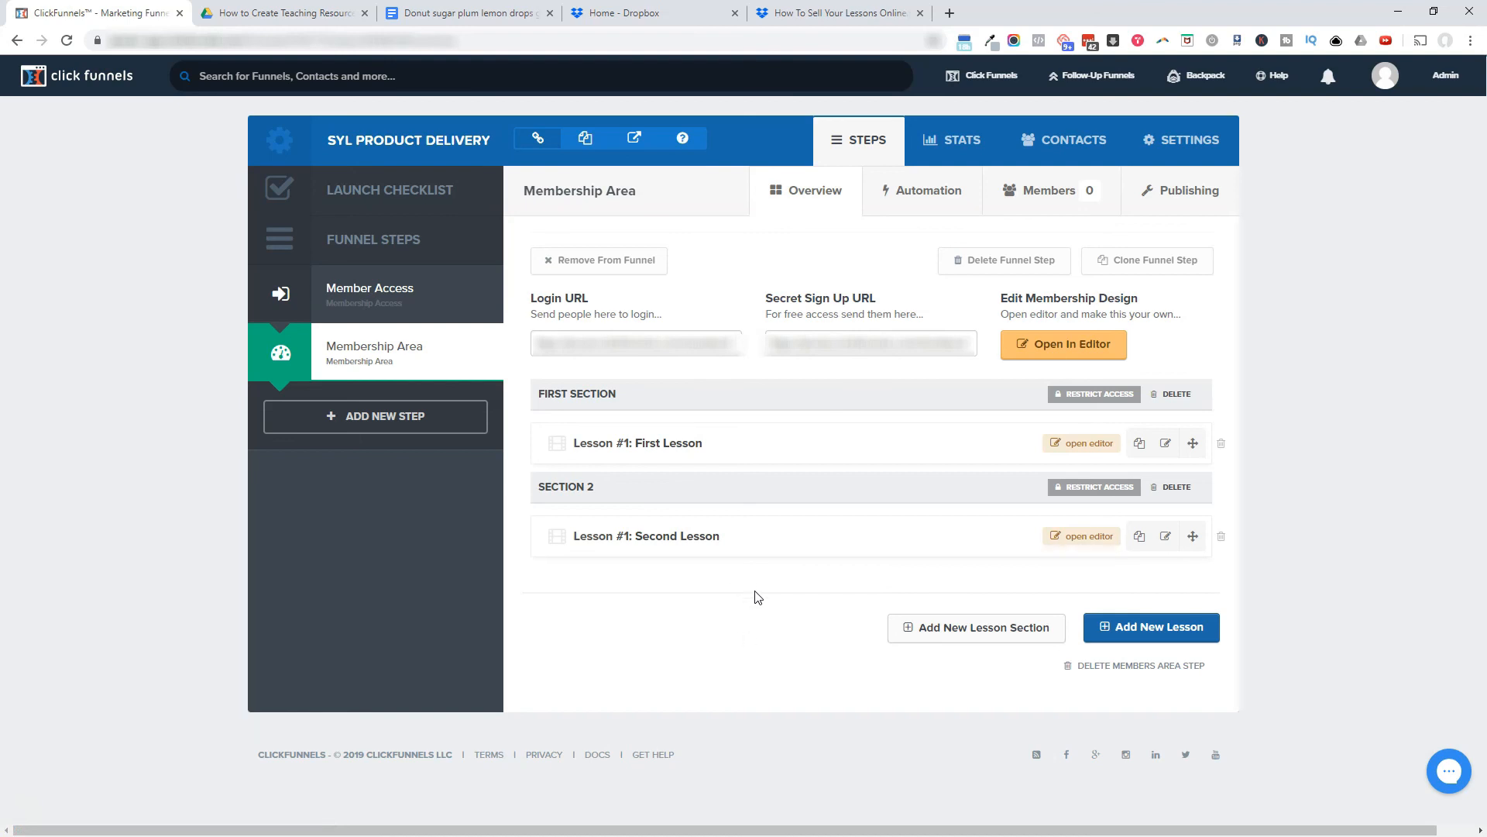